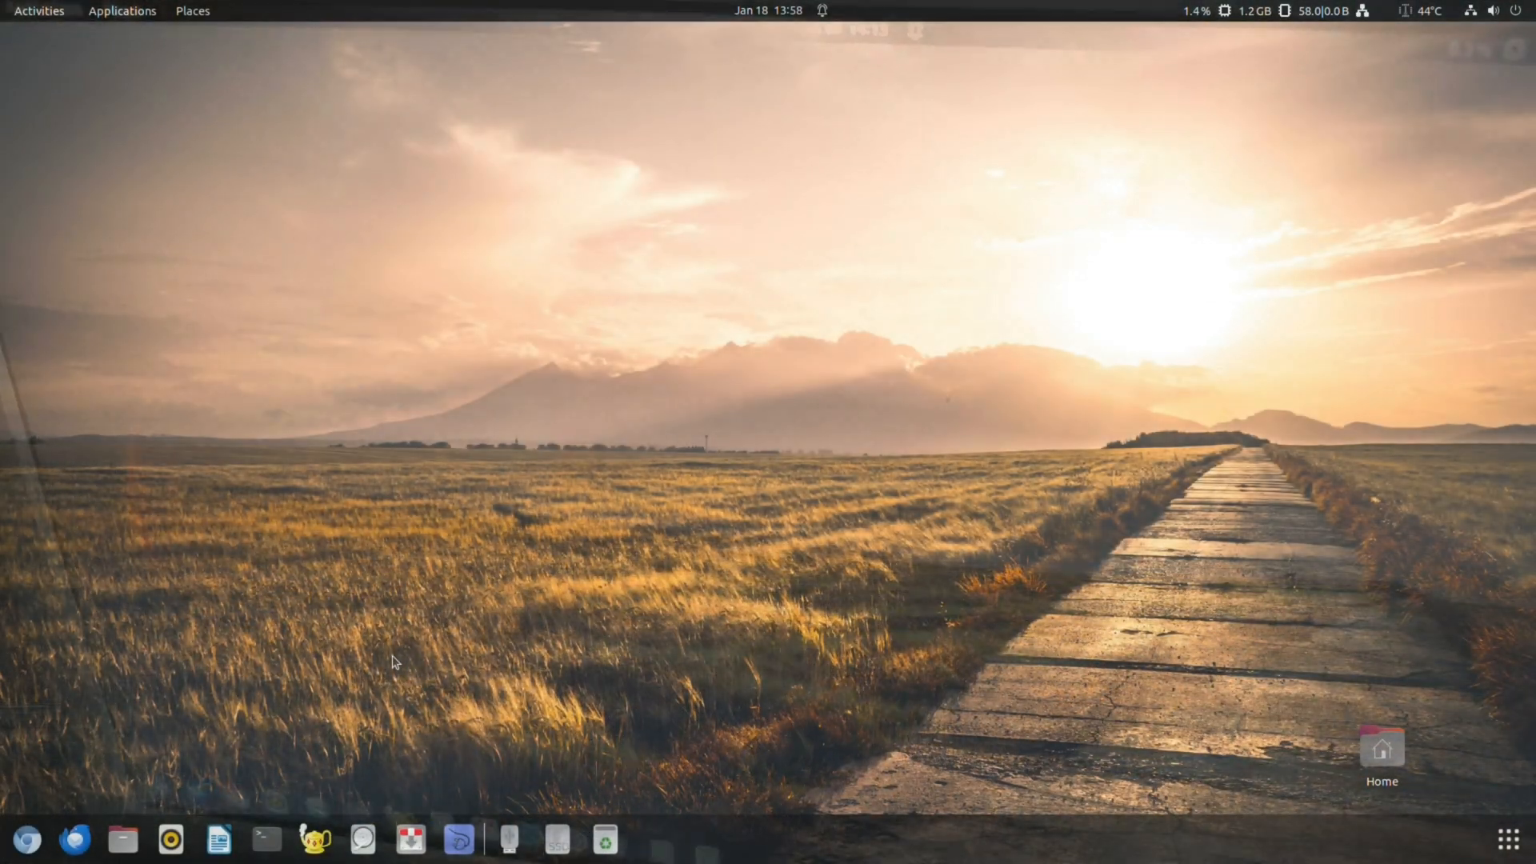
Launch Konsole from the dock and run neofetch for the system summary.
left_click(268, 840)
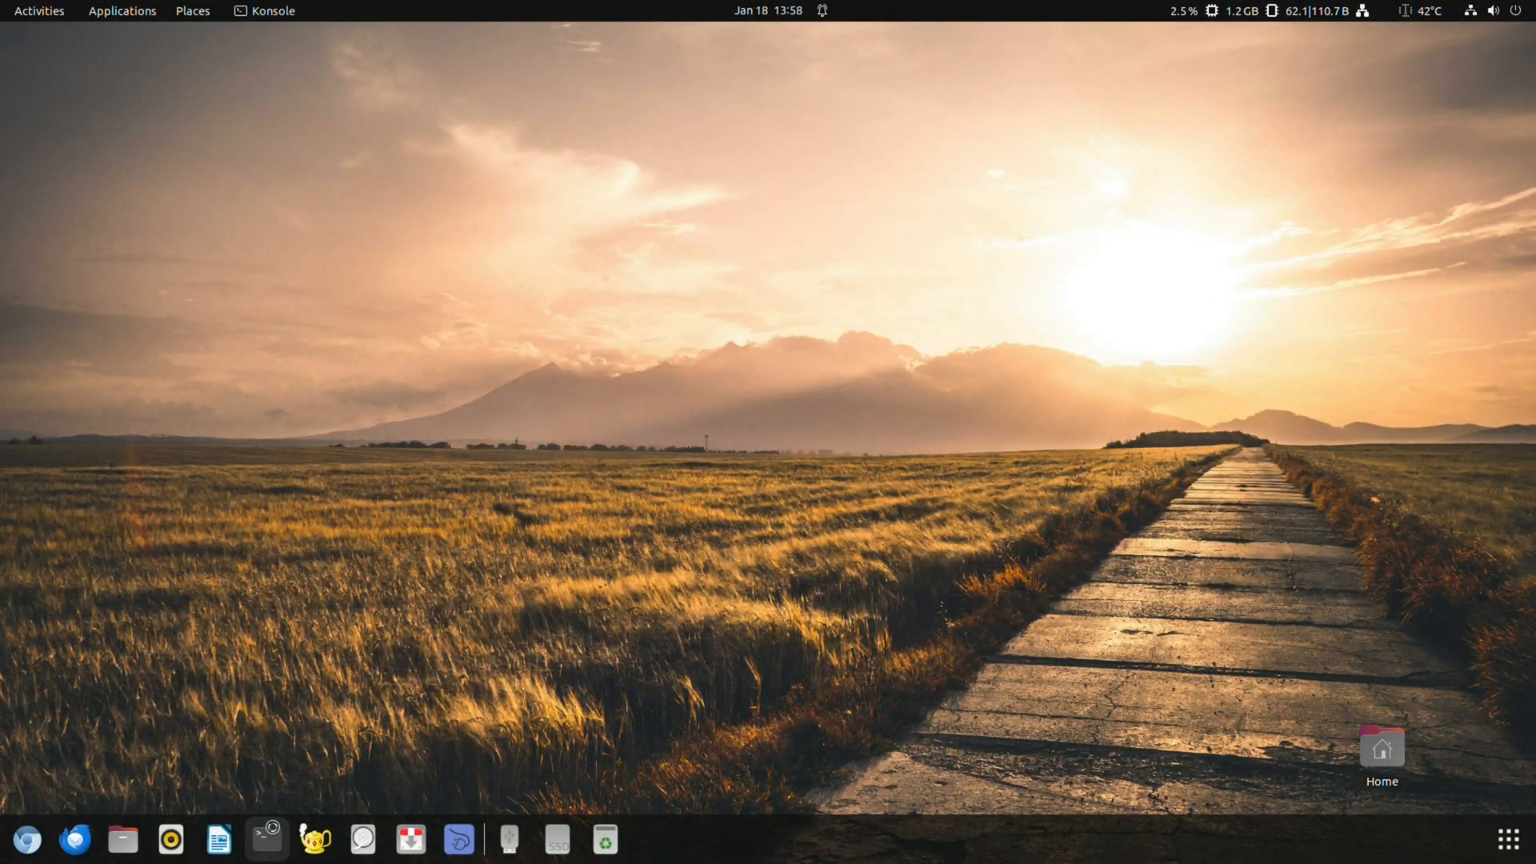
left_click(265, 840)
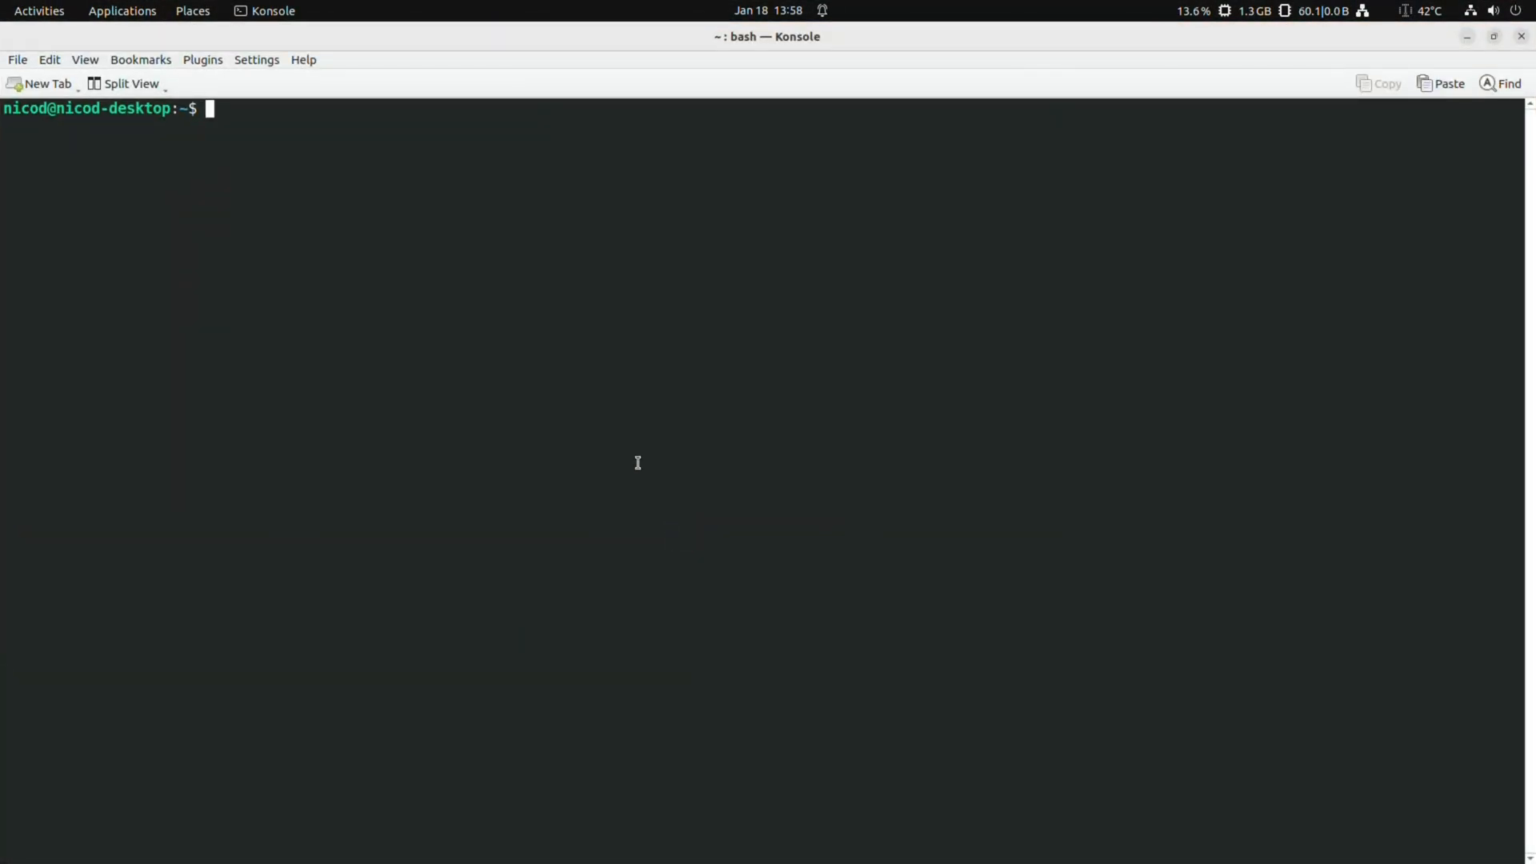
type("neofetch")
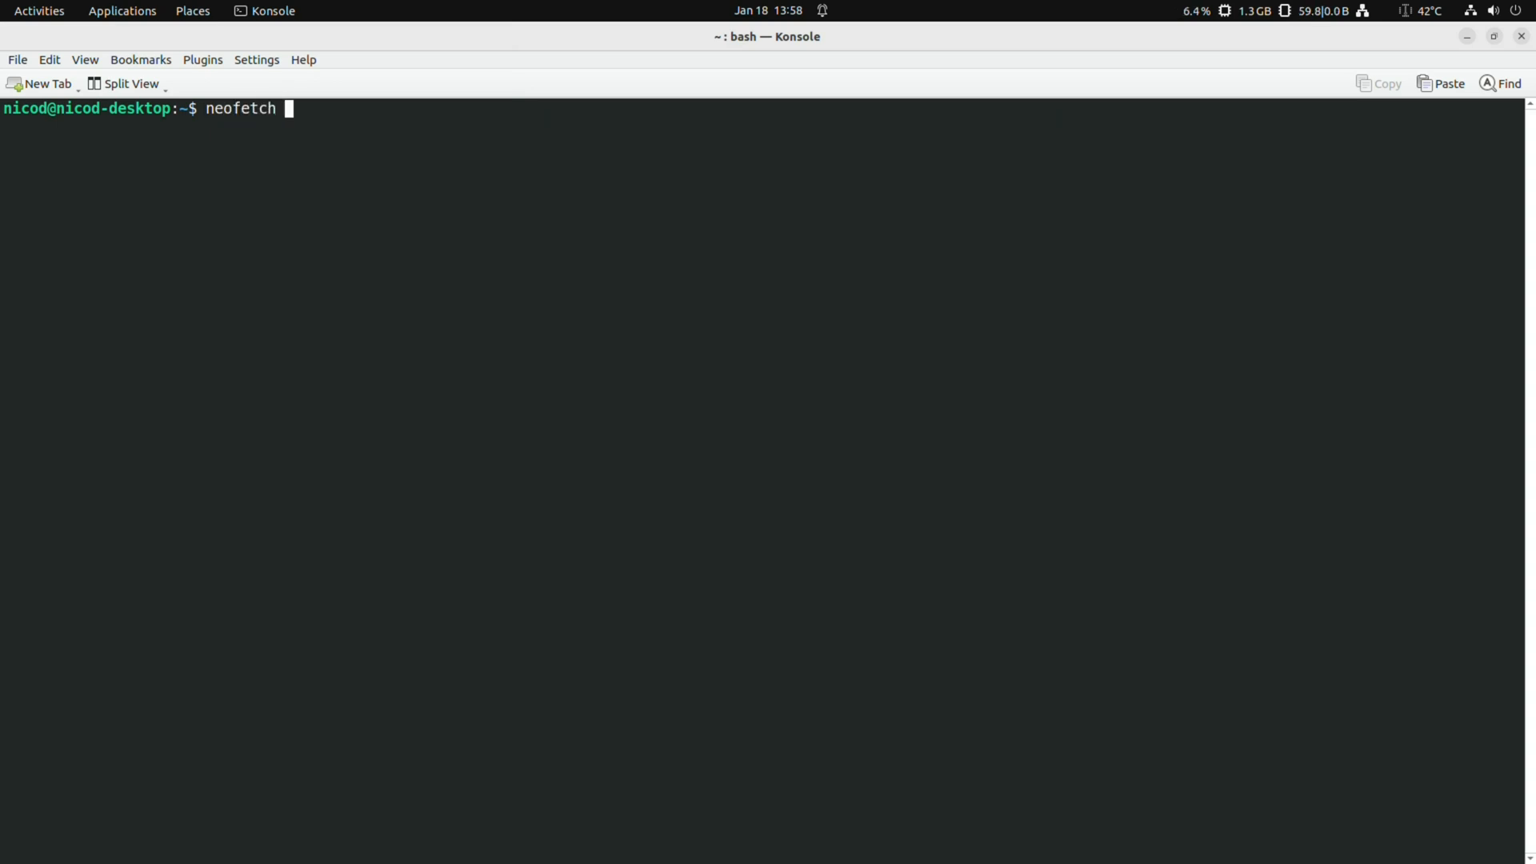
key("Return")
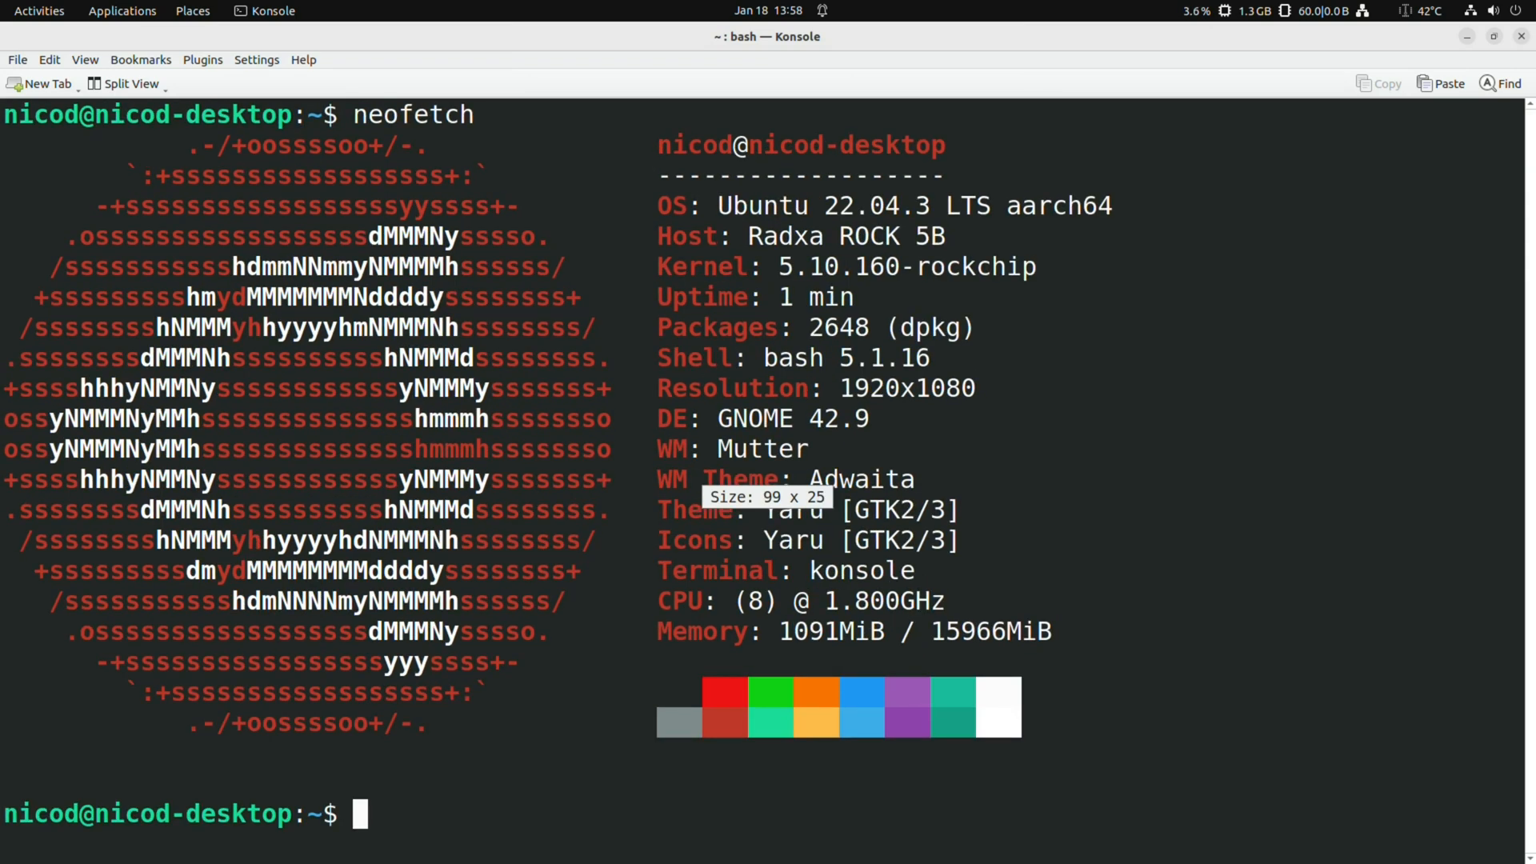
mouse_move(715, 206)
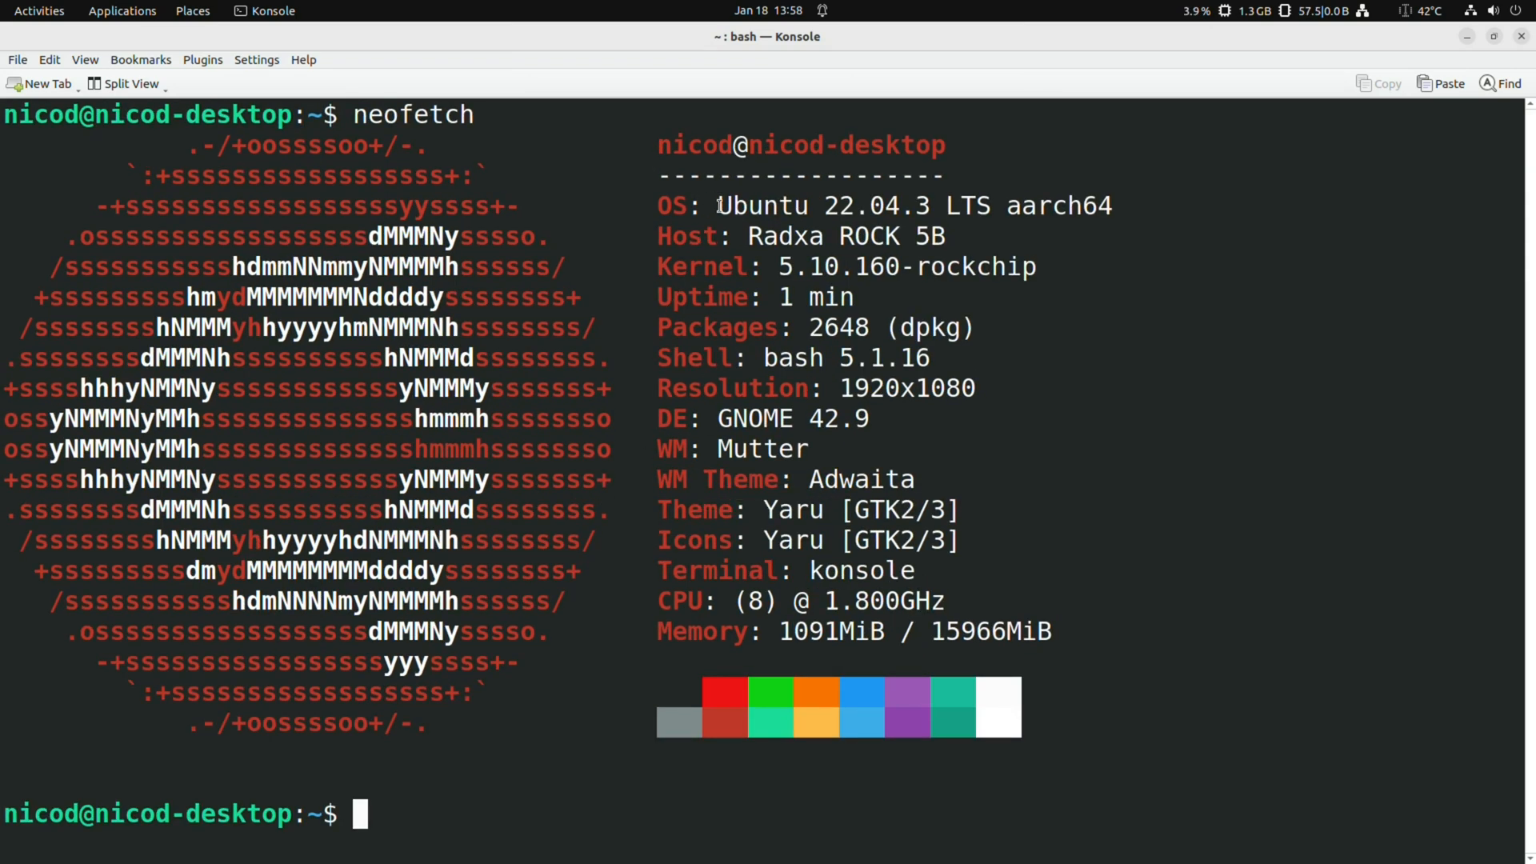
Run glxinfo -B to show the Mali-G610 Panfrost OpenGL renderer details.
double_click(910, 206)
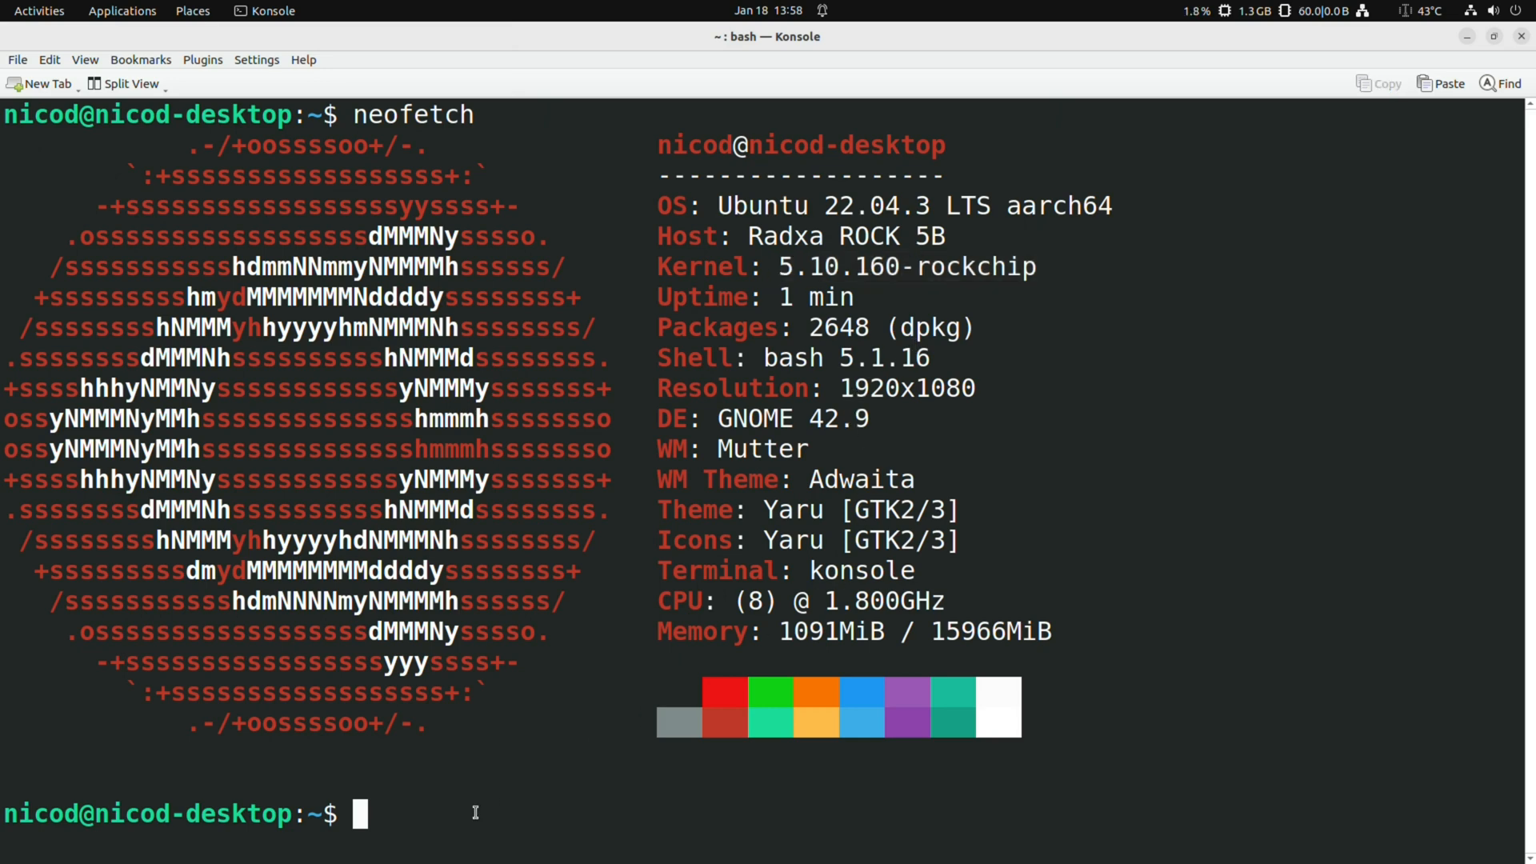
type("glxinfo -B")
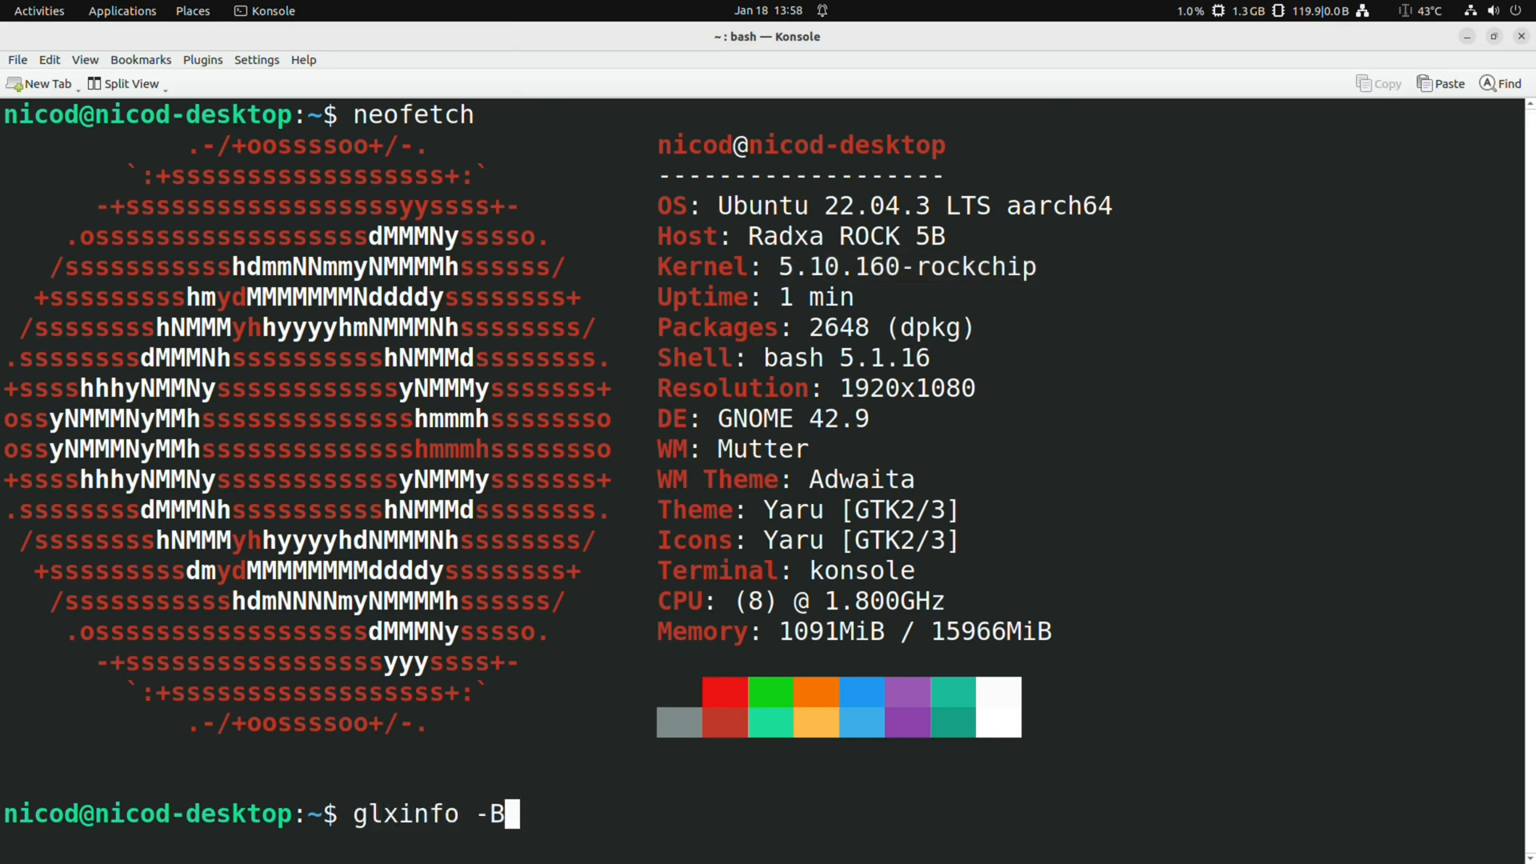
key("Return")
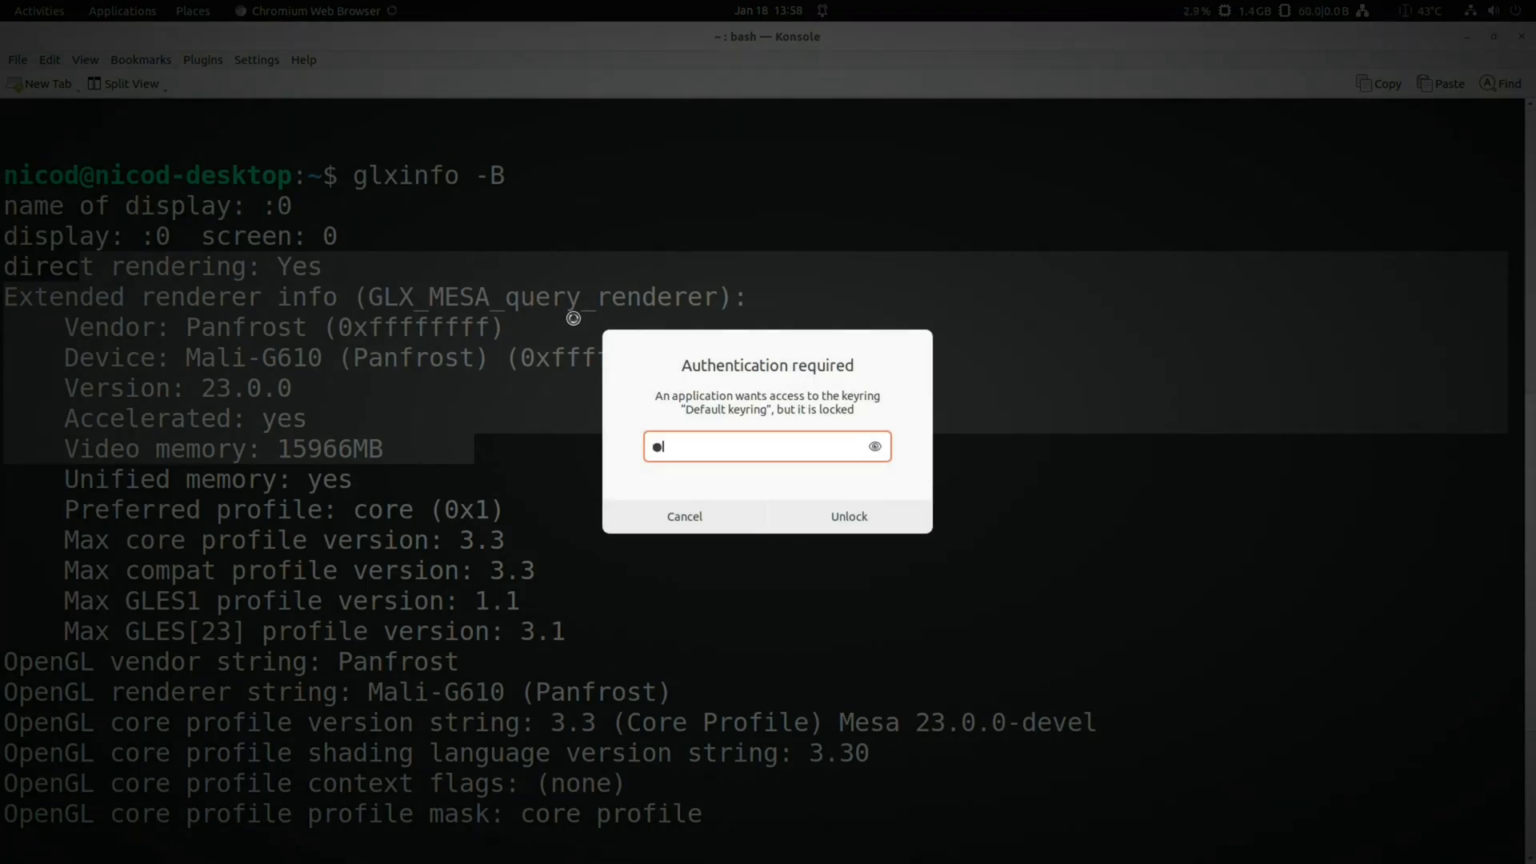
Unlock the keyring, then show the channel's Videos tab with its newest uploads.
left_click(848, 517)
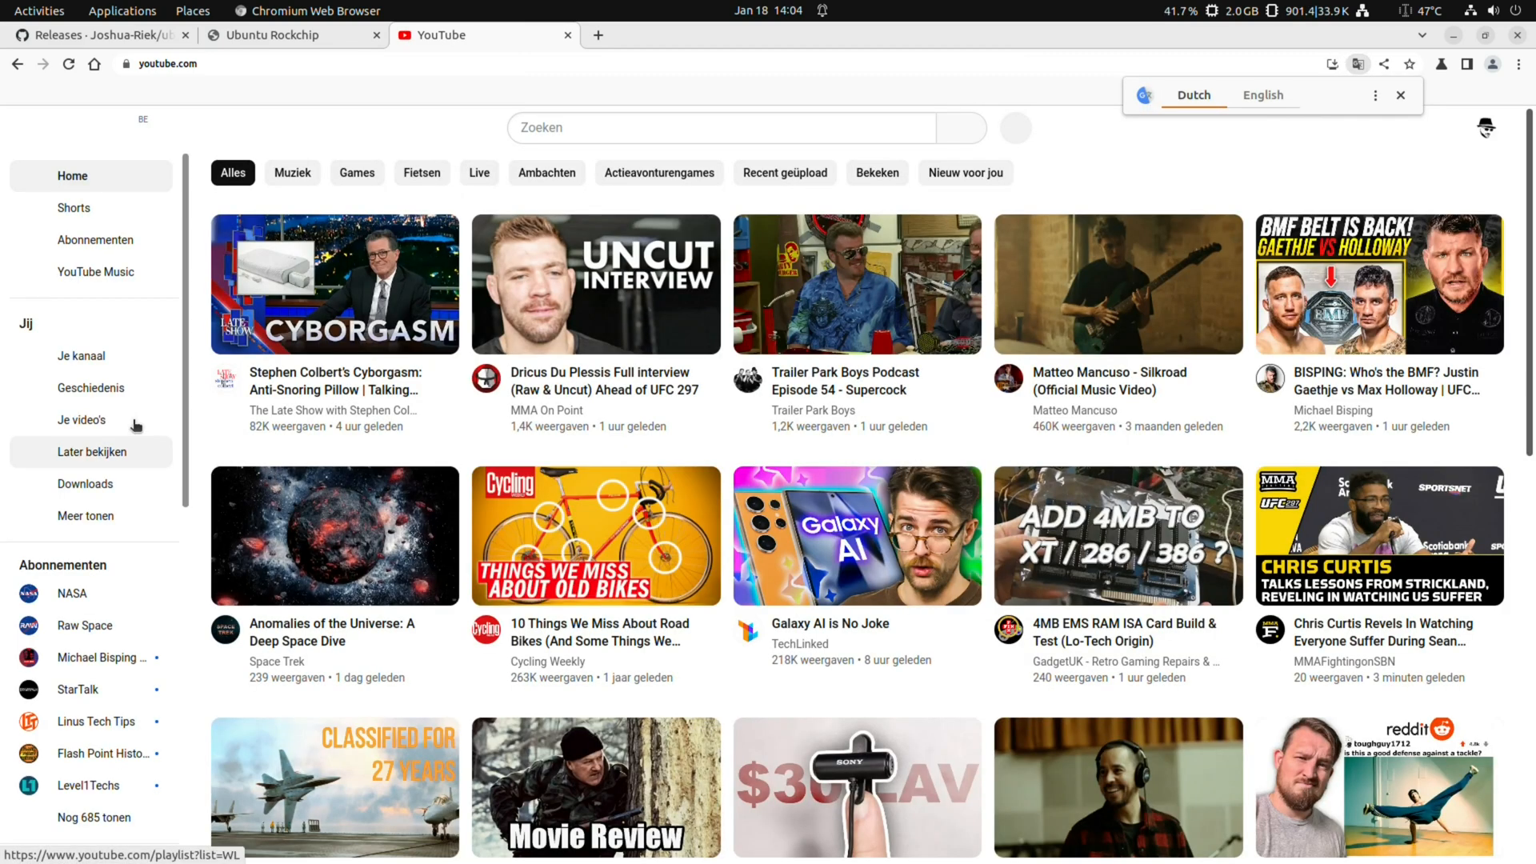
left_click(80, 355)
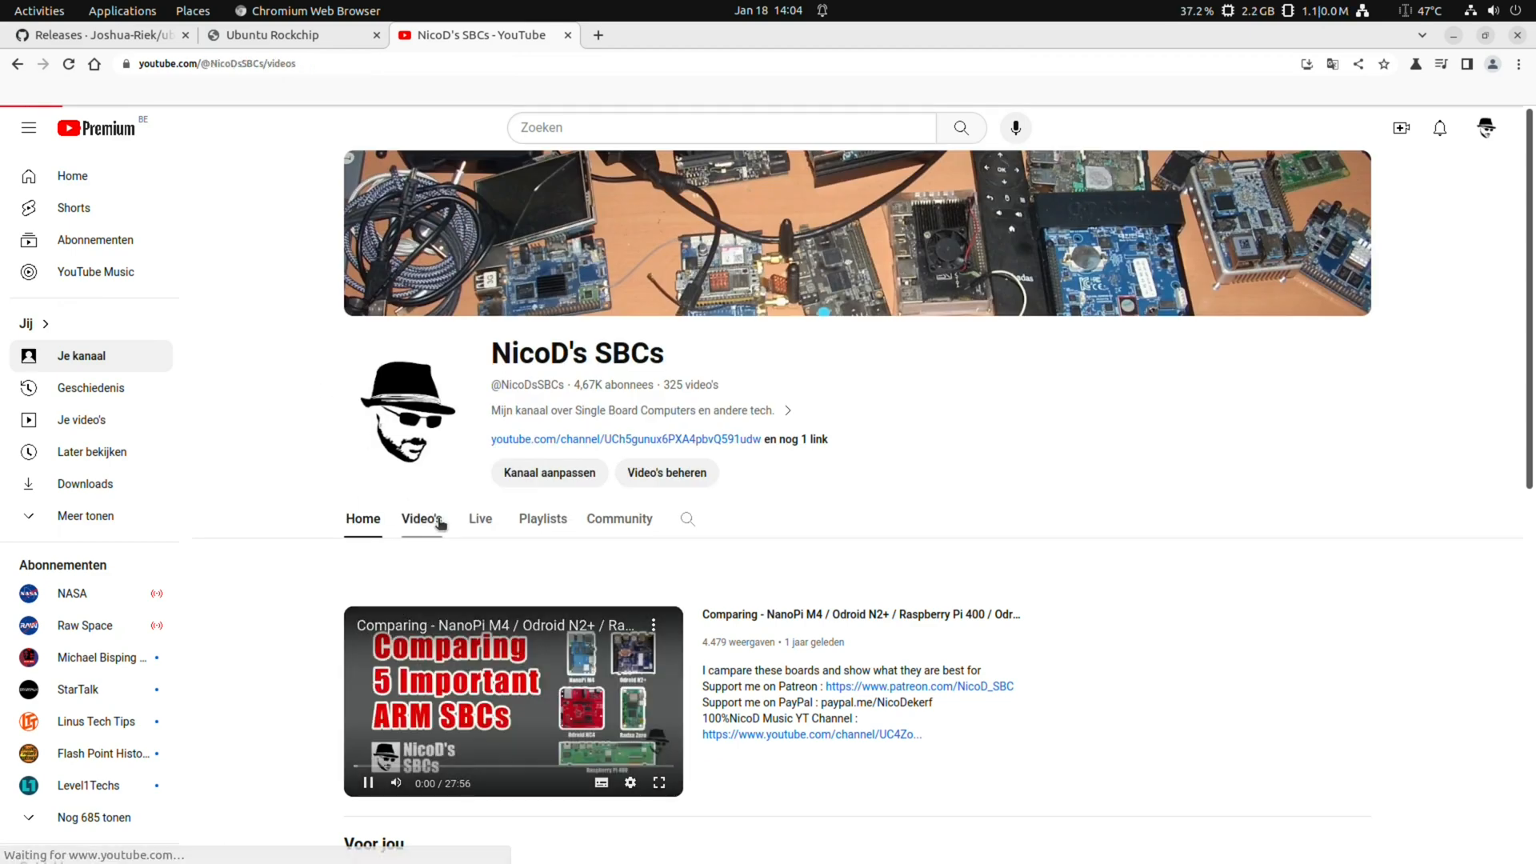
left_click(420, 518)
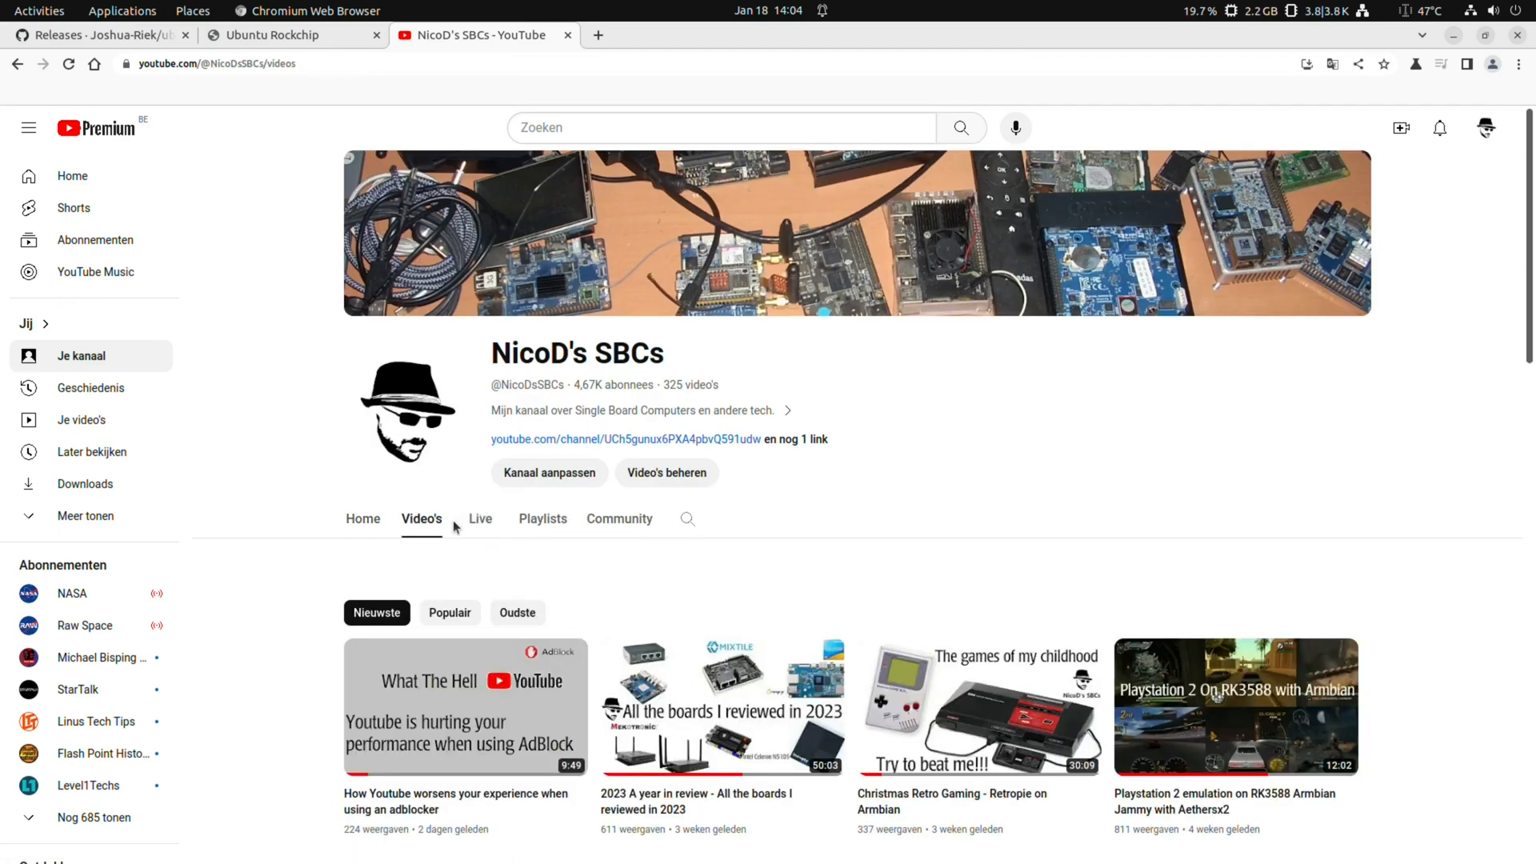
scroll("down", 3)
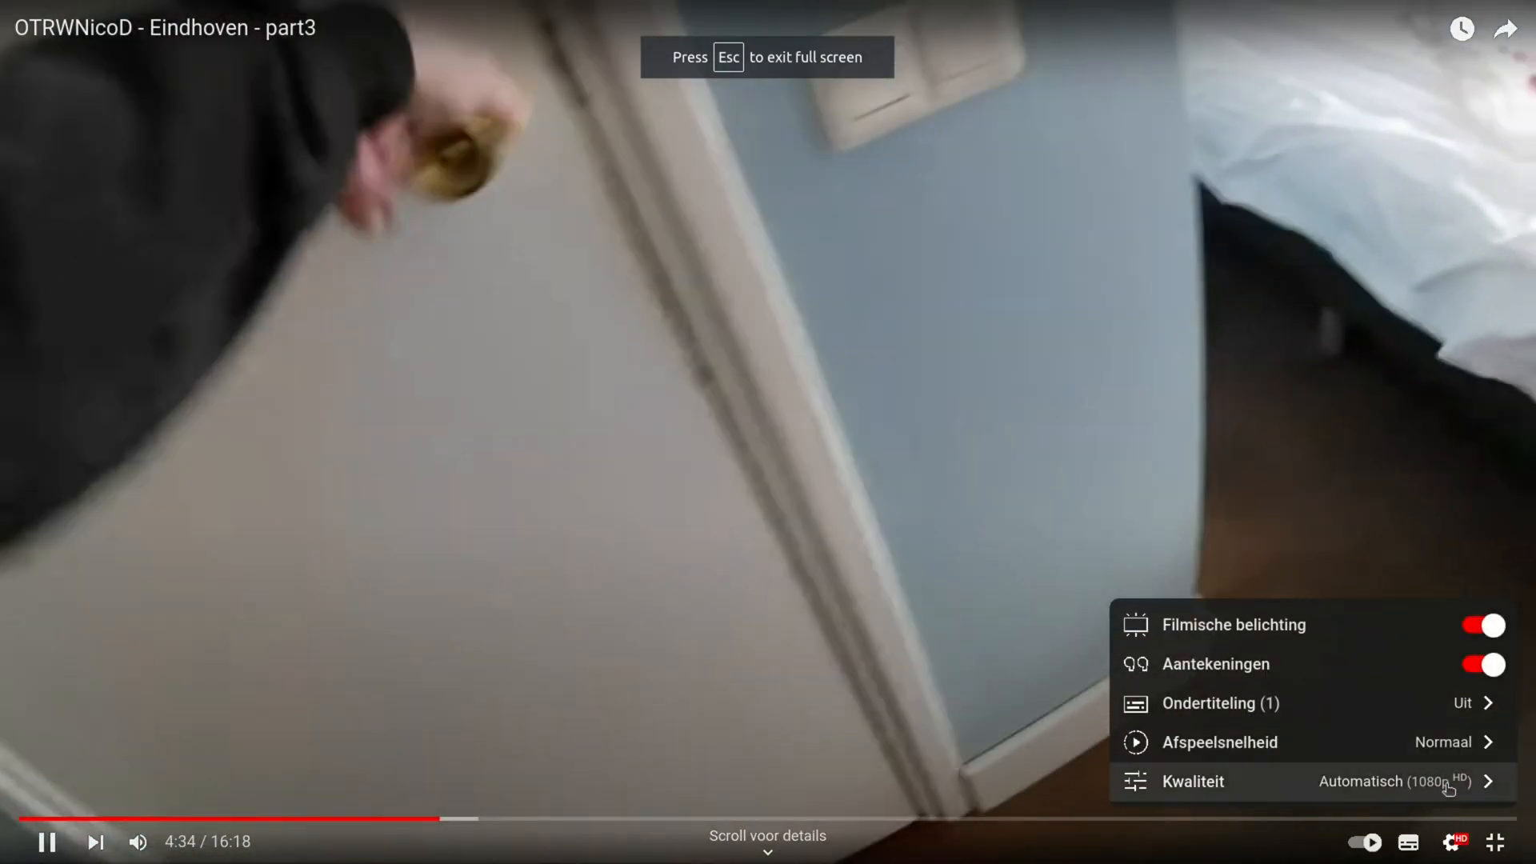
Check the fullscreen video's quality setting shows 1080p HD.
left_click(1192, 781)
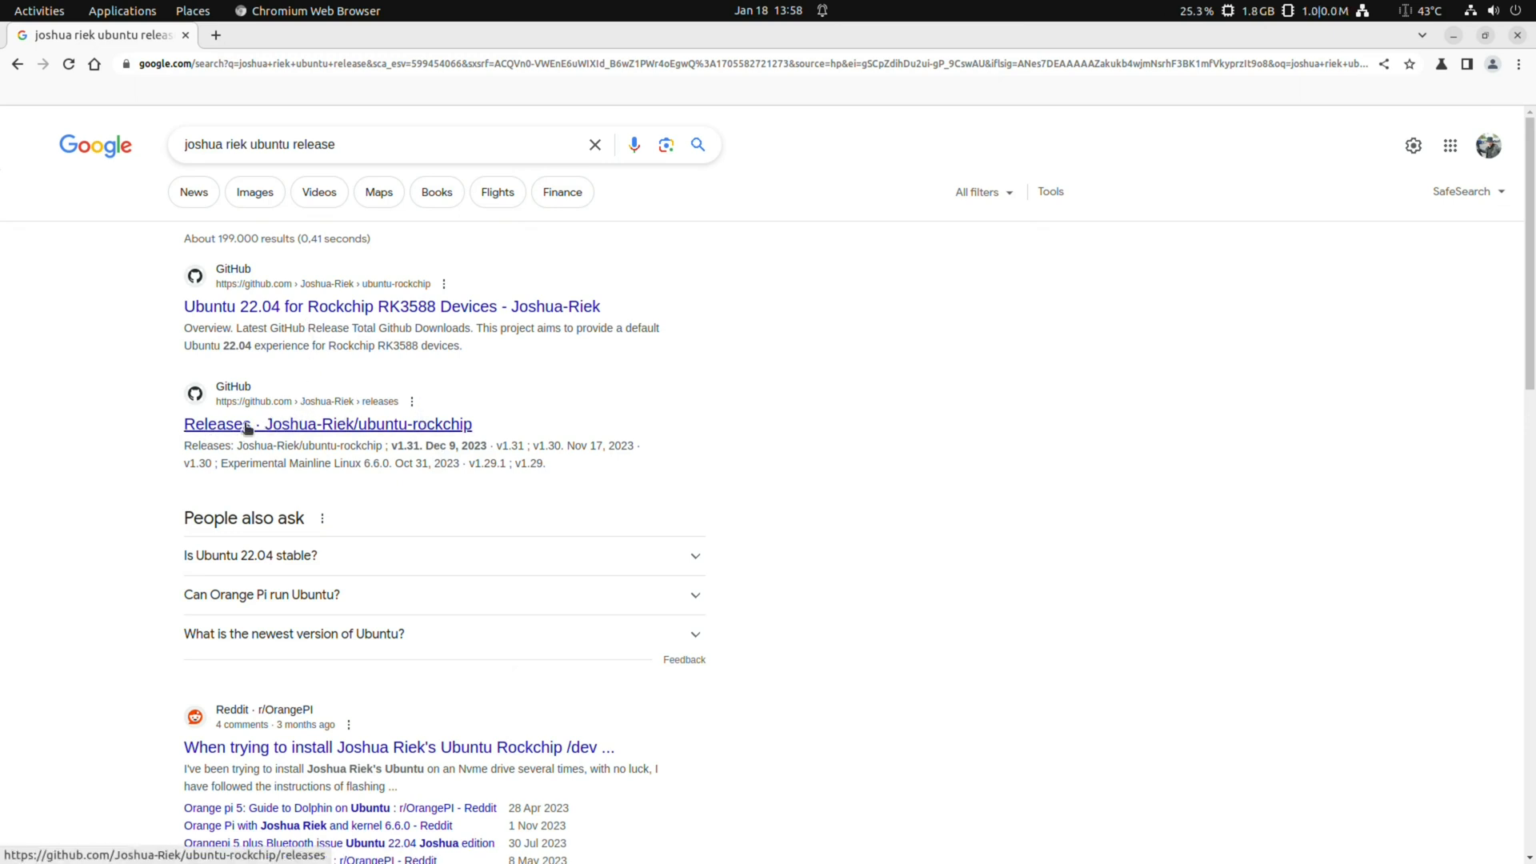
Follow the Google result to the ubuntu-rockchip GitHub releases page.
left_click(326, 423)
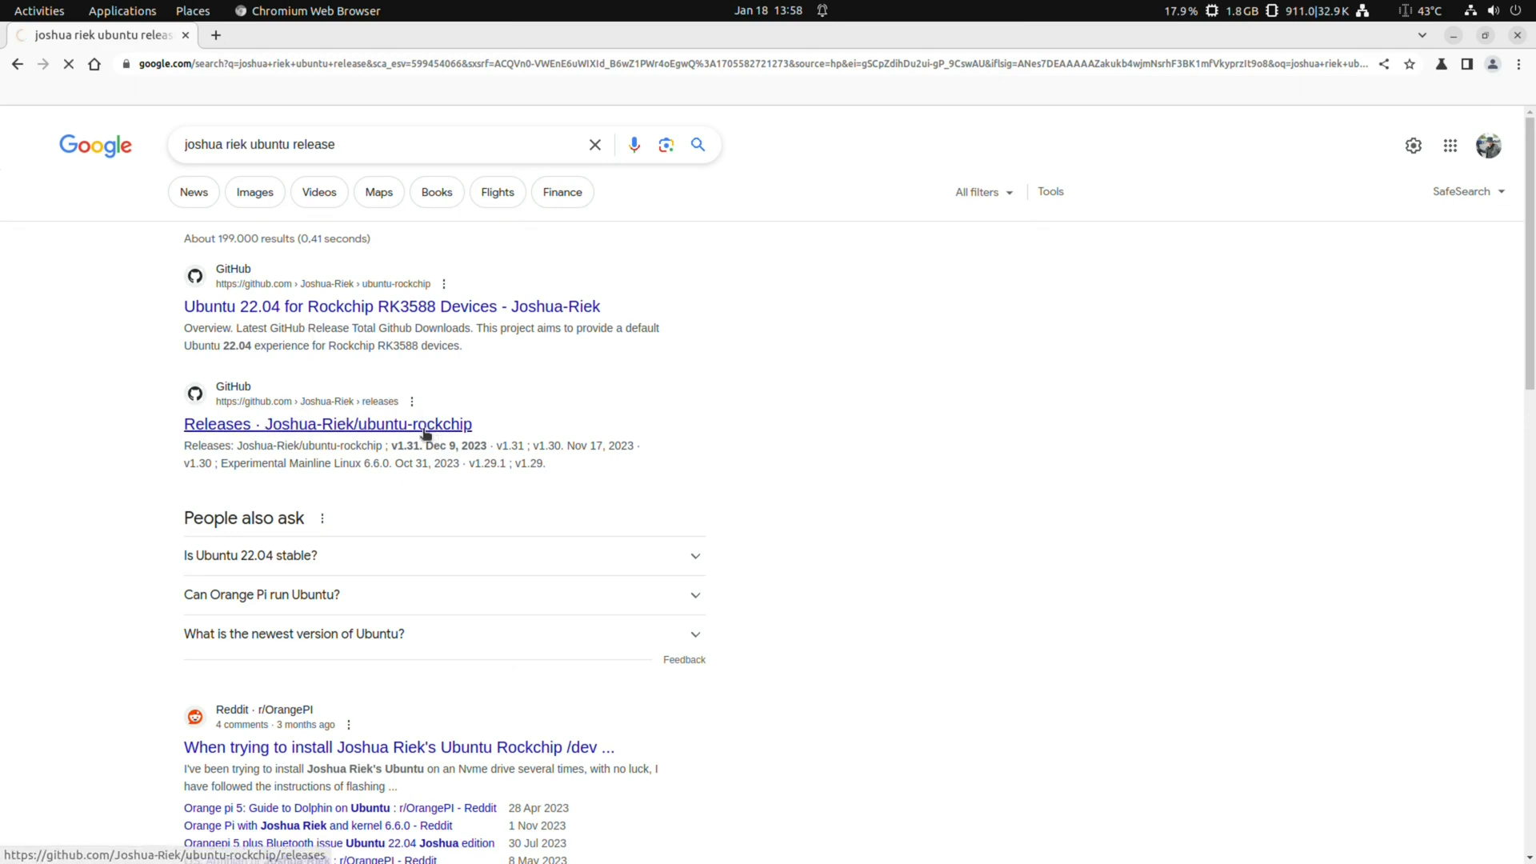
left_click(327, 422)
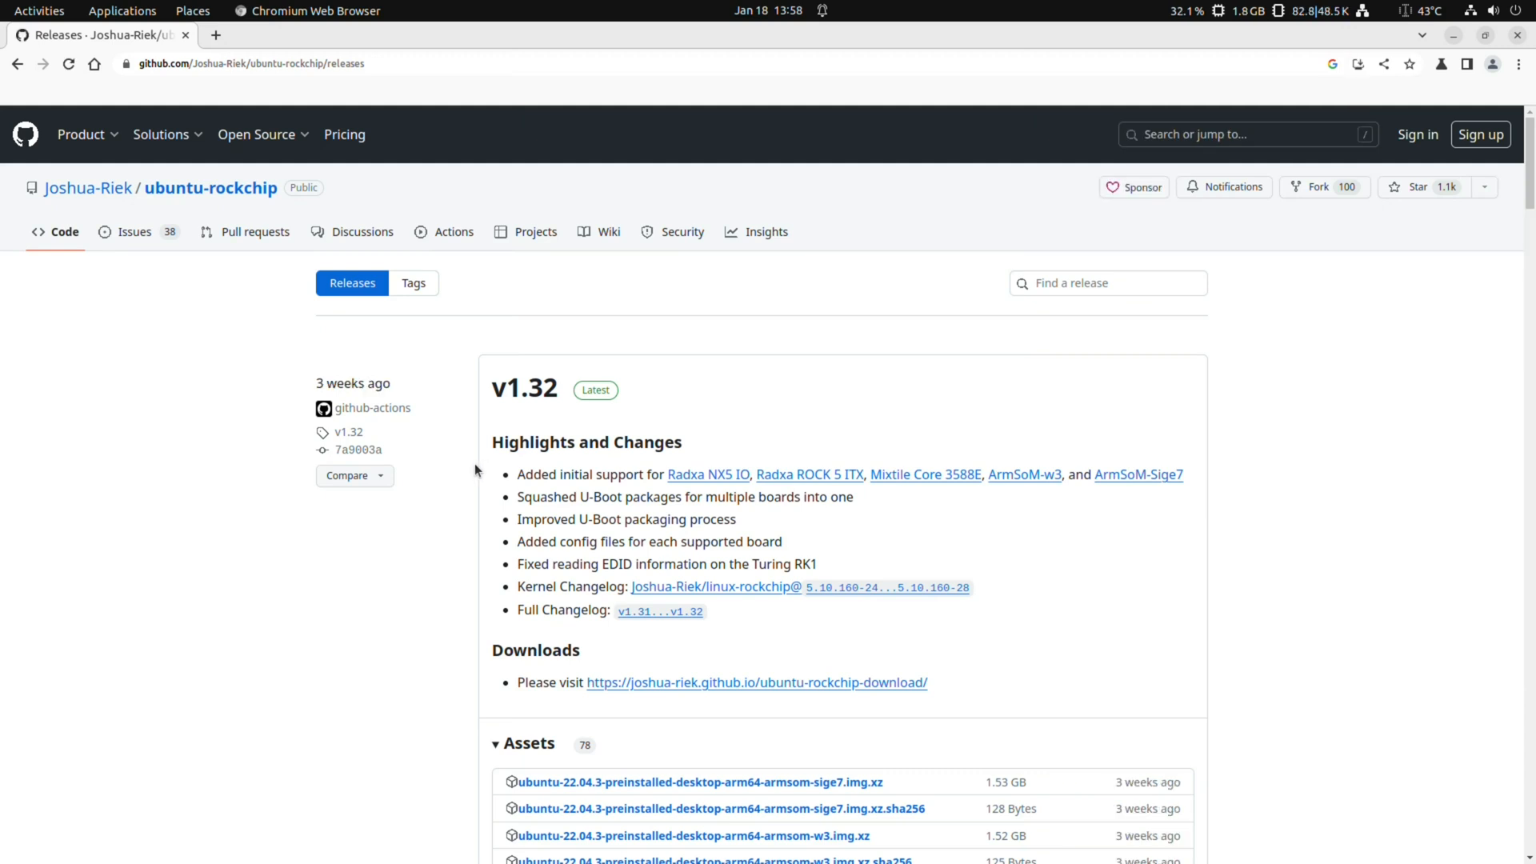
scroll("down", 3)
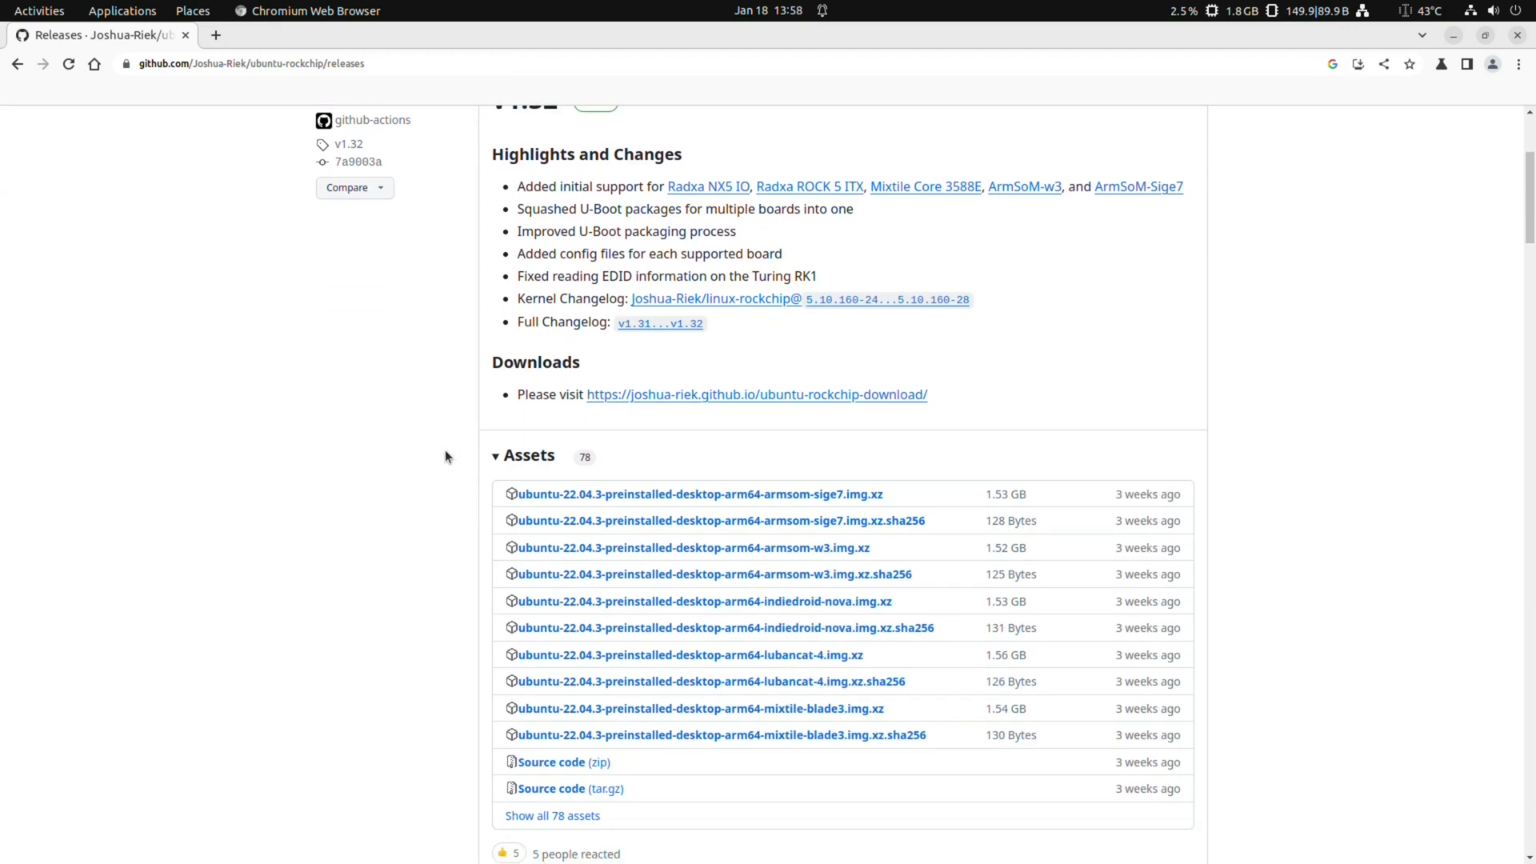
mouse_move(701, 400)
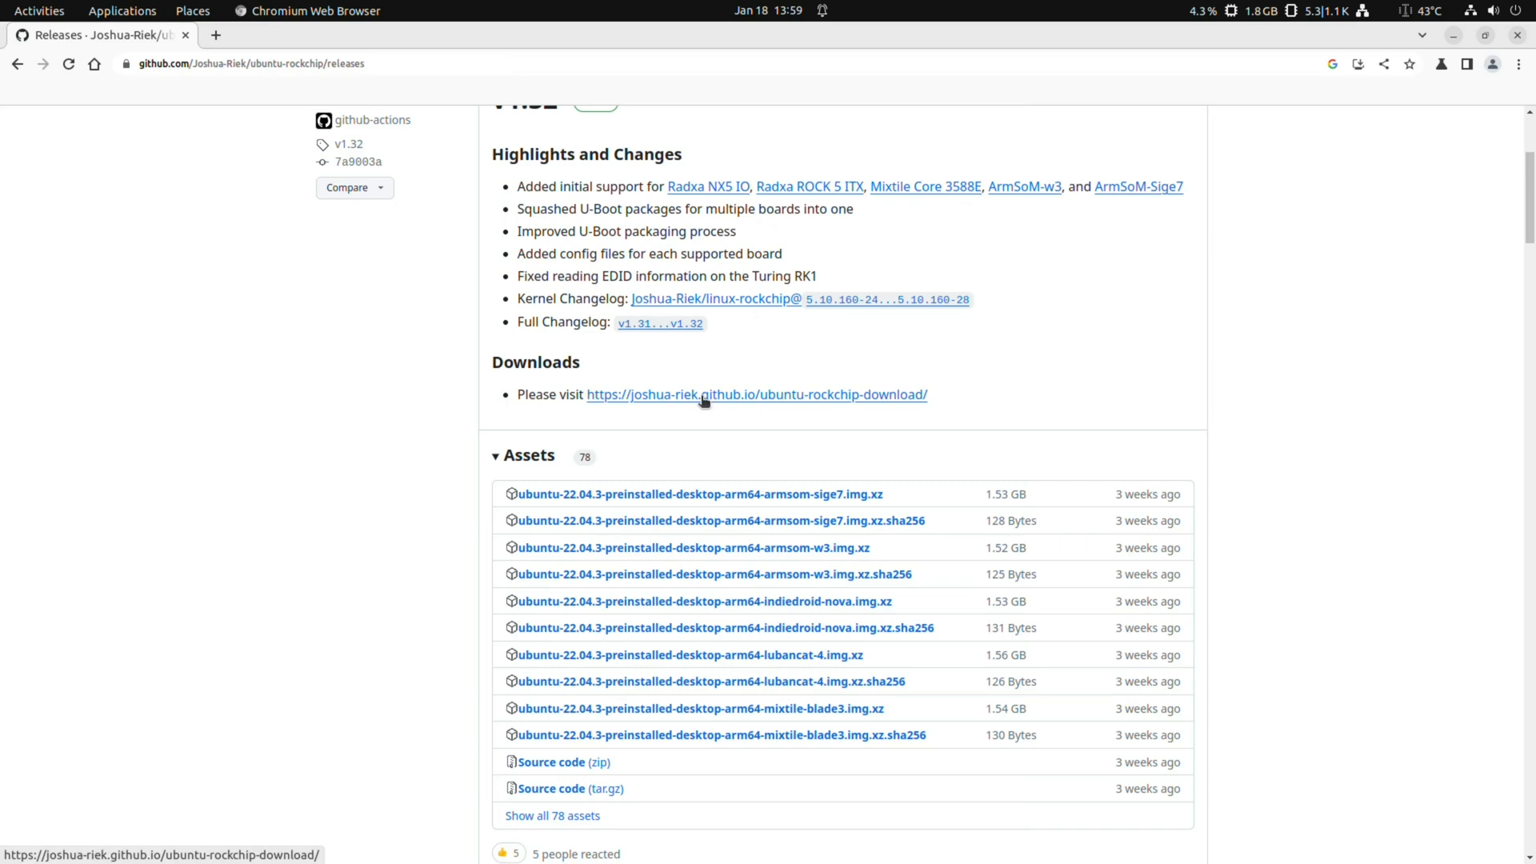
left_click(755, 393)
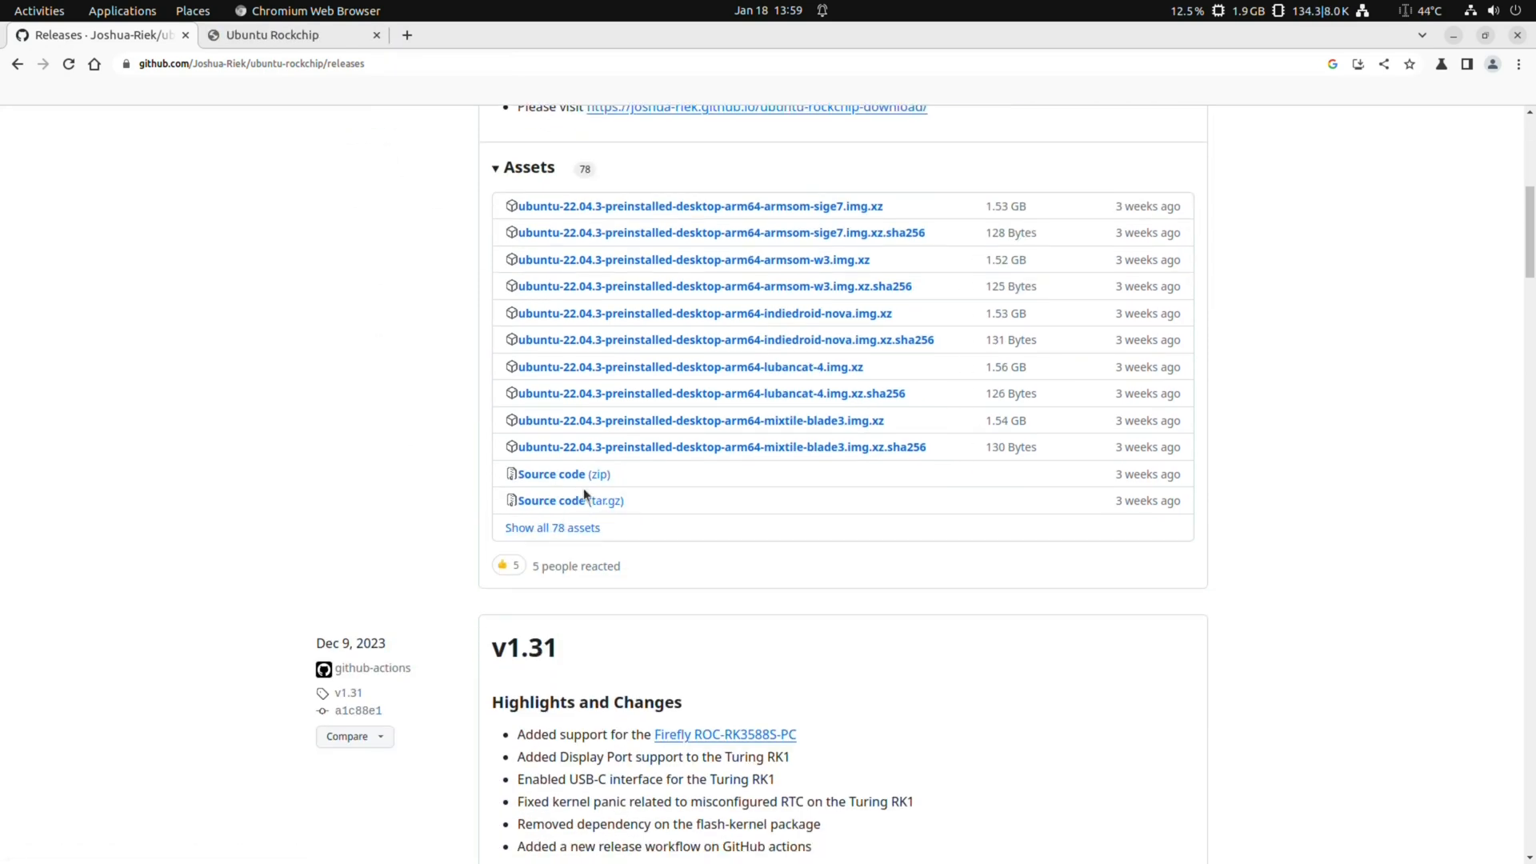
Expand the v1.32 release's full list of 78 Ubuntu 22.04.3 image assets.
left_click(552, 526)
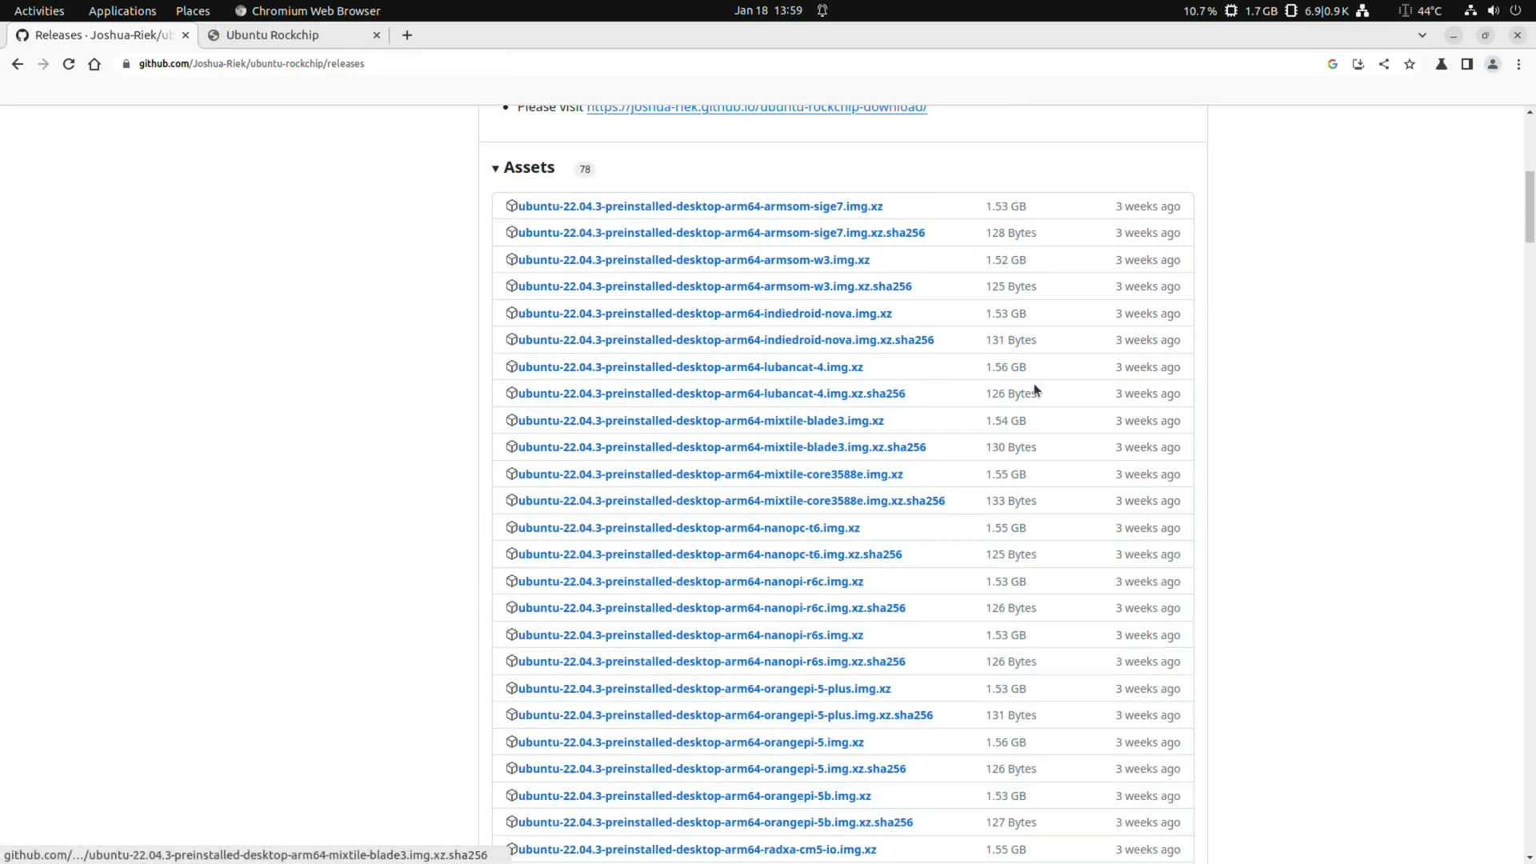
scroll("down", 3)
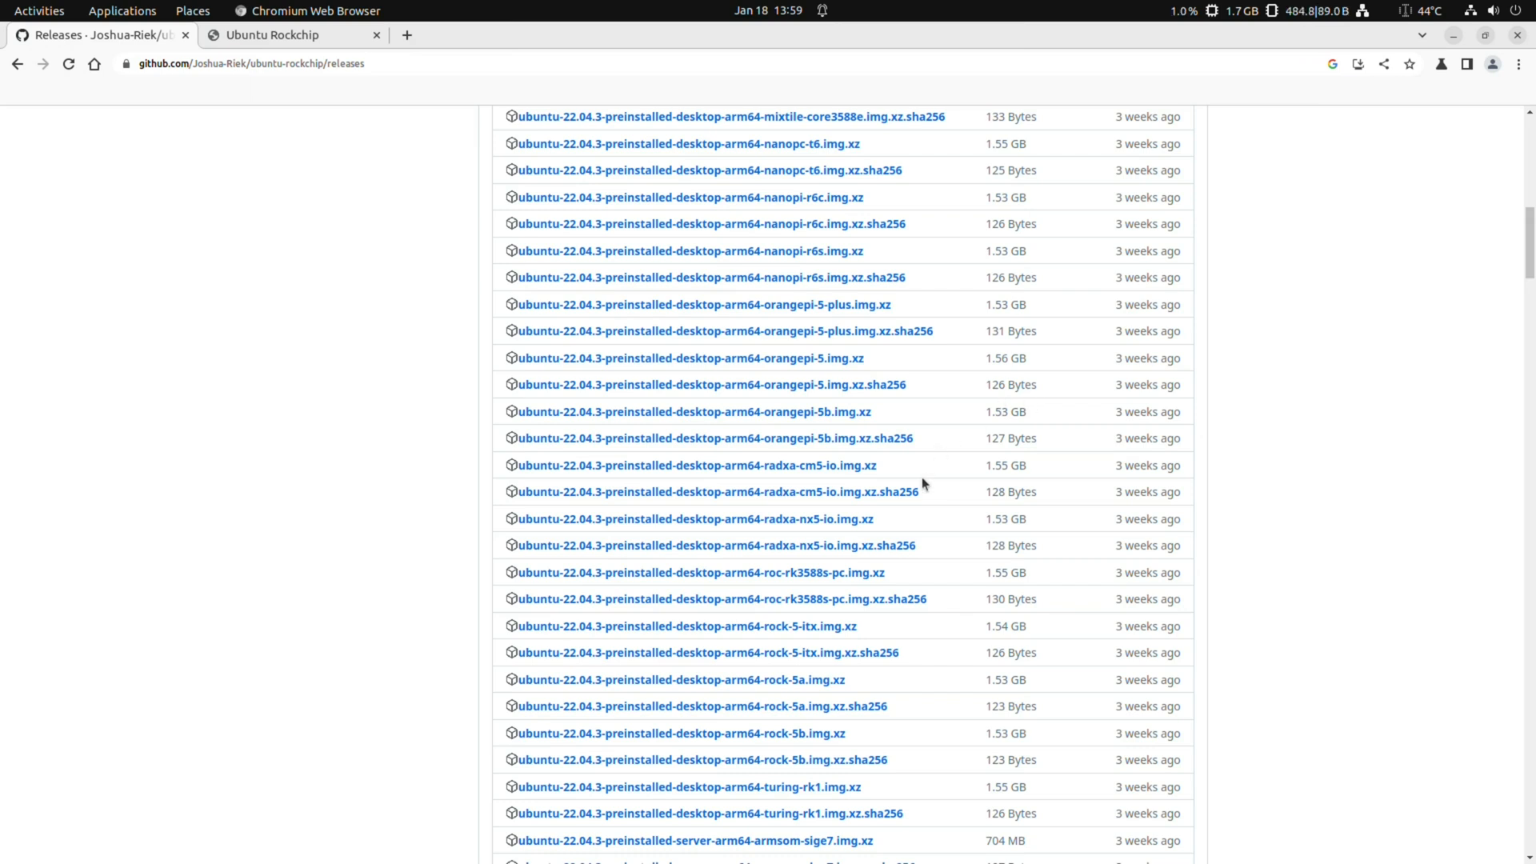
scroll("down", 3)
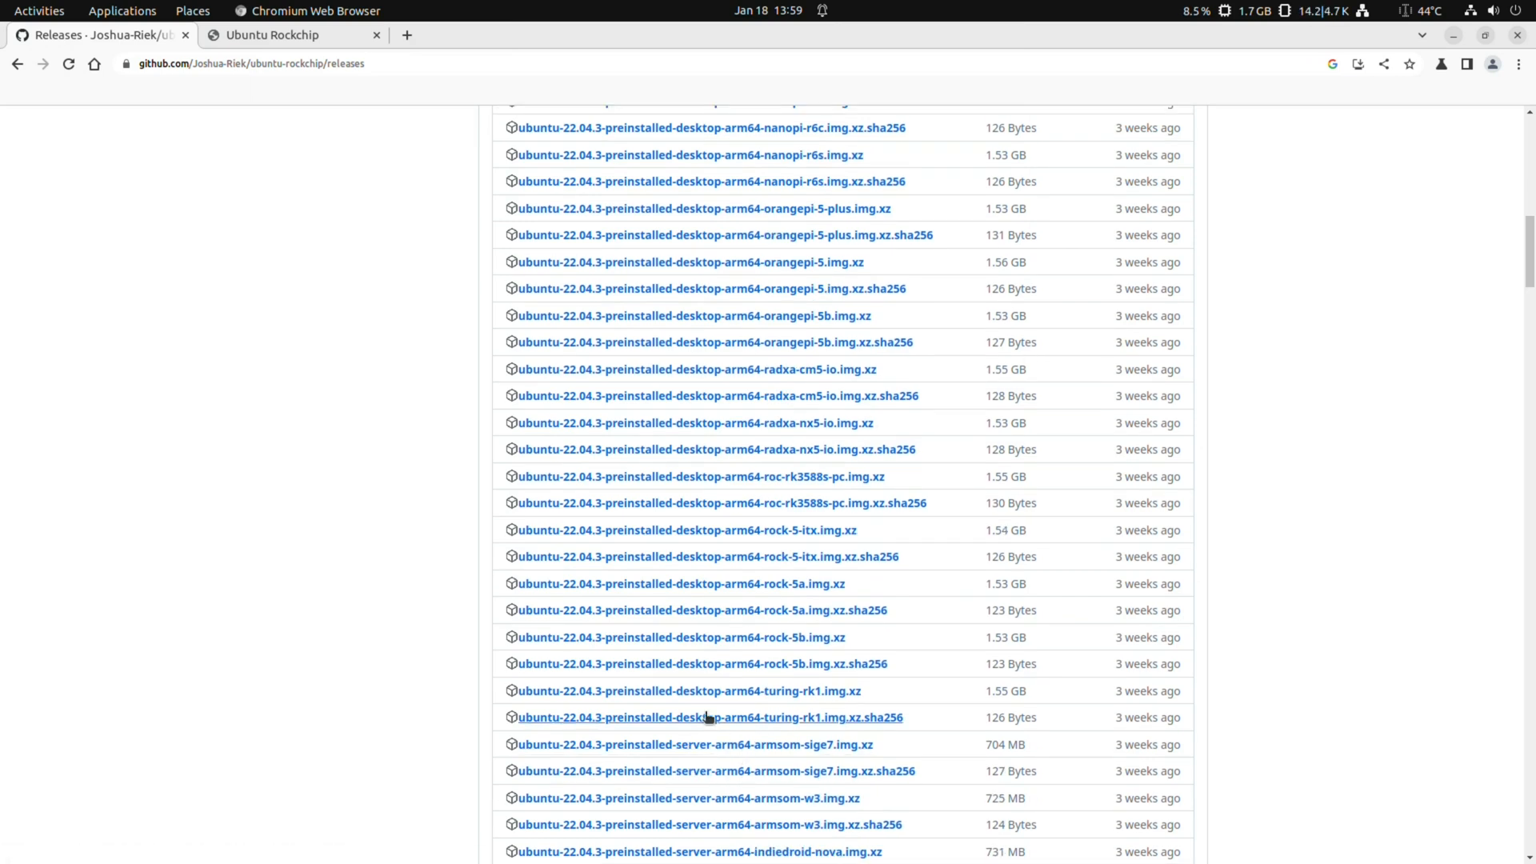
mouse_move(694, 502)
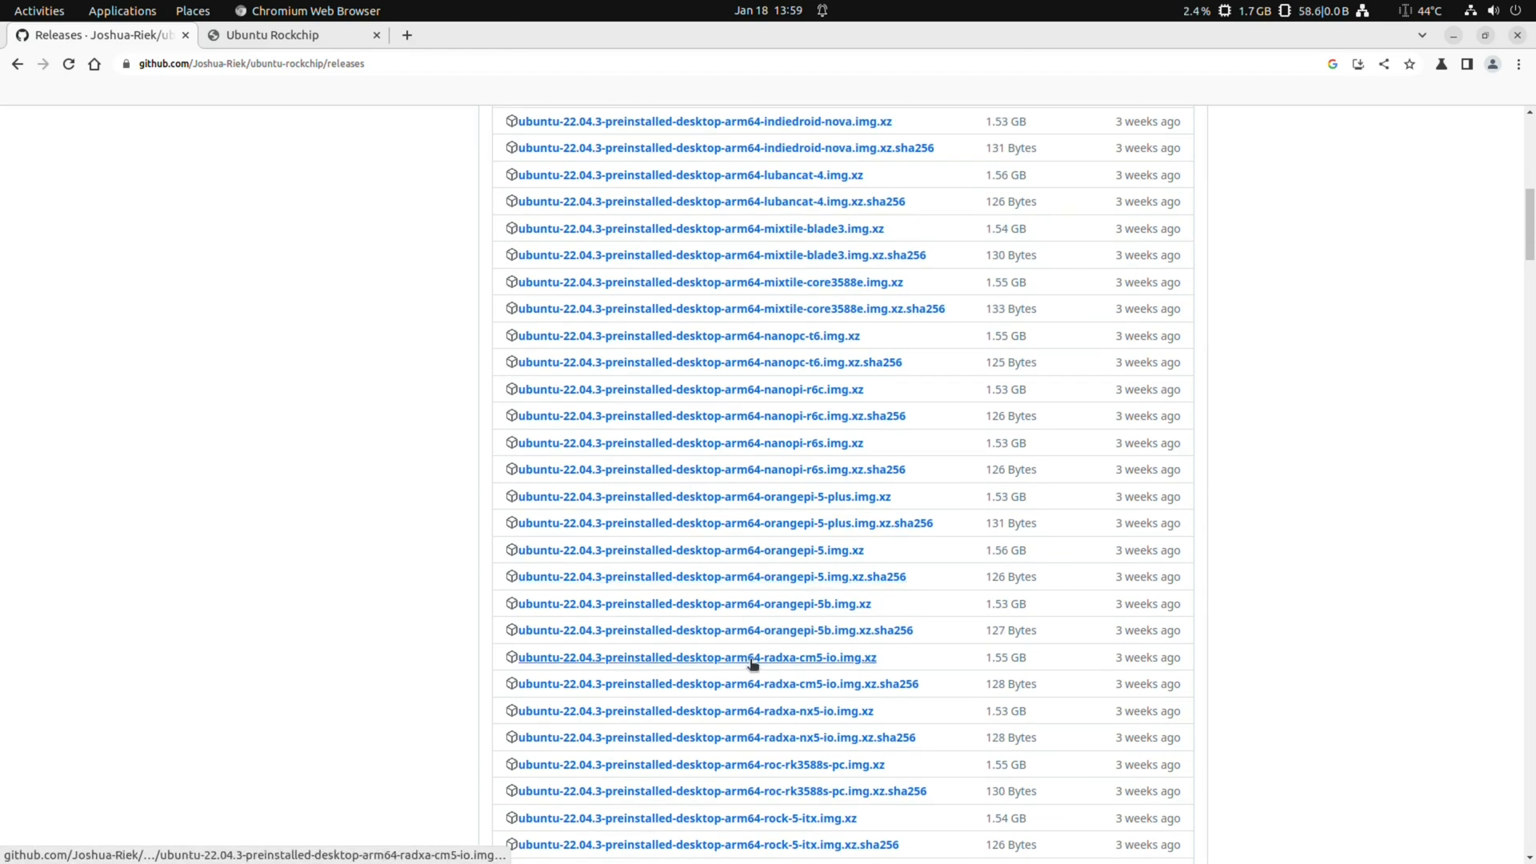
mouse_move(745, 560)
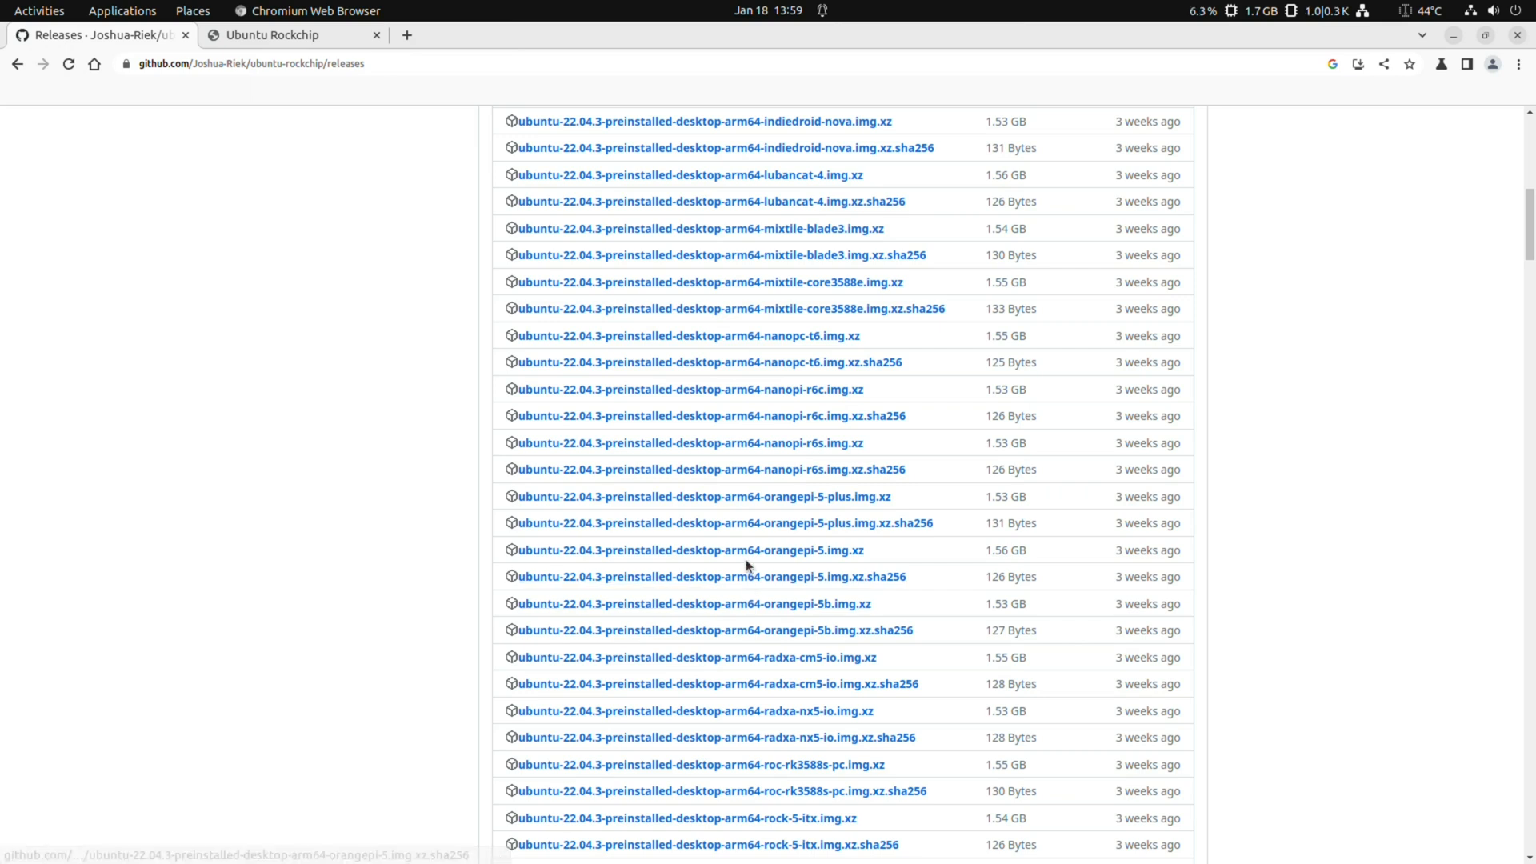
mouse_move(699, 496)
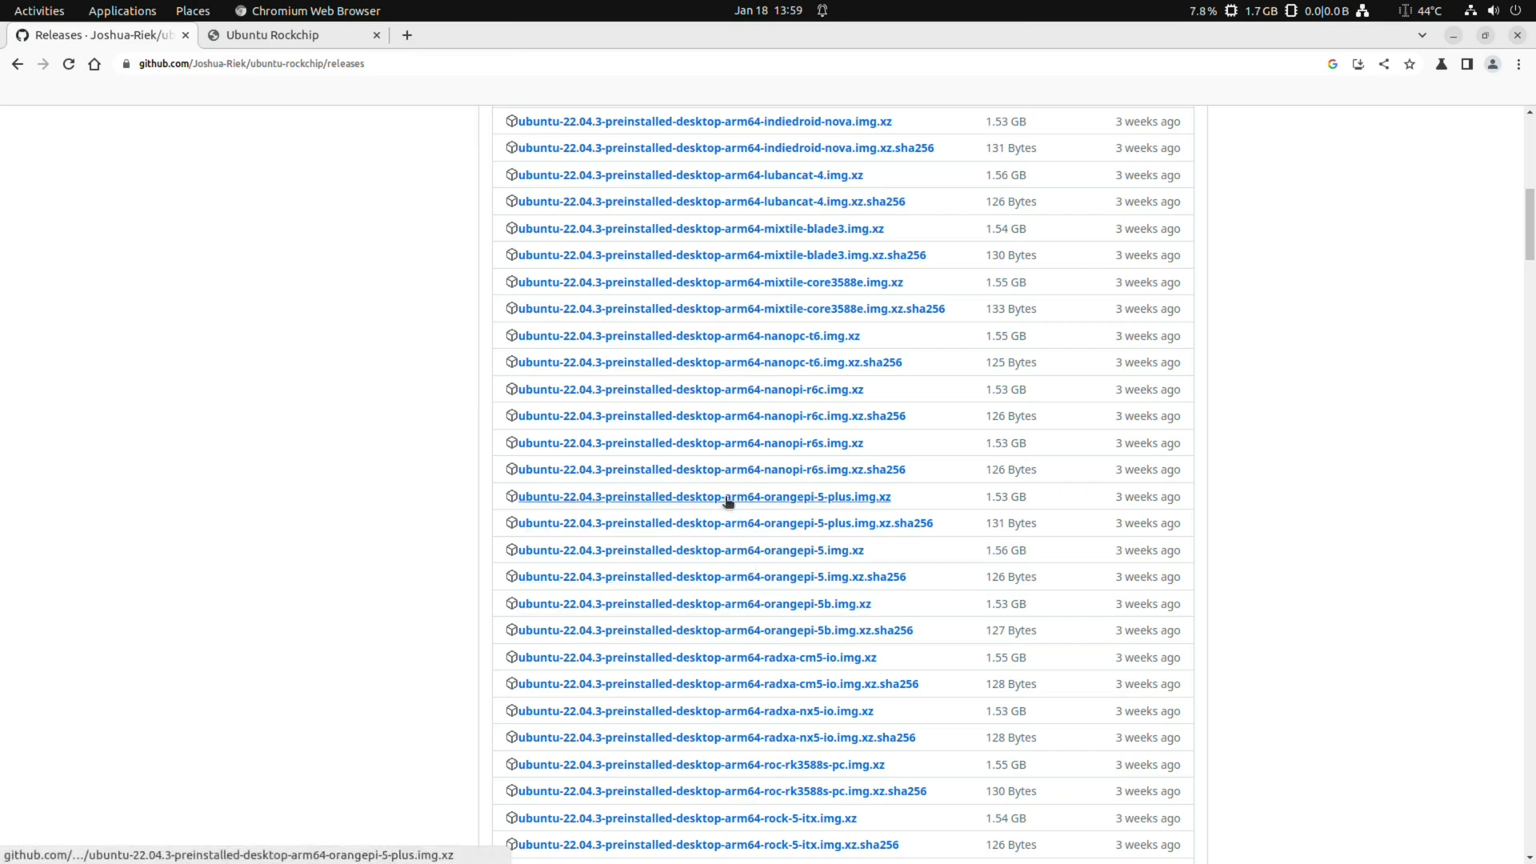
mouse_move(740, 457)
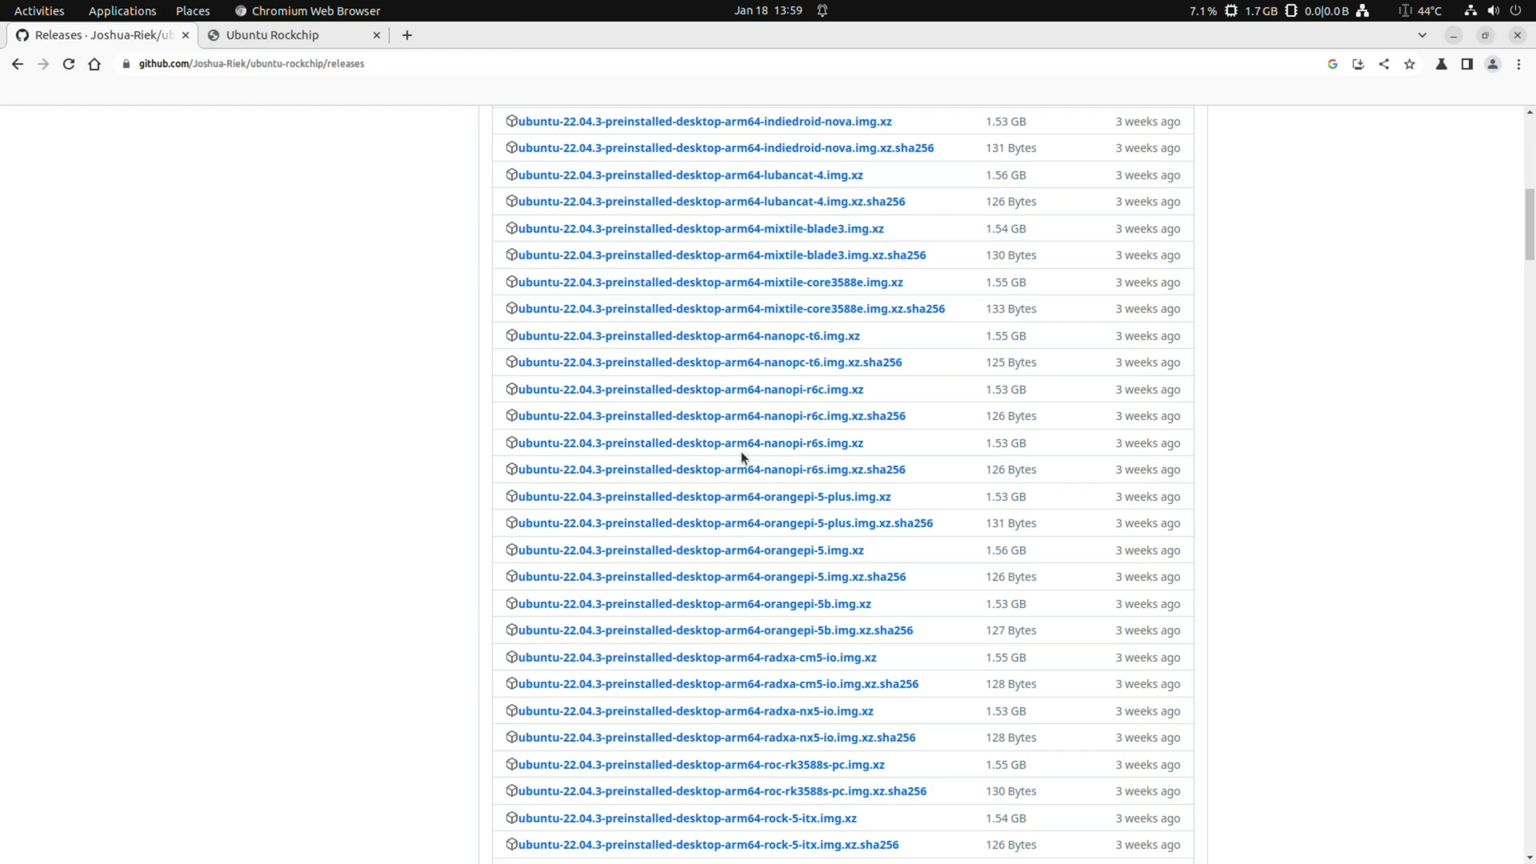
mouse_move(757, 397)
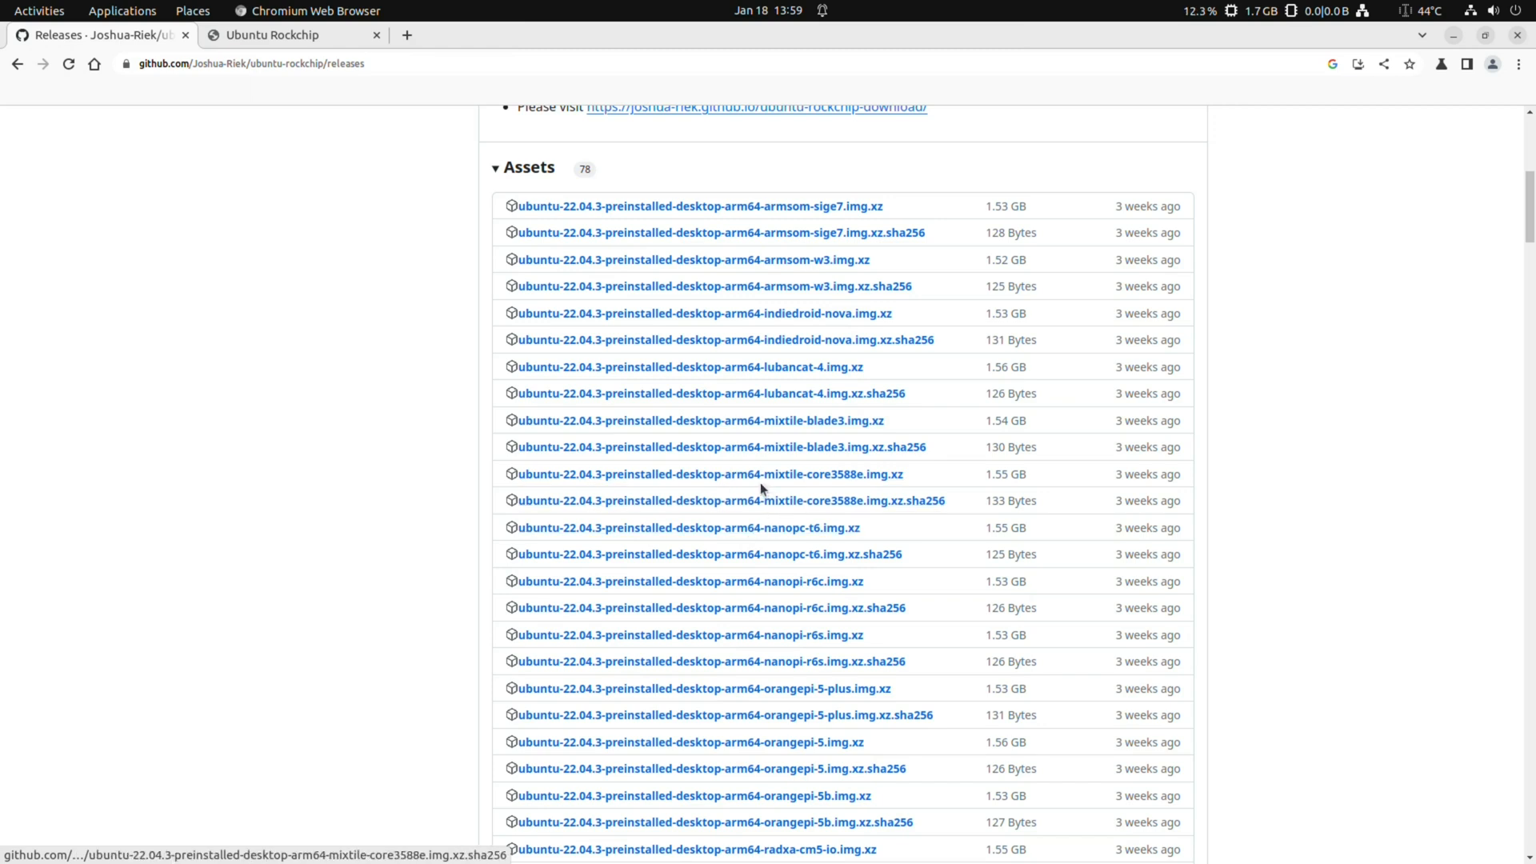
mouse_move(722, 446)
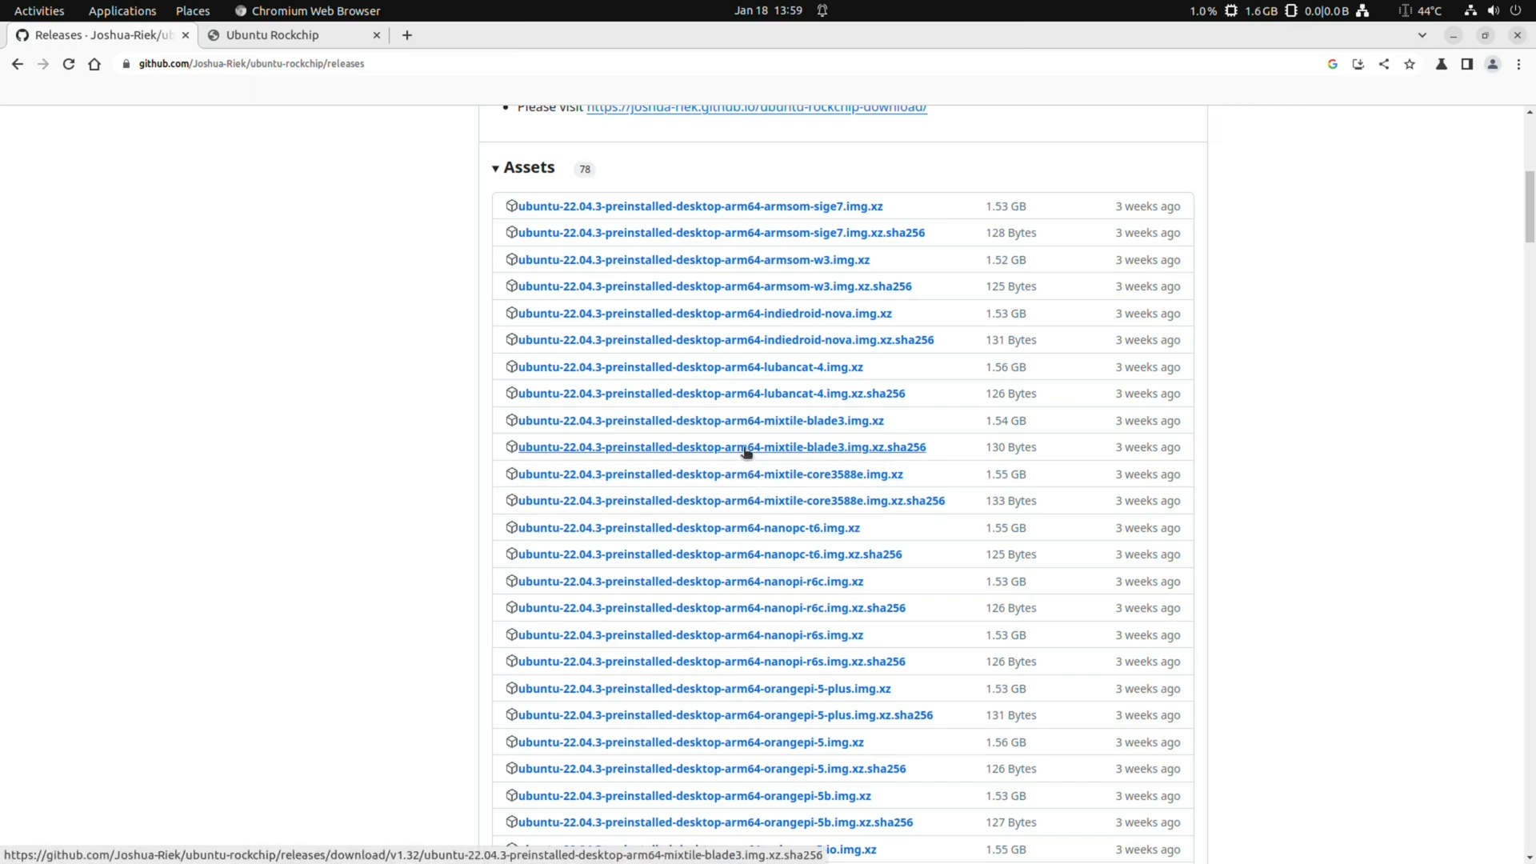
mouse_move(739, 421)
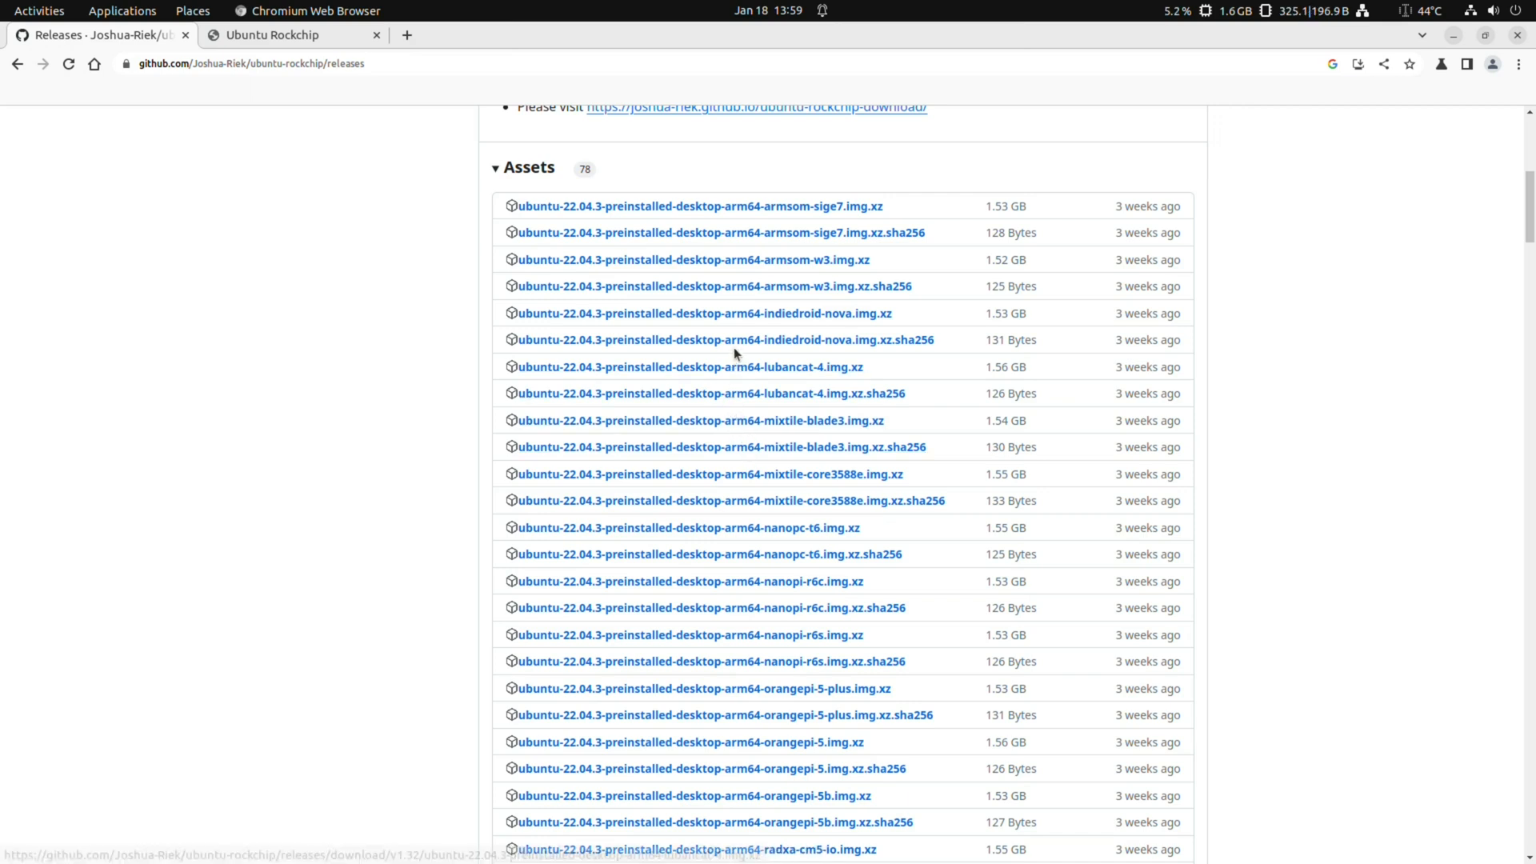
mouse_move(728, 273)
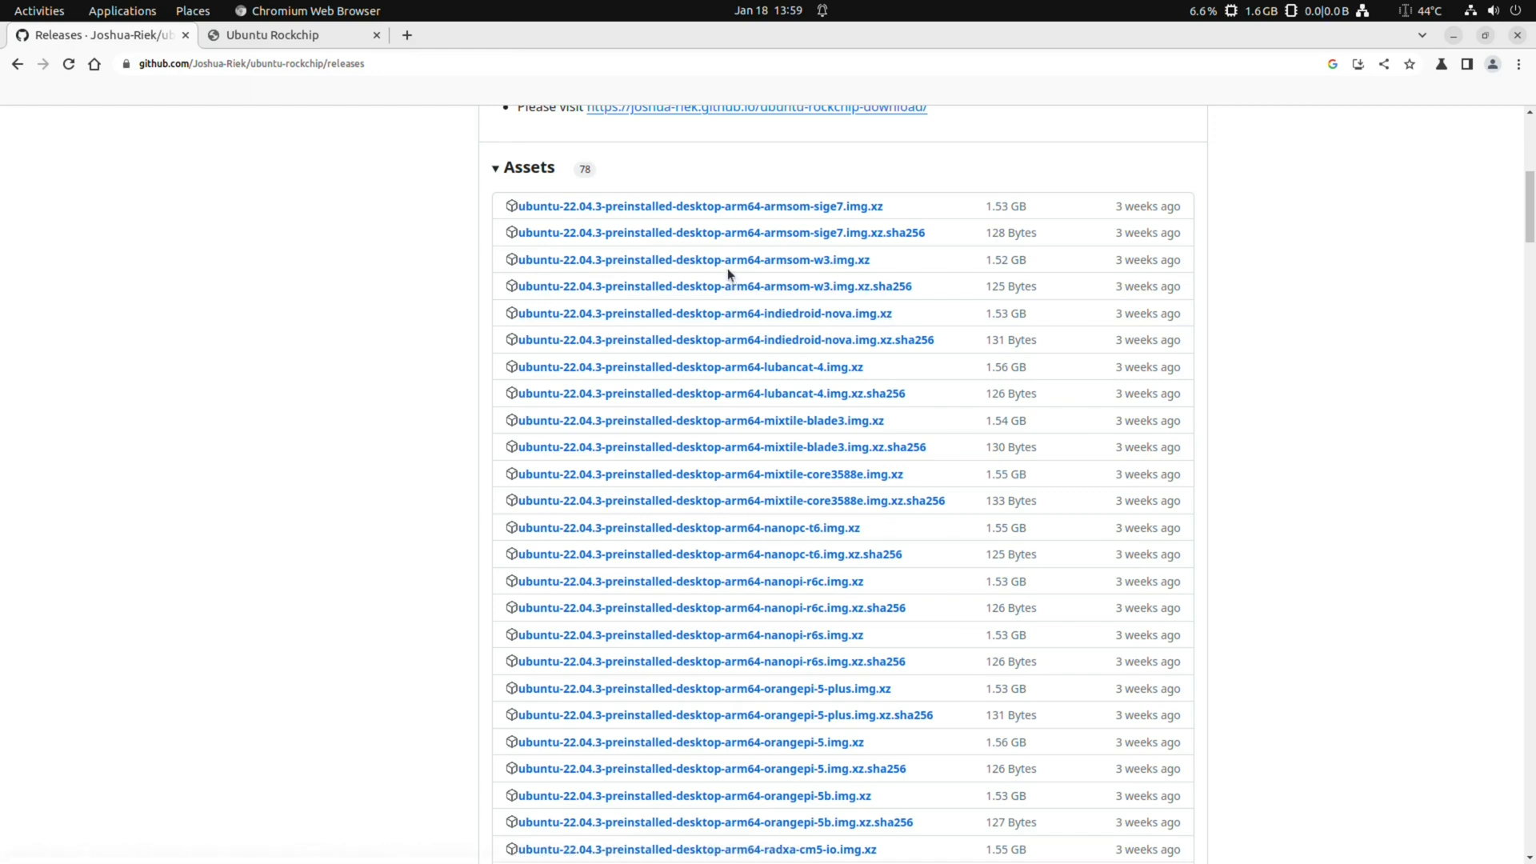
mouse_move(719, 207)
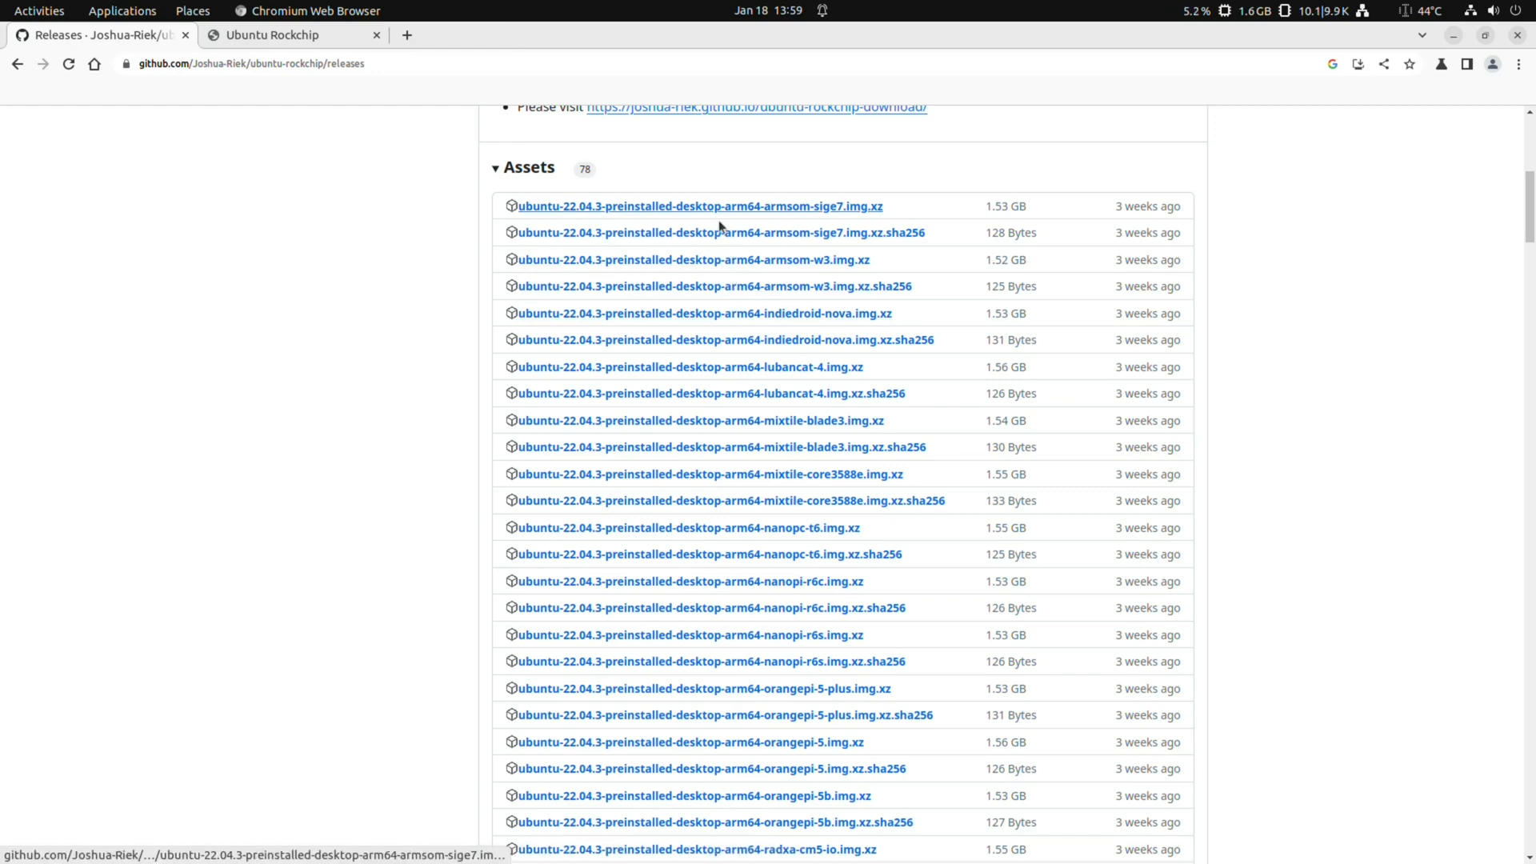
Scroll to the Experimental Mainline Linux 6.6.0 pre-release and expand its 26 assets.
scroll("down", 3)
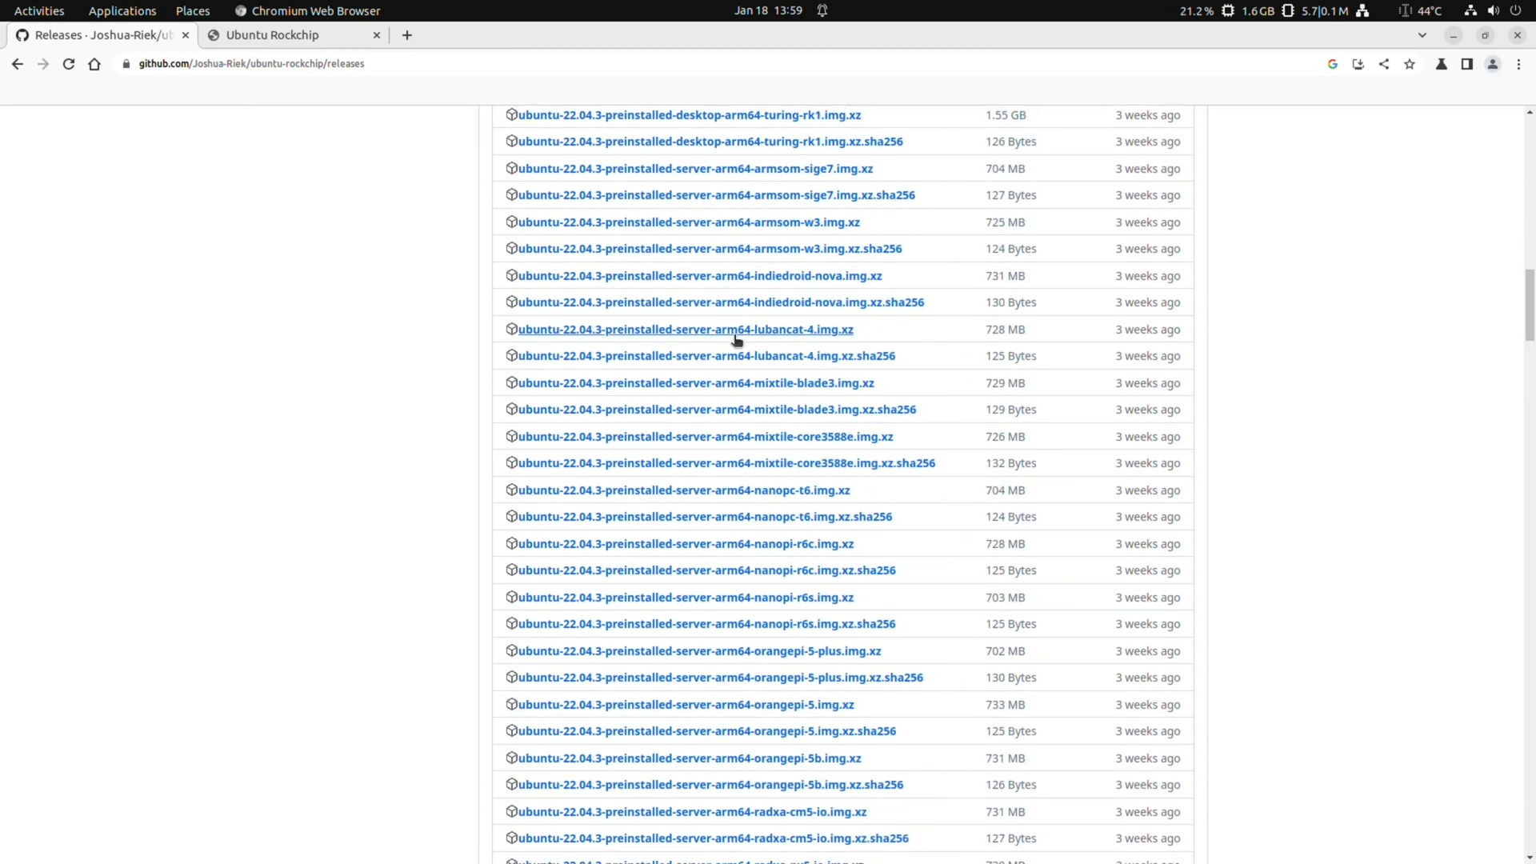
scroll("down", 3)
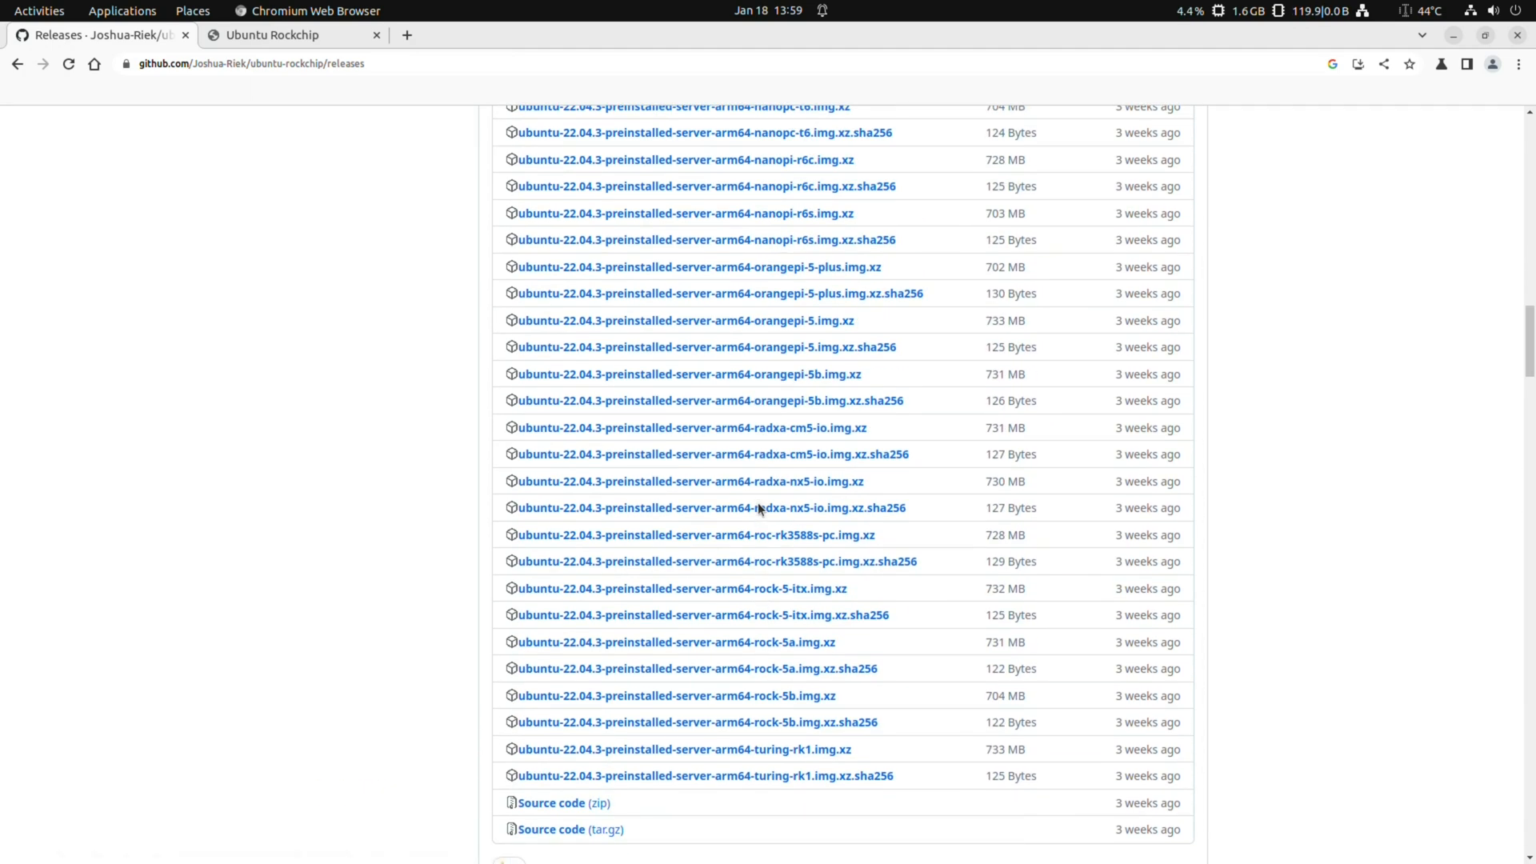
scroll("down", 3)
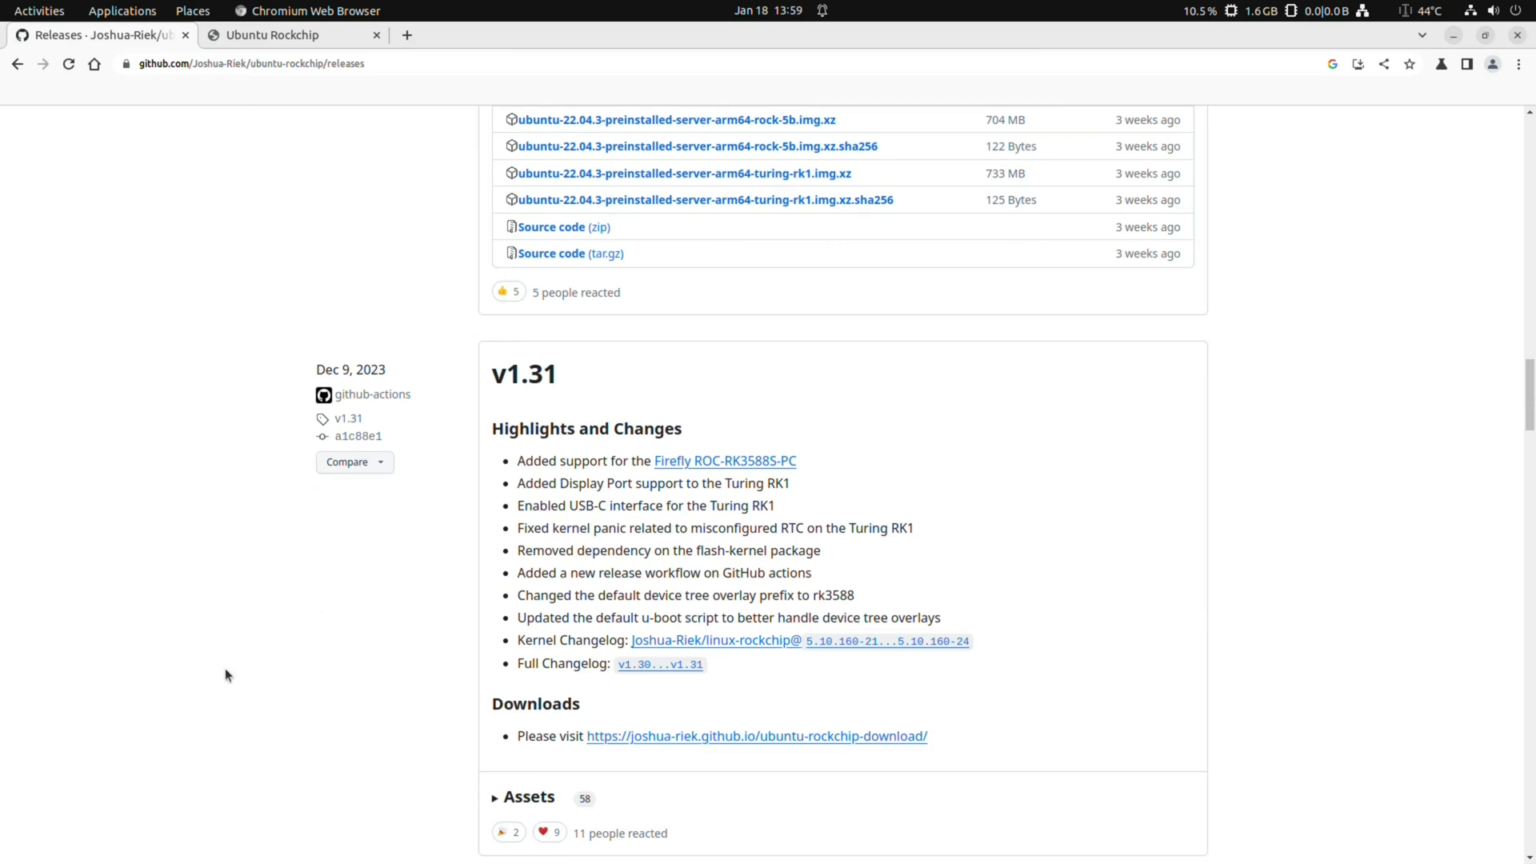
scroll("down", 3)
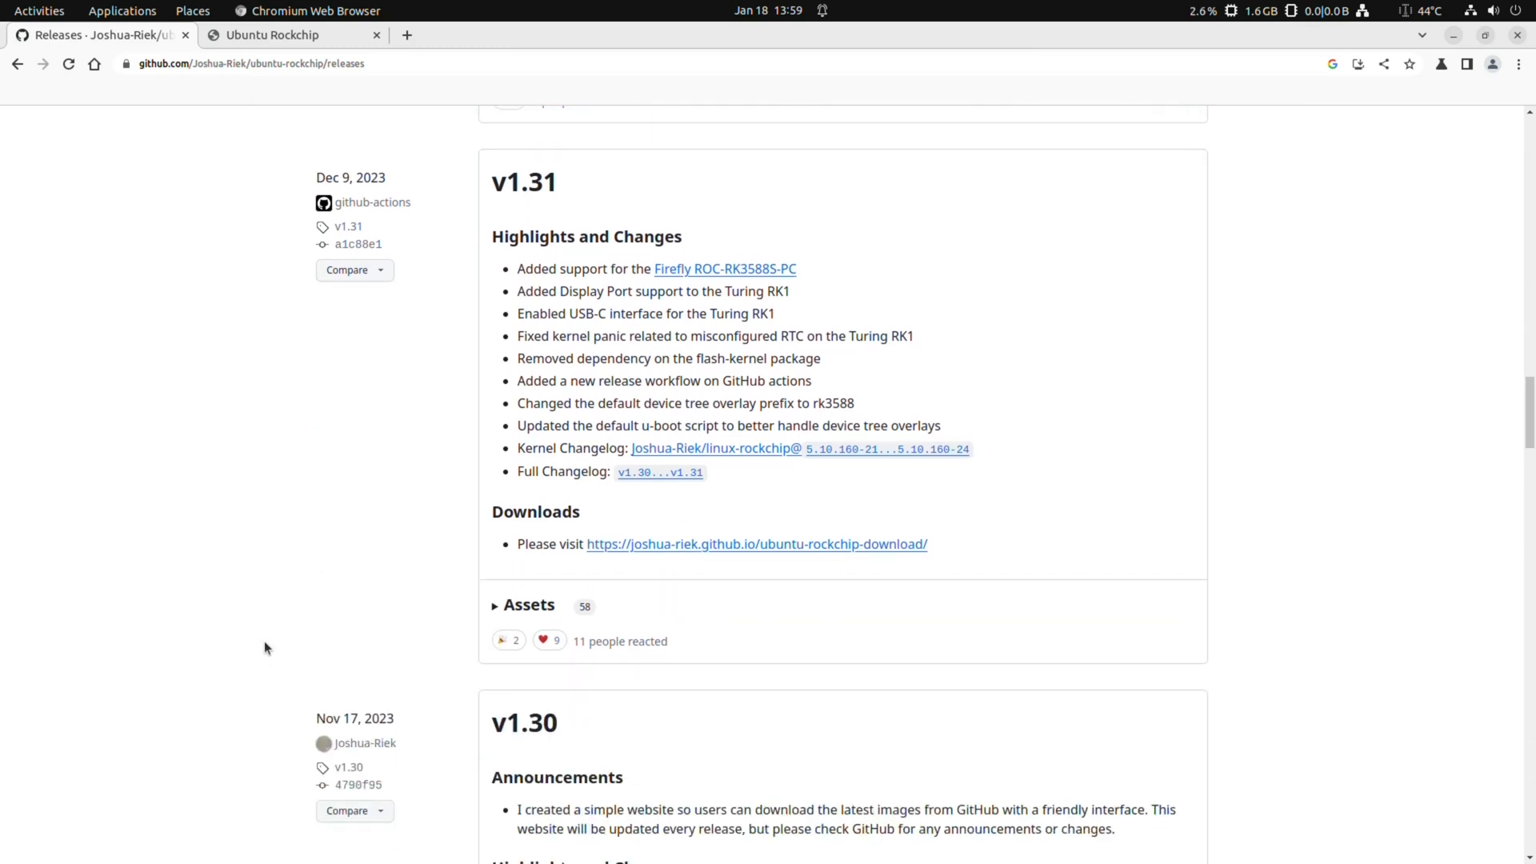
scroll("down", 3)
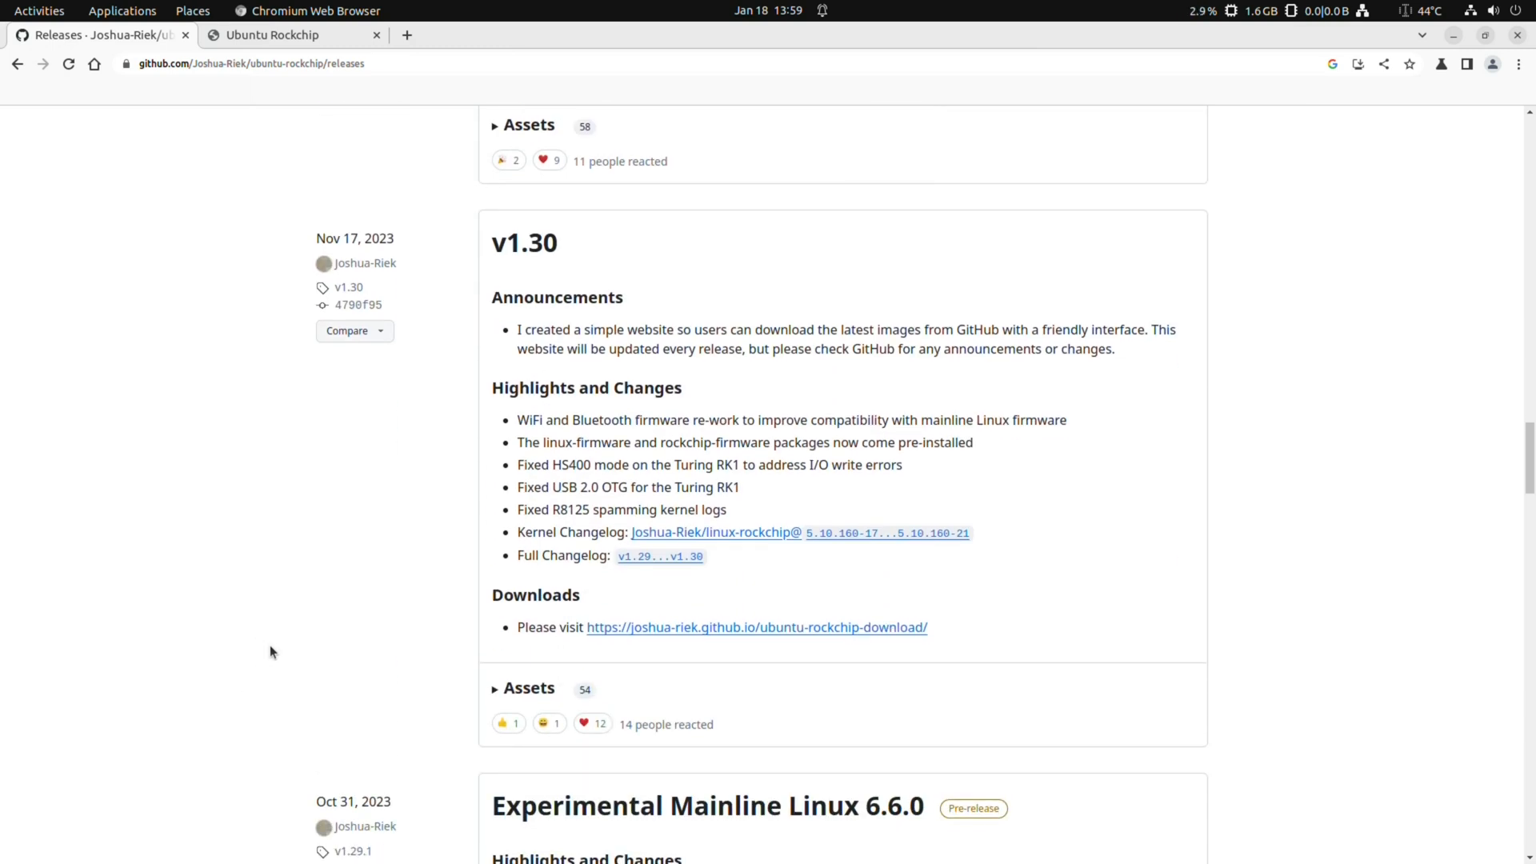
scroll("down", 3)
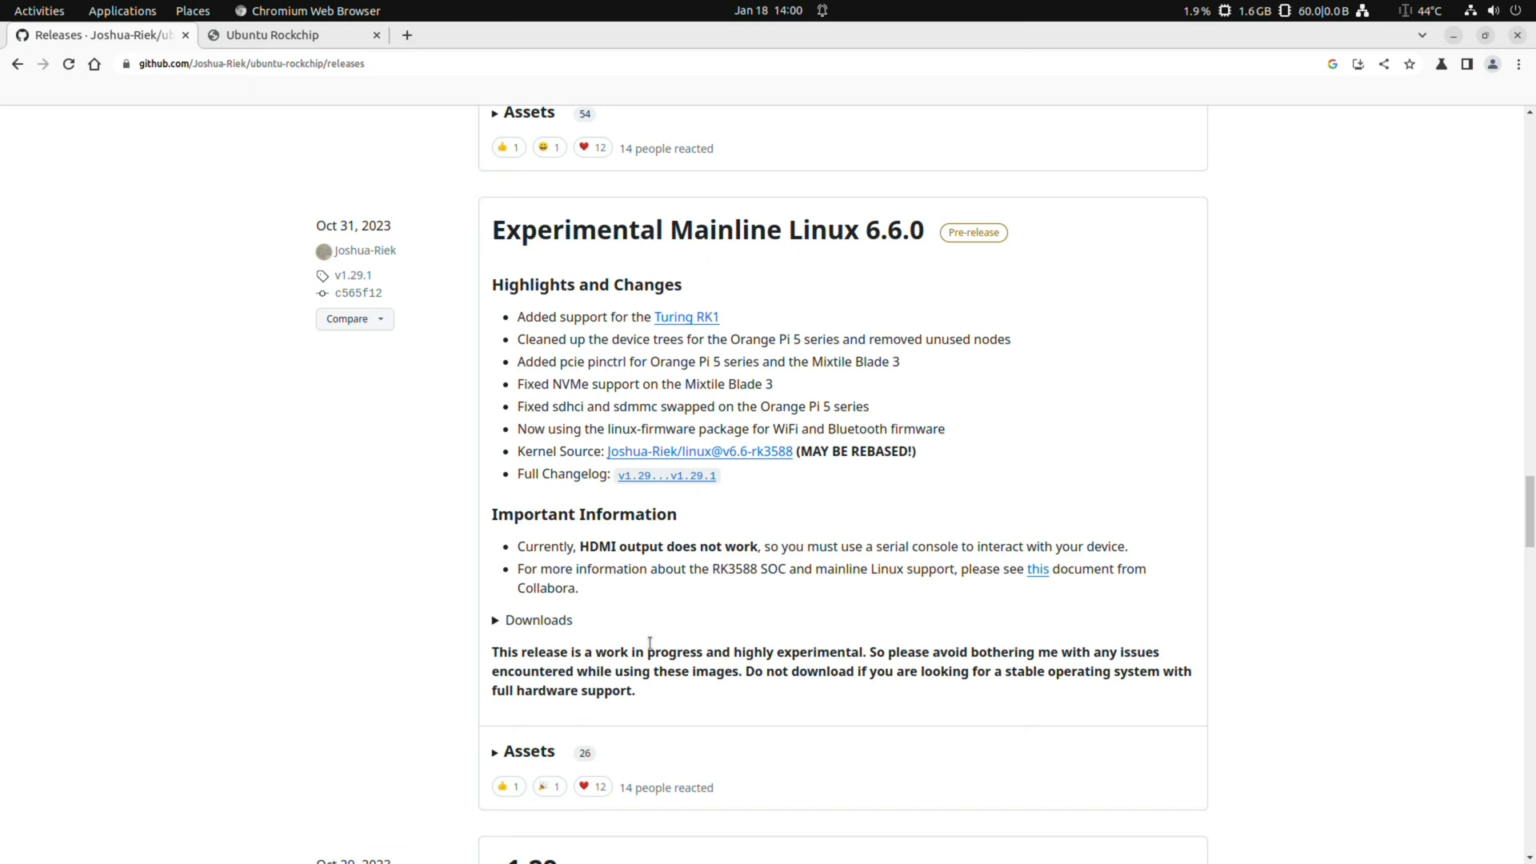
mouse_move(626, 740)
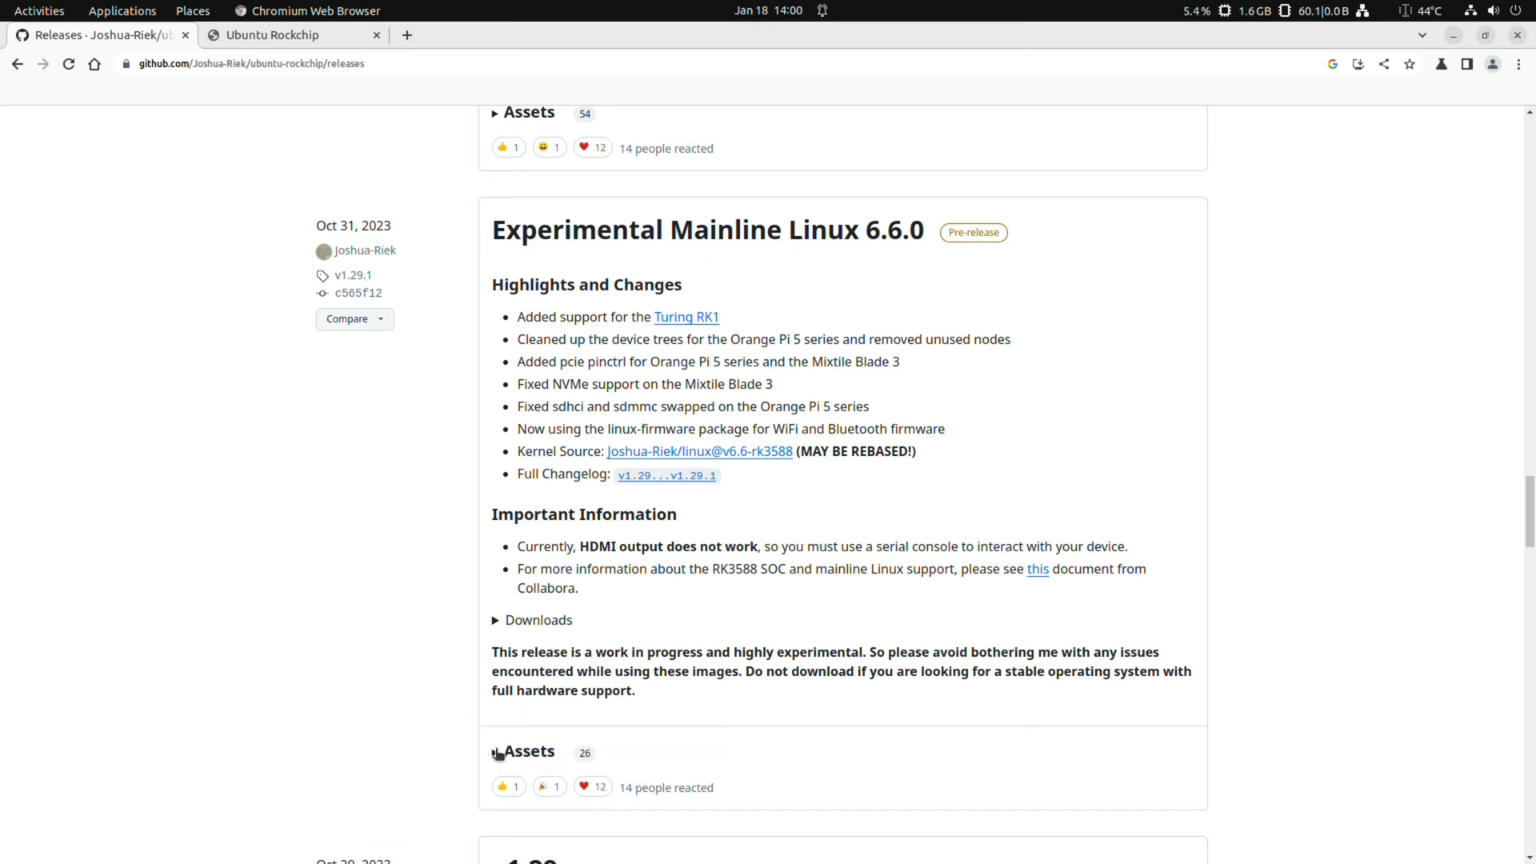
left_click(529, 752)
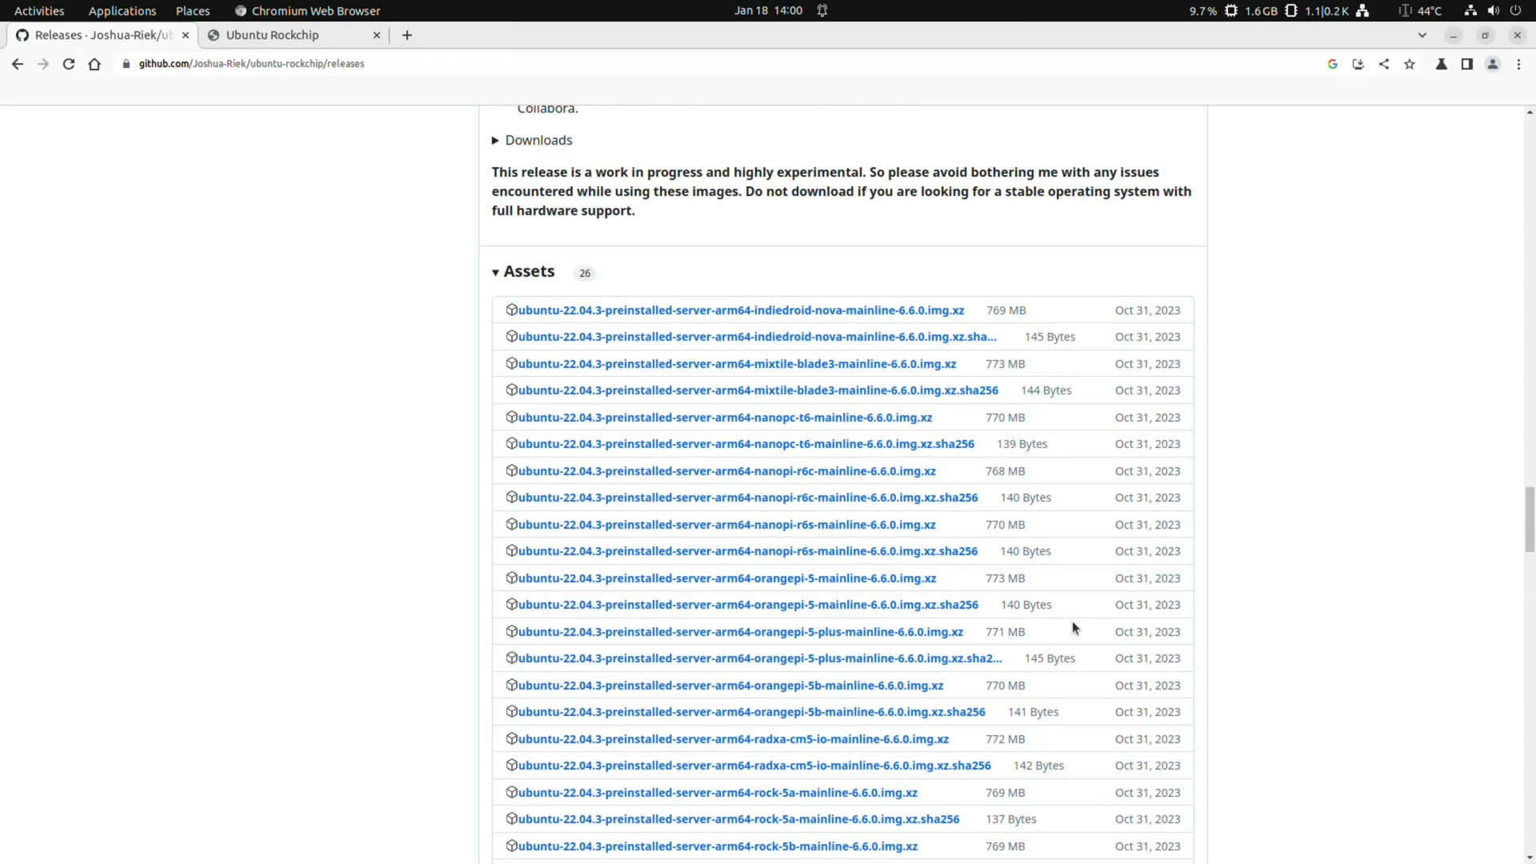
scroll("down", 3)
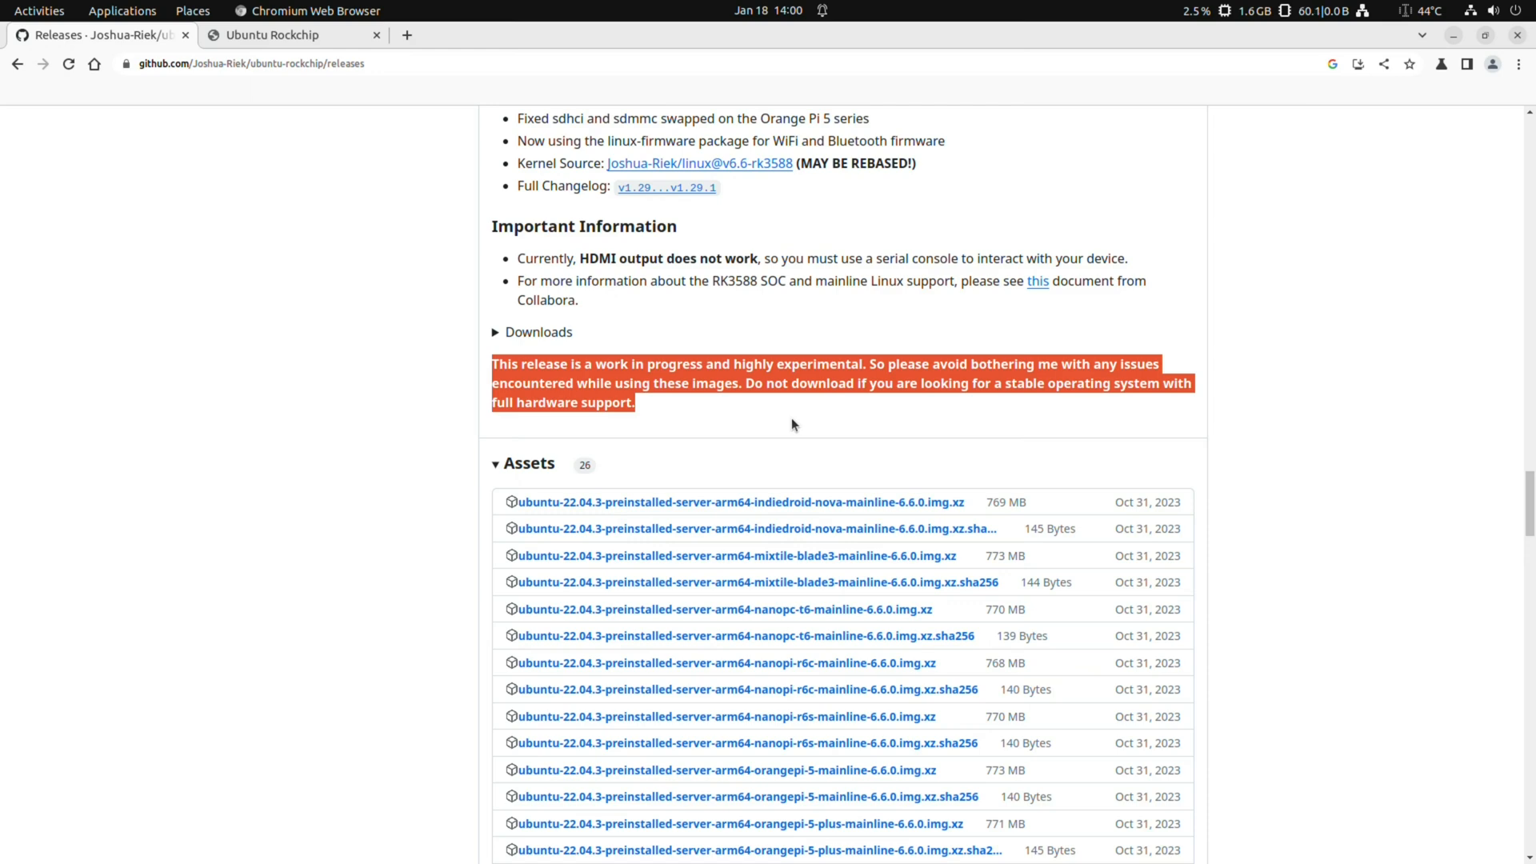
Show Chromium's recent downloads with the rock-5b desktop image finished.
left_click(1440, 64)
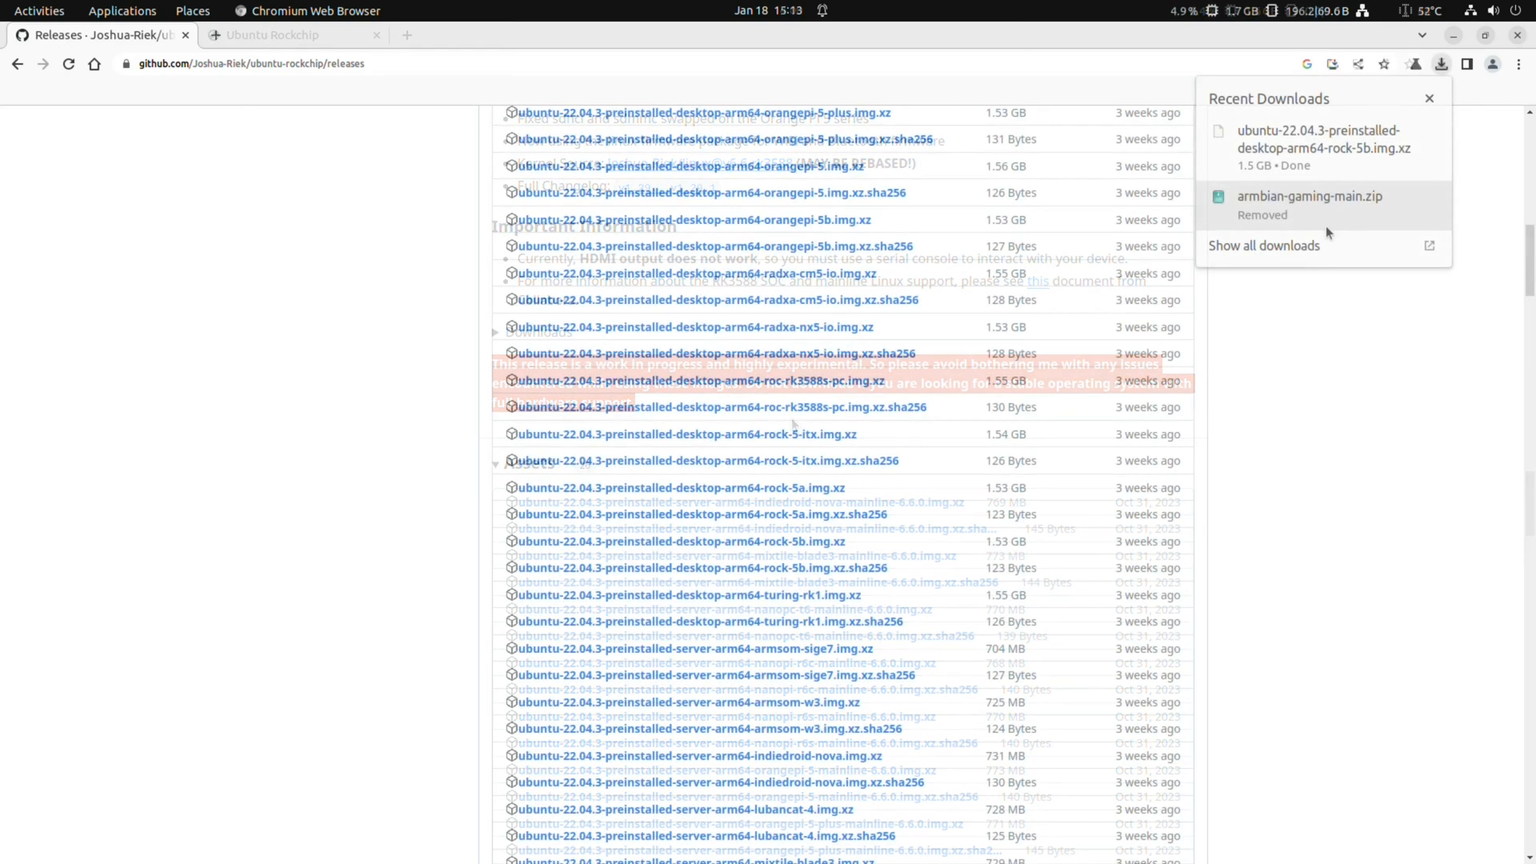
Reveal the download in Files and select the ubuntu-22.04.3 rock-5b .img.xz file.
right_click(1323, 139)
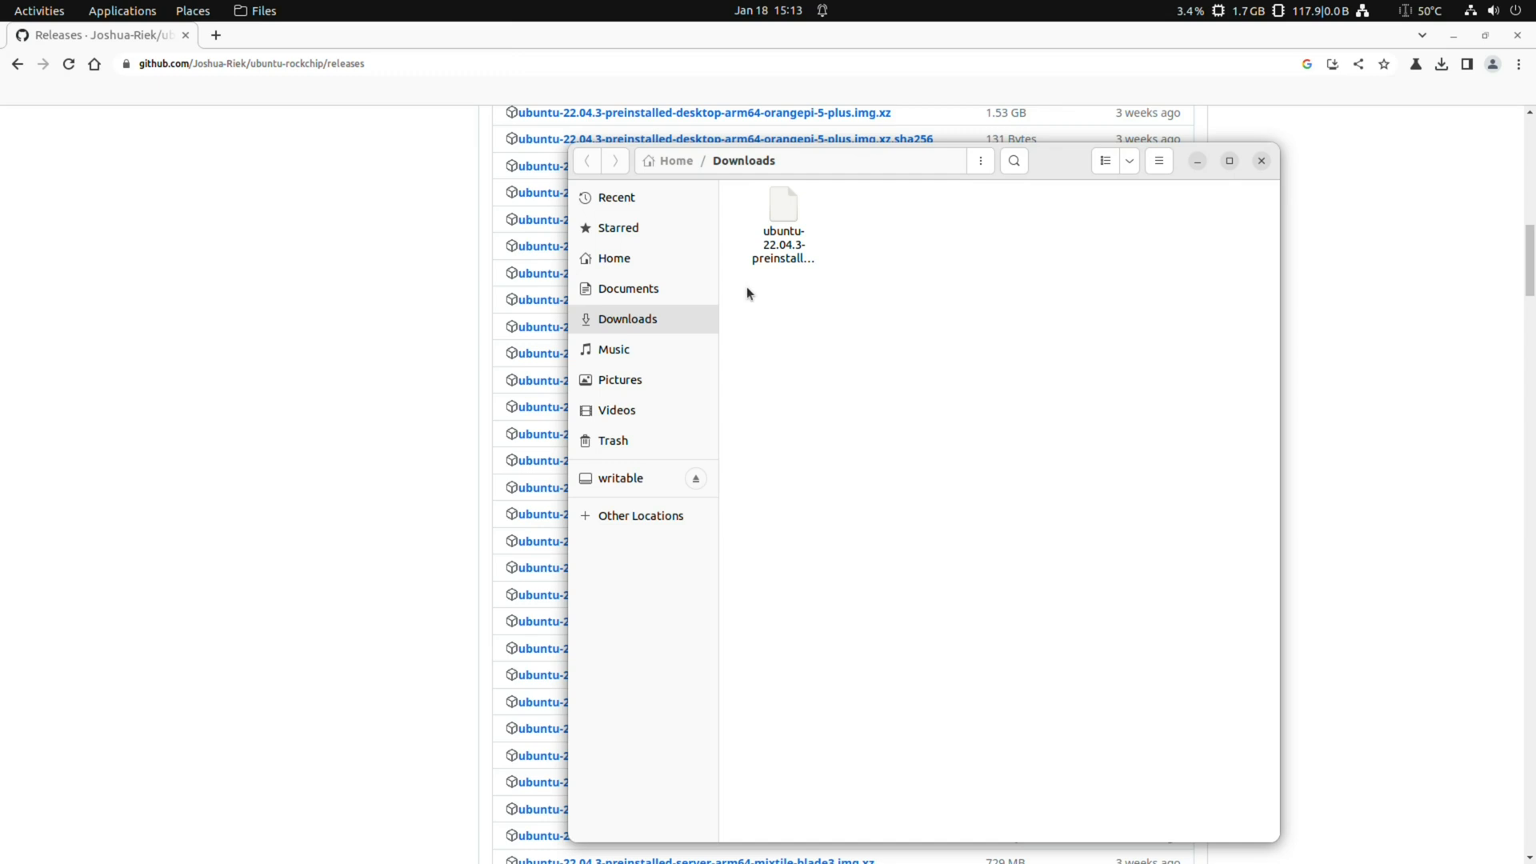
left_click(783, 231)
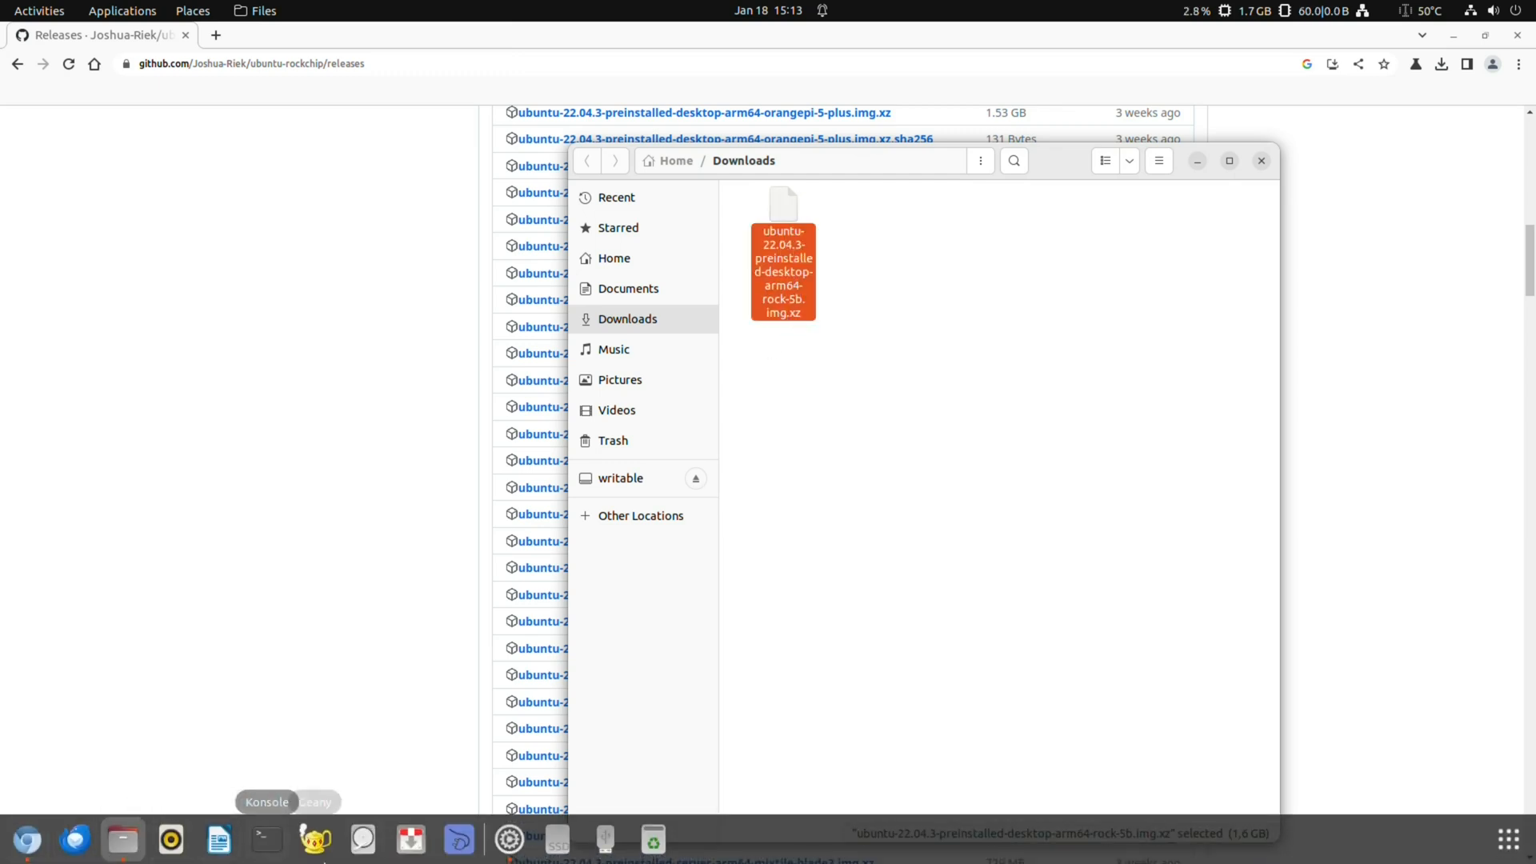
mouse_move(361, 840)
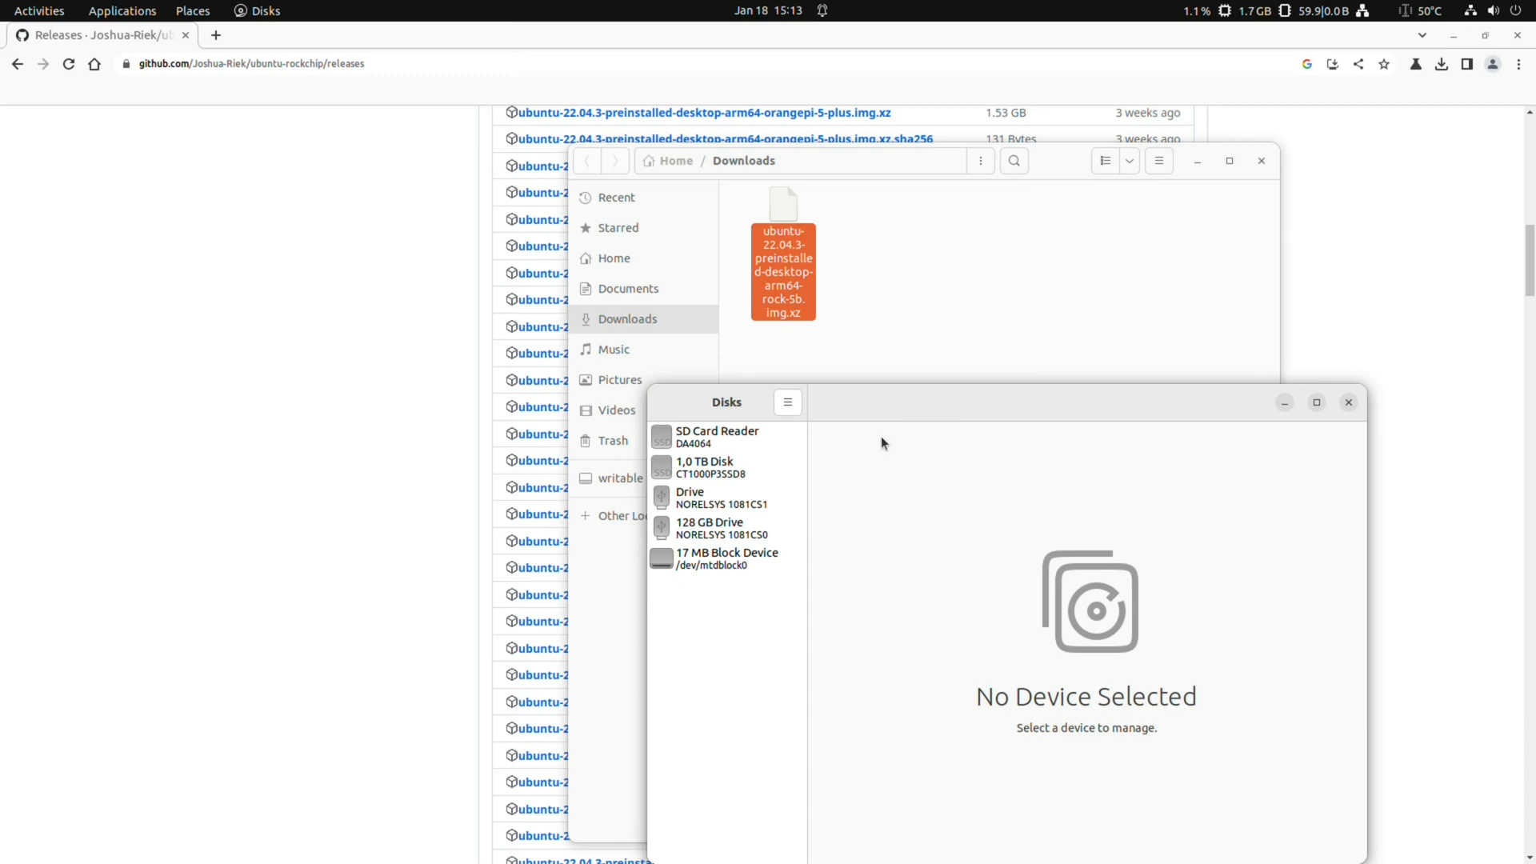
Inspect the NORELSYS drive and SD card partitions, then return to the 128 GB drive.
left_click(710, 528)
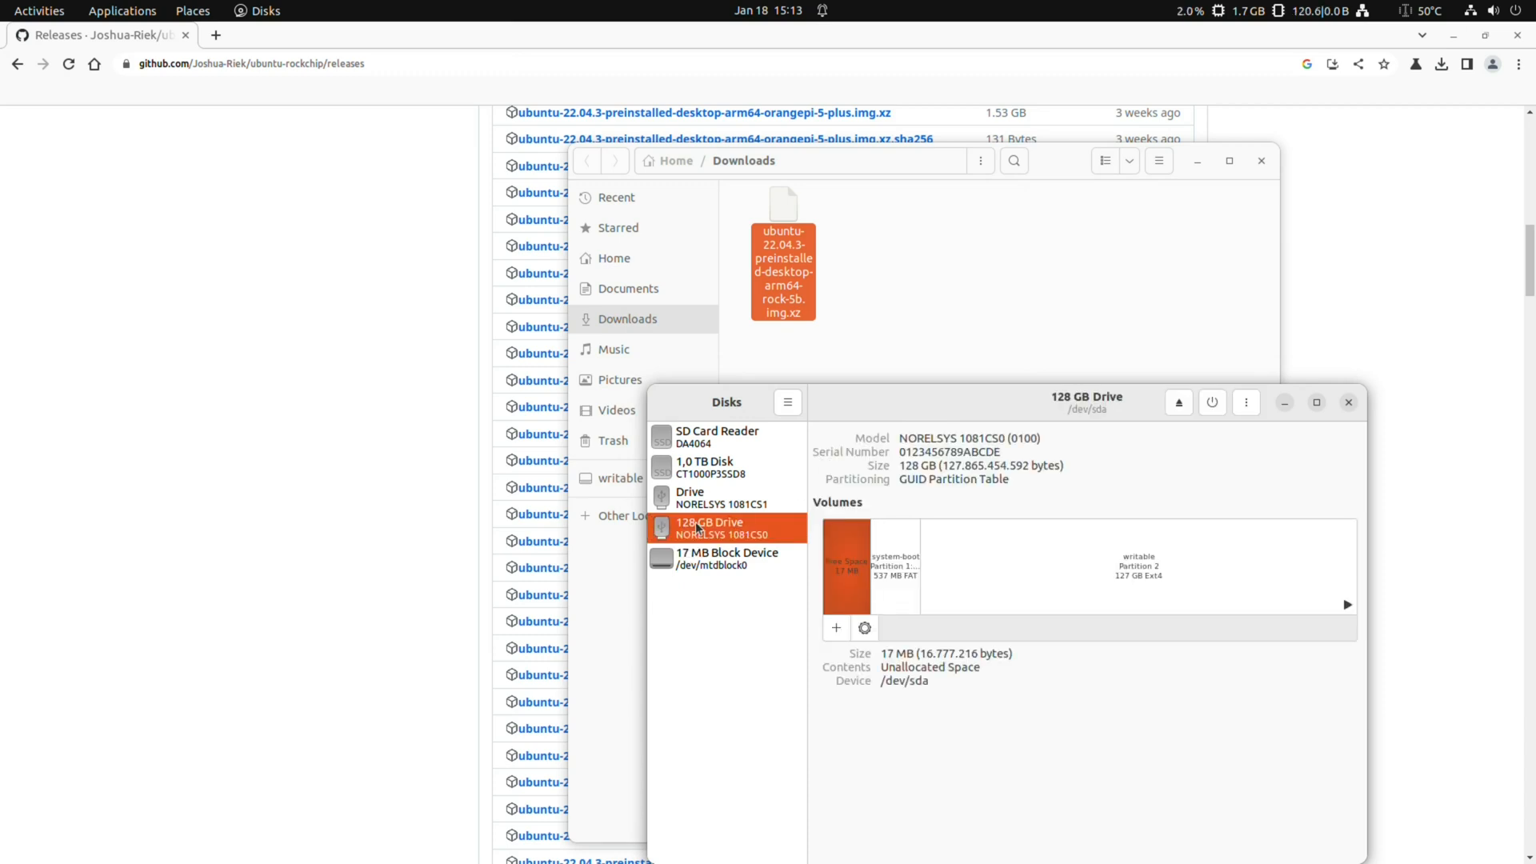
mouse_move(1019, 567)
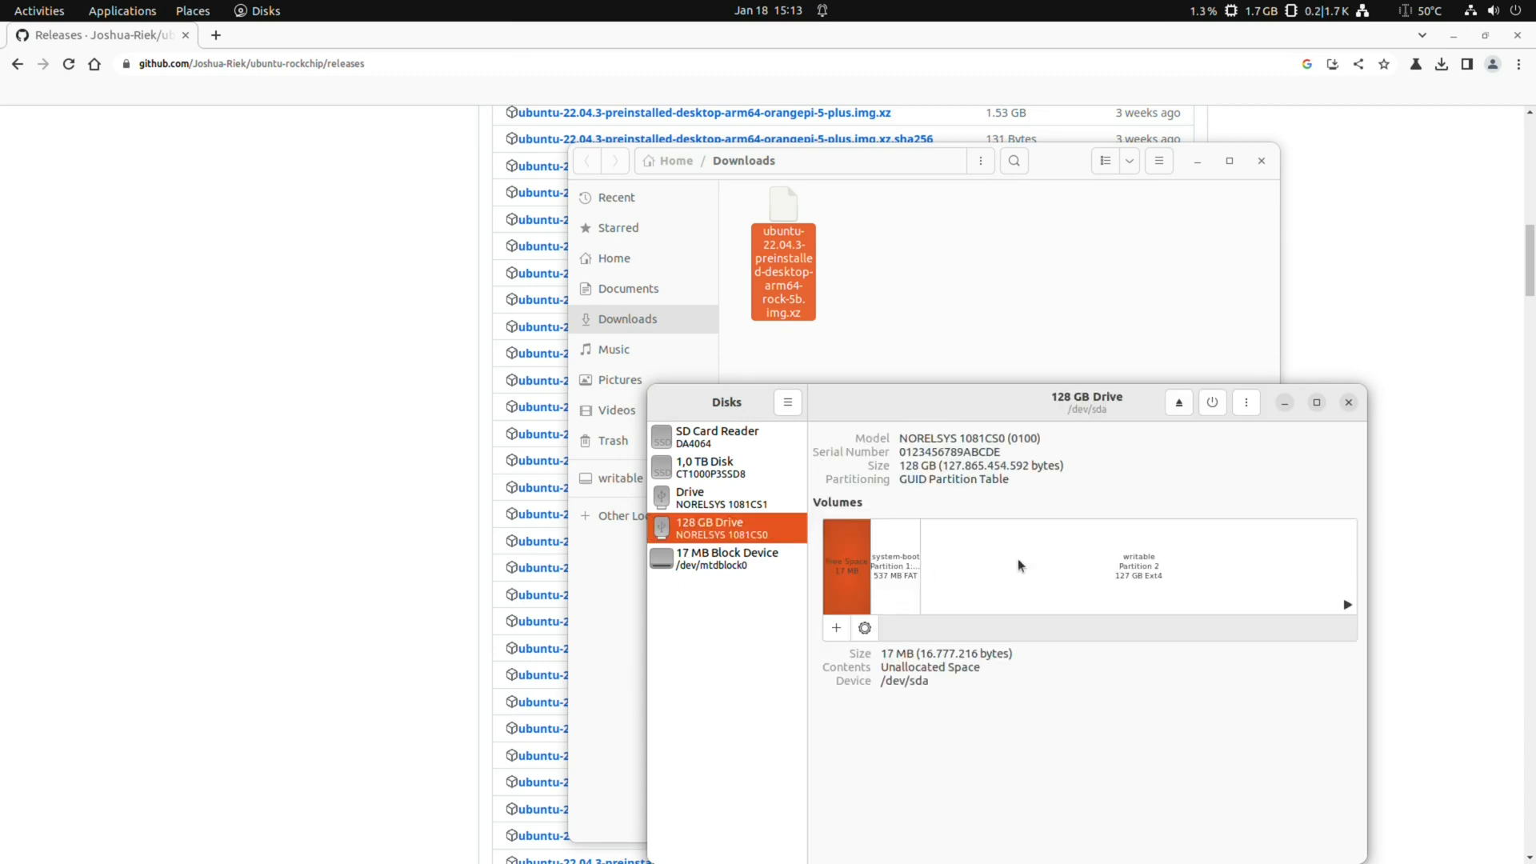
mouse_move(996, 581)
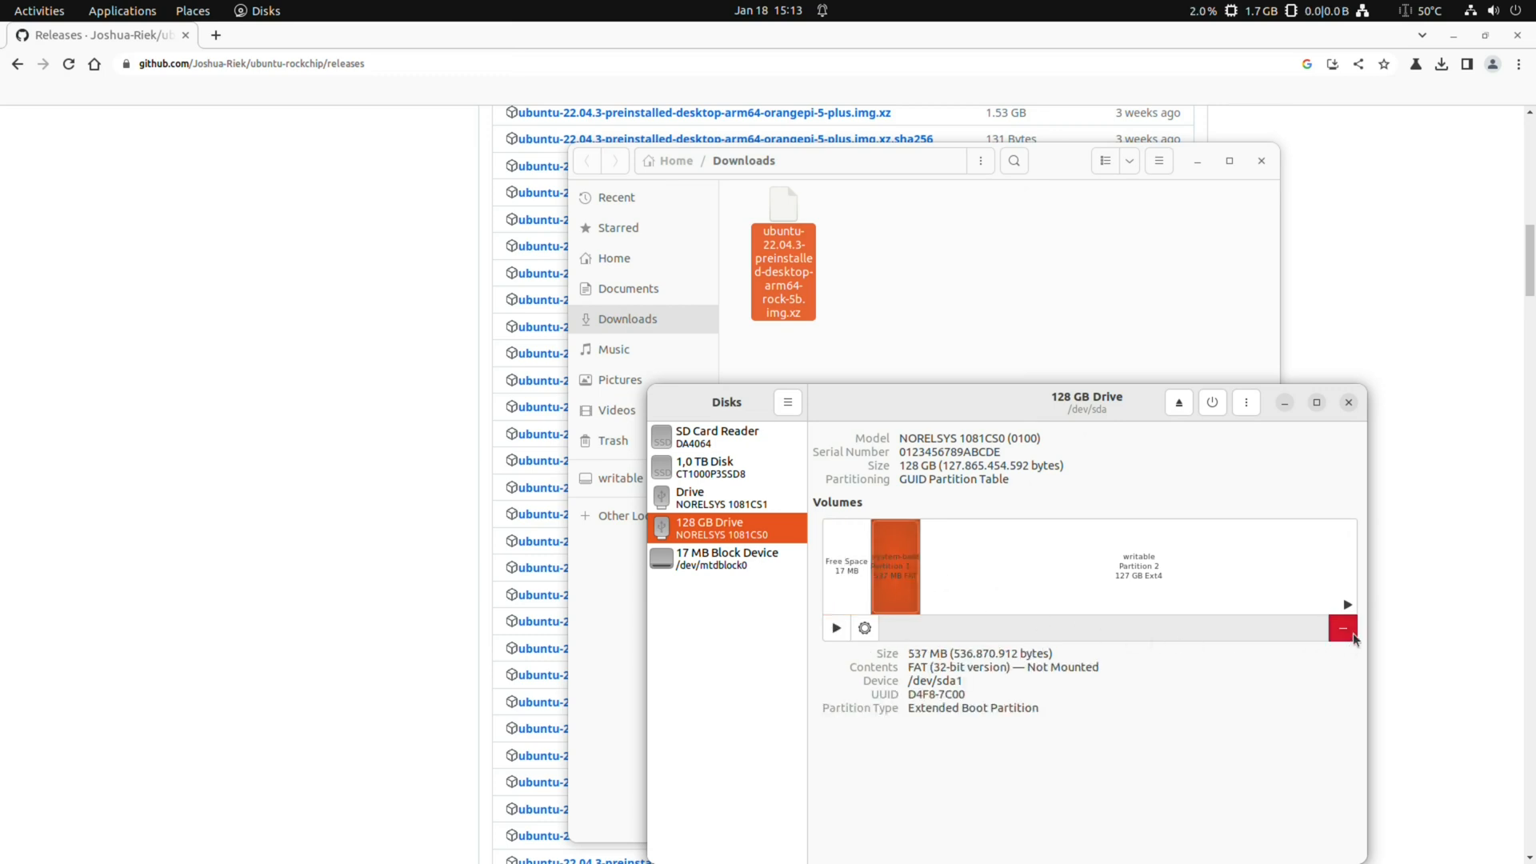
mouse_move(739, 516)
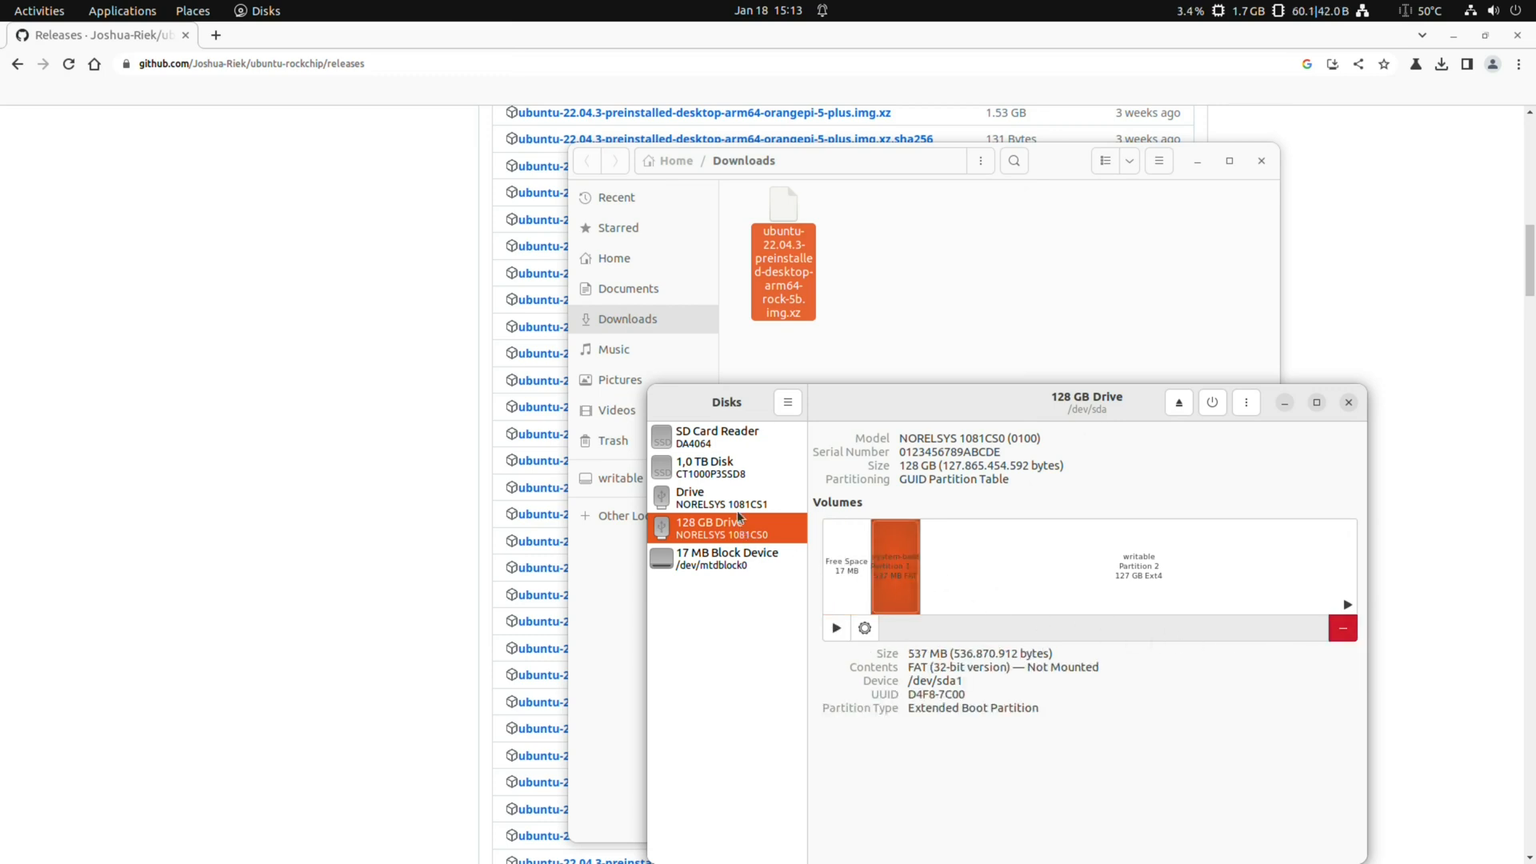
left_click(725, 497)
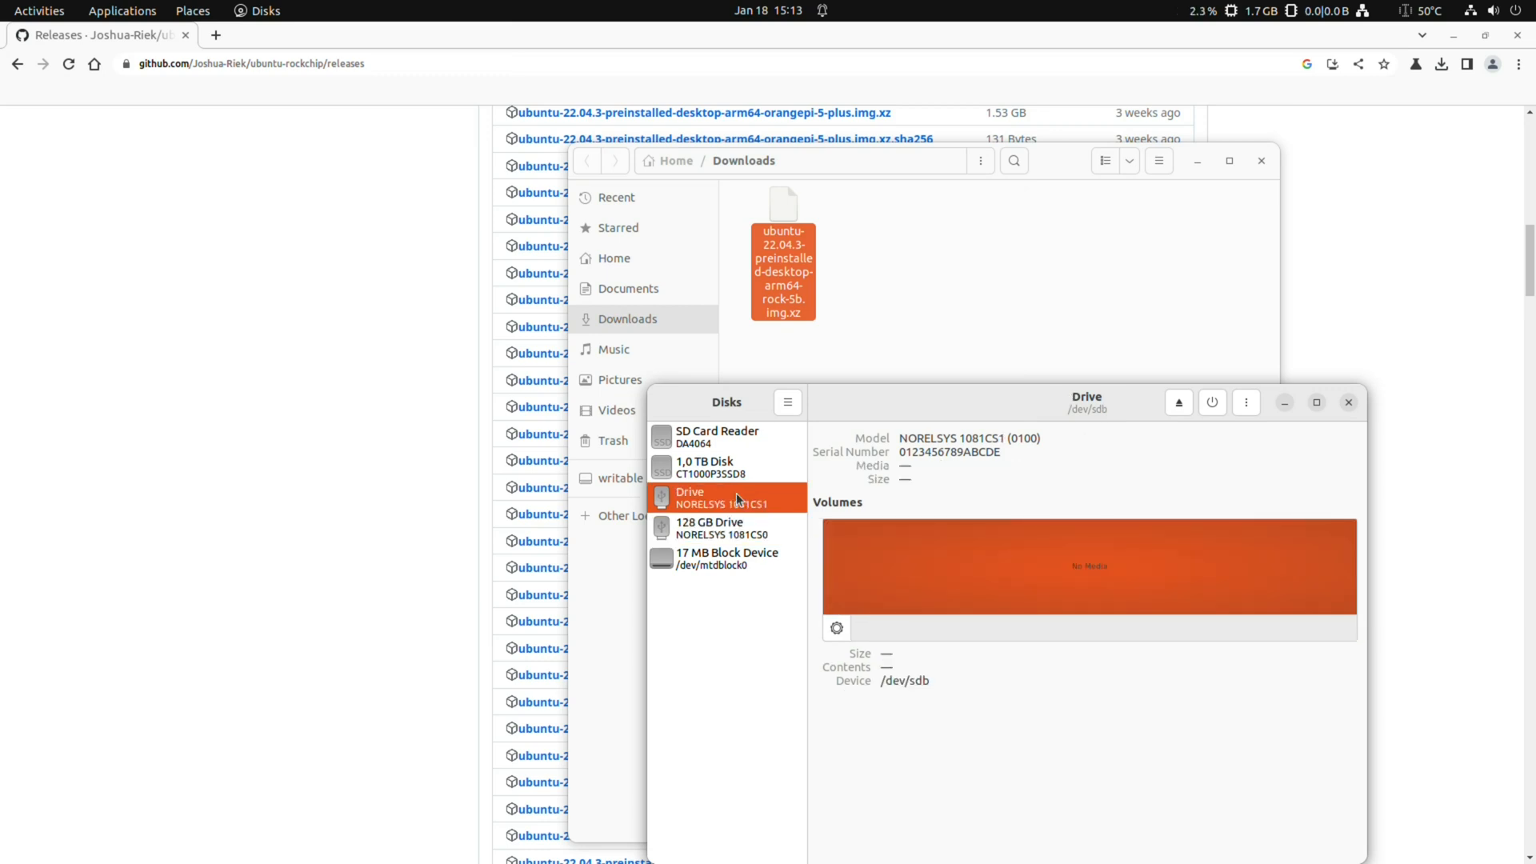
left_click(717, 437)
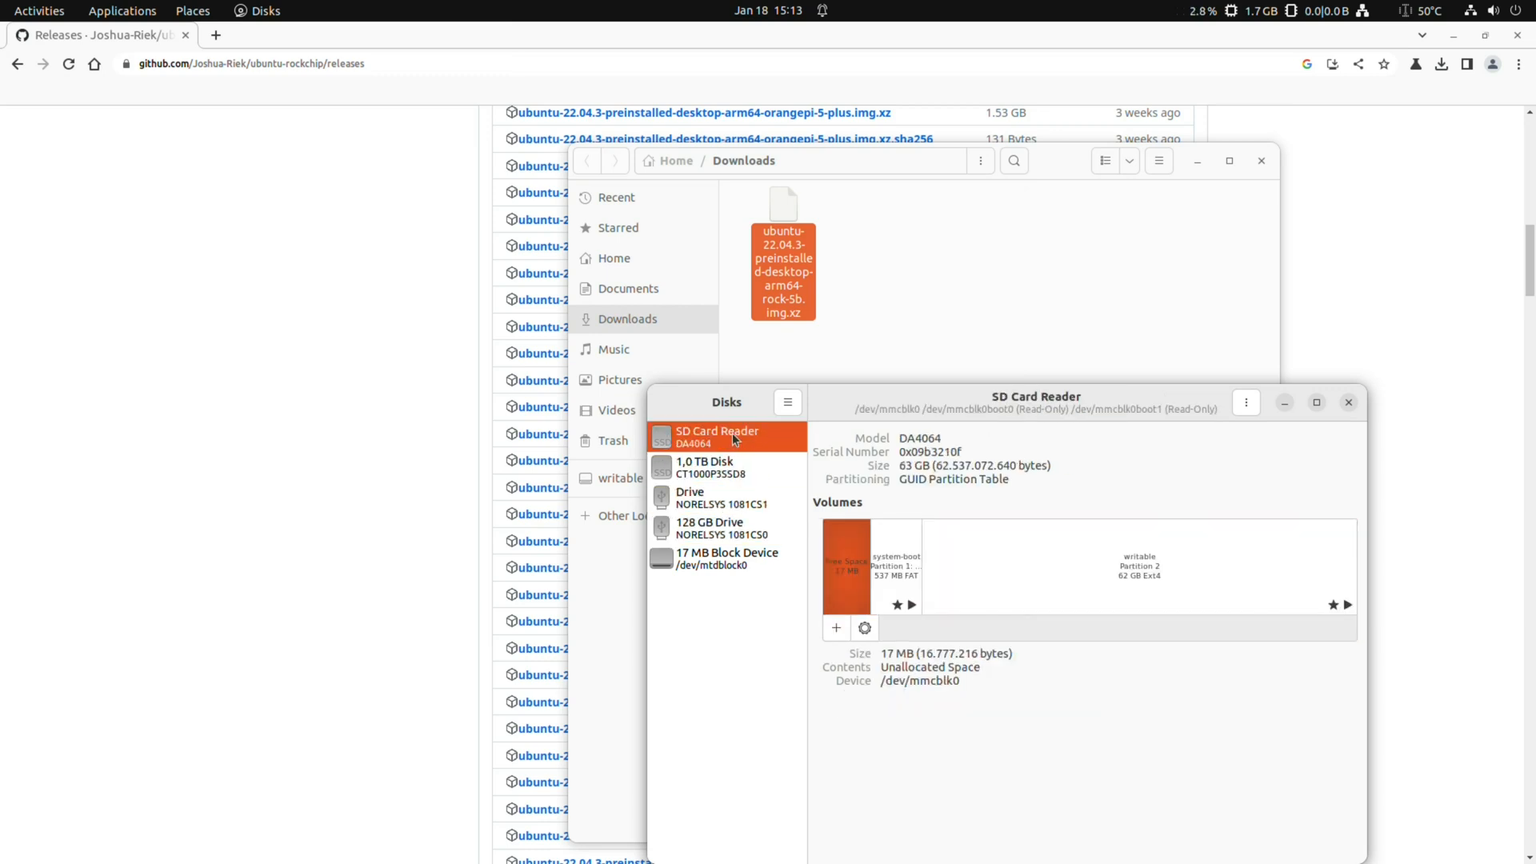
left_click(709, 527)
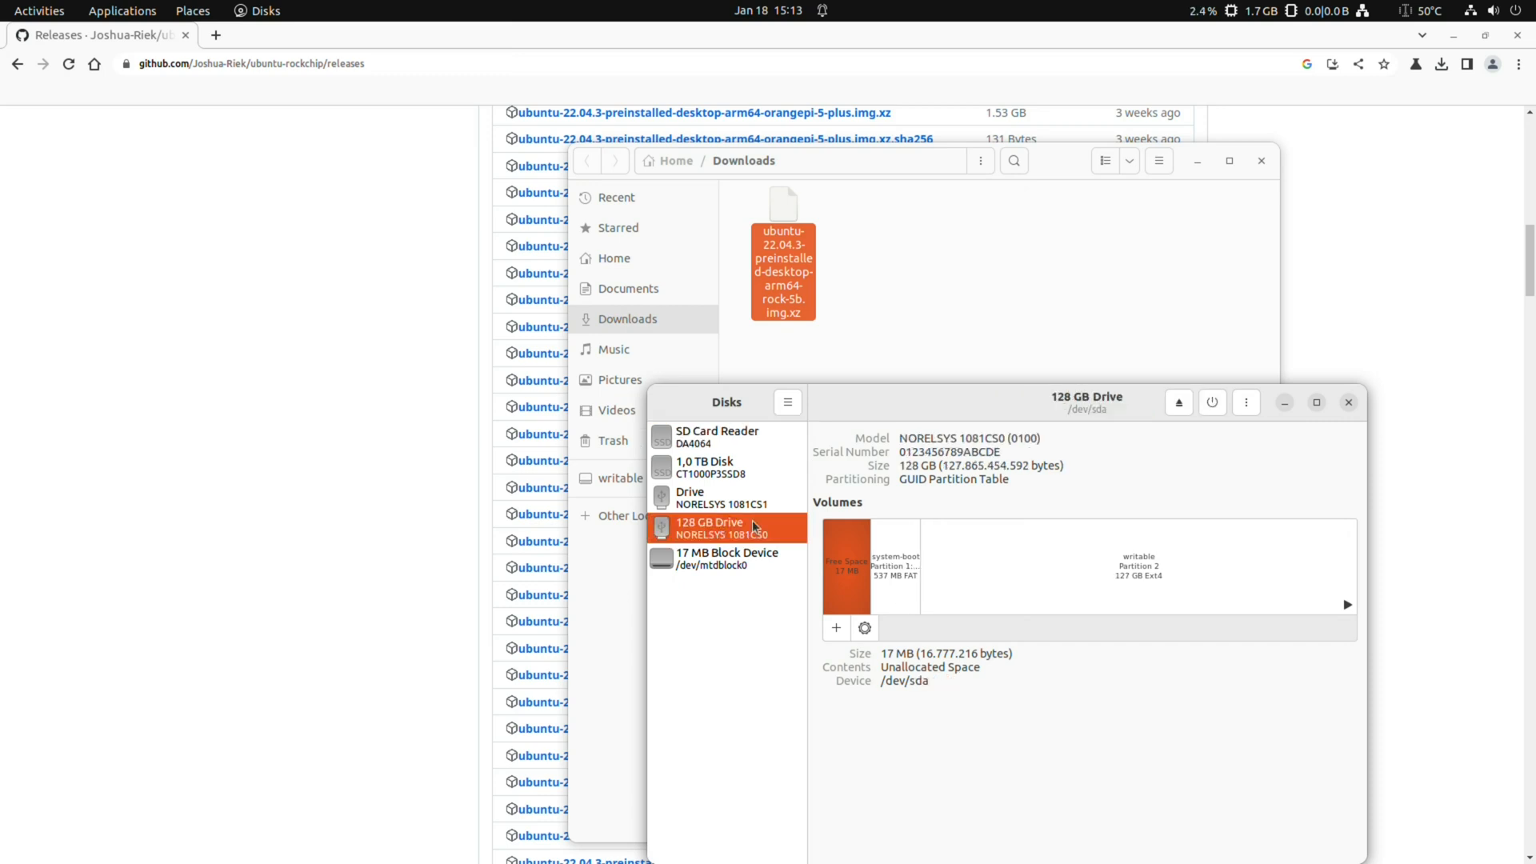
Delete the writable and system-boot partitions, leaving 128 GB free space, and maximise Disks.
left_click(1136, 566)
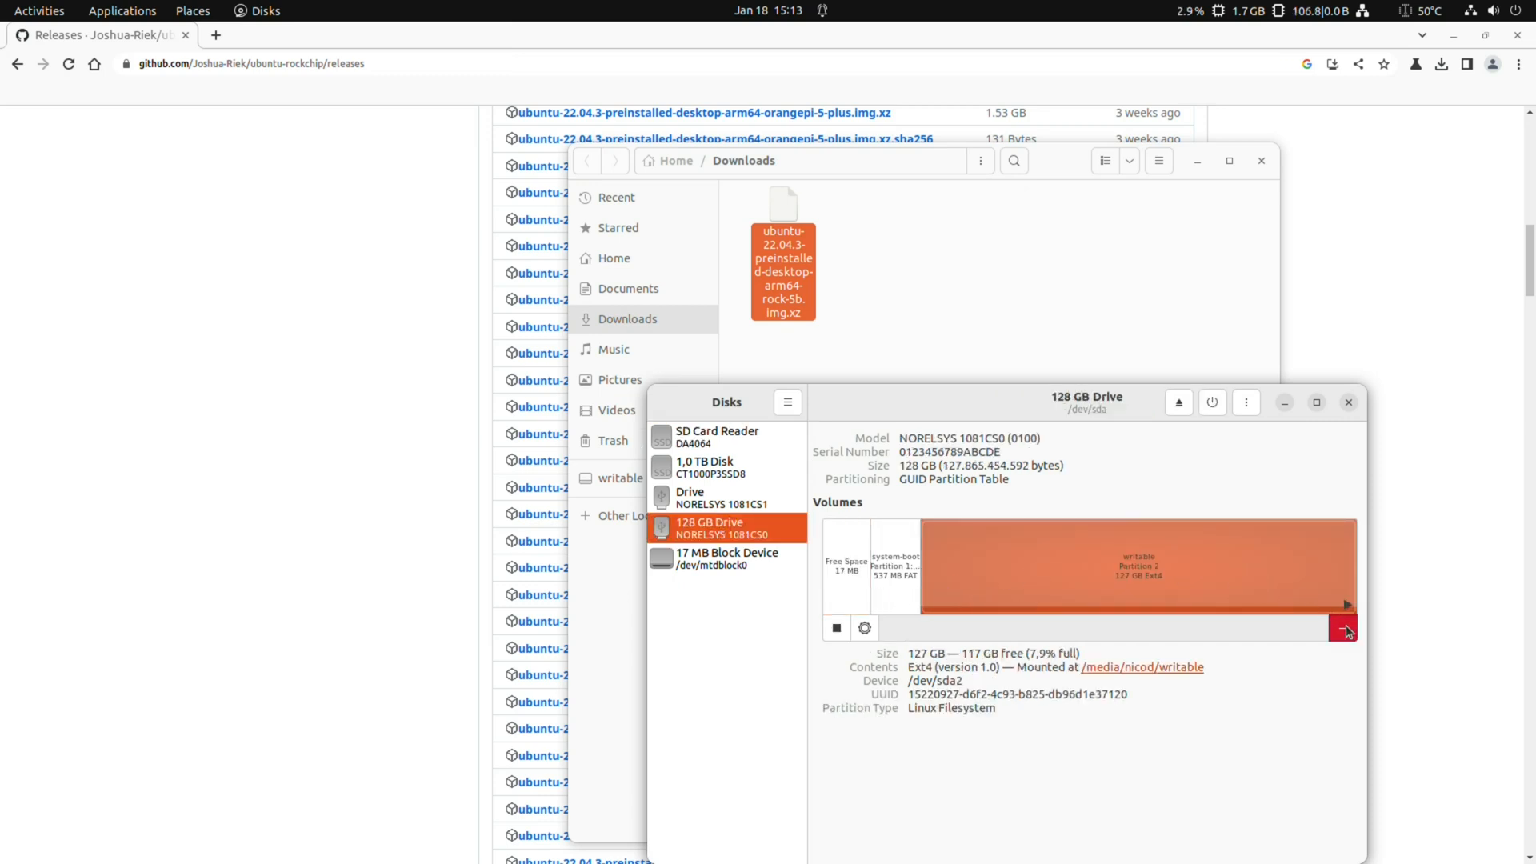
left_click(1342, 627)
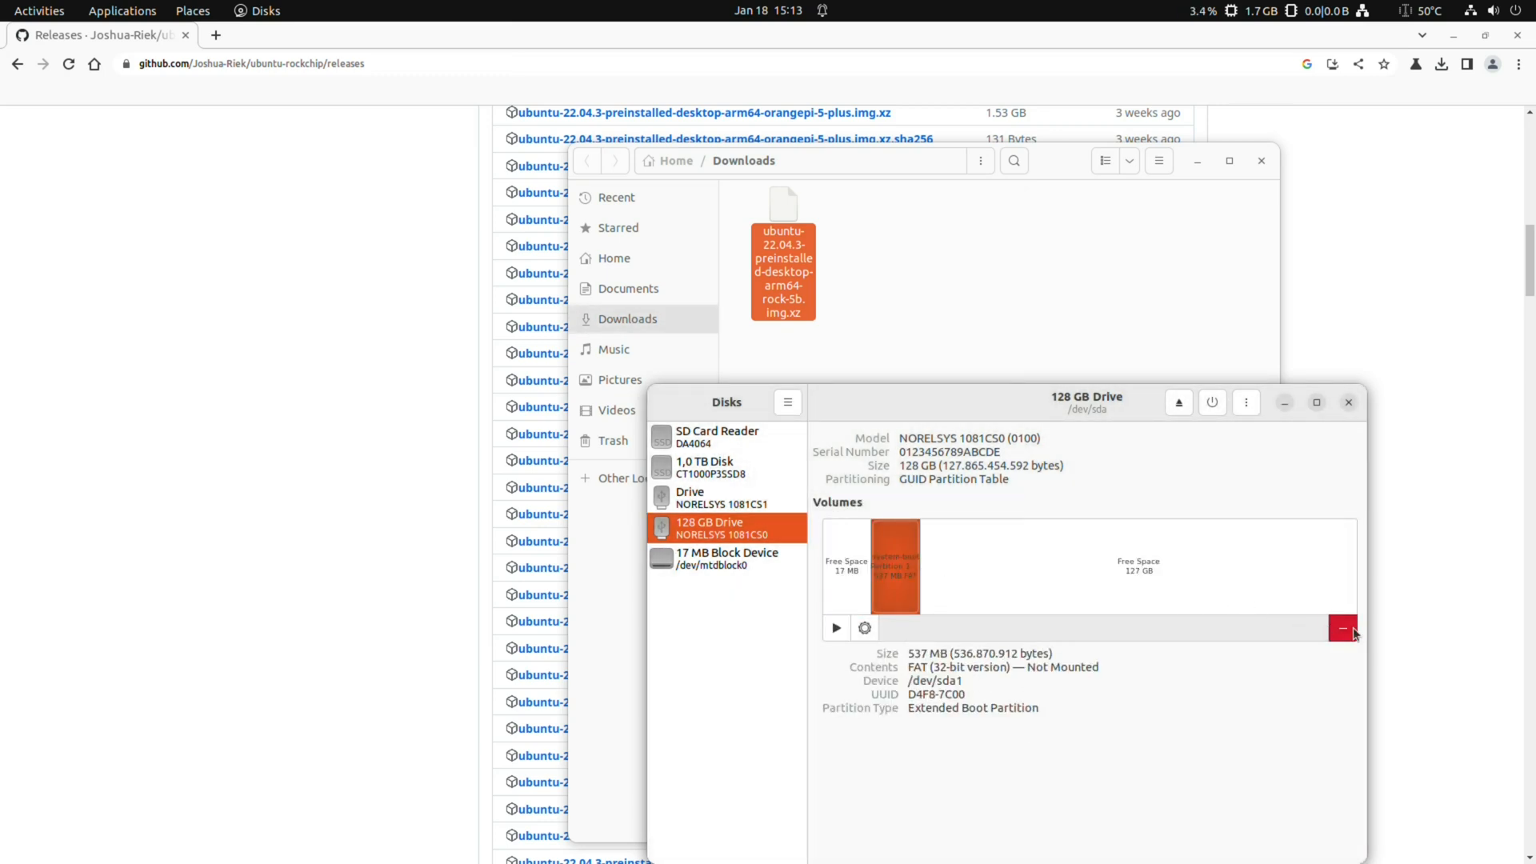
left_click(1343, 627)
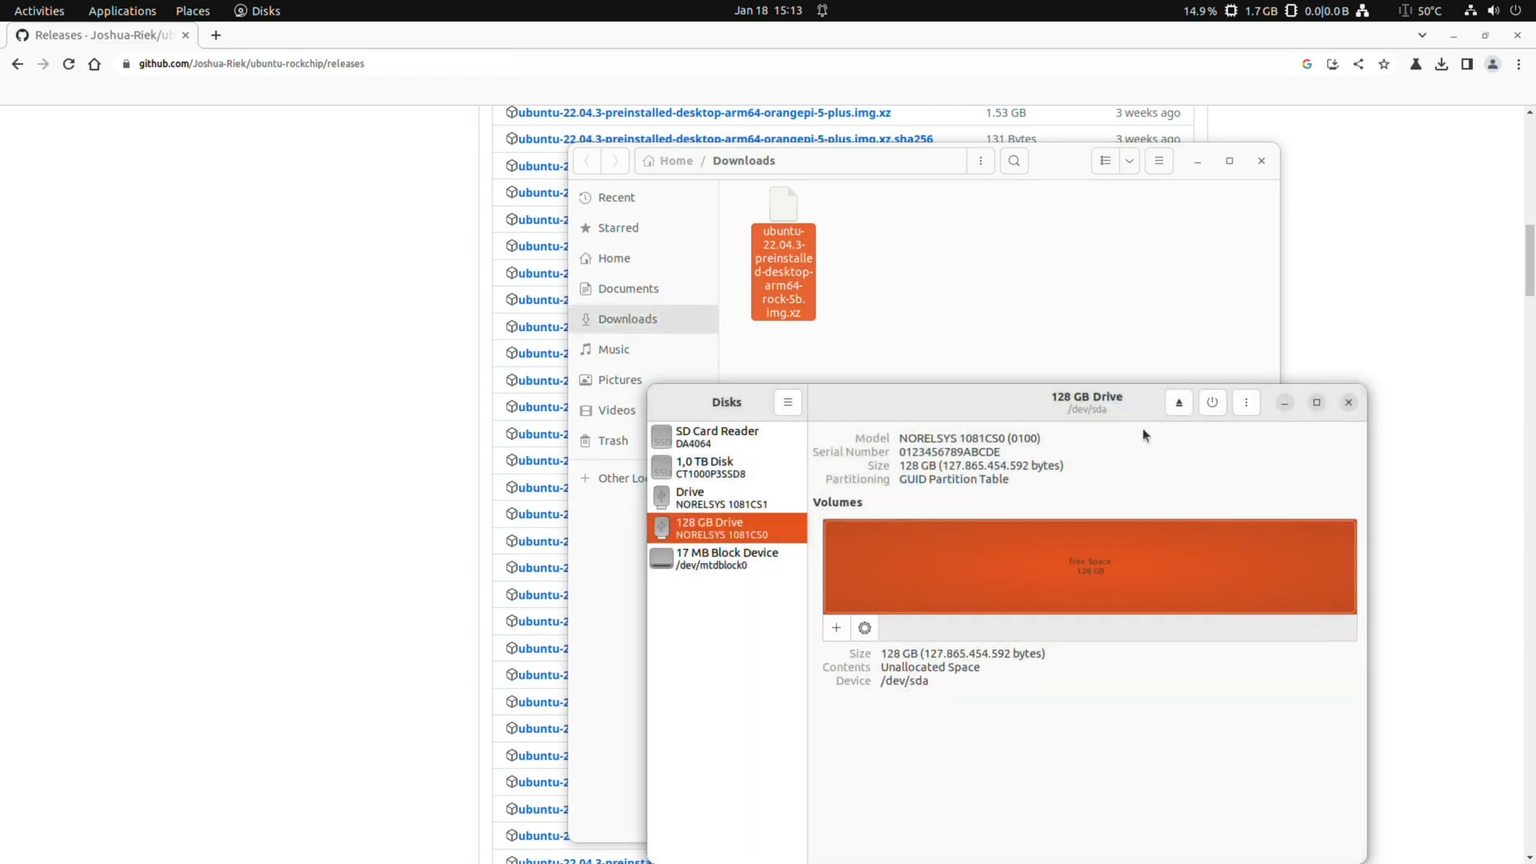
left_click(1317, 401)
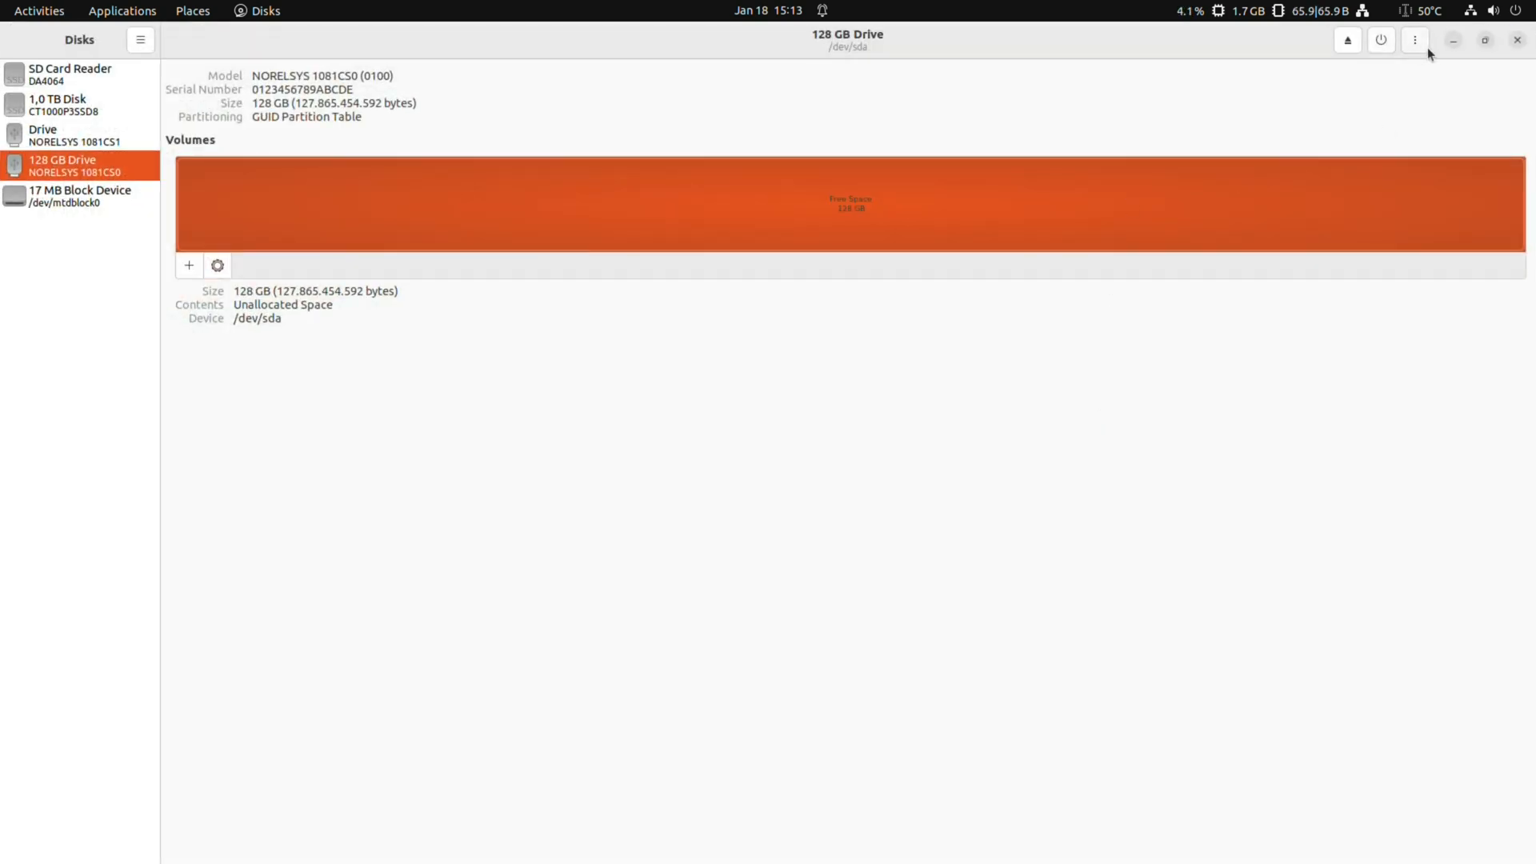
Choose Restore Disk Image and pick the ubuntu-22.04.3 .img.xz from Downloads.
left_click(1412, 40)
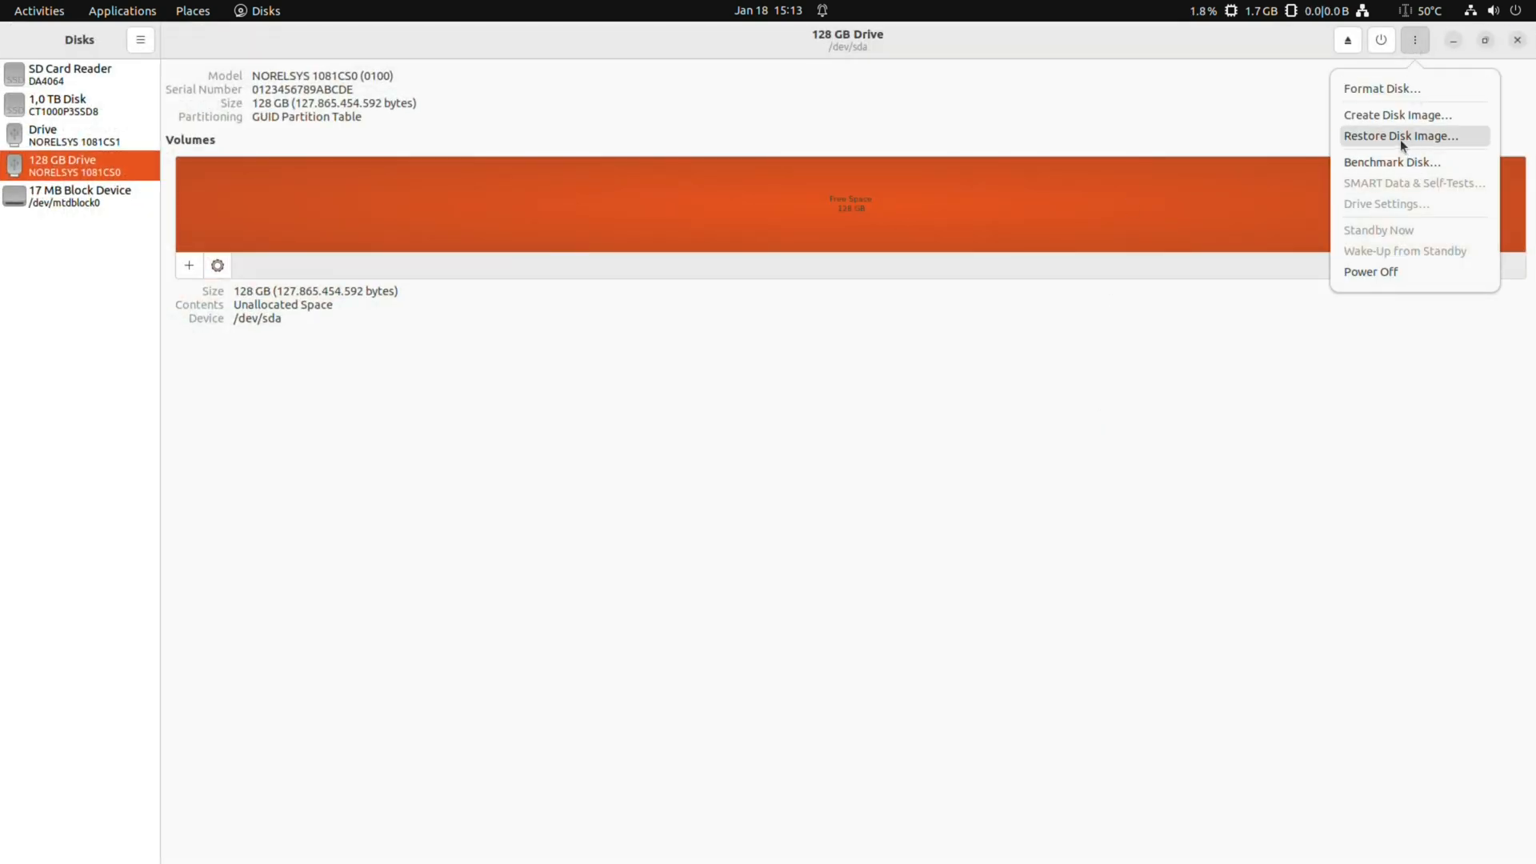
left_click(1402, 135)
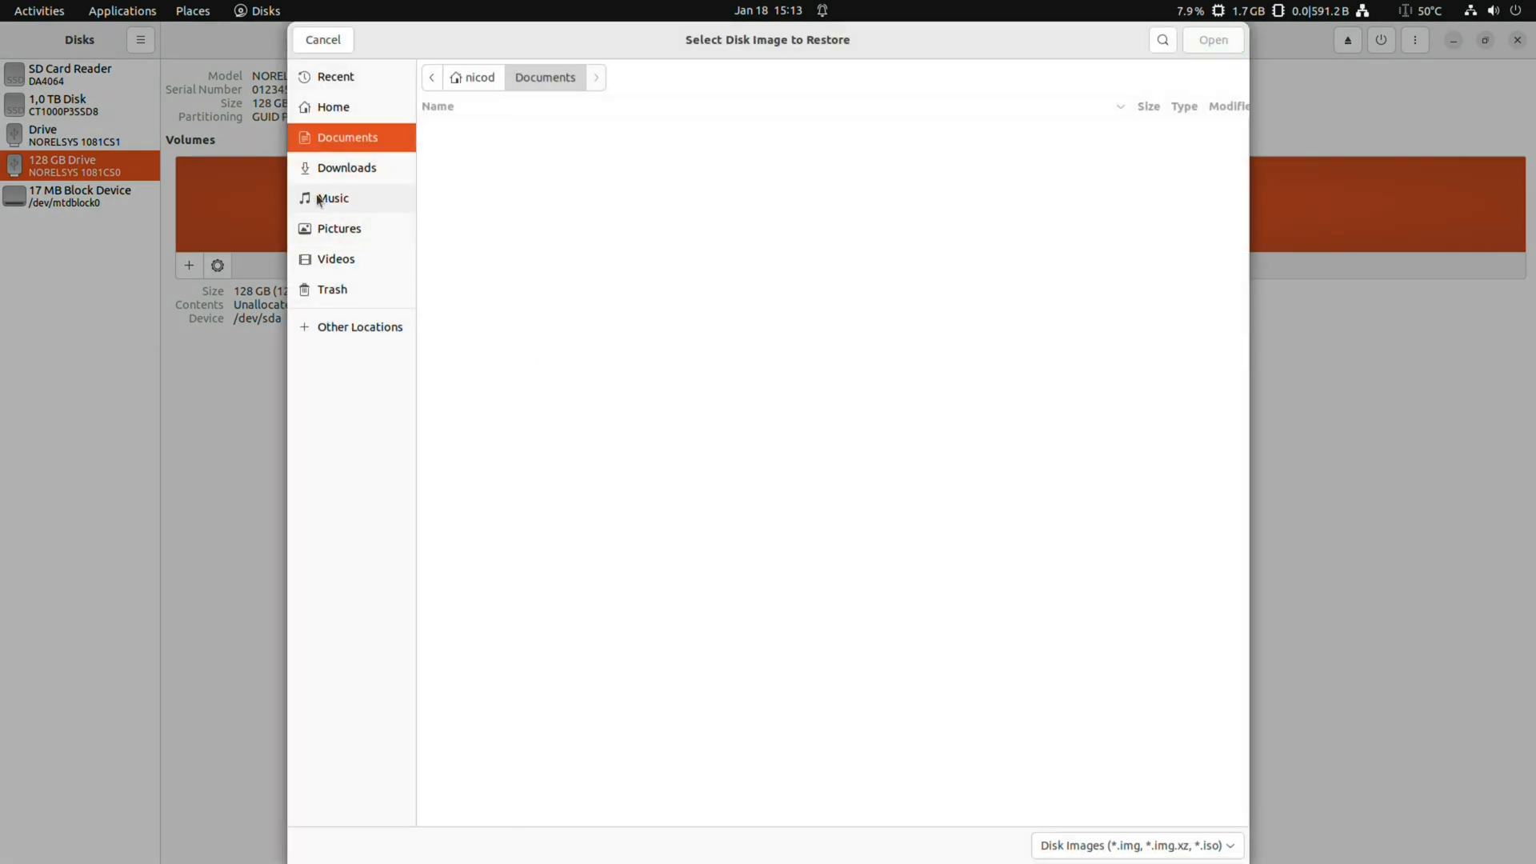
left_click(347, 168)
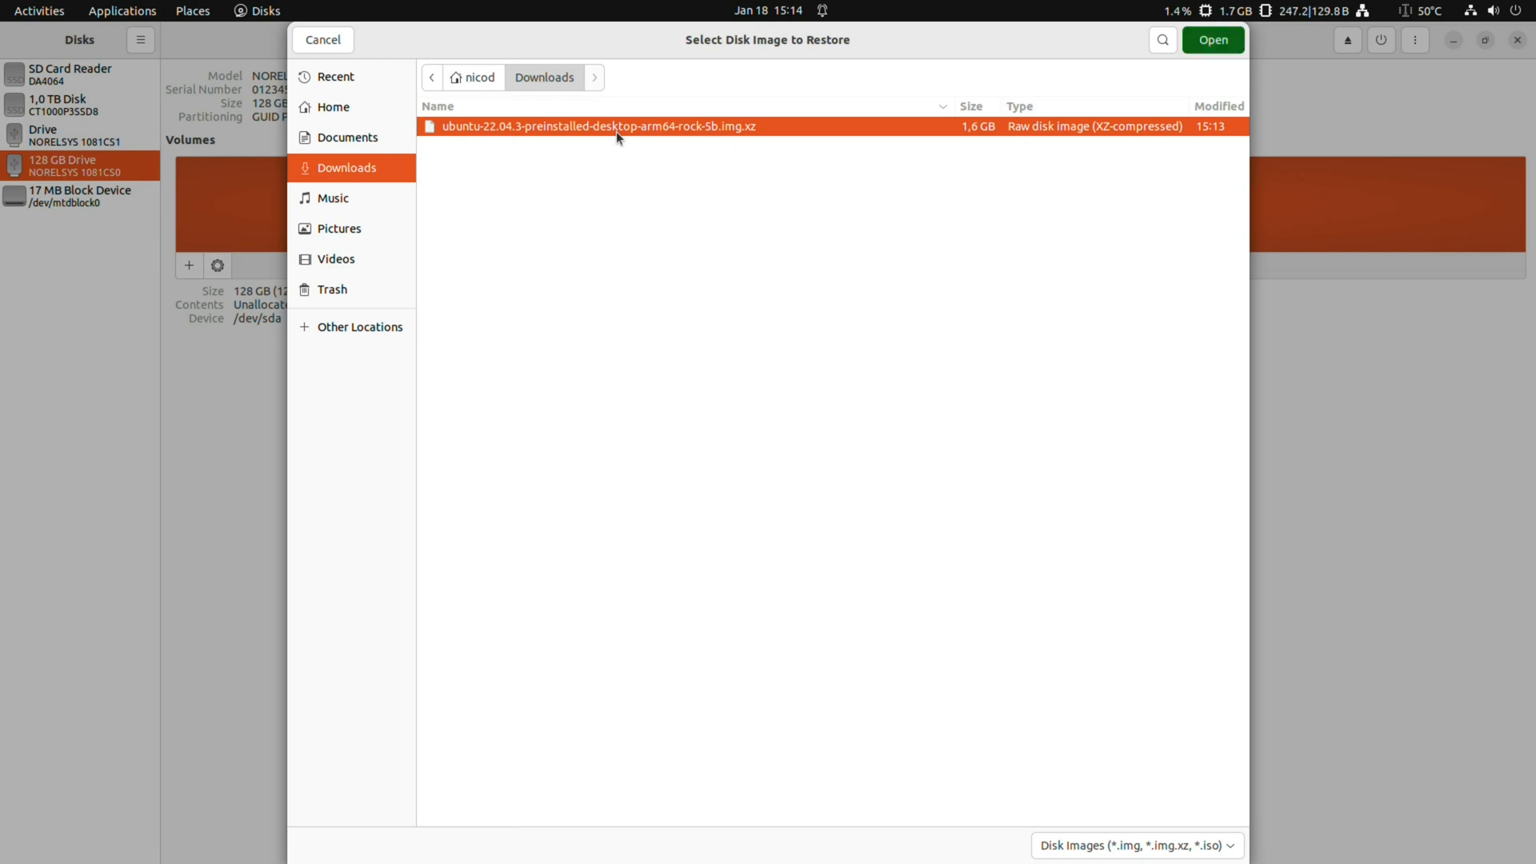
left_click(1211, 40)
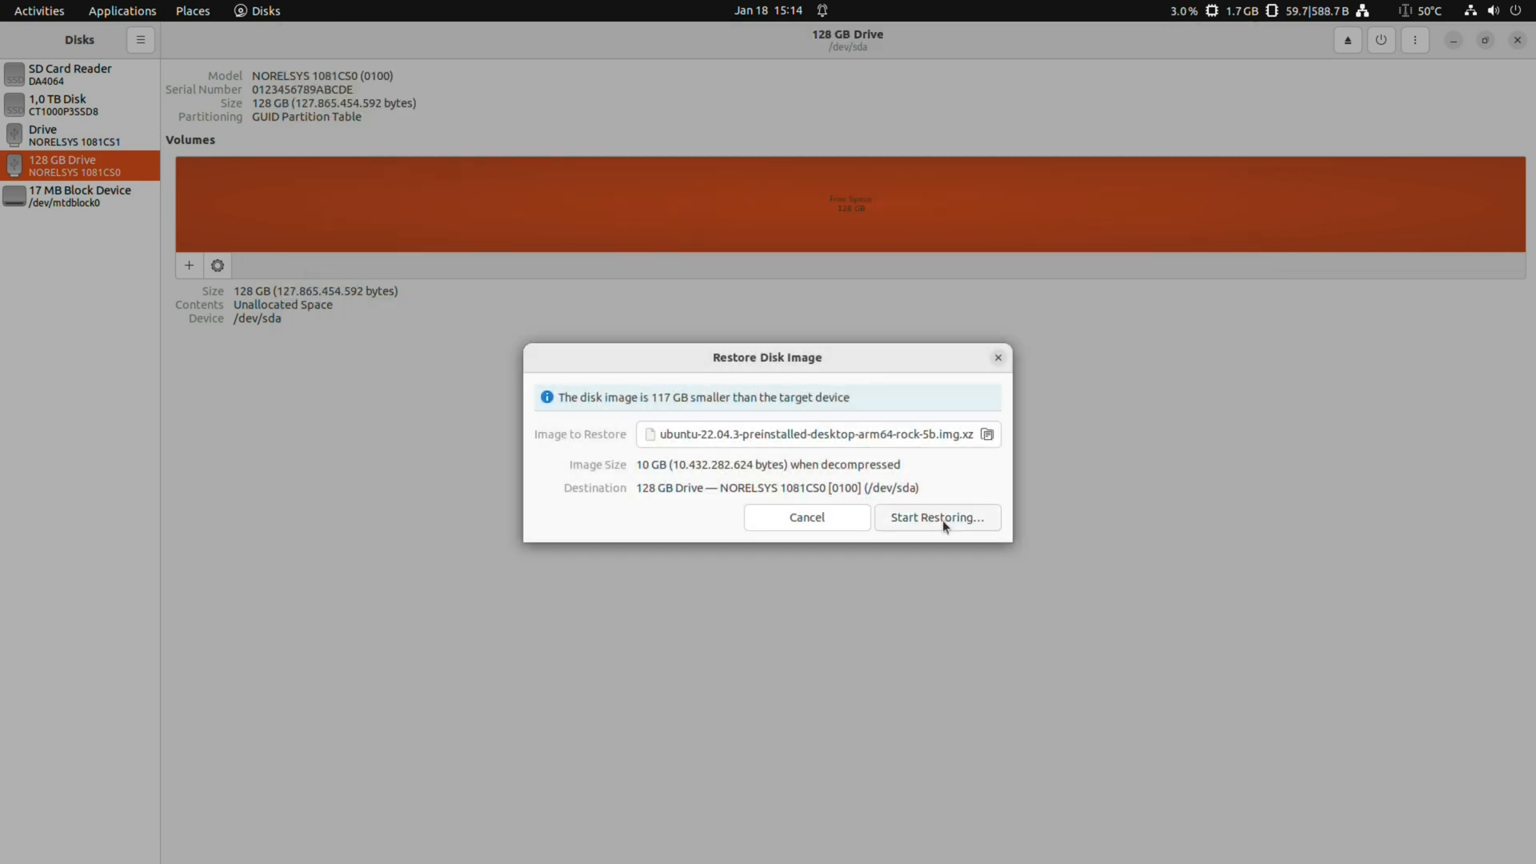
Start restoring, confirm erasing the drive and authenticate the write.
left_click(936, 517)
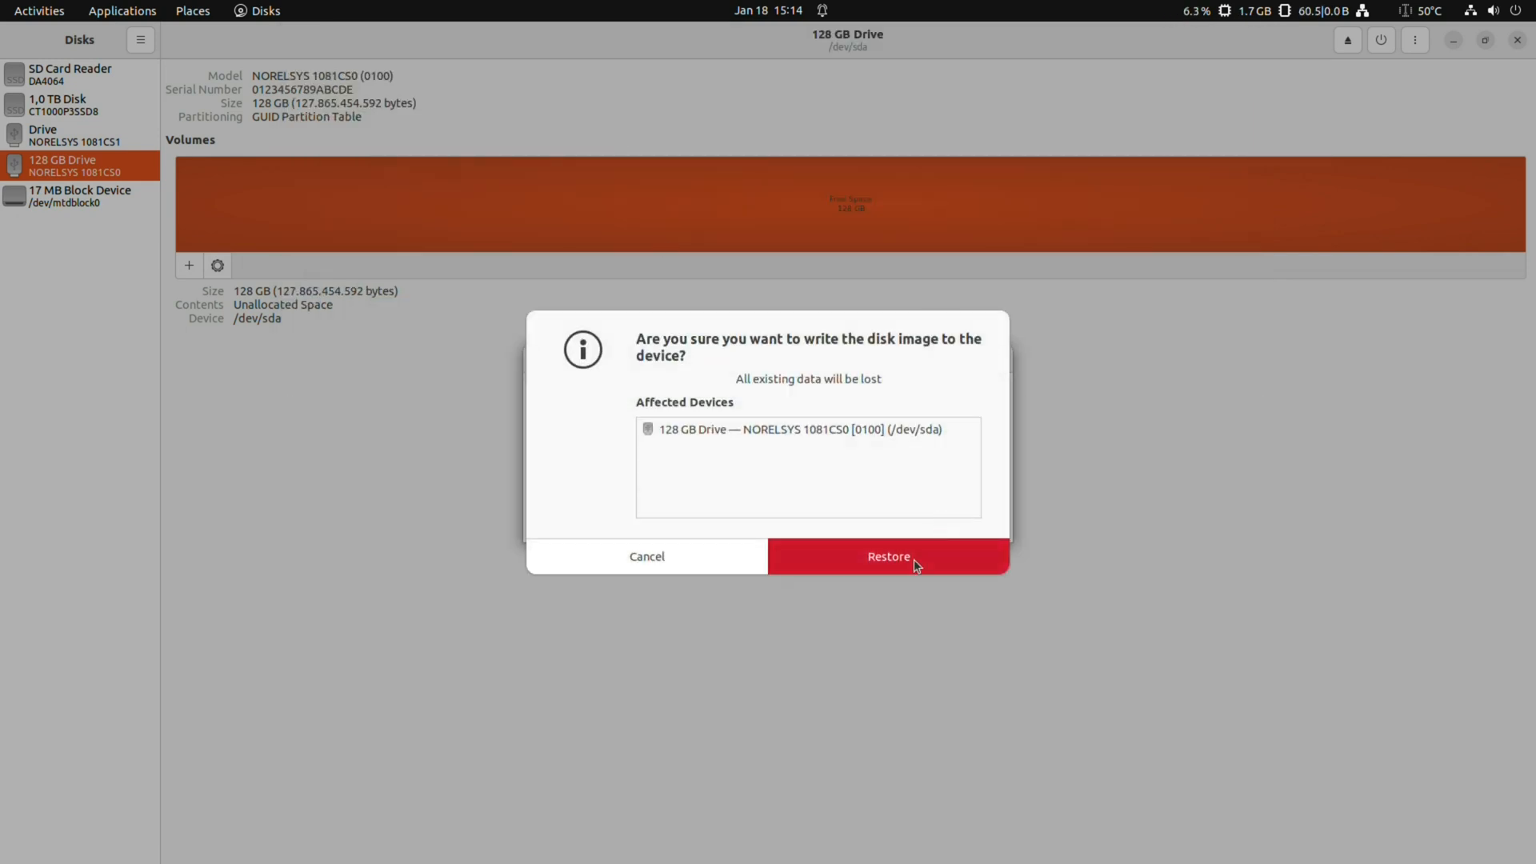
left_click(886, 557)
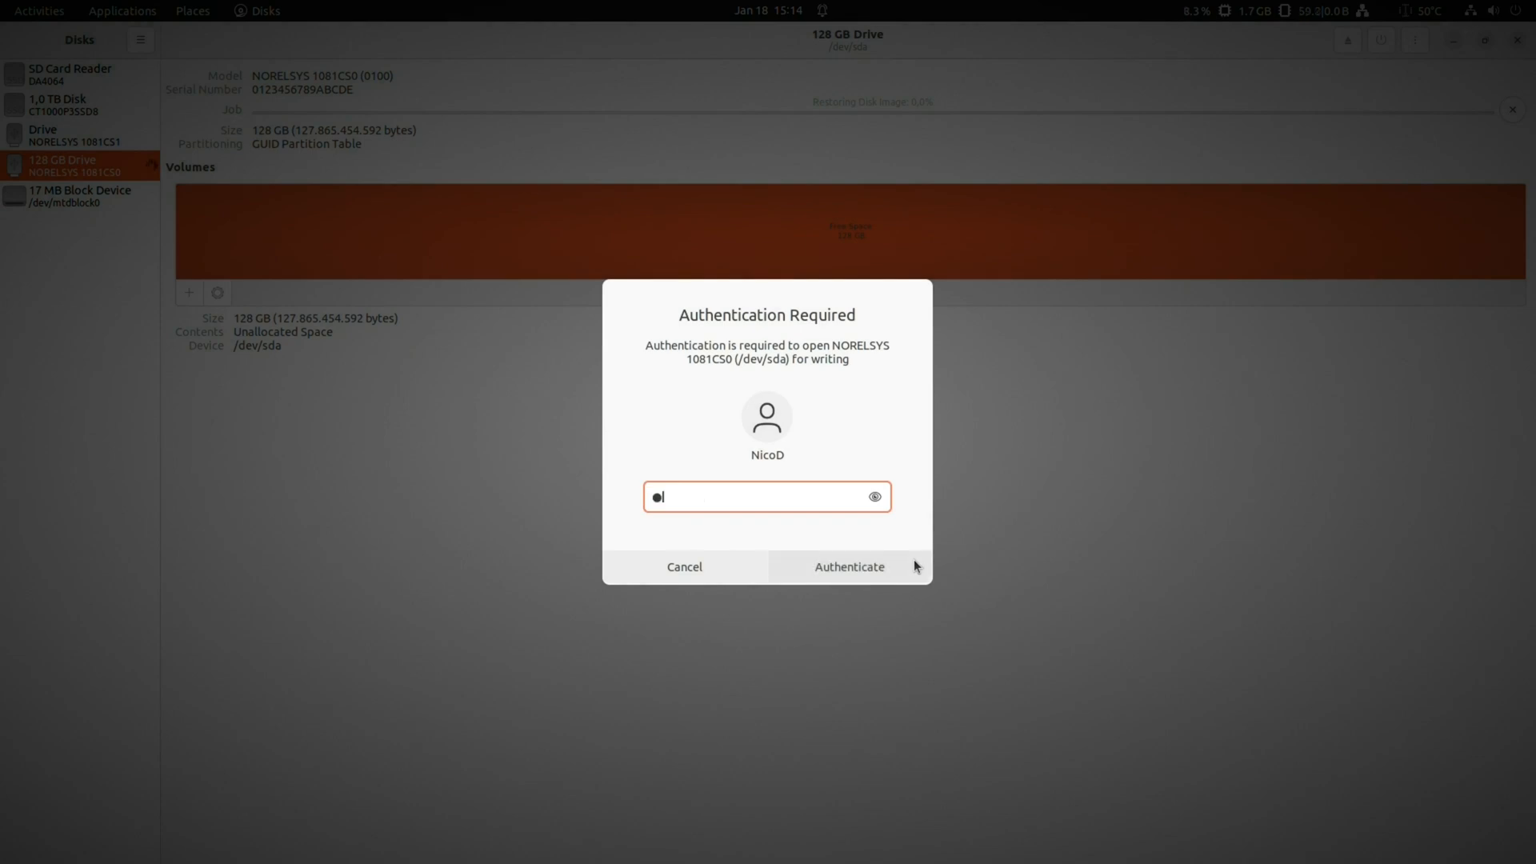
left_click(848, 567)
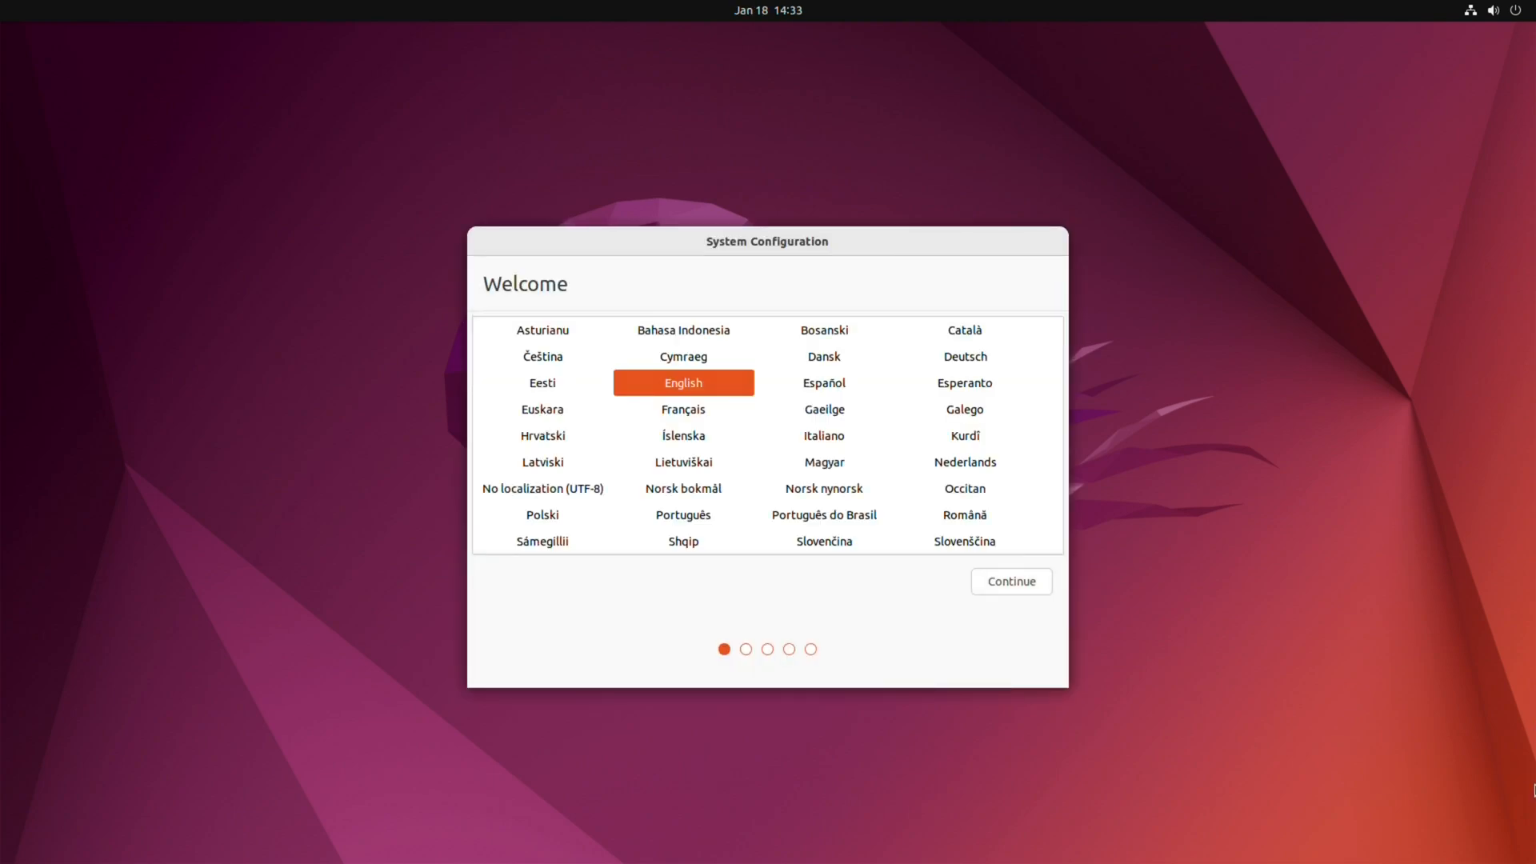
Keep English, choose the Belgian keyboard layout and Belgium Time as the time zone.
left_click(1010, 581)
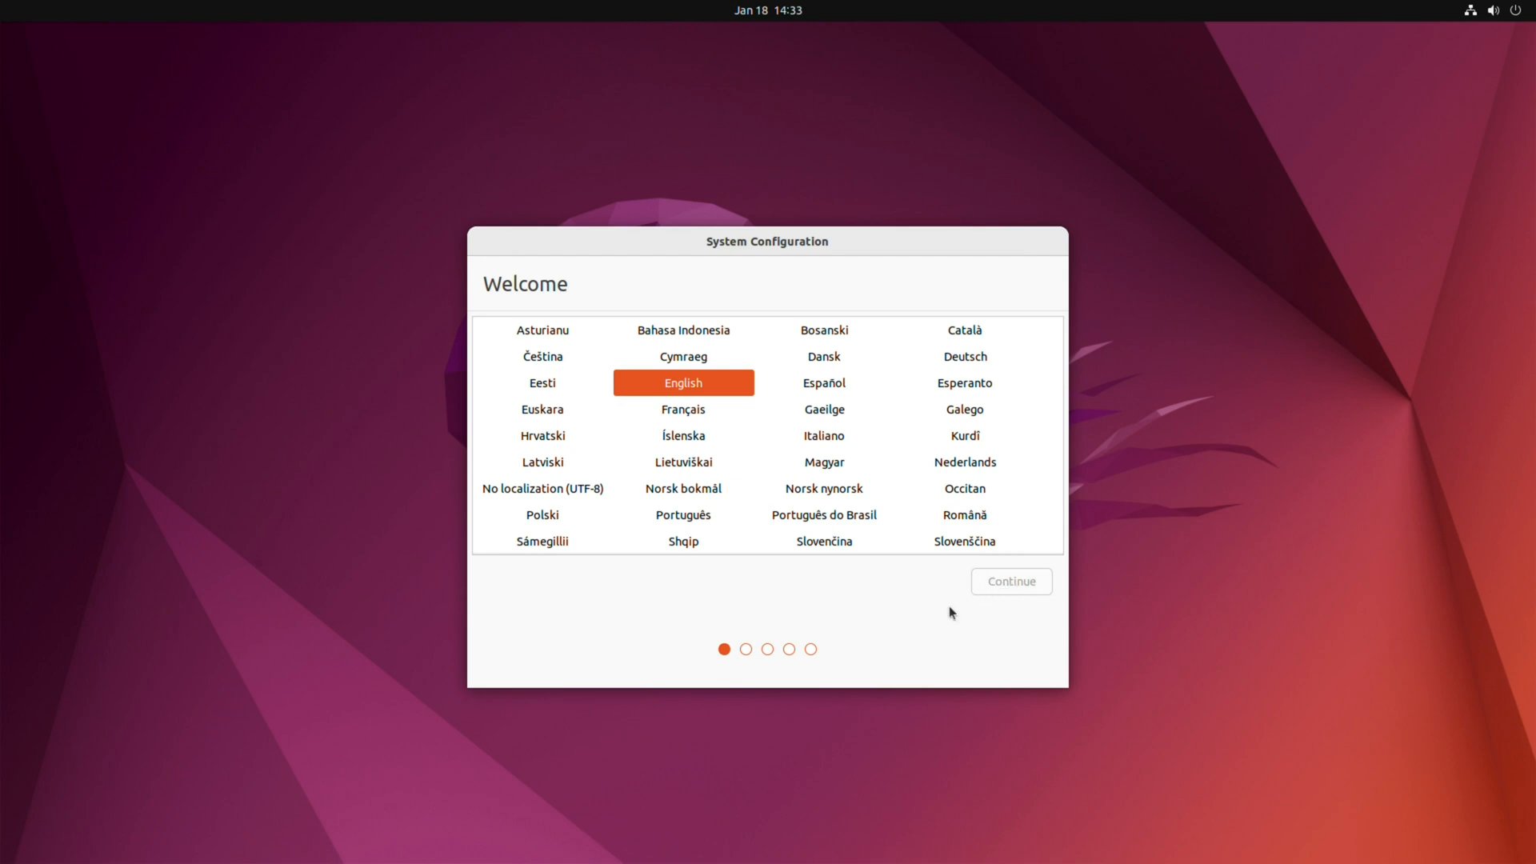
left_click(1010, 581)
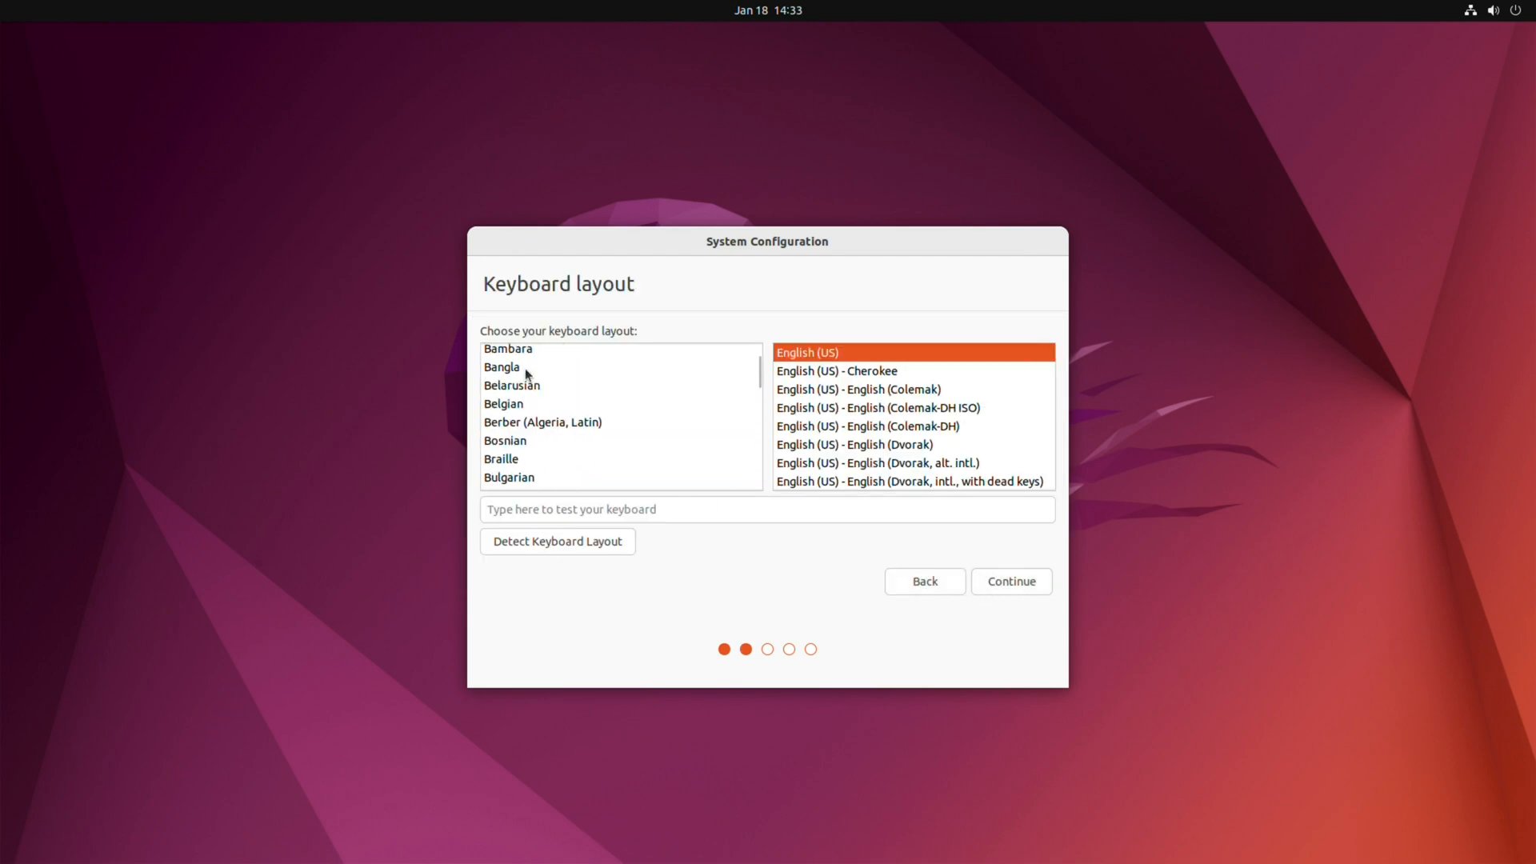
left_click(502, 416)
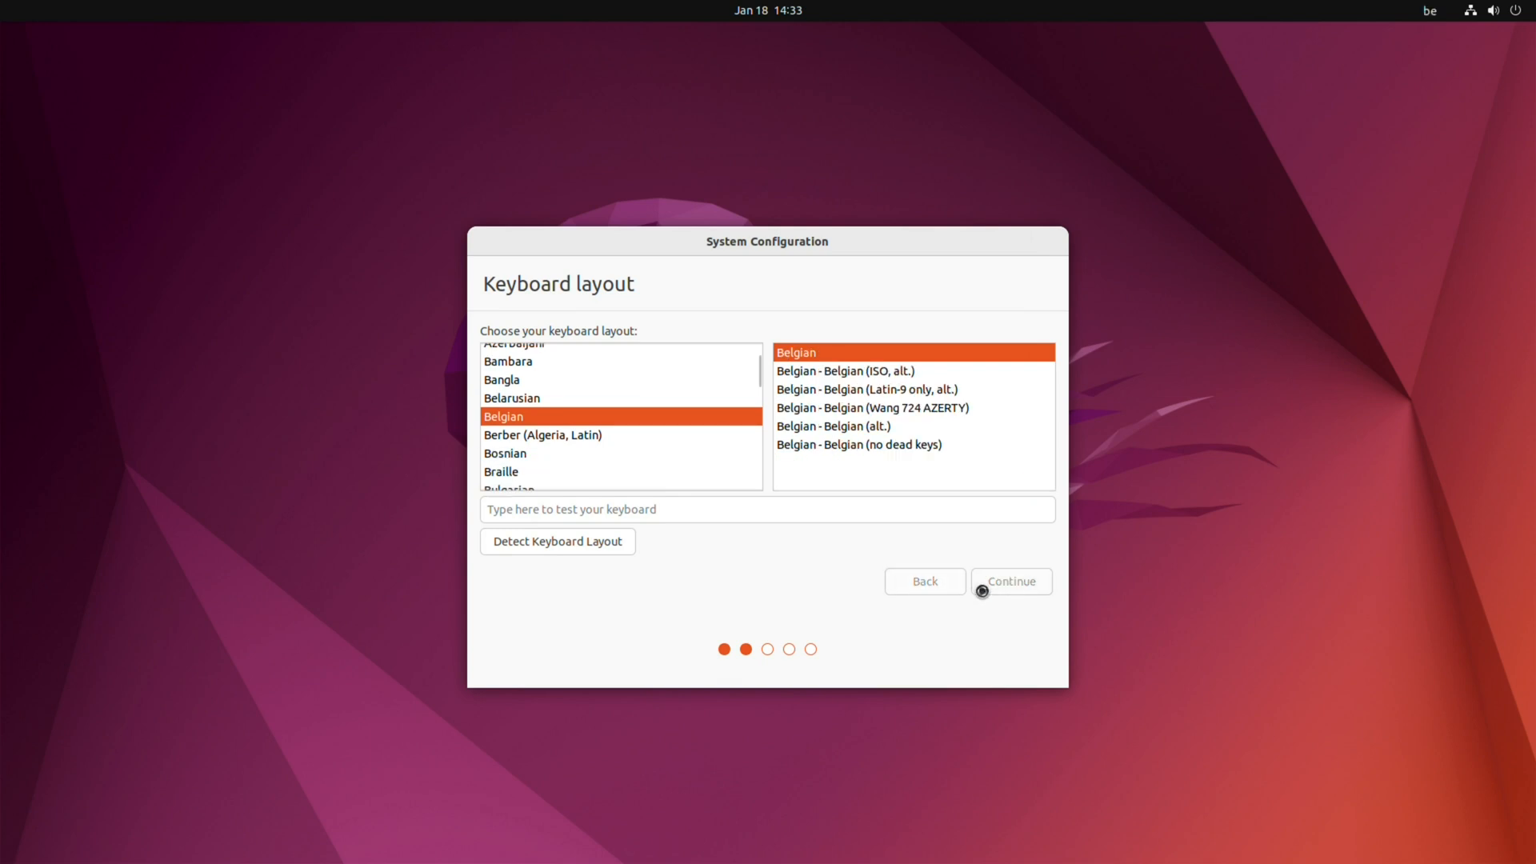
left_click(1009, 581)
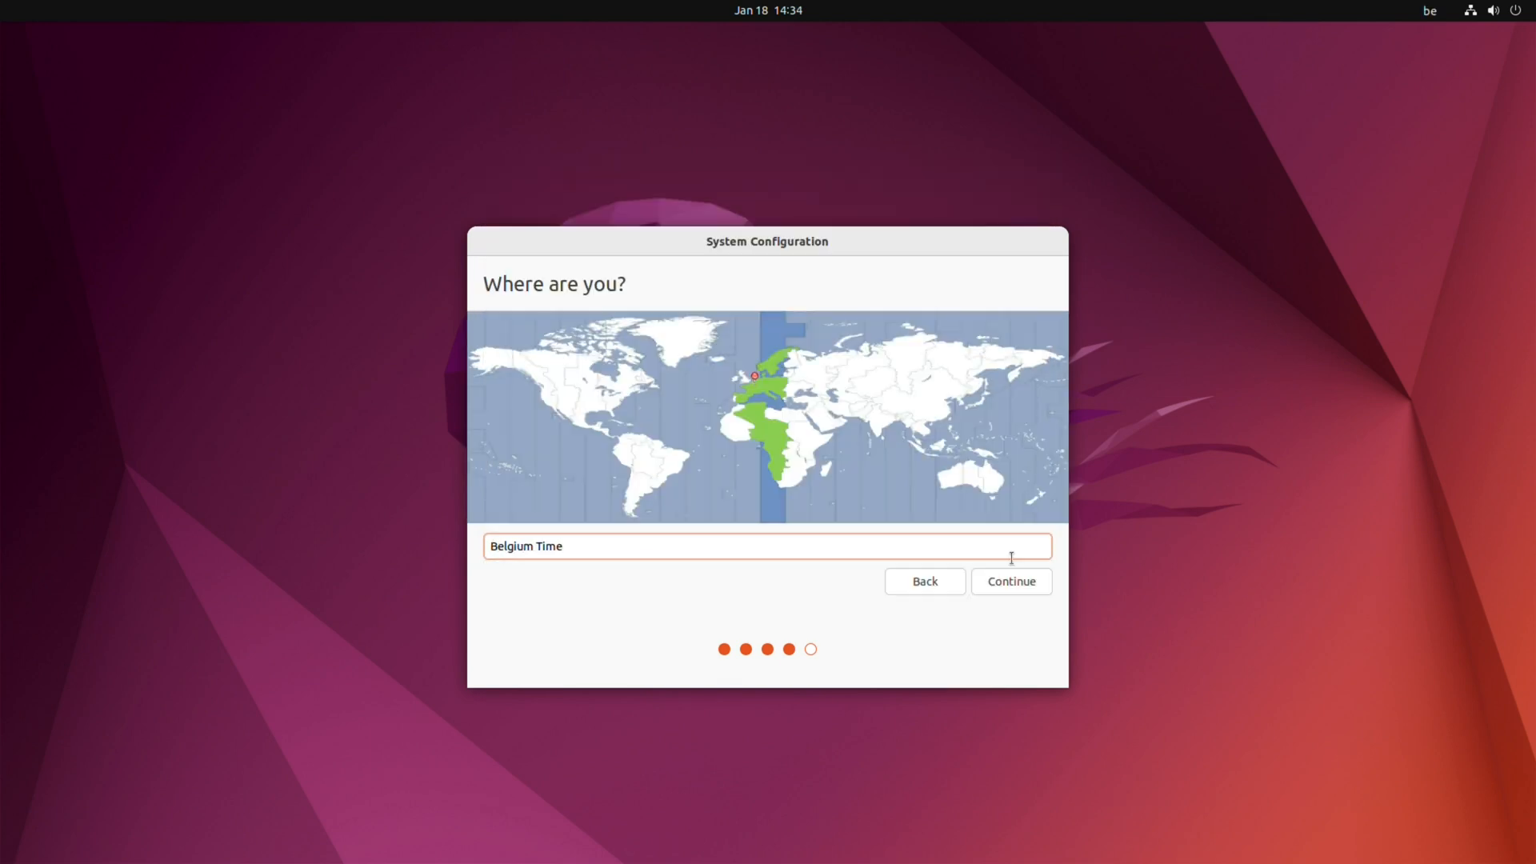
left_click(1009, 581)
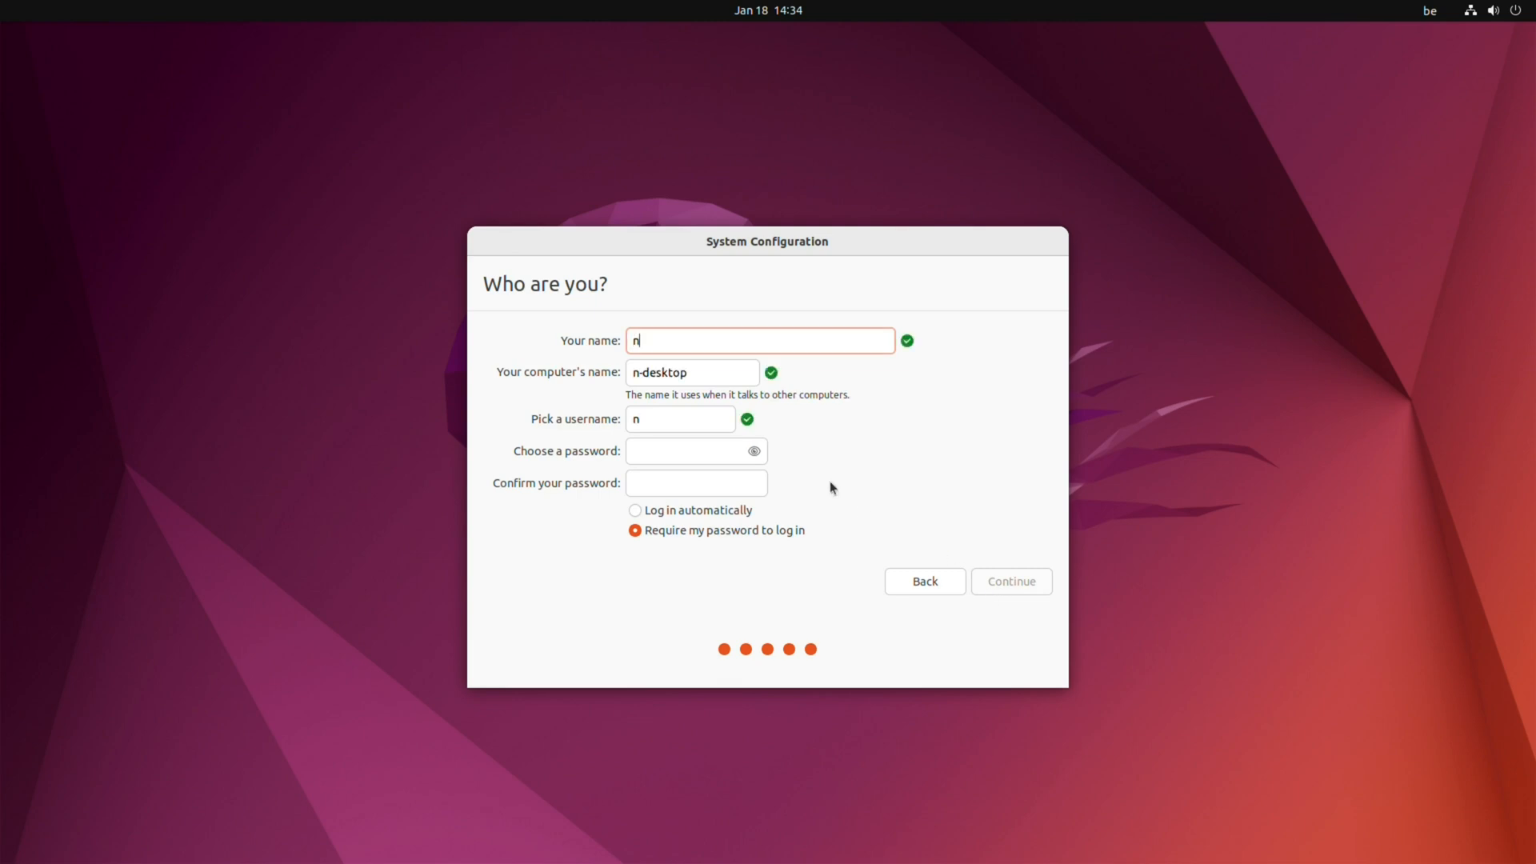
Create the user account with name and password, set to log in automatically.
type("icod")
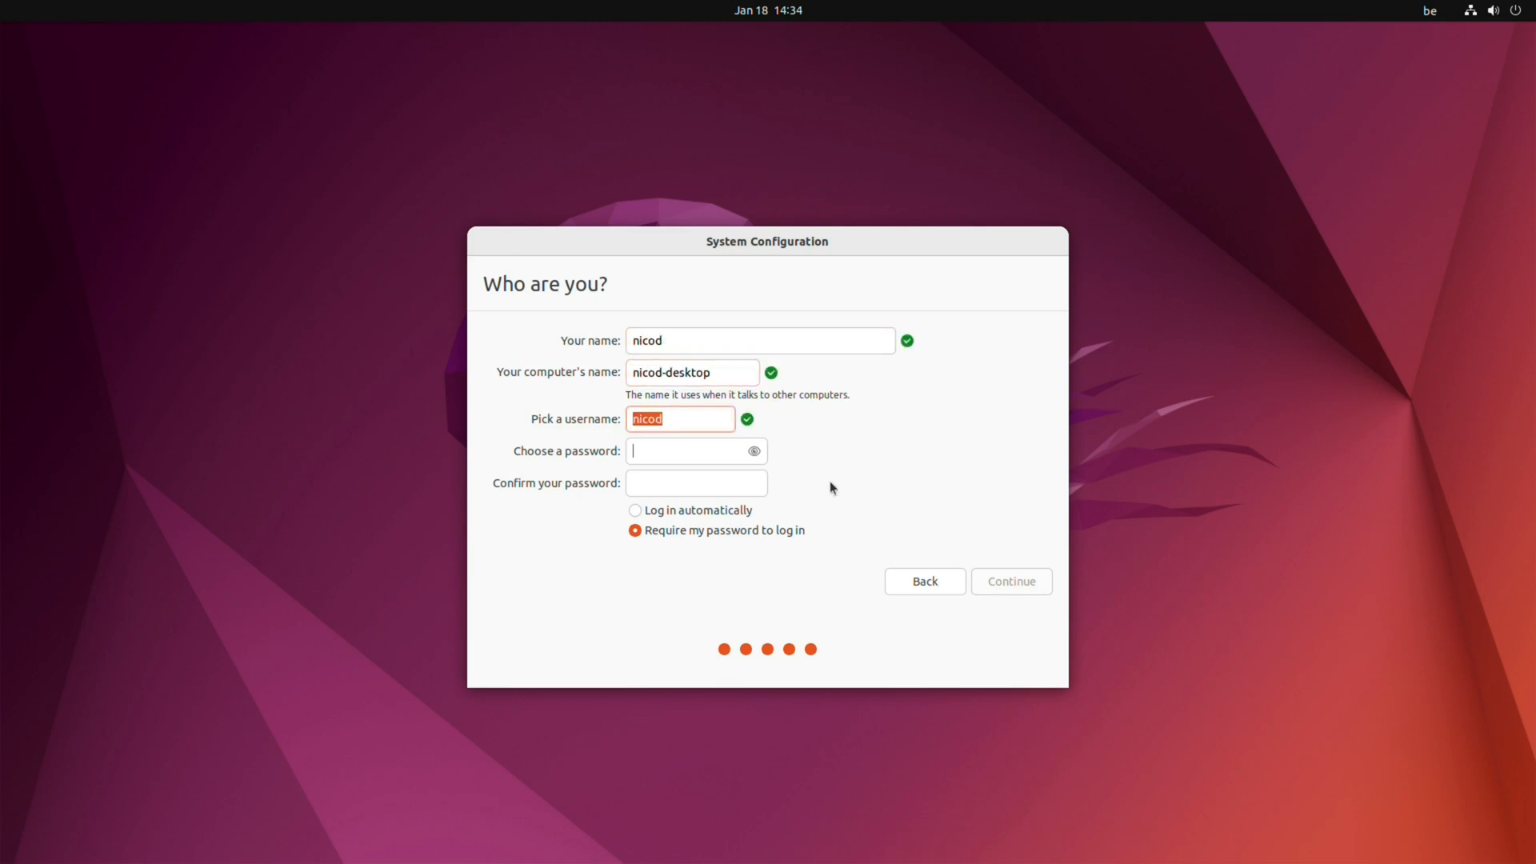
type("••")
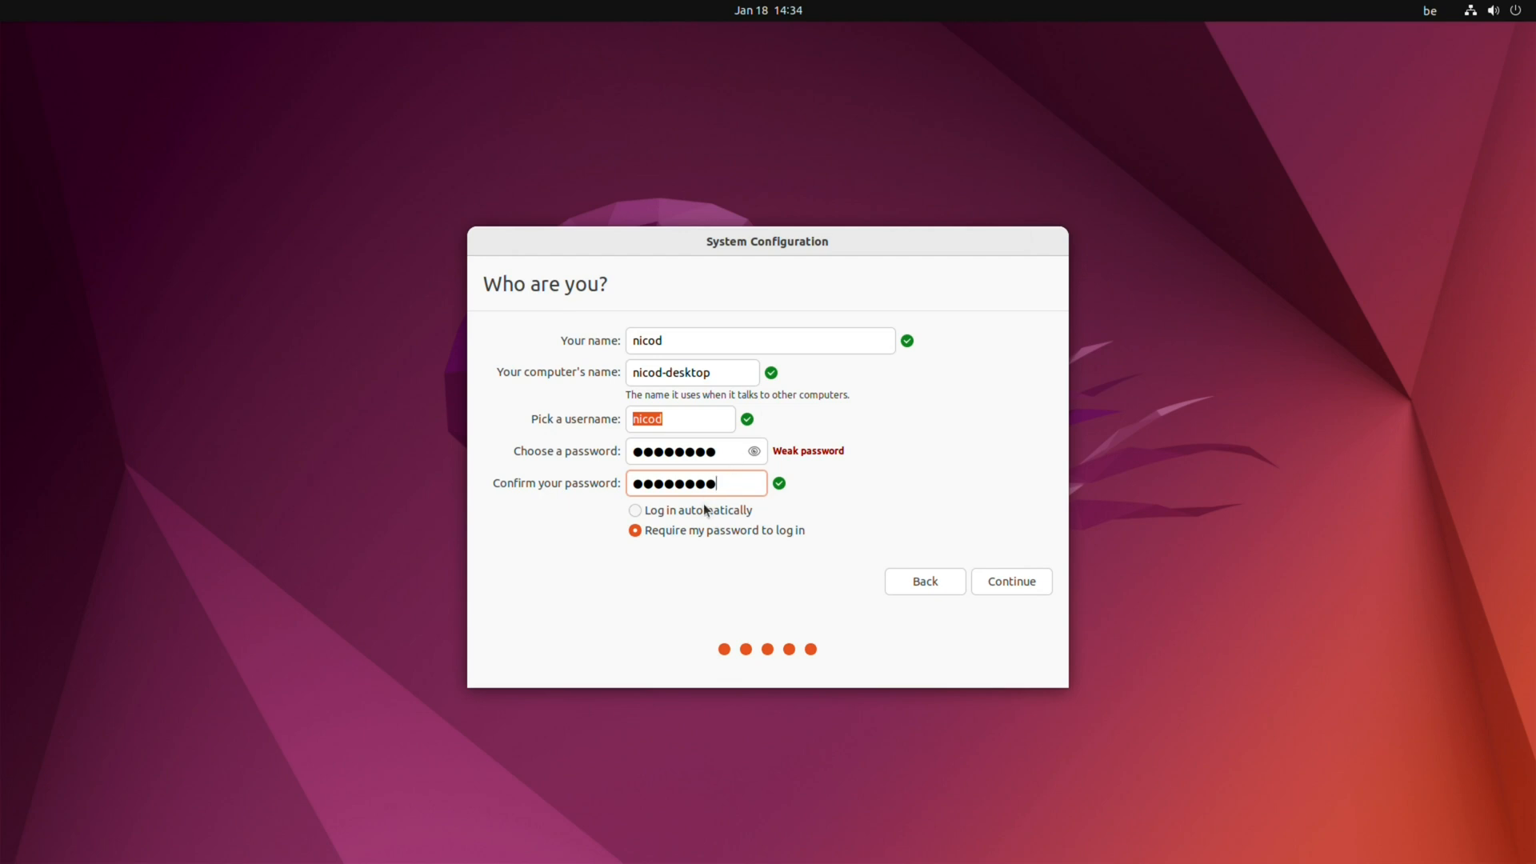
left_click(636, 511)
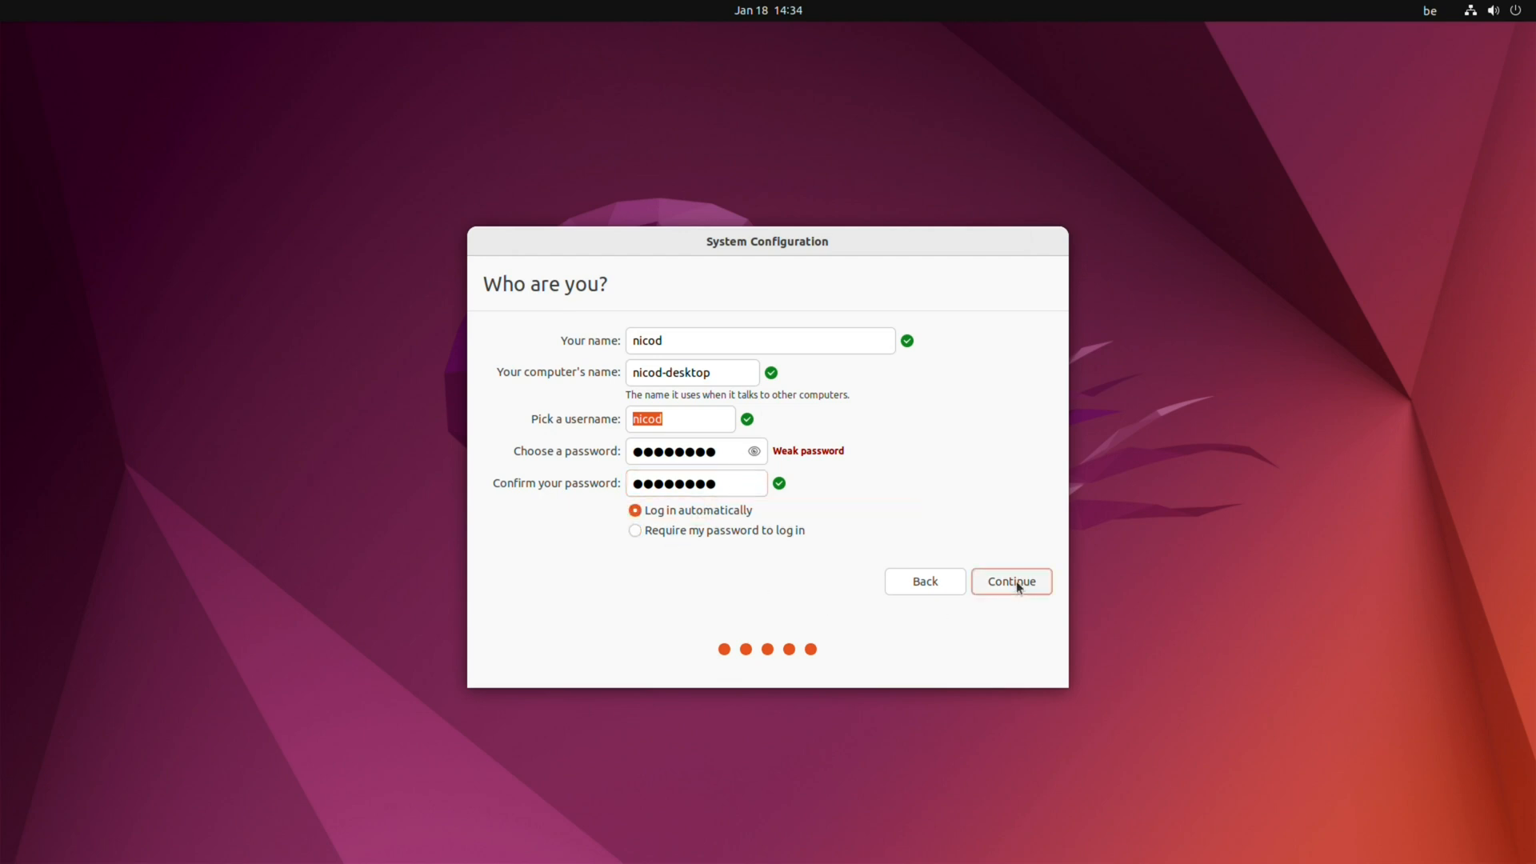
left_click(1012, 581)
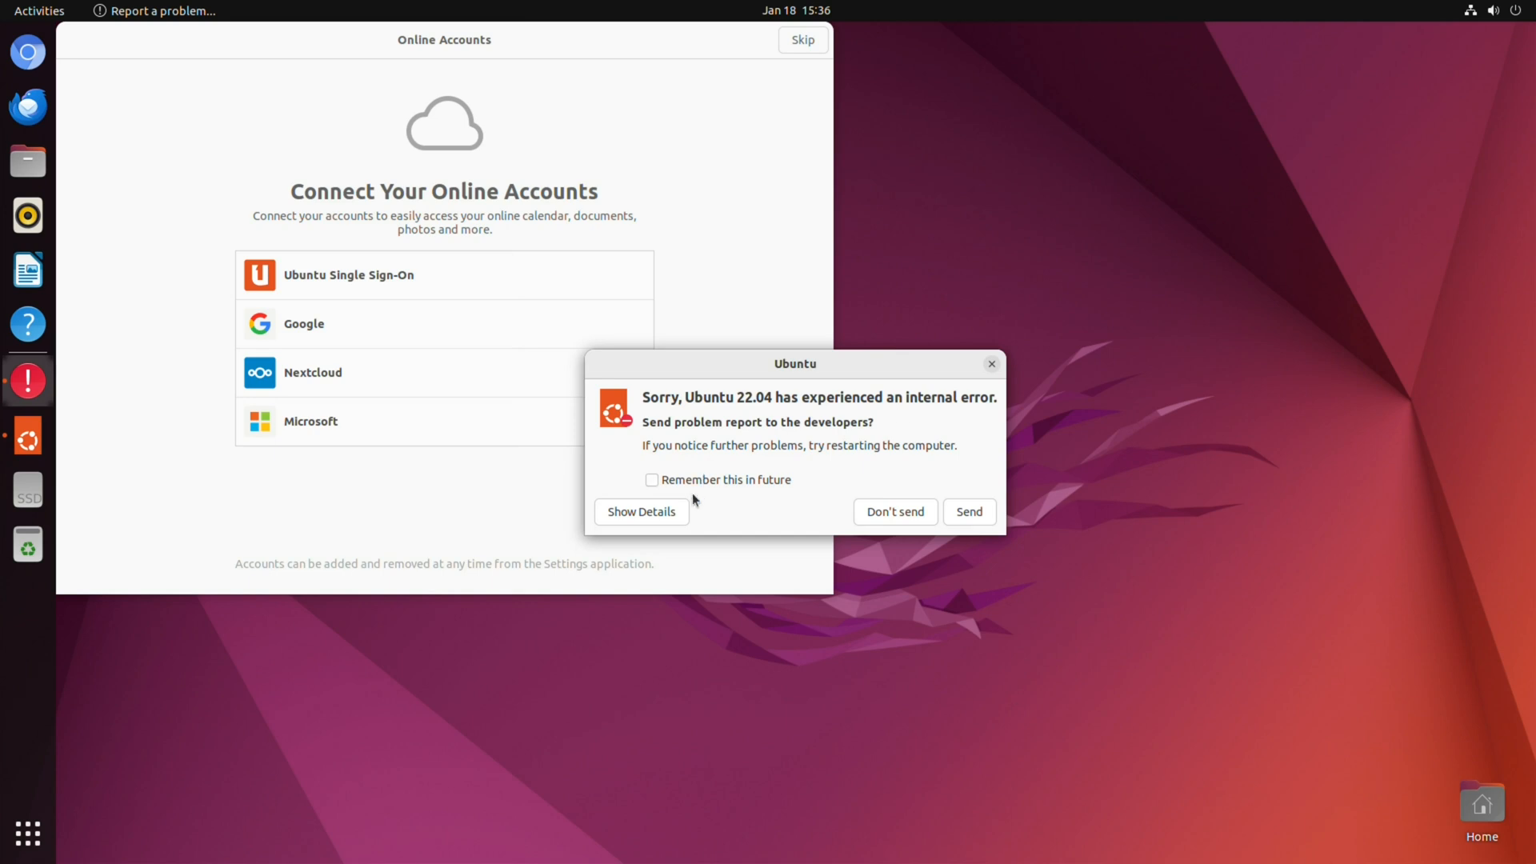
Dismiss the error report, skip the welcome pages, force-quit the frozen wizard and launch Terminal.
left_click(892, 512)
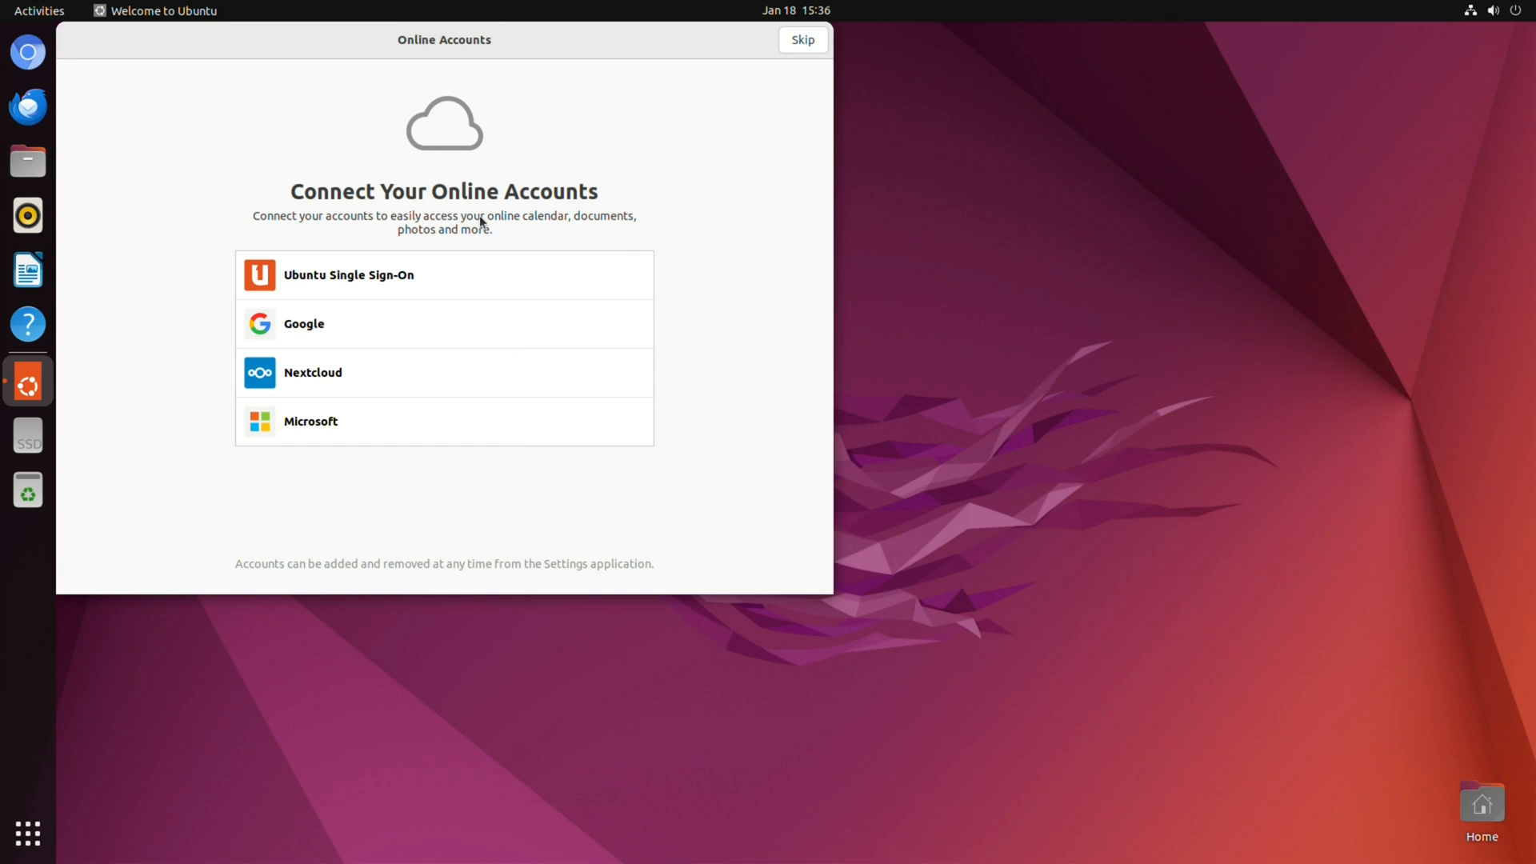
left_click(802, 38)
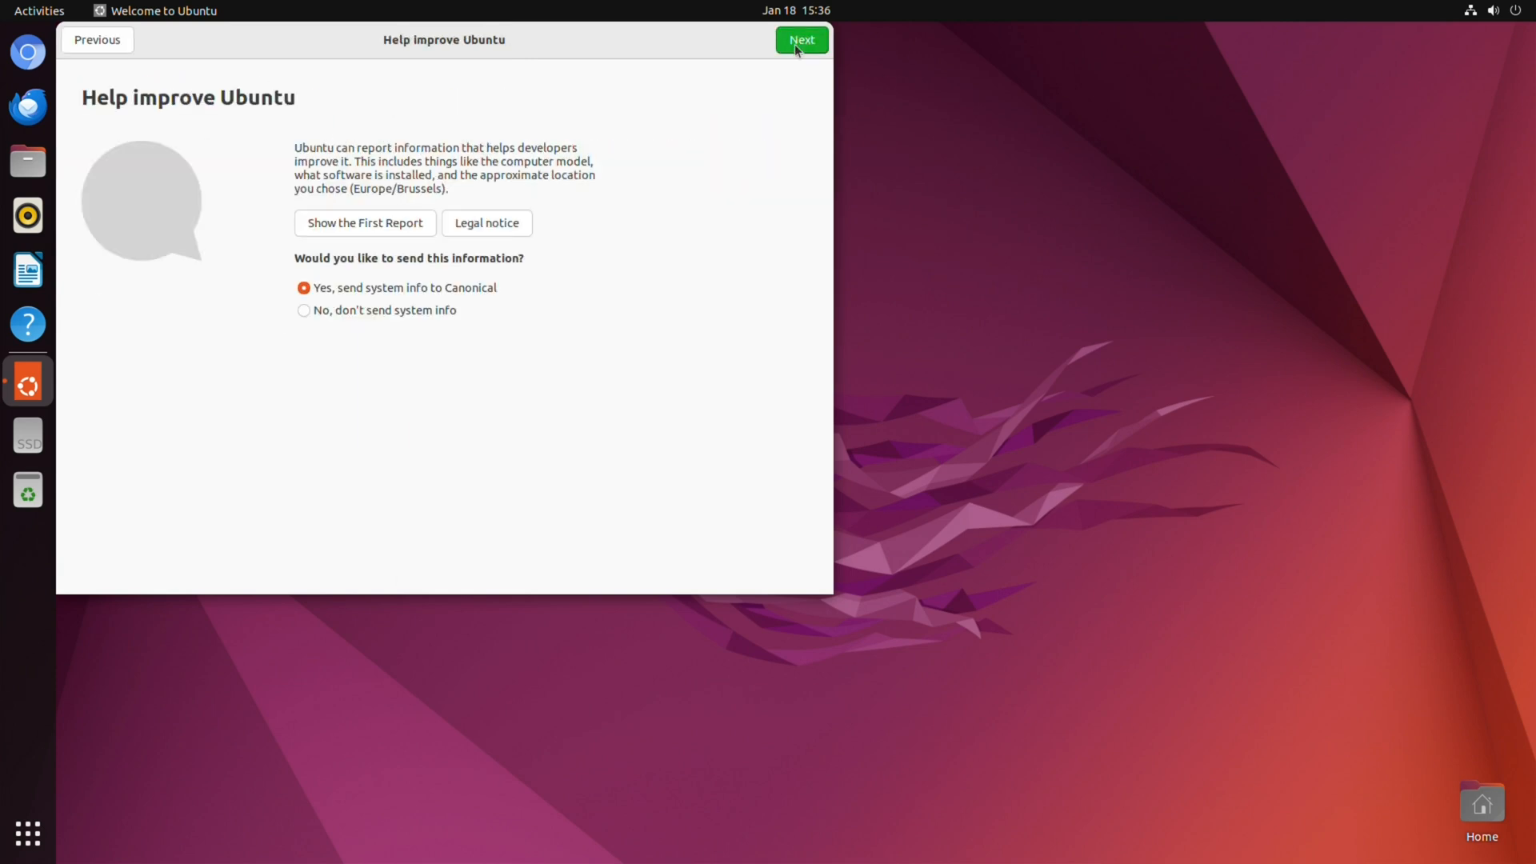
left_click(800, 40)
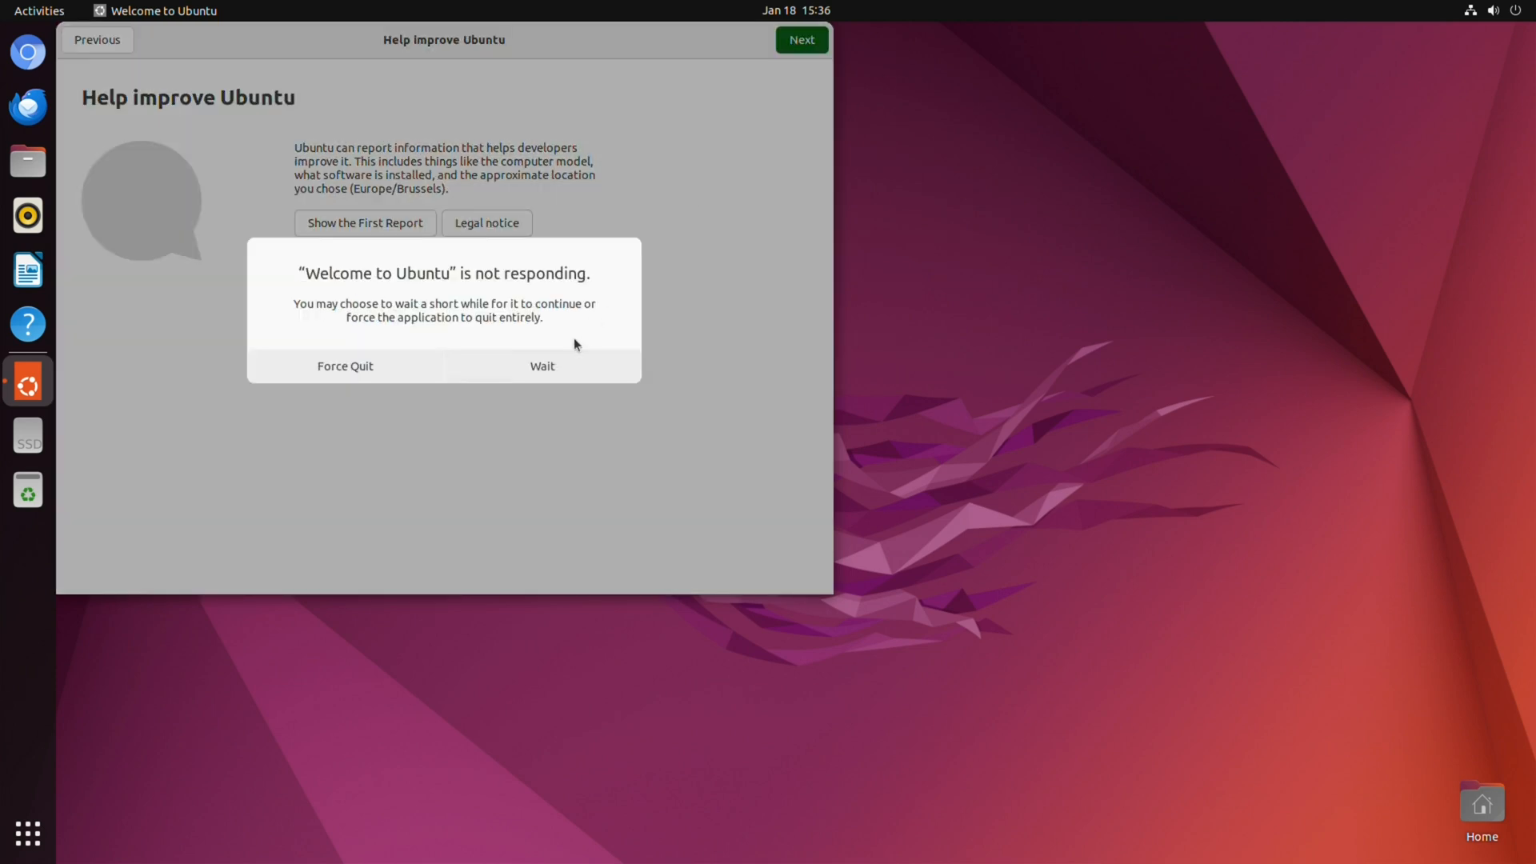
left_click(344, 365)
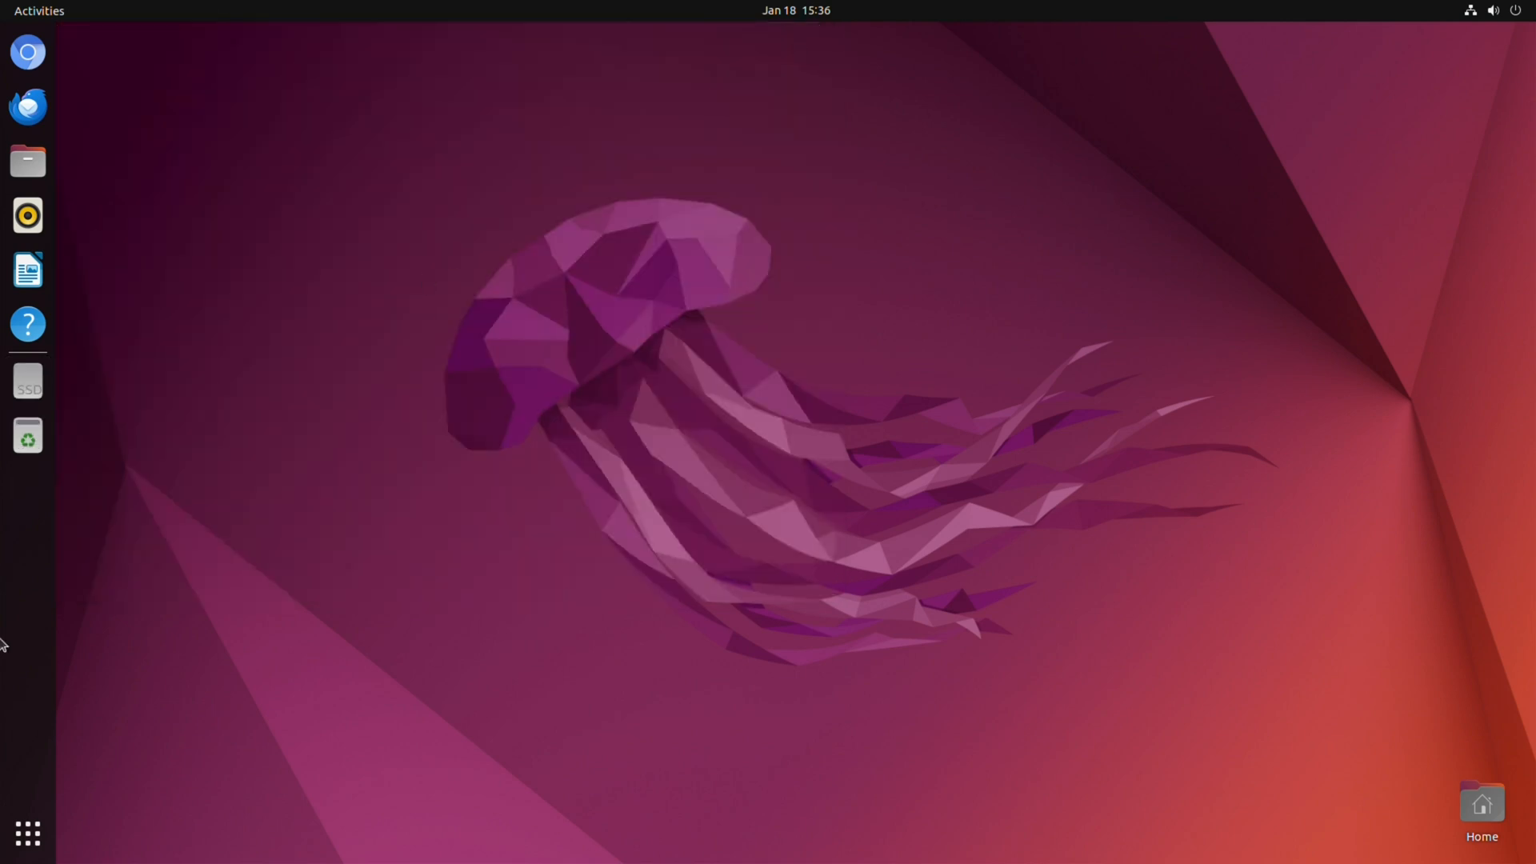
left_click(27, 834)
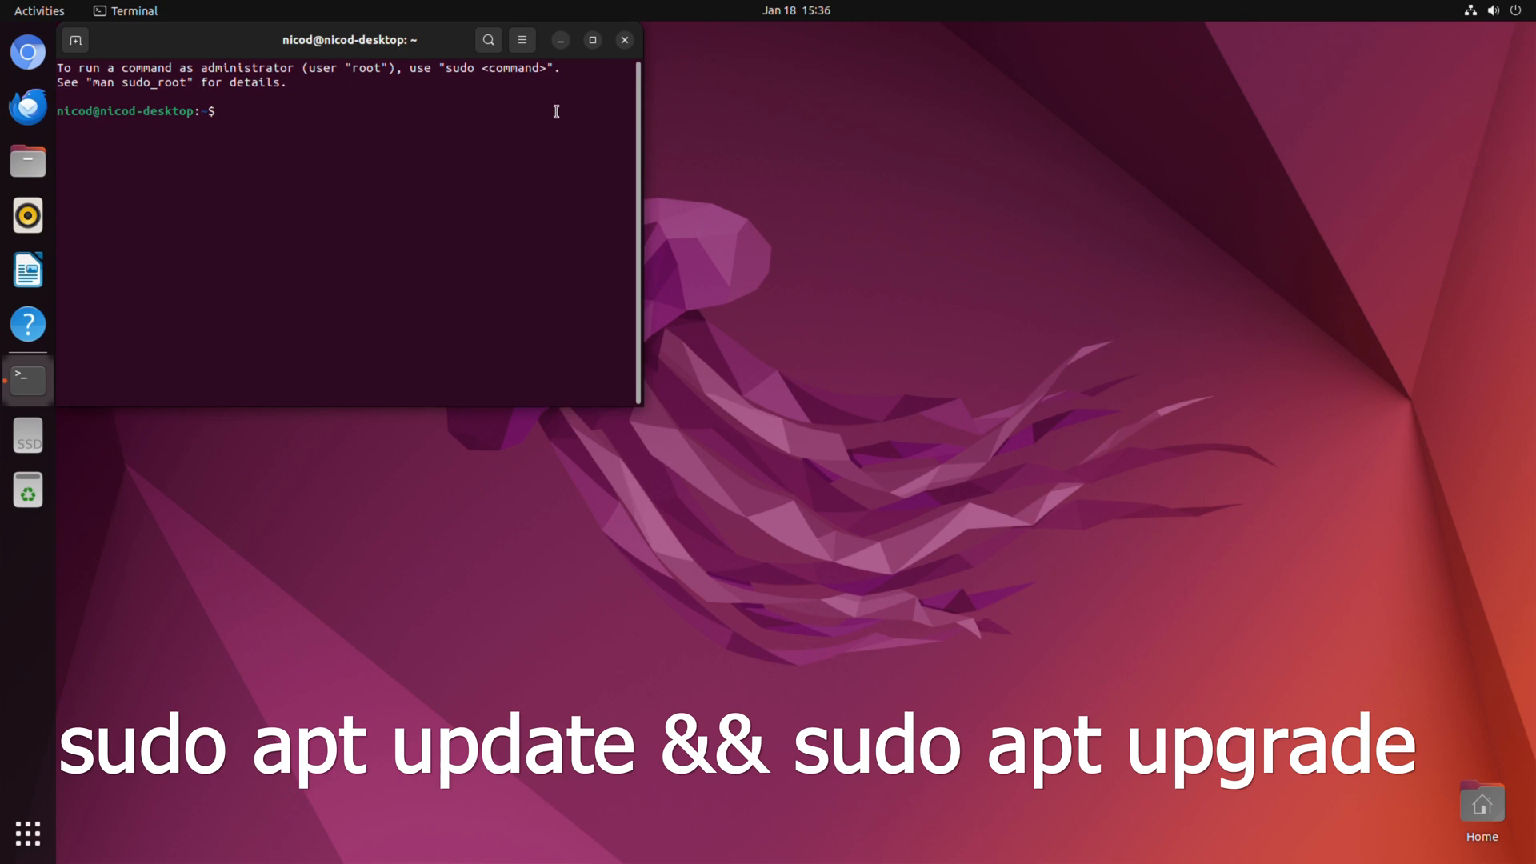
Run sudo apt update and sudo apt upgrade to refresh and upgrade the installed packages.
left_click_drag(347, 38, 931, 298)
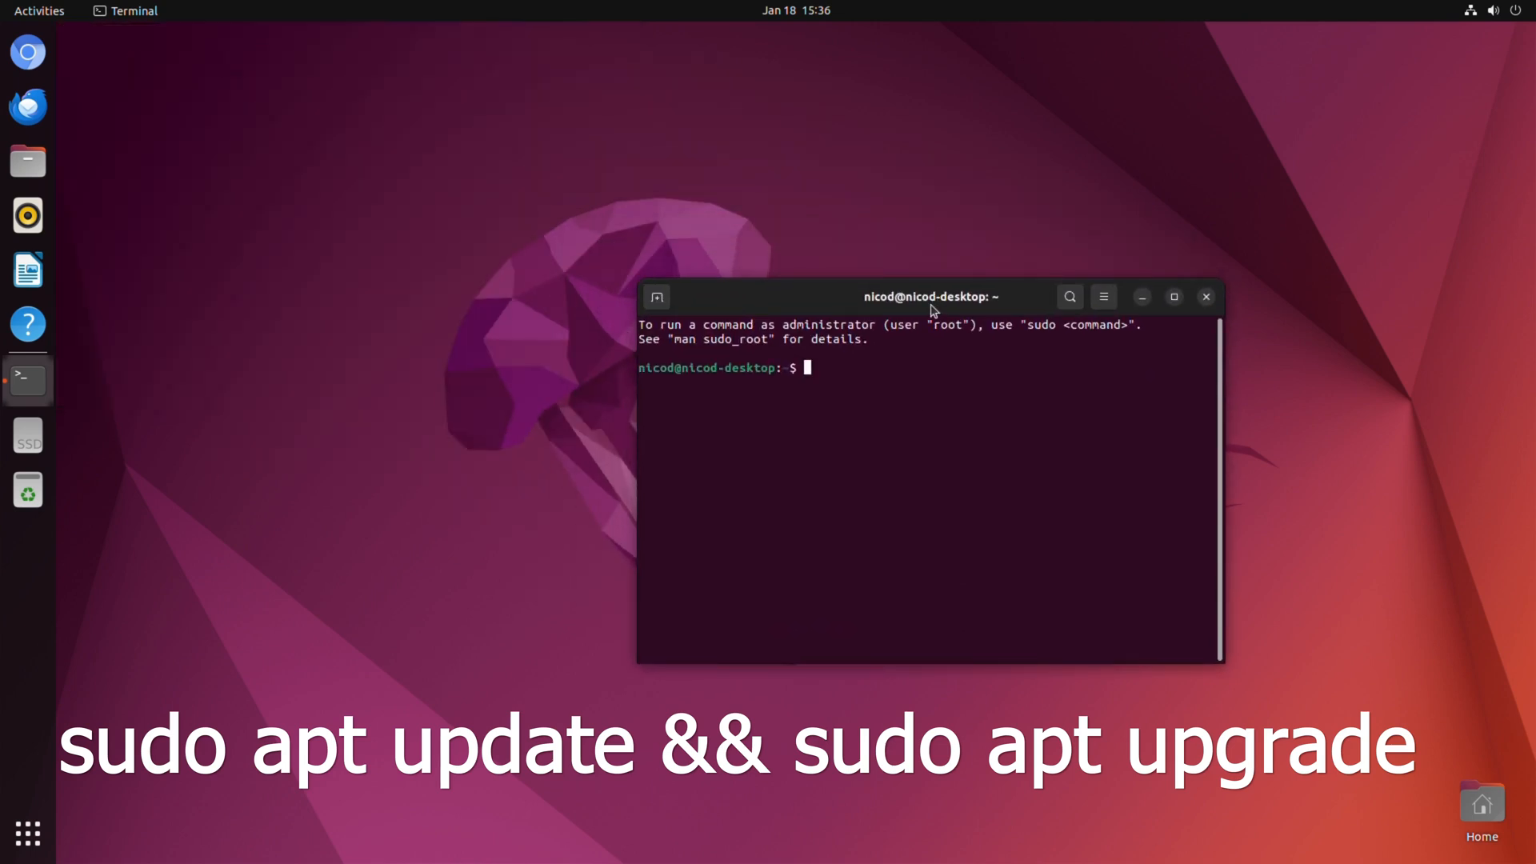
type("sudo apt update")
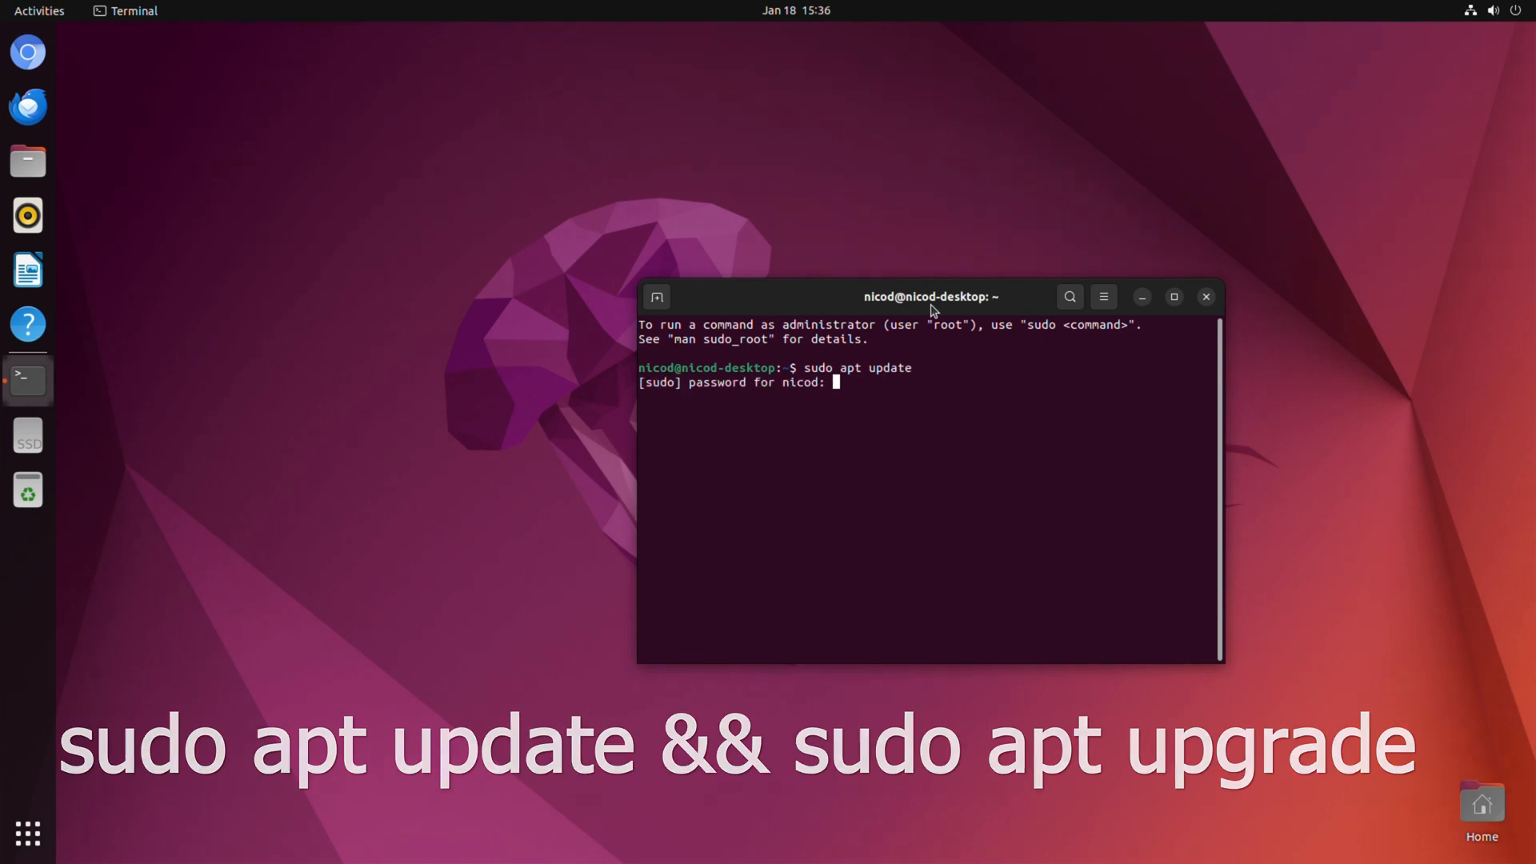
key("Return")
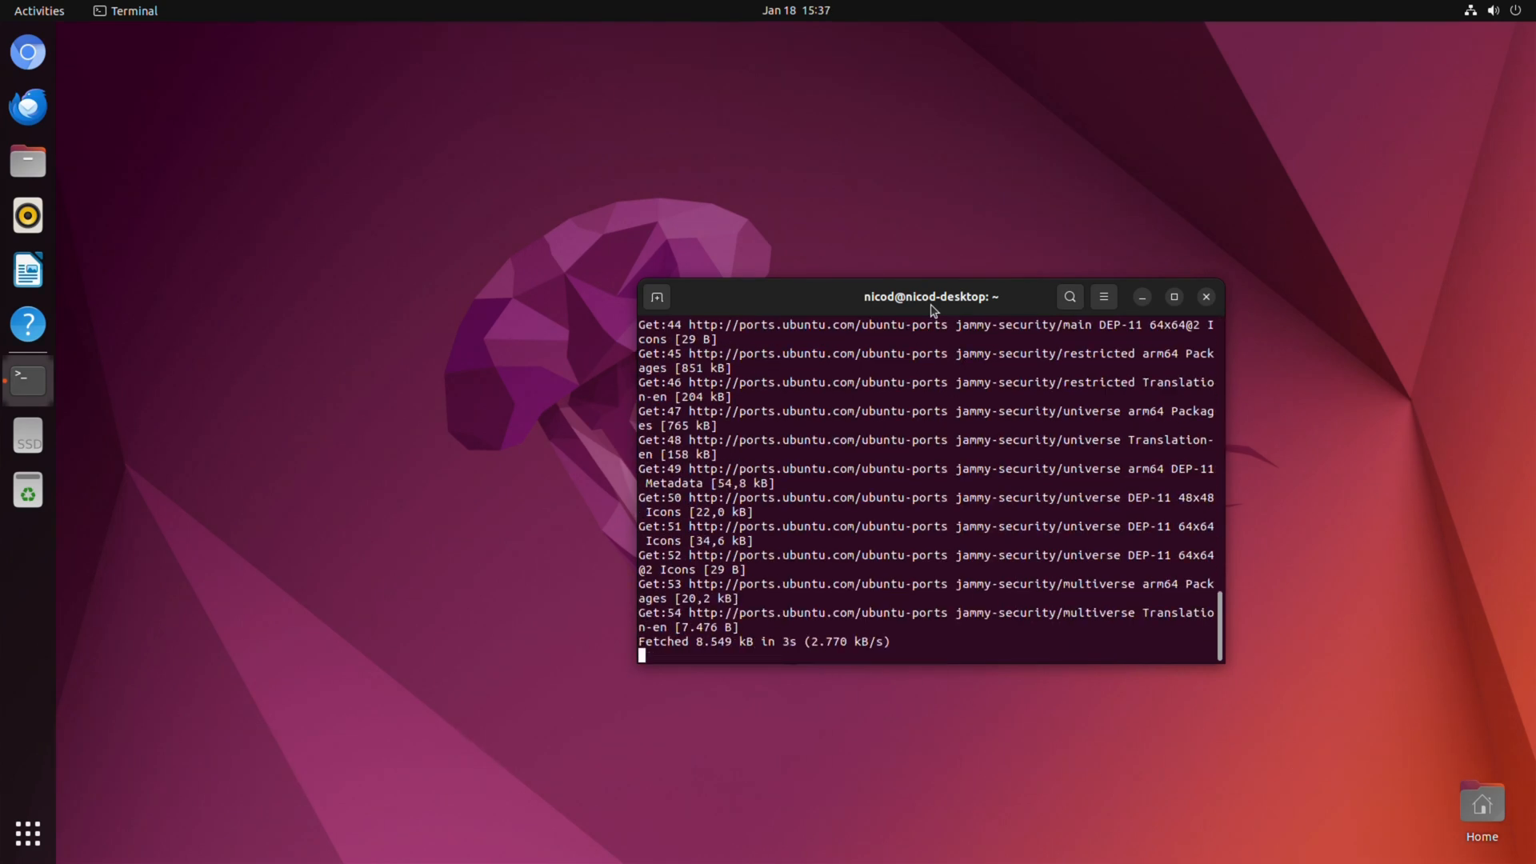
type("sudo apt upg")
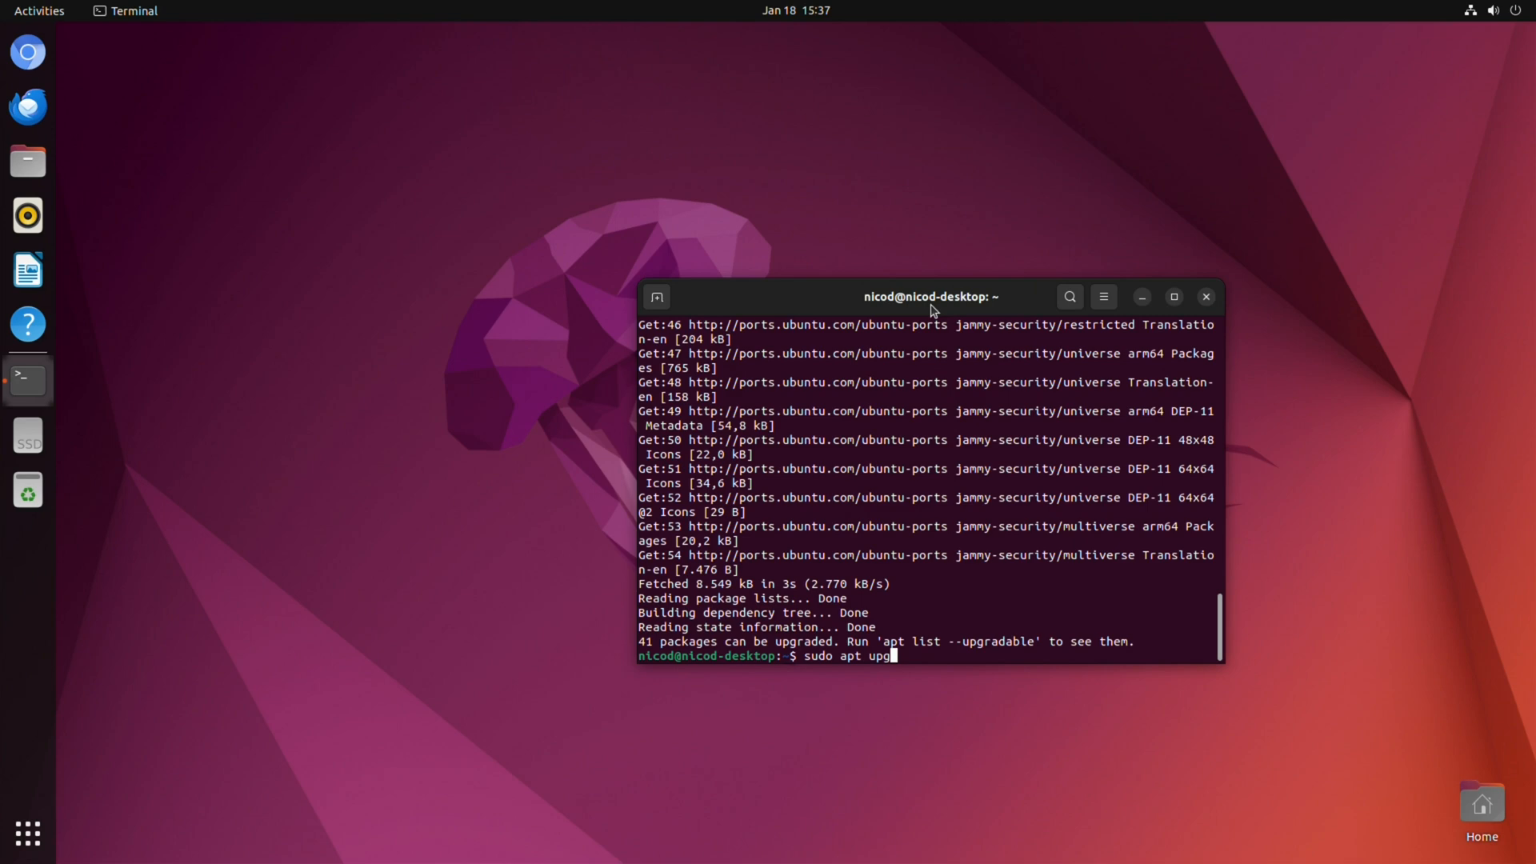
key("Return")
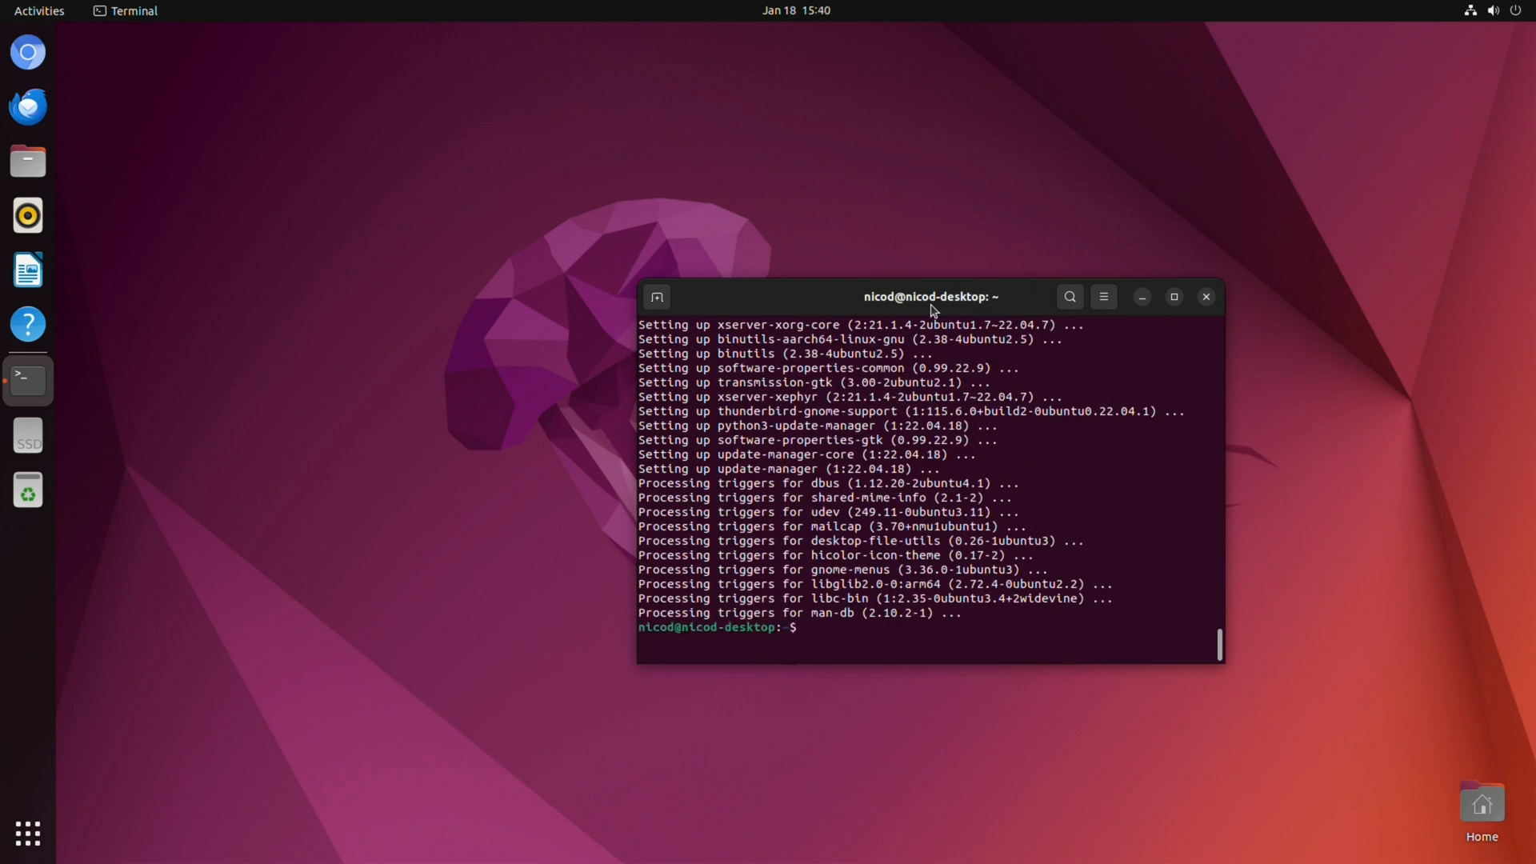
Install konsole, gnome-shell-extension-manager, gnome-shell-extensions, gnome-tweaks and geany with apt.
type("sudo apt install")
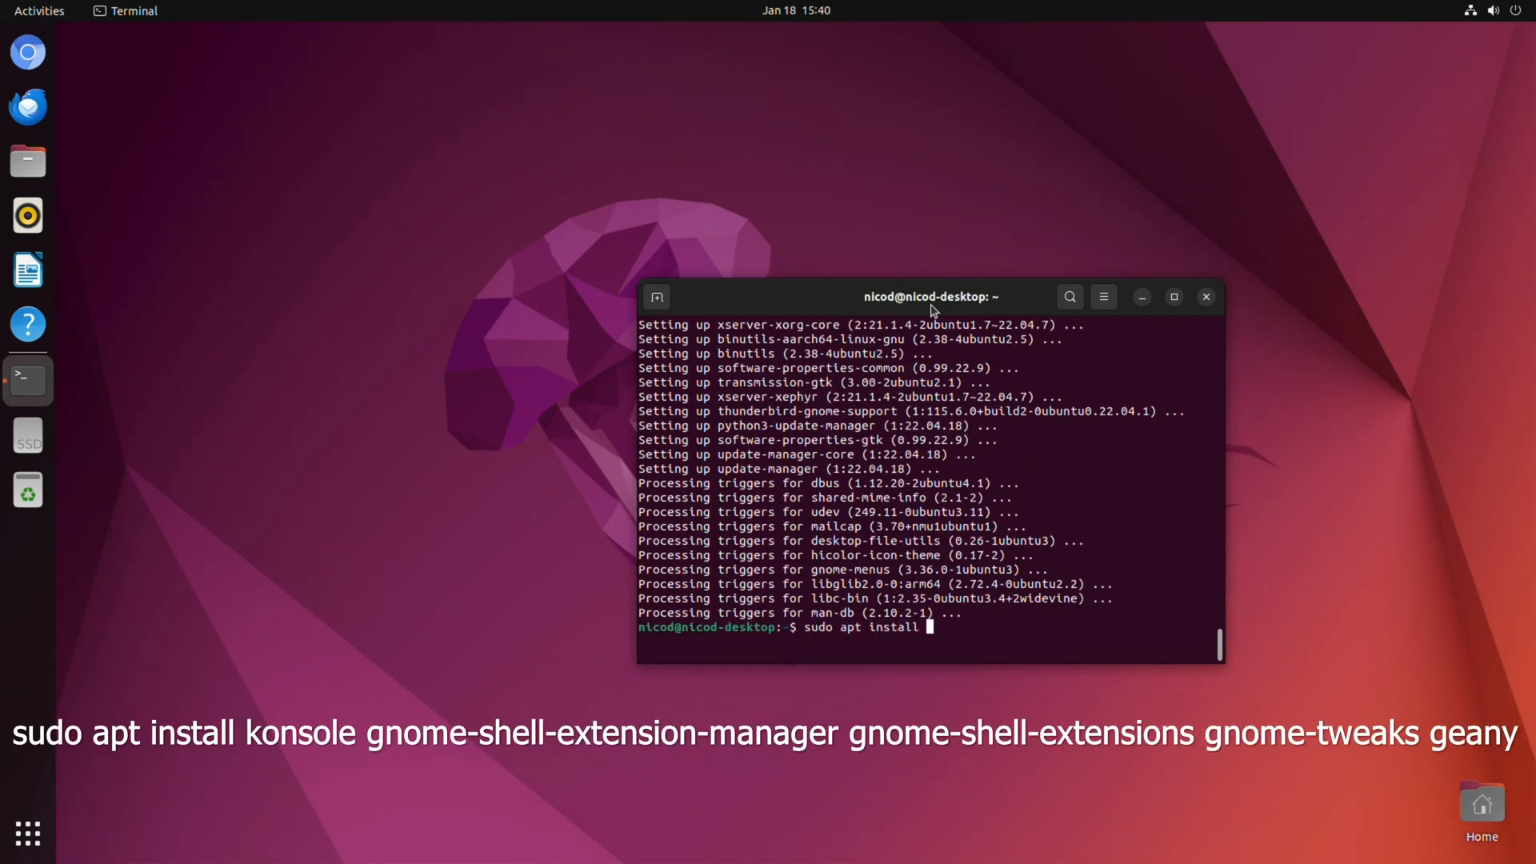
type("konsole")
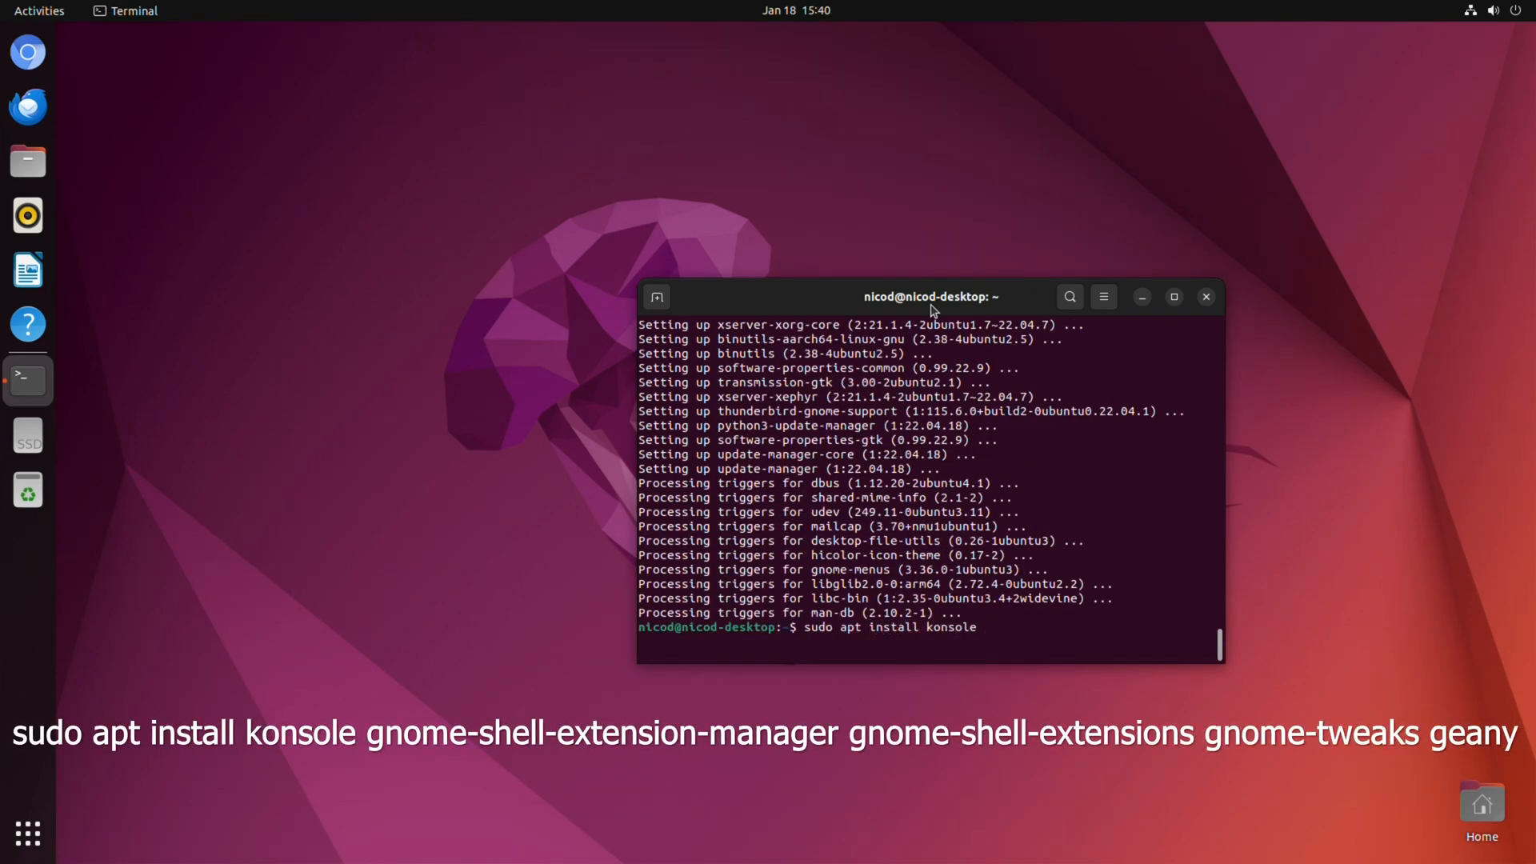
type("gnome-shell-extension-manager gn")
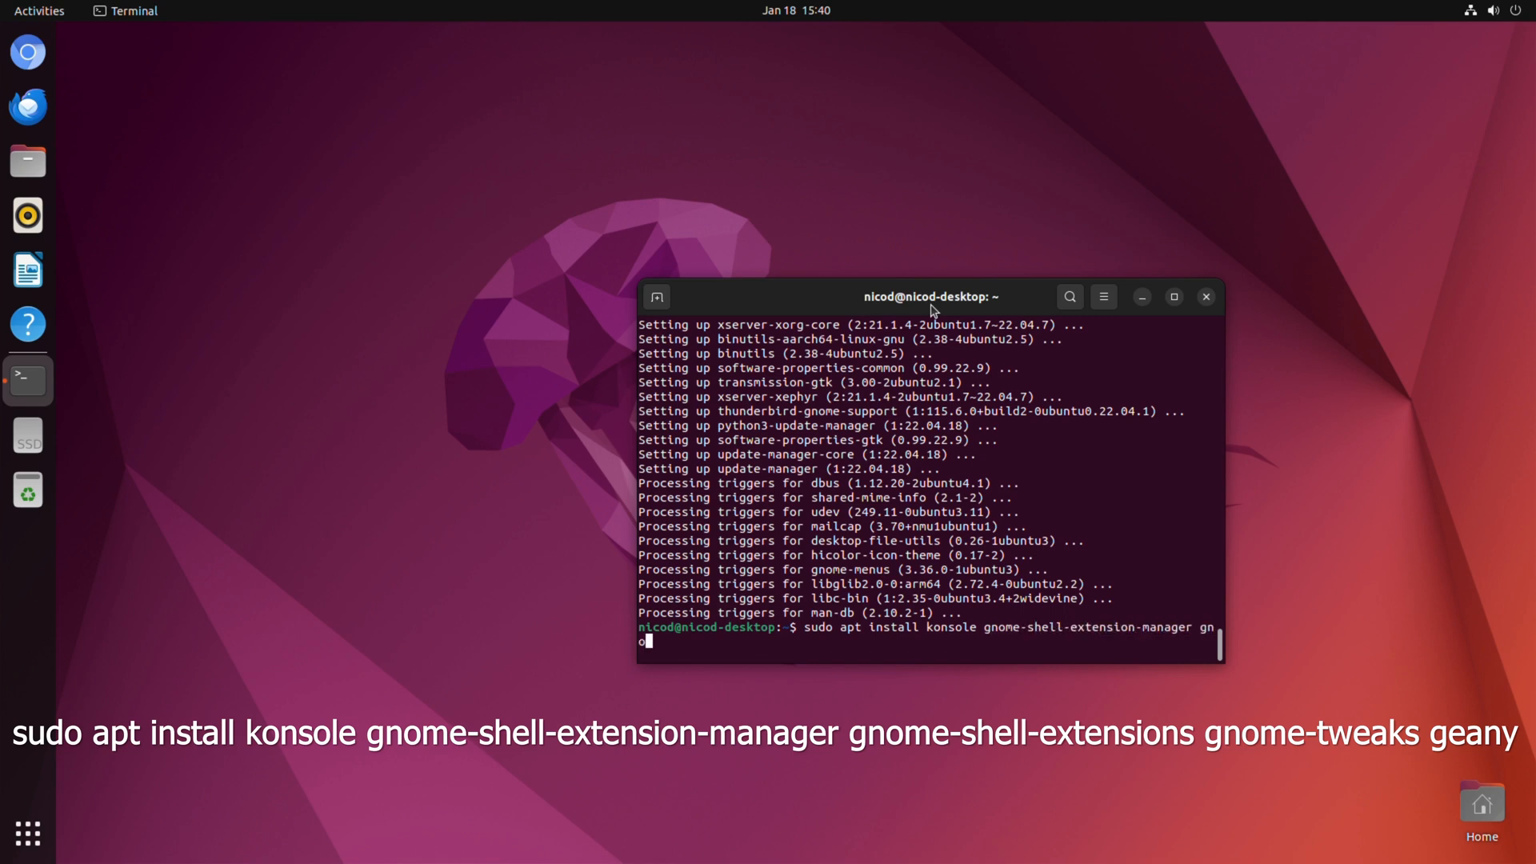
type("ome-shell-extension")
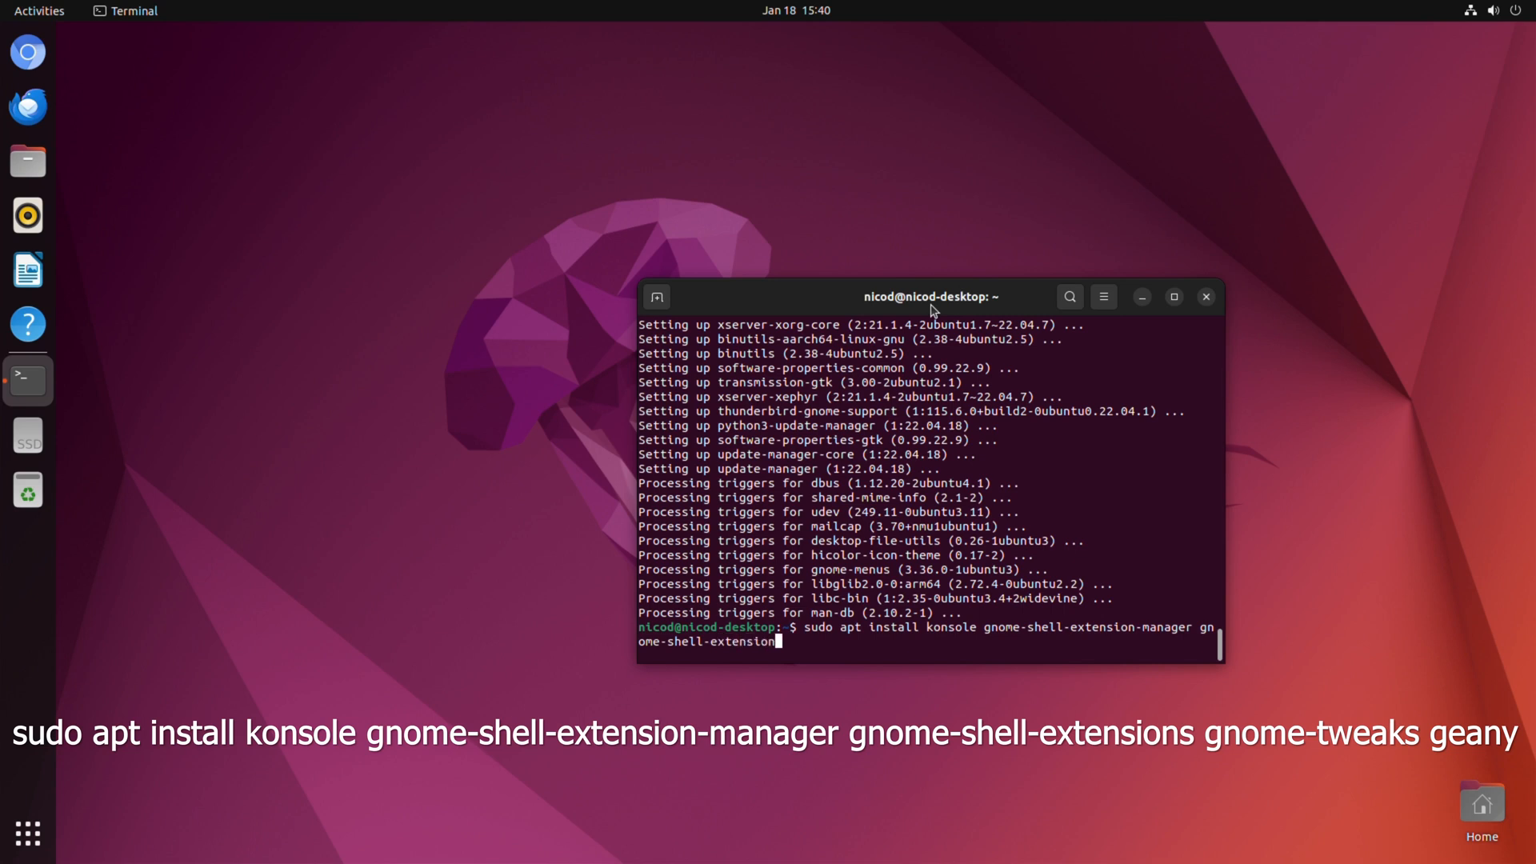
type("gnome-")
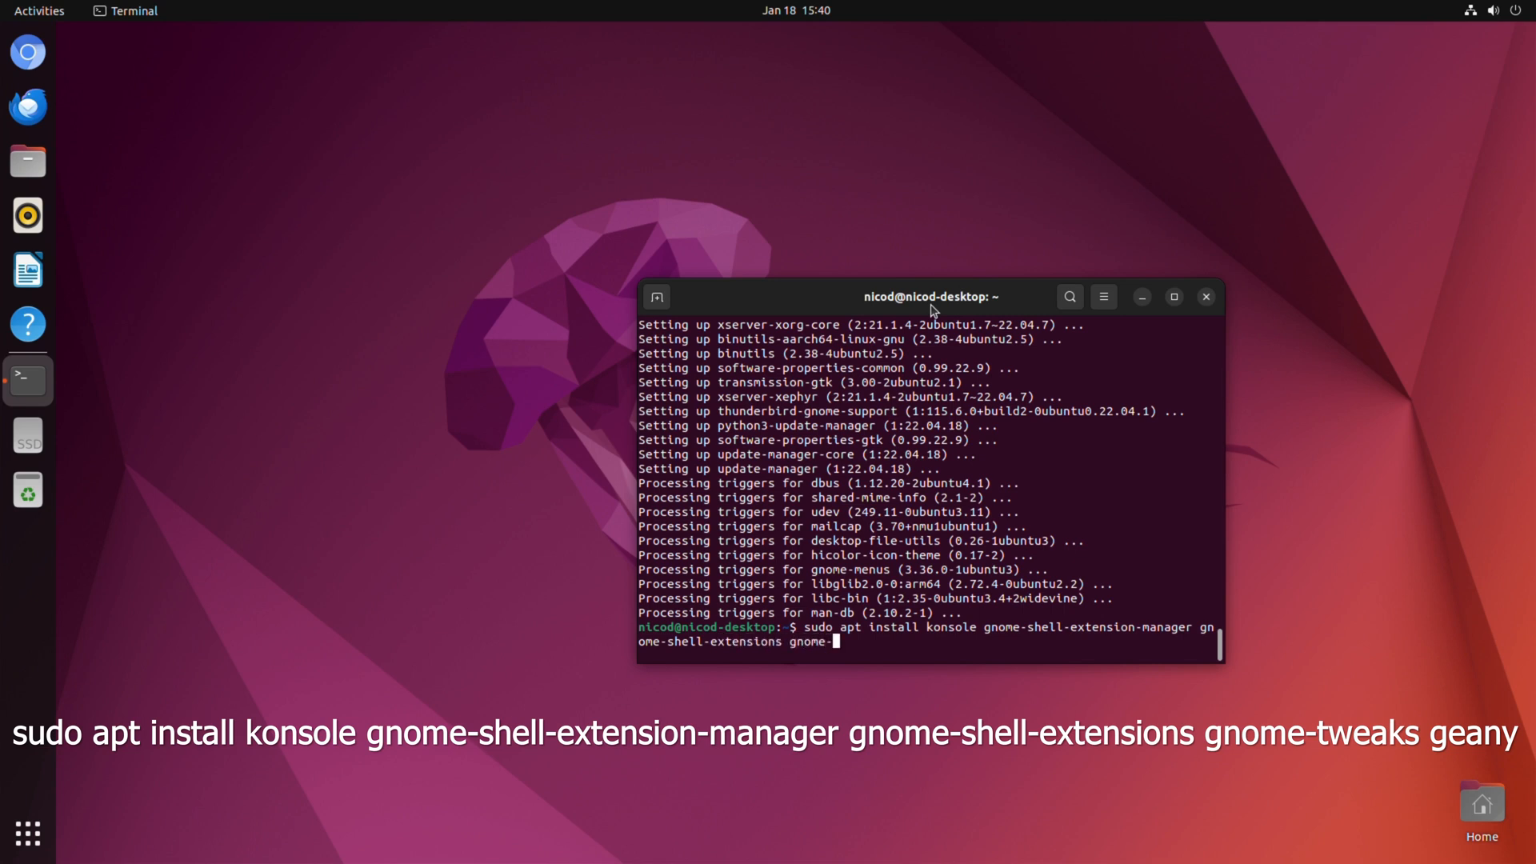
type("tweaks geany")
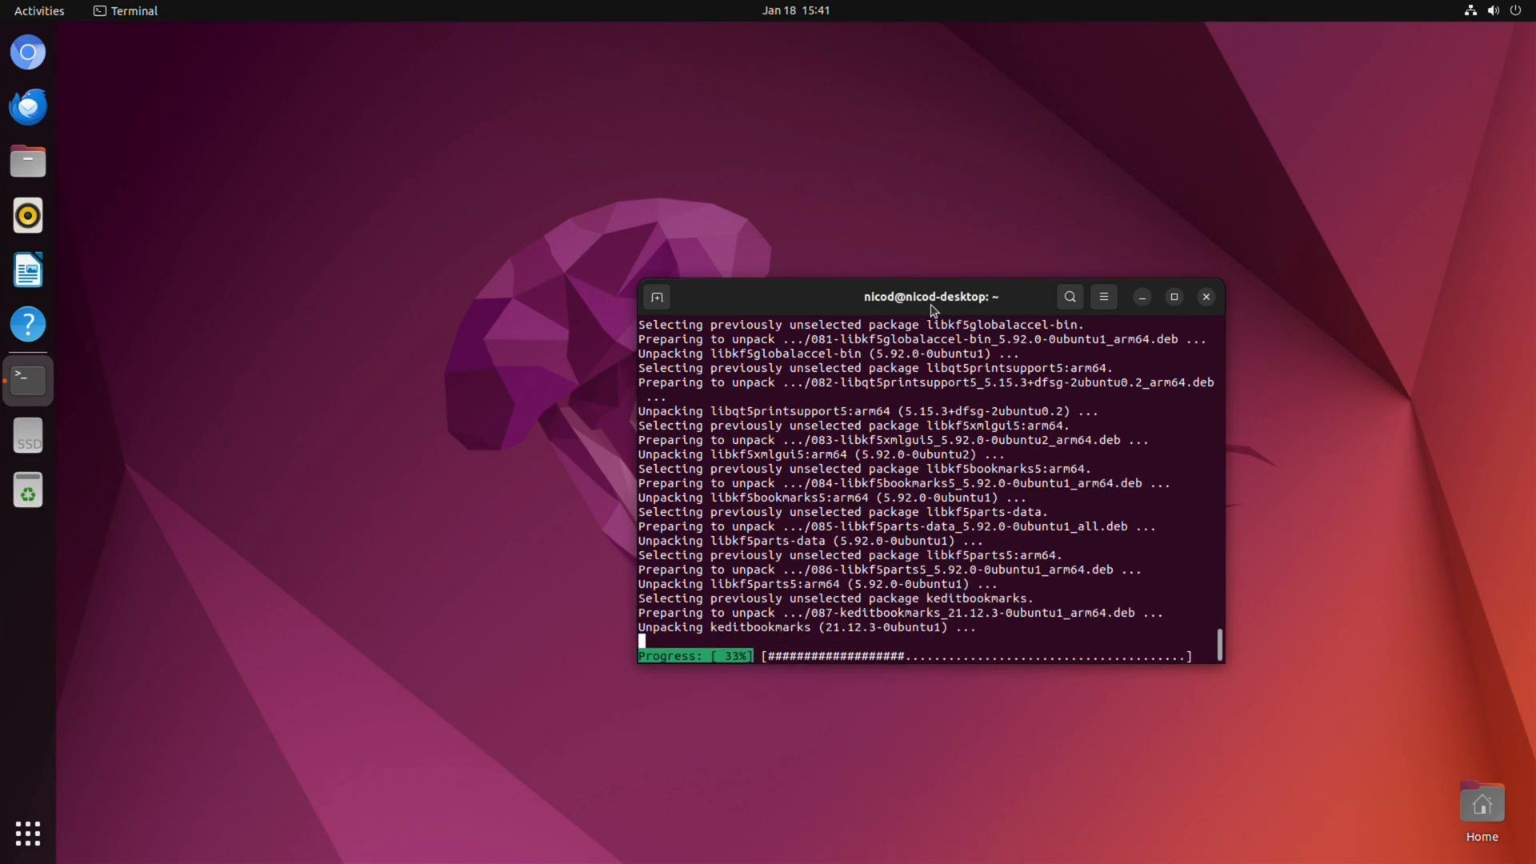
In Settings > Appearance, enable dock auto-hide and position the dock at the bottom.
left_click(1516, 11)
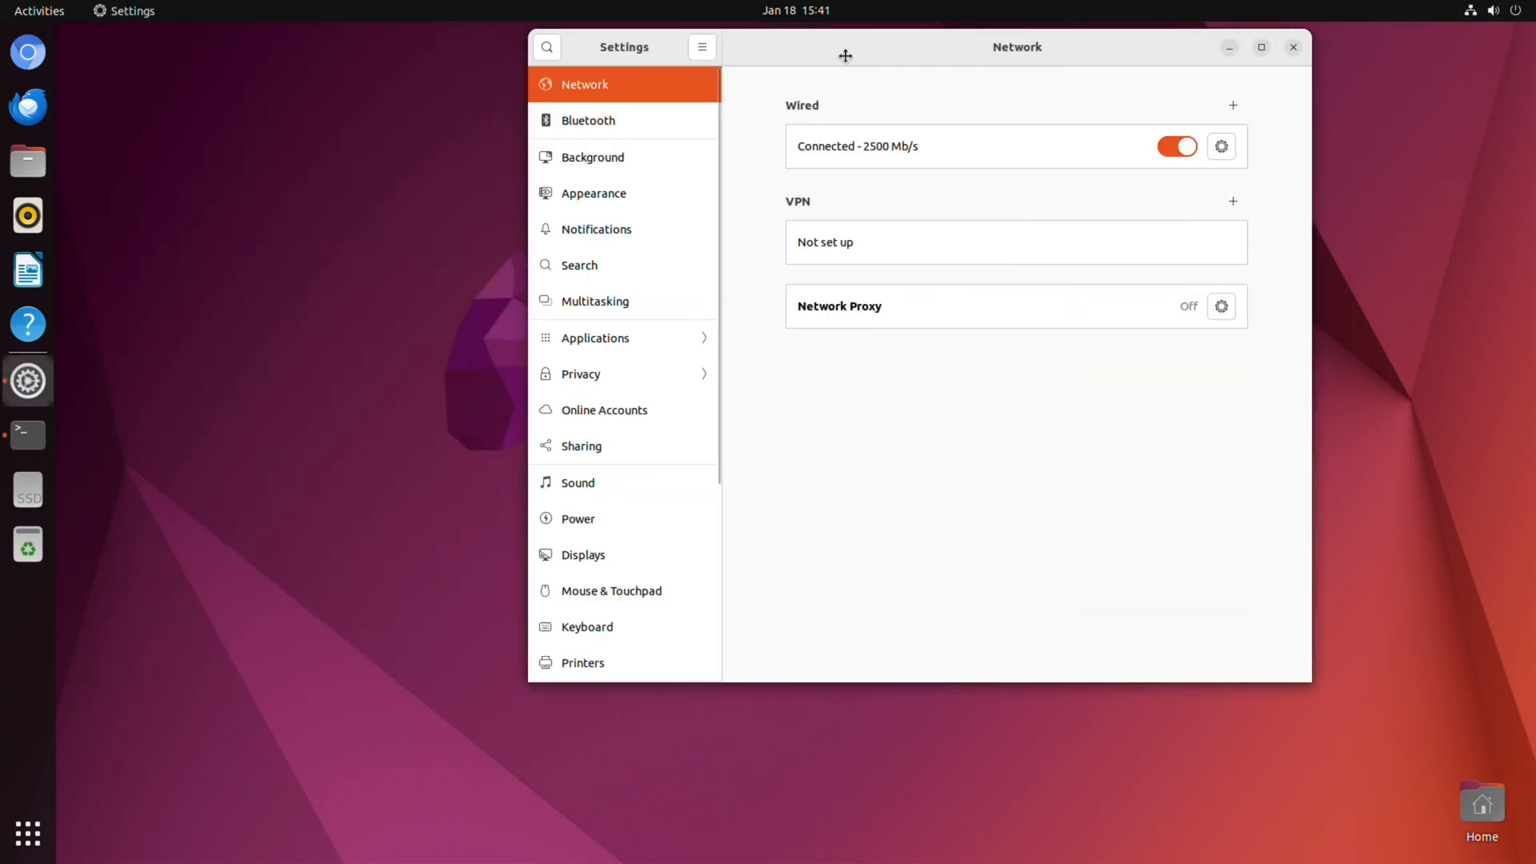
left_click(592, 194)
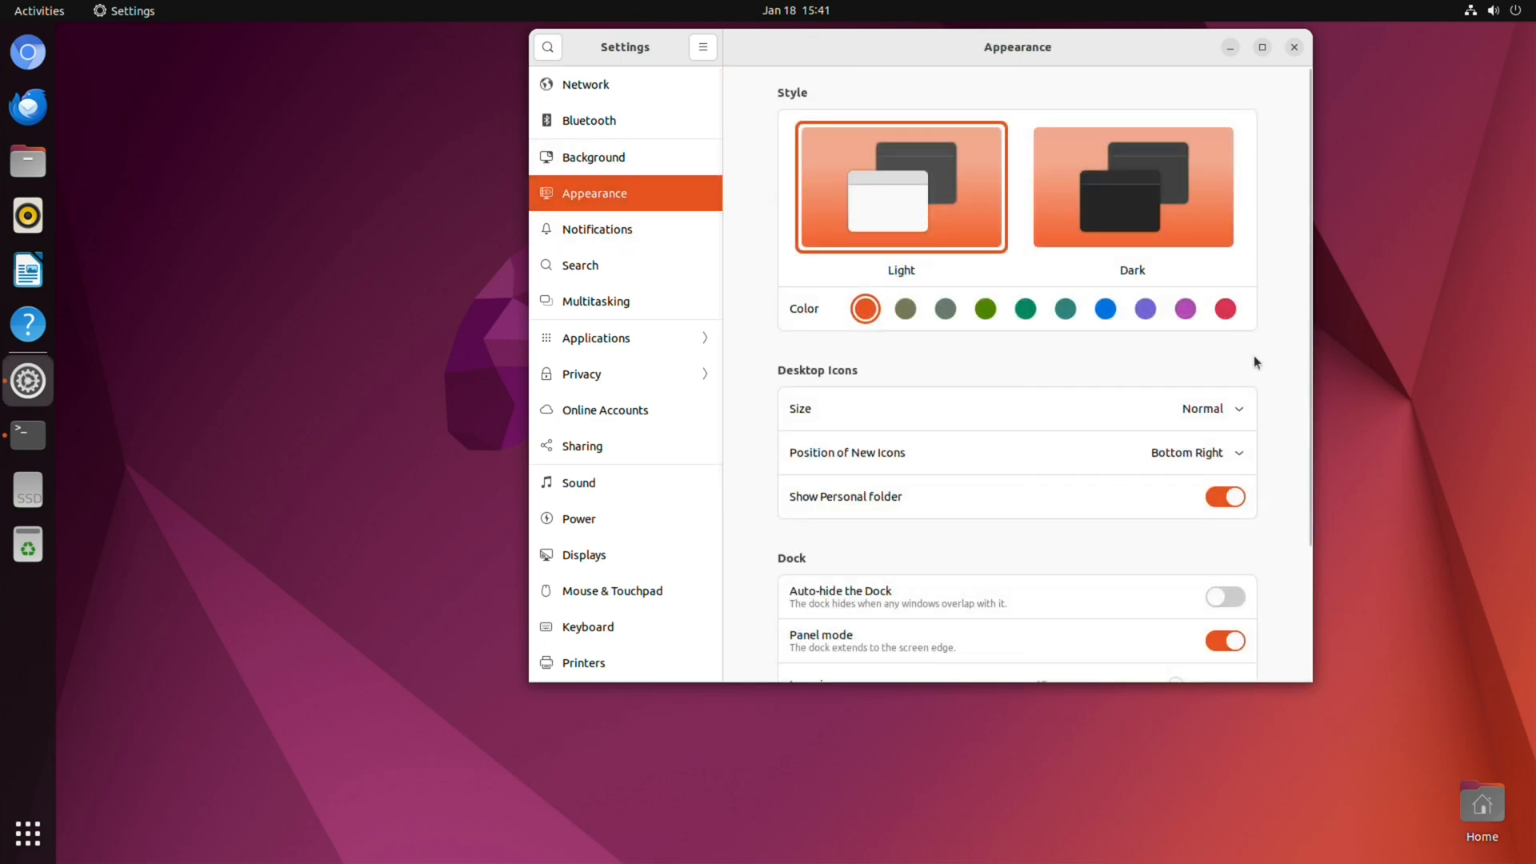
scroll("down", 3)
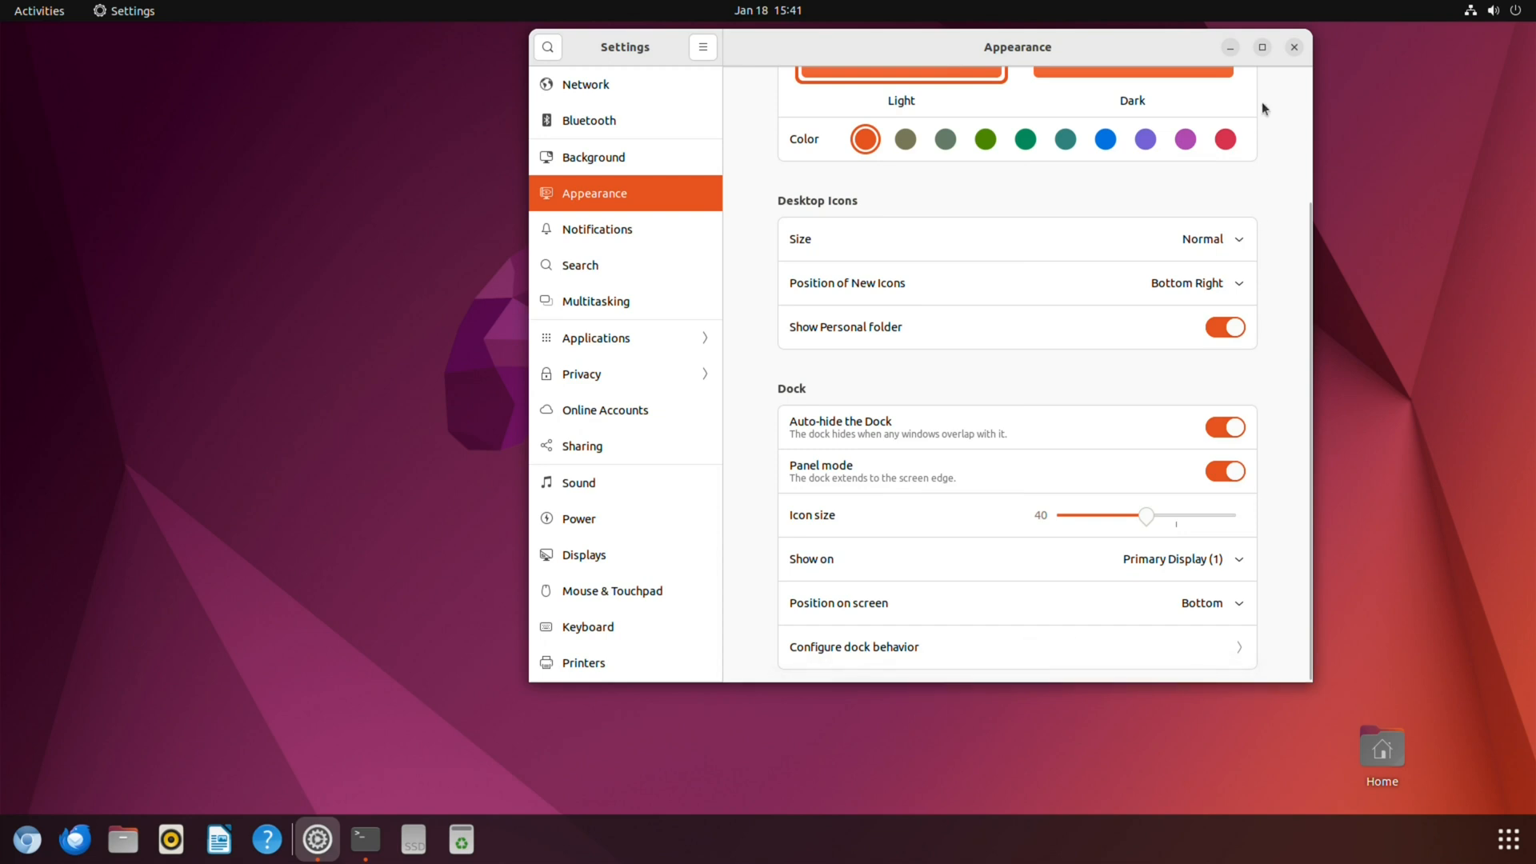
left_click(316, 840)
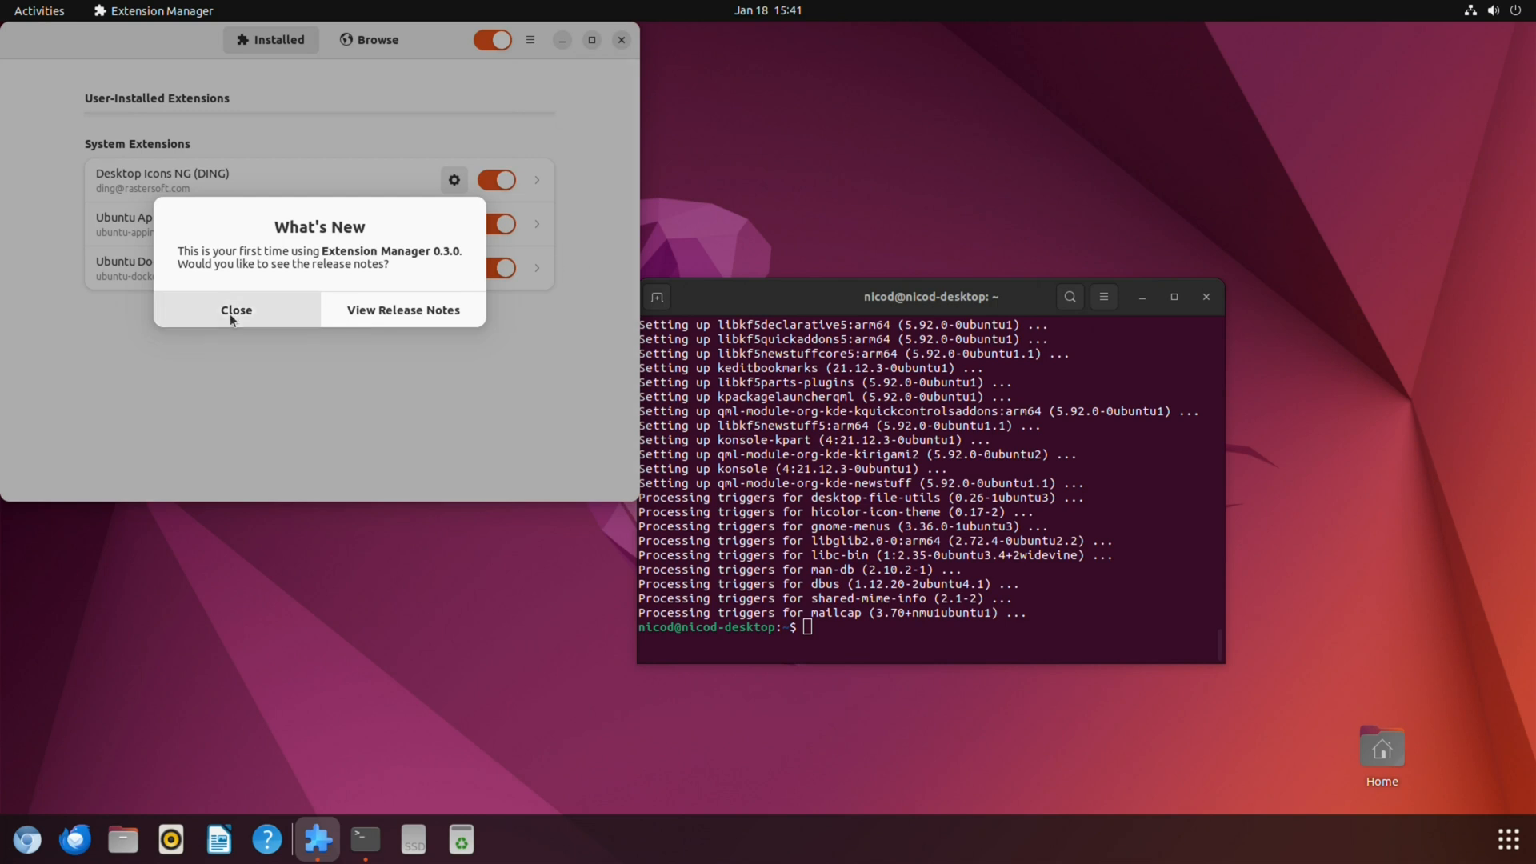
Dismiss the What's New prompt and install the Applications Menu and Places Status Indicator extensions.
left_click(236, 309)
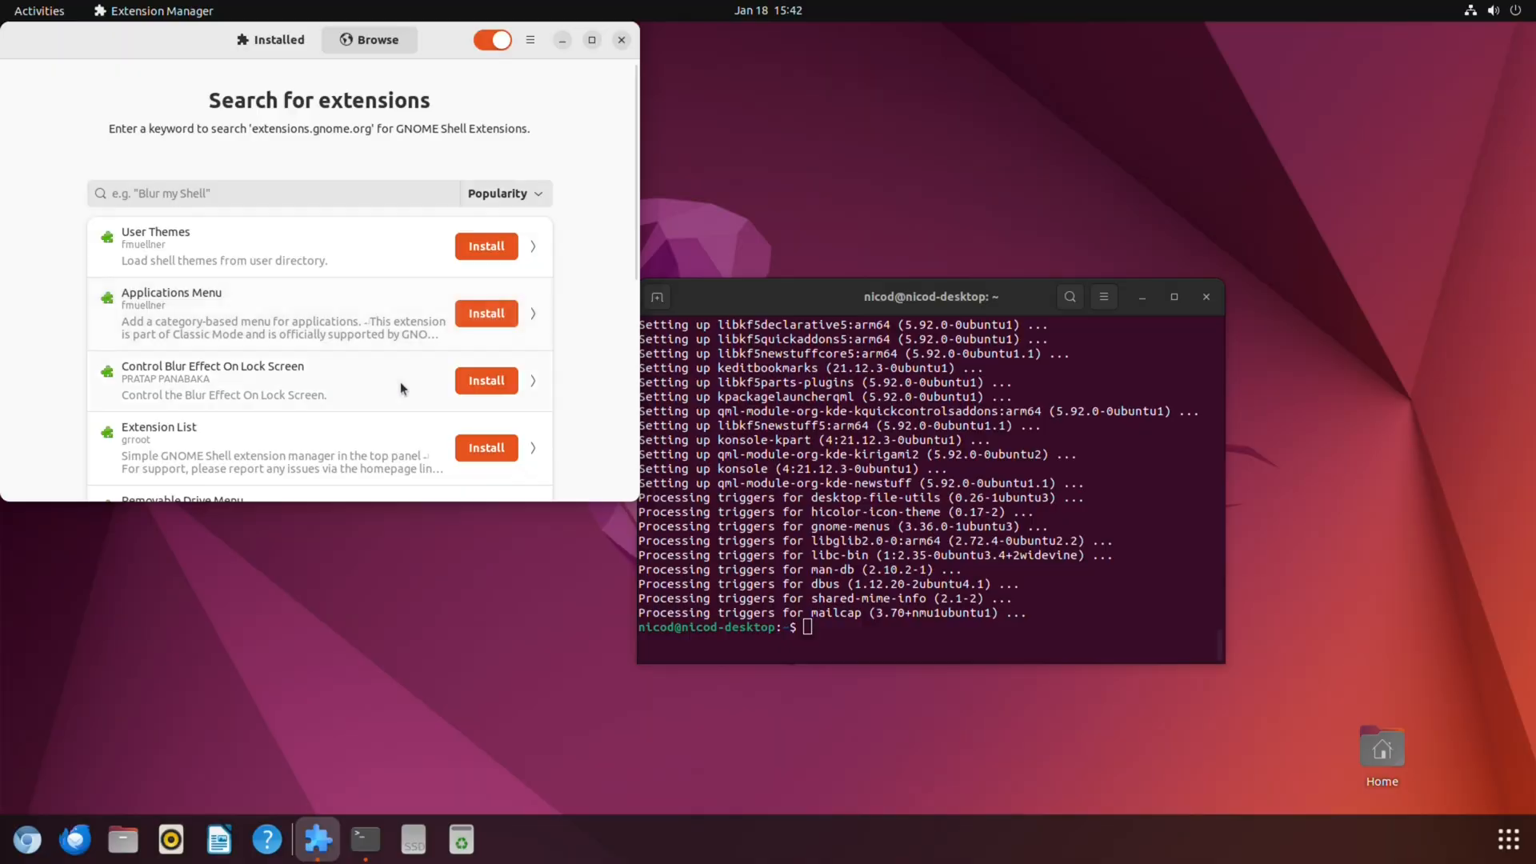
scroll("down", 3)
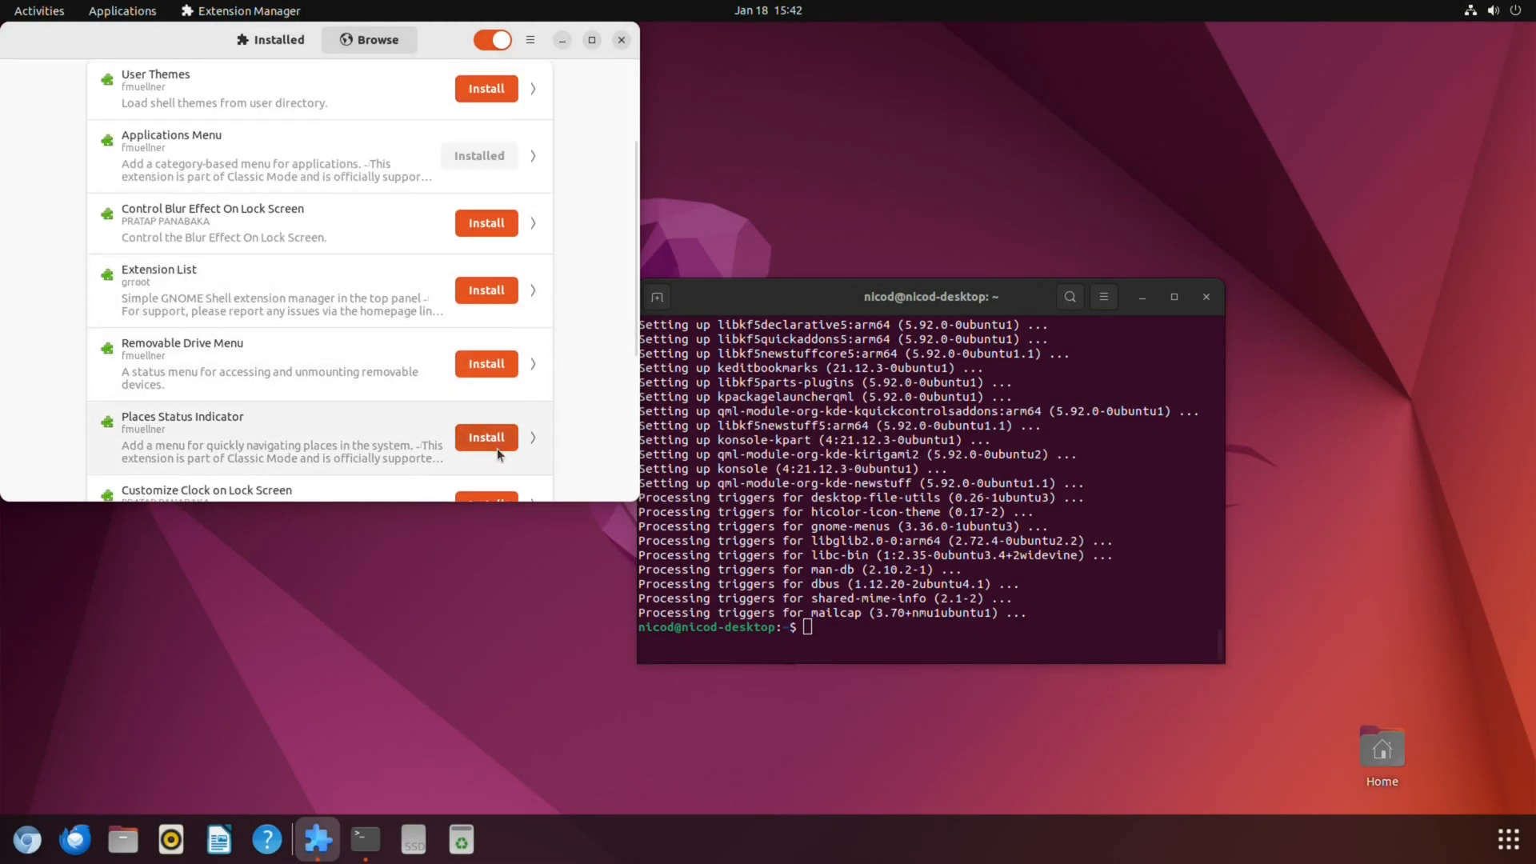
left_click(486, 437)
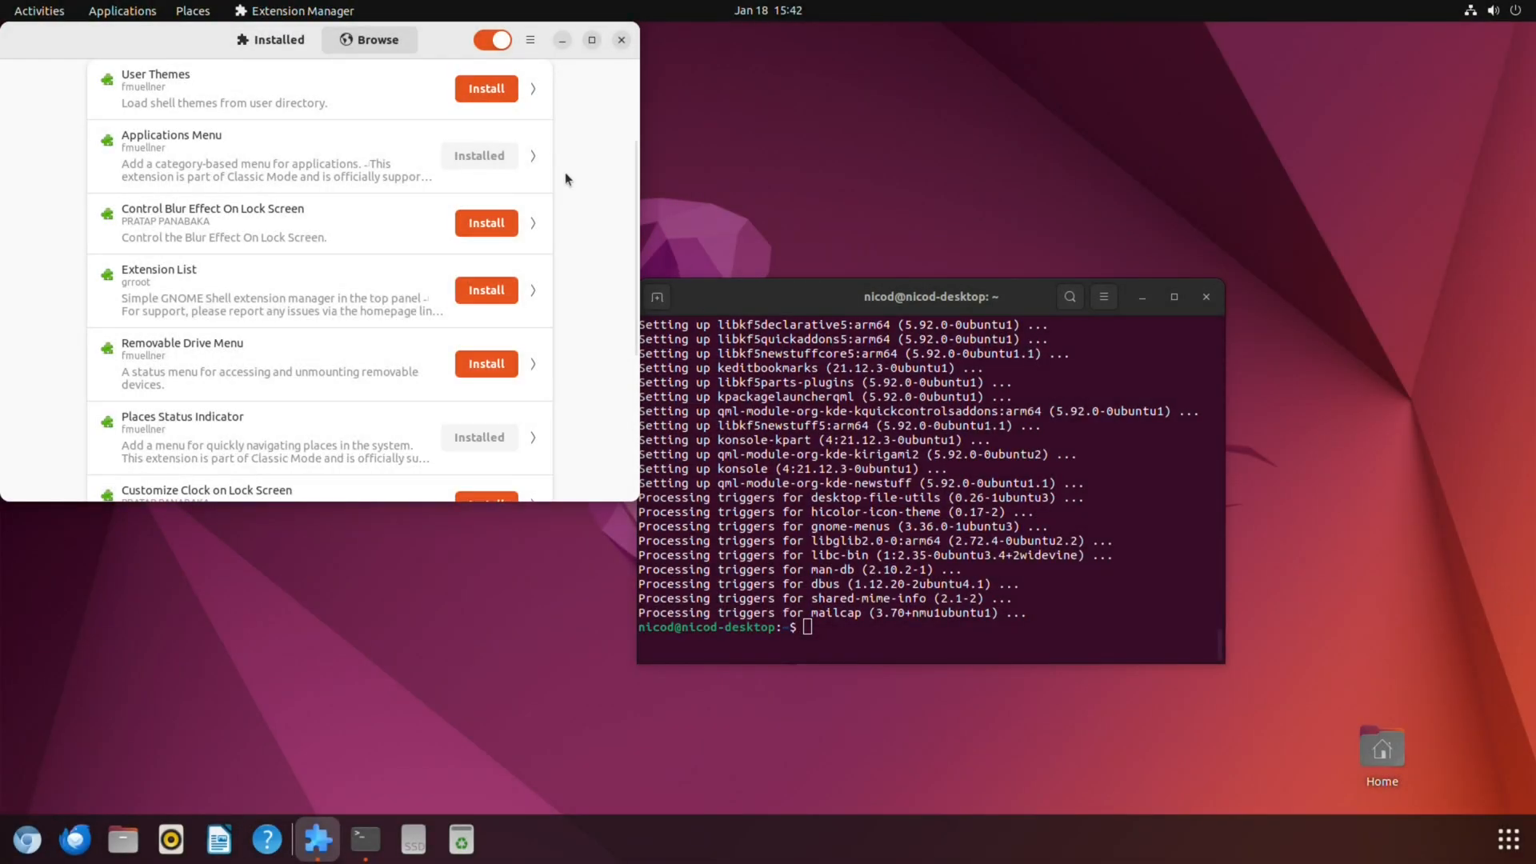
Search the online extensions, install Resource Monitor, then search for 'sensory'.
left_click(370, 39)
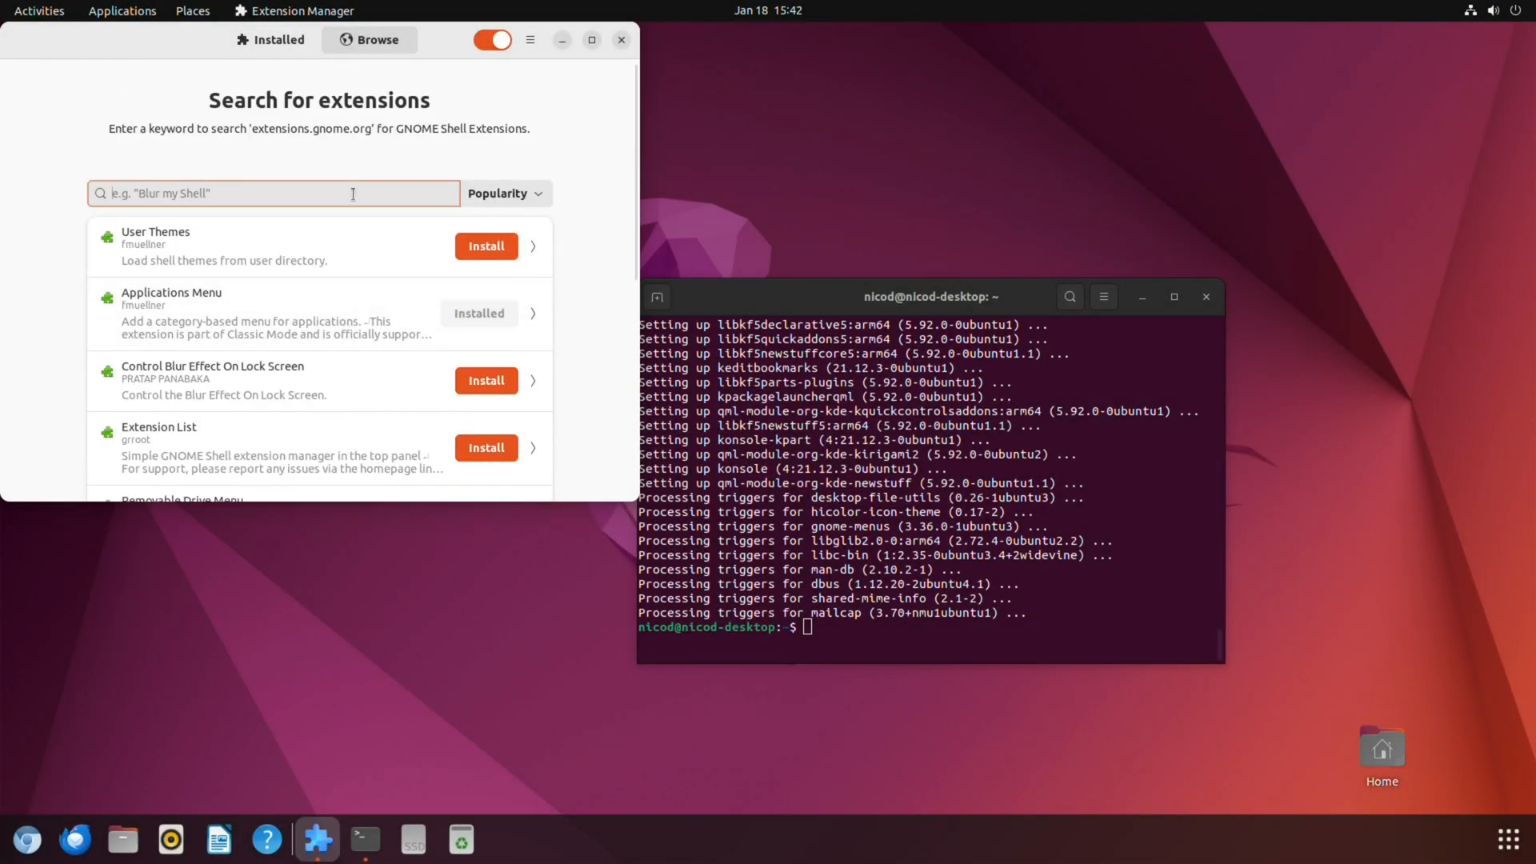
type("resource monitor")
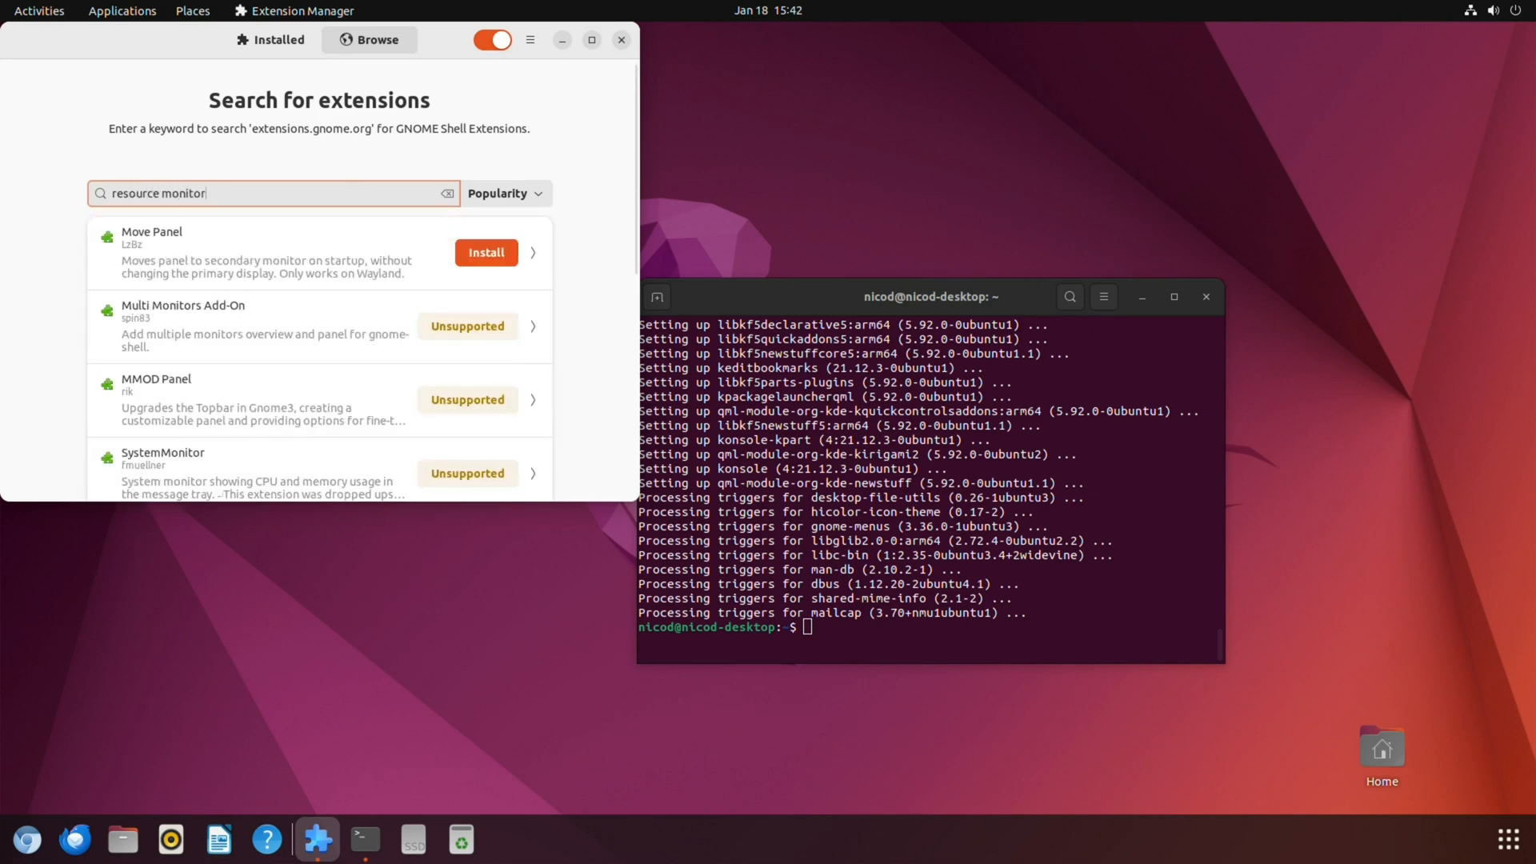
left_click(502, 194)
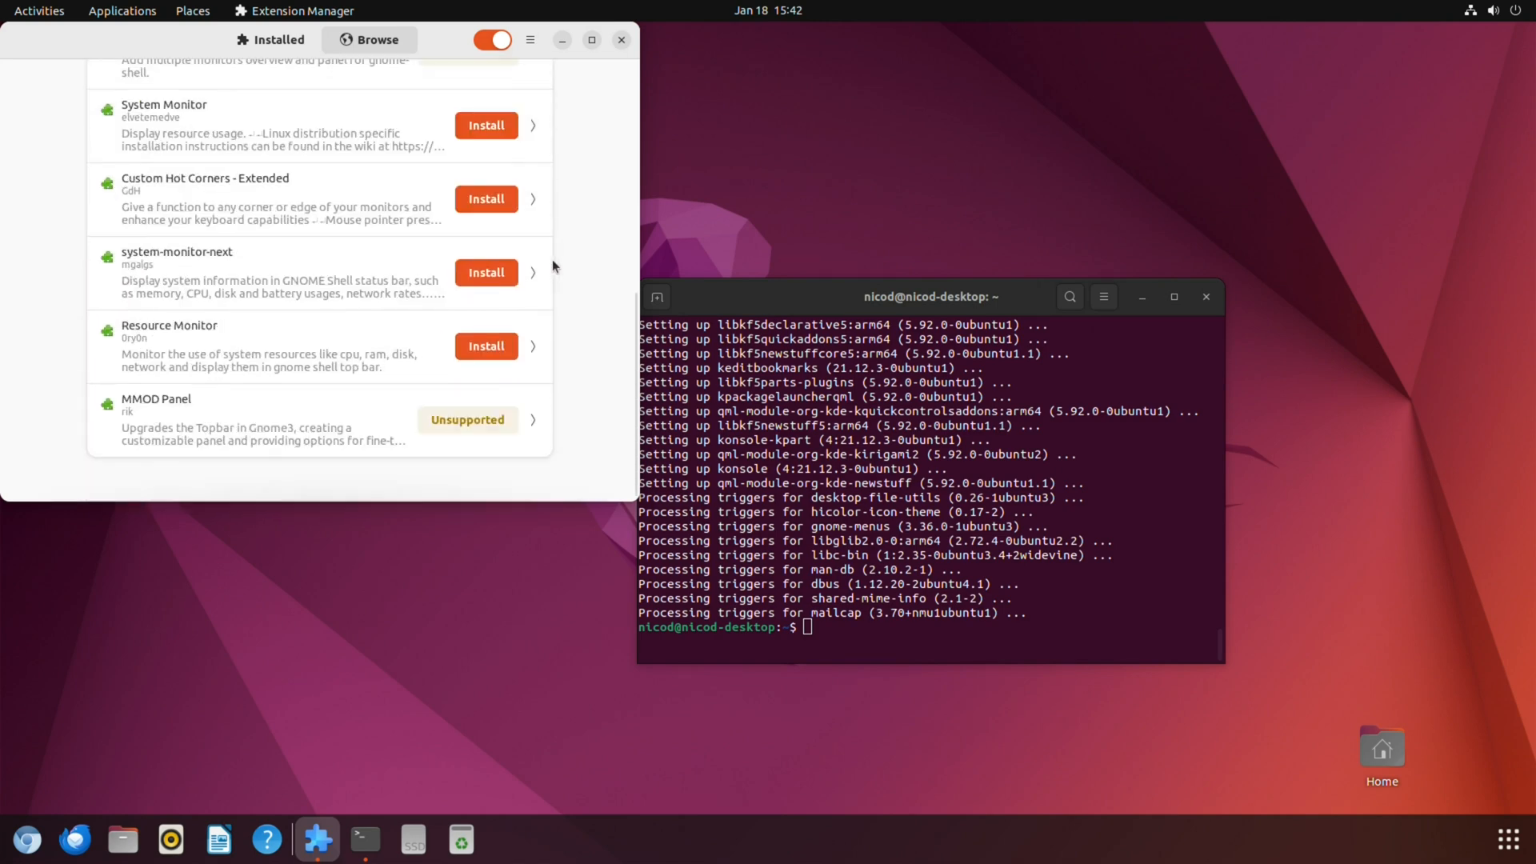
left_click(486, 345)
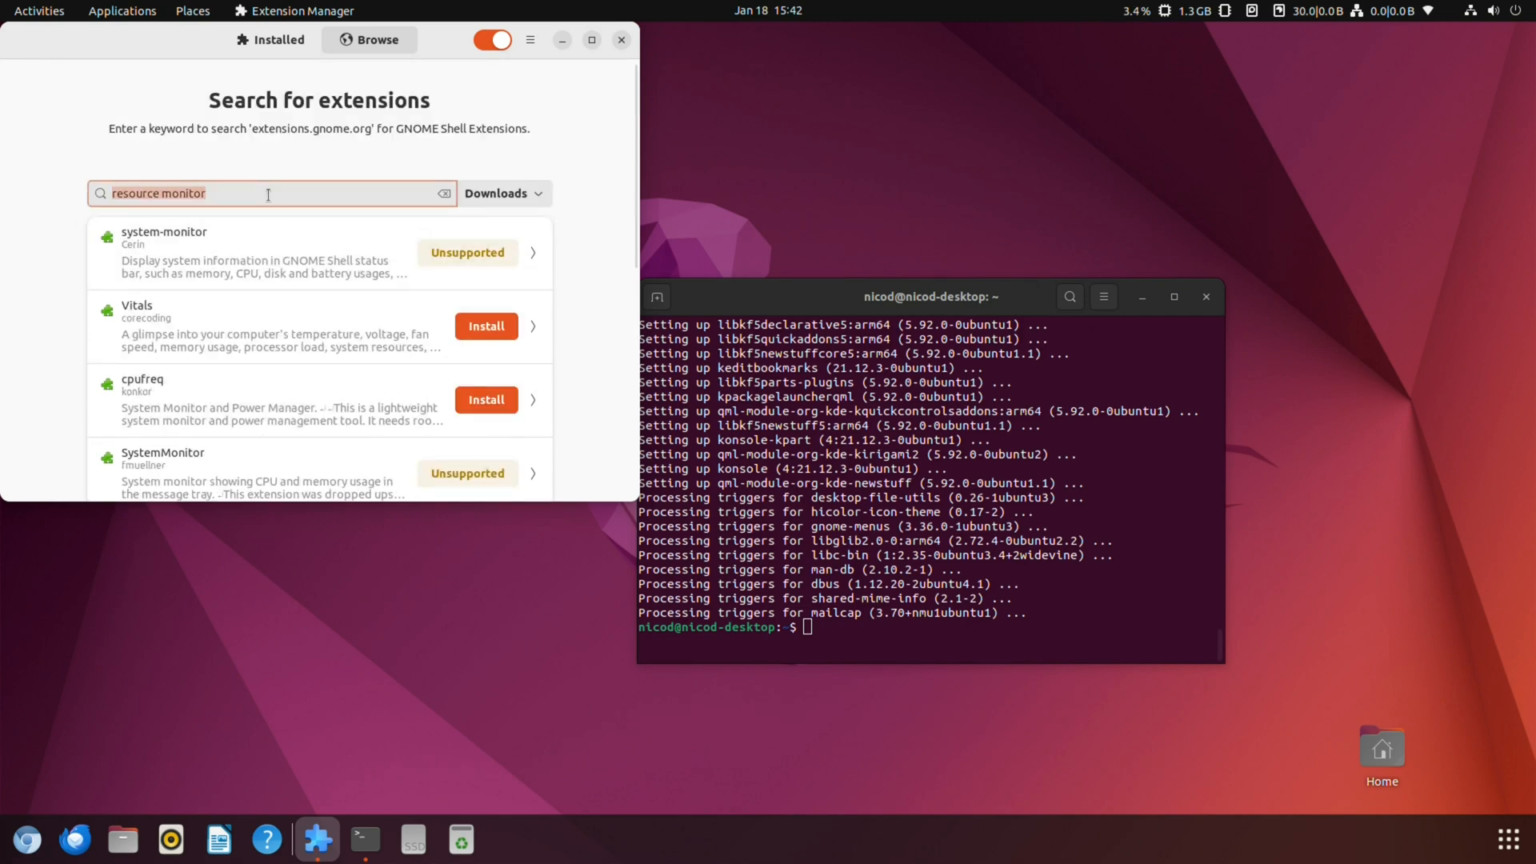
type("sensory")
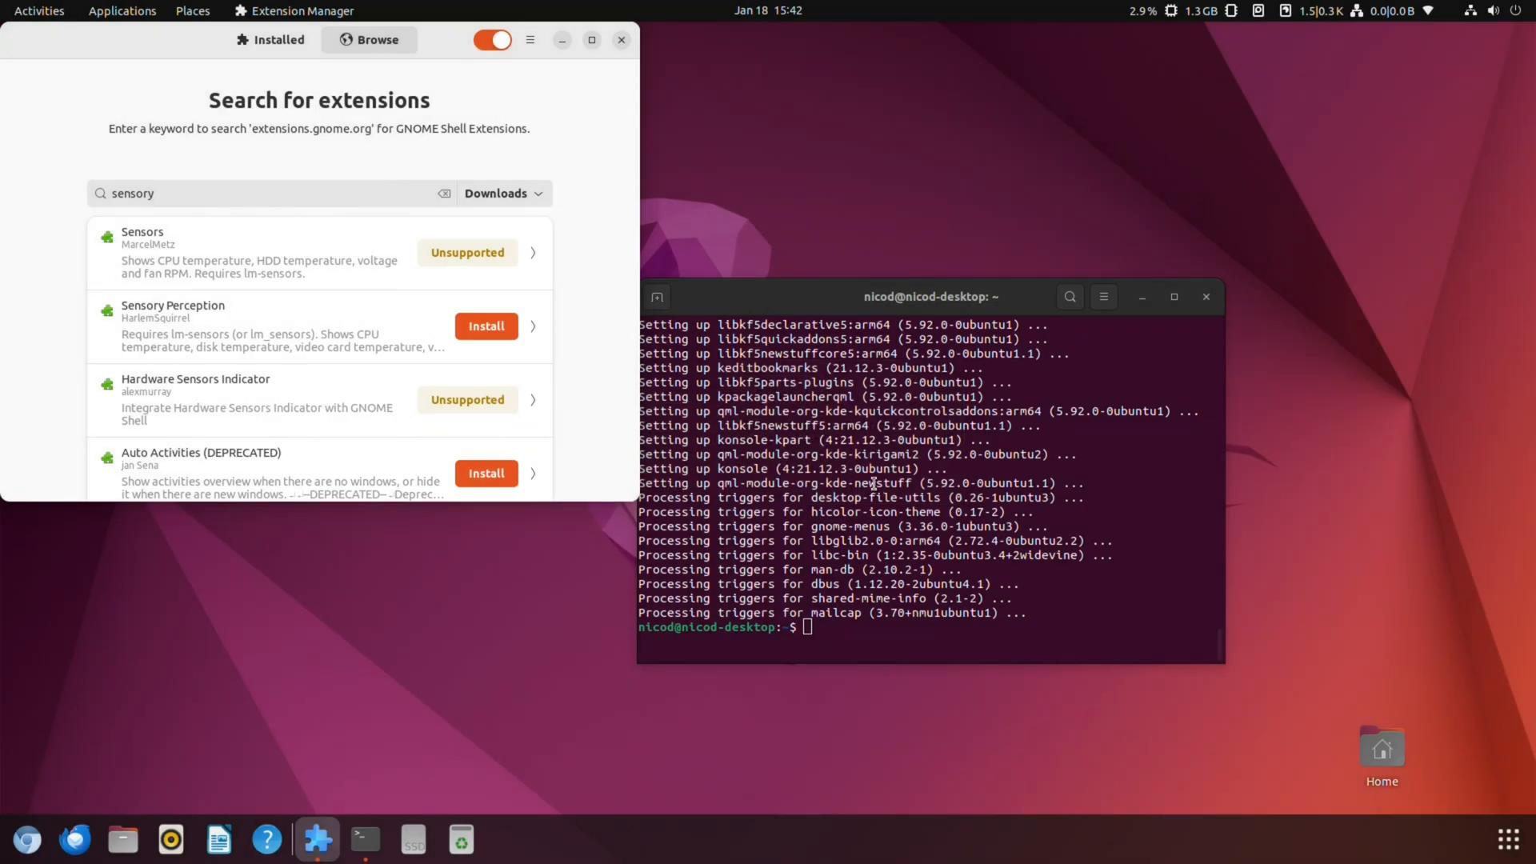
Install Sensory Perception and set Resource Monitor's refresh time to 1 second after reviewing Disk and Thermal options.
left_click(485, 325)
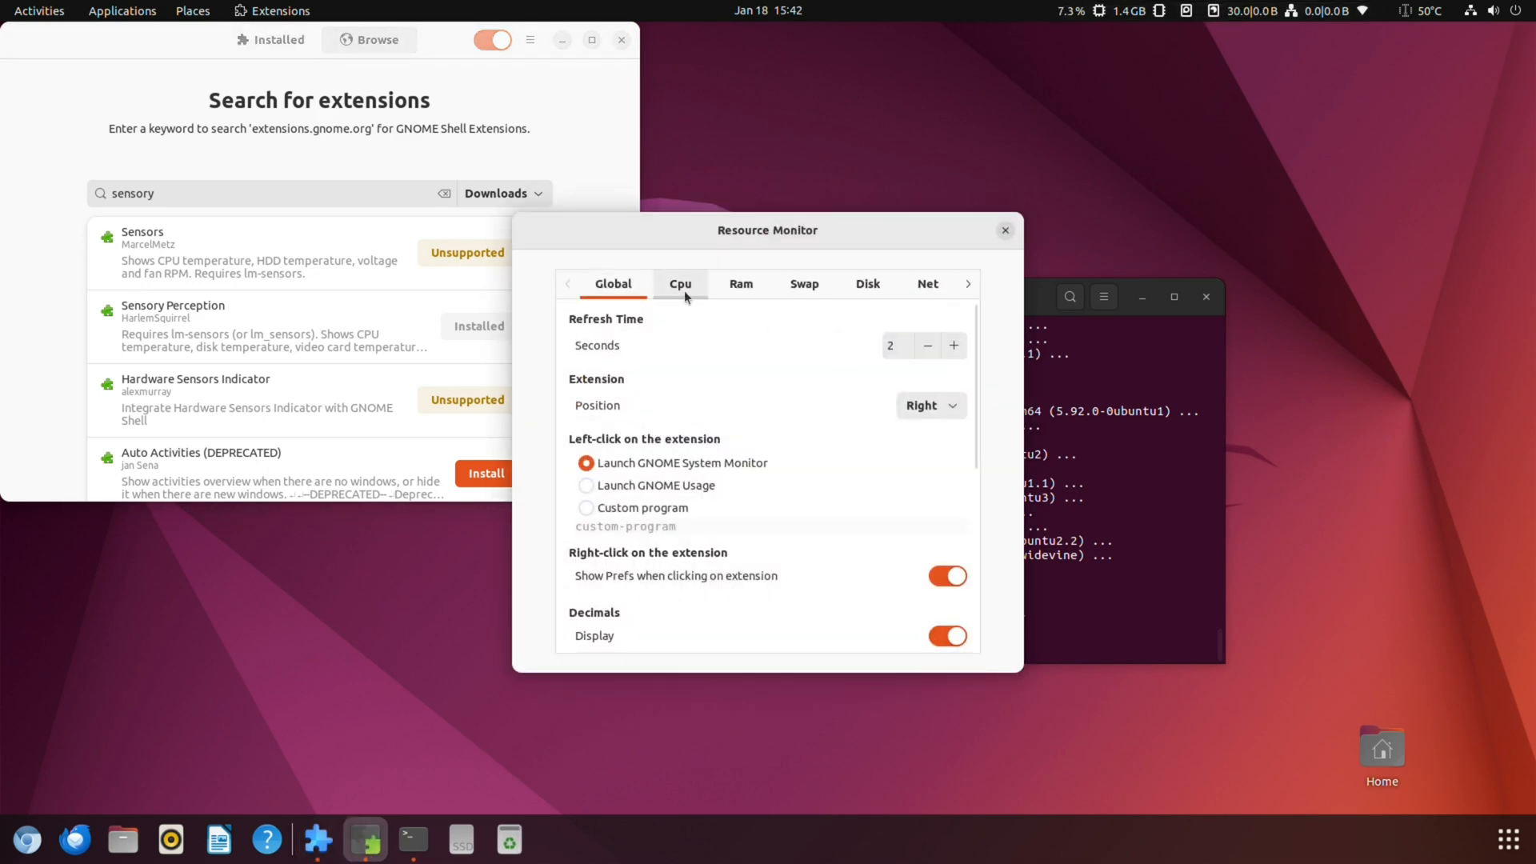
left_click(926, 346)
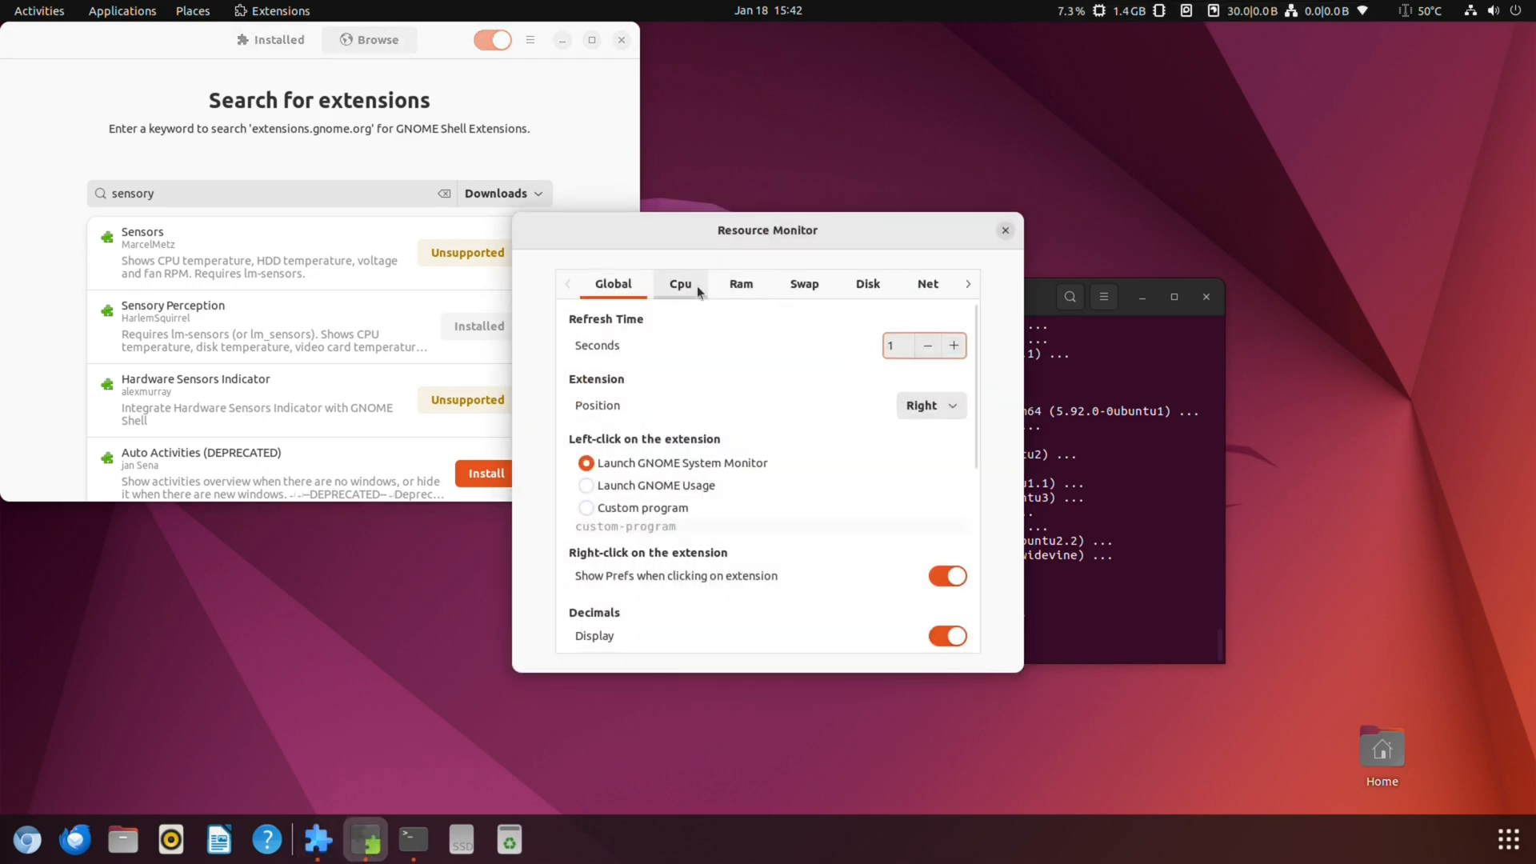
left_click(866, 283)
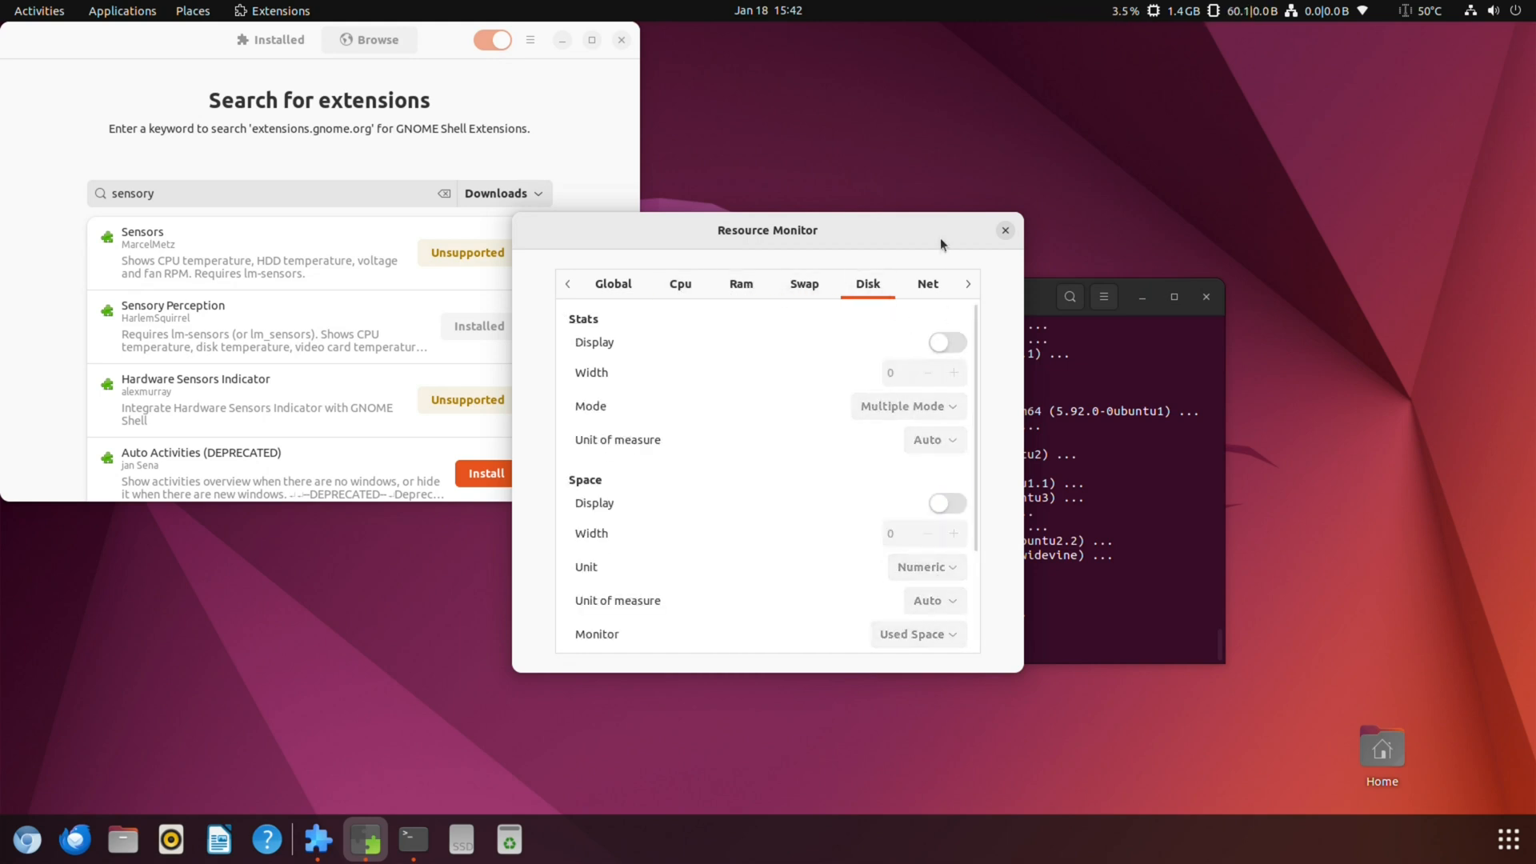
left_click(927, 283)
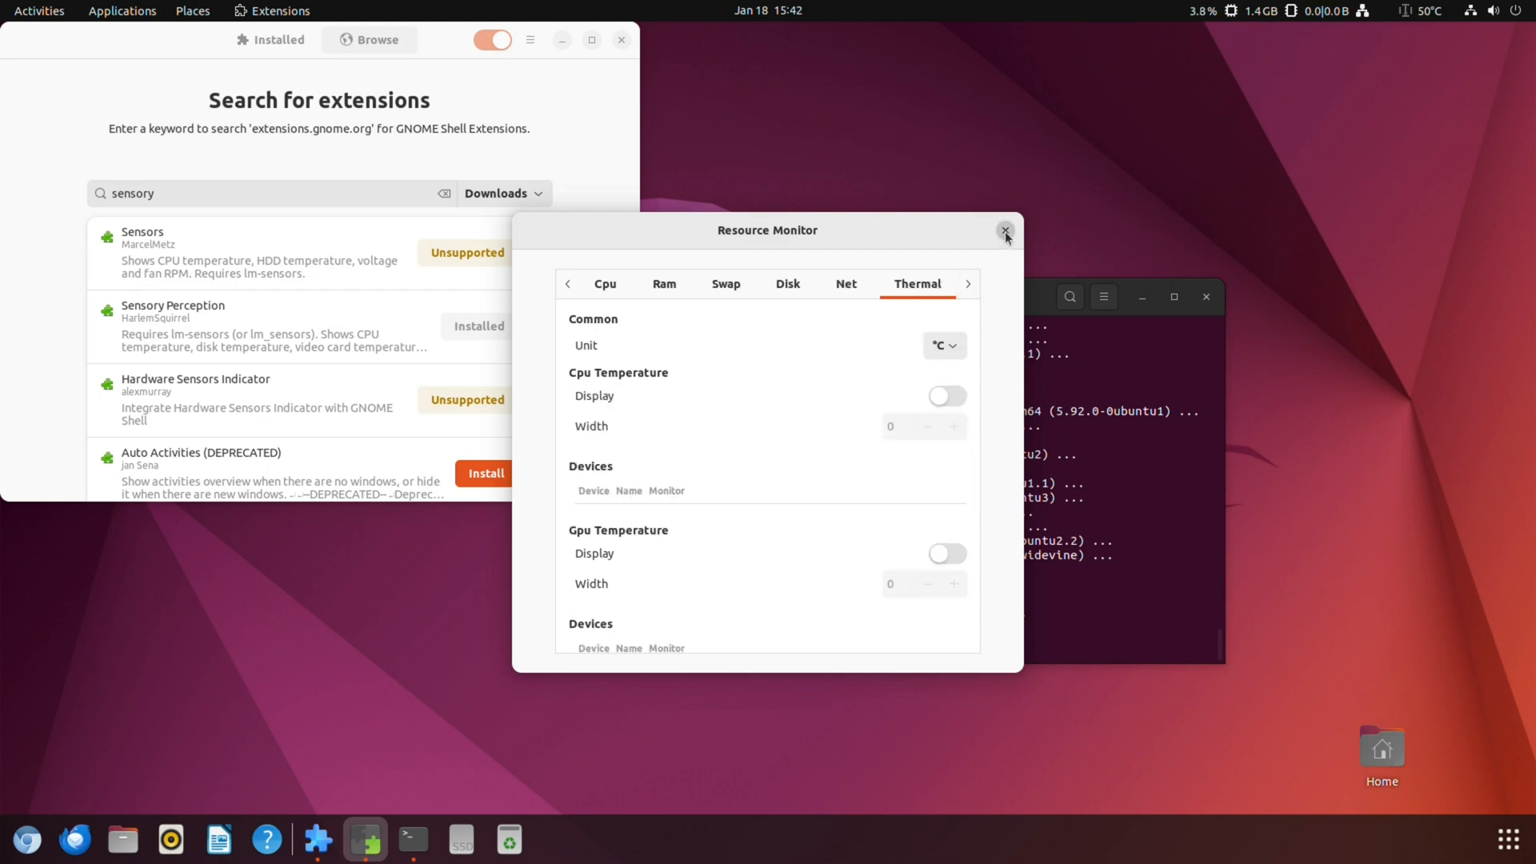
left_click(1005, 230)
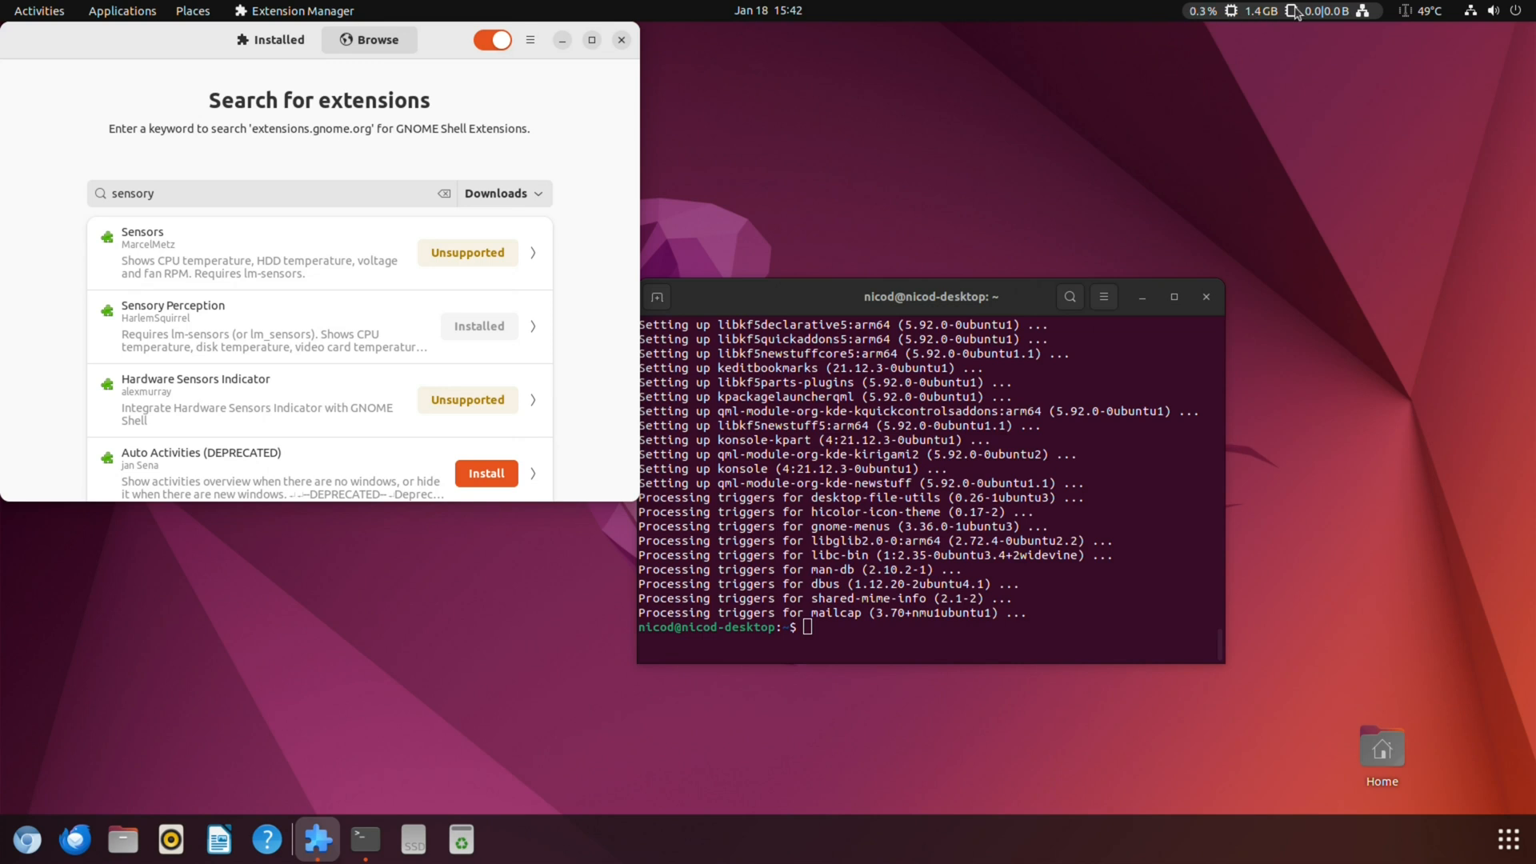
mouse_move(1360, 27)
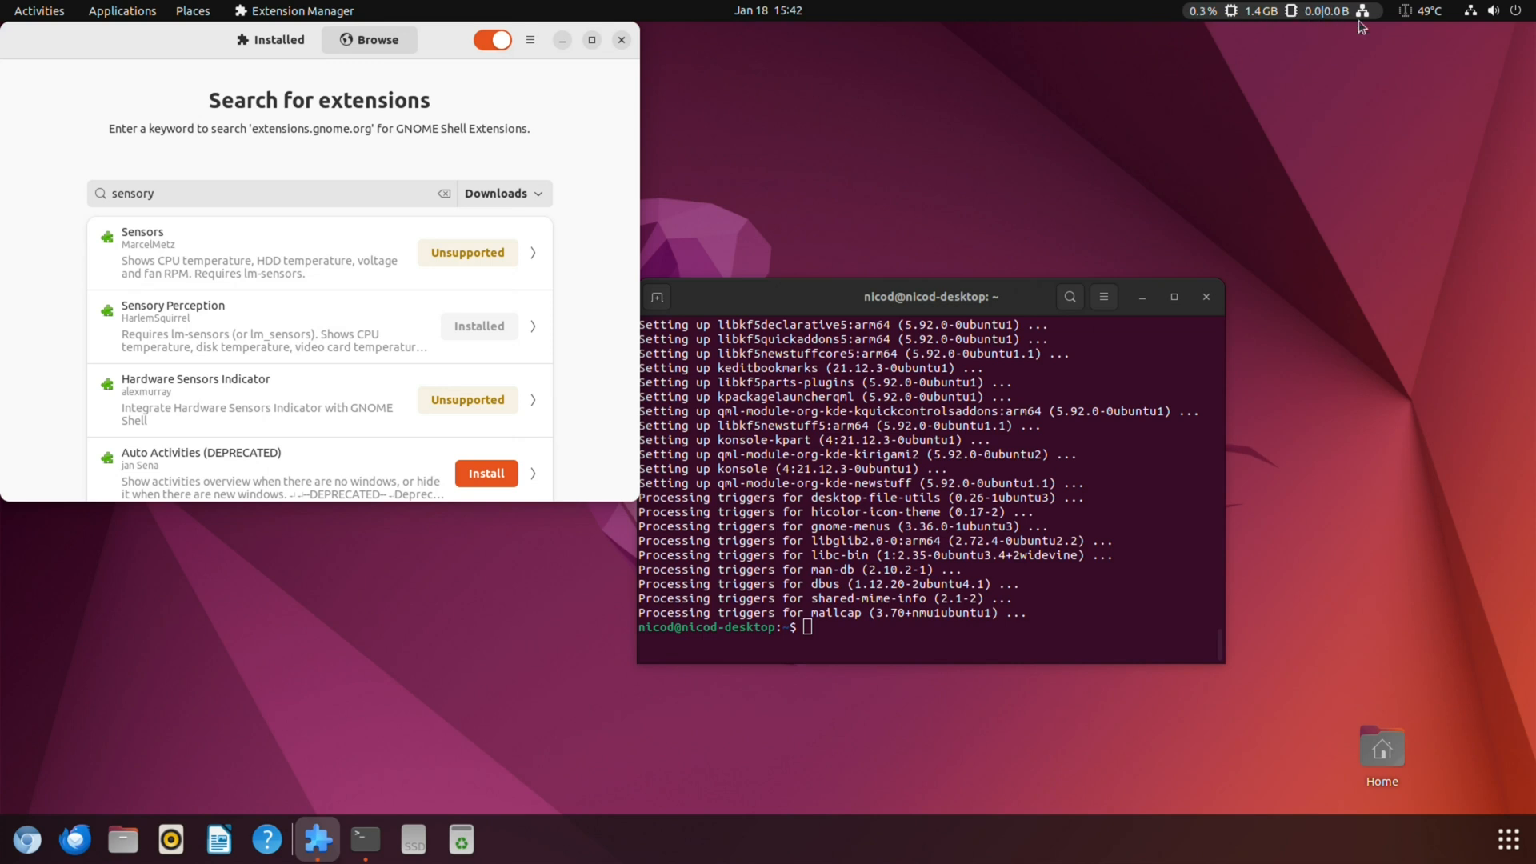
mouse_move(1426, 11)
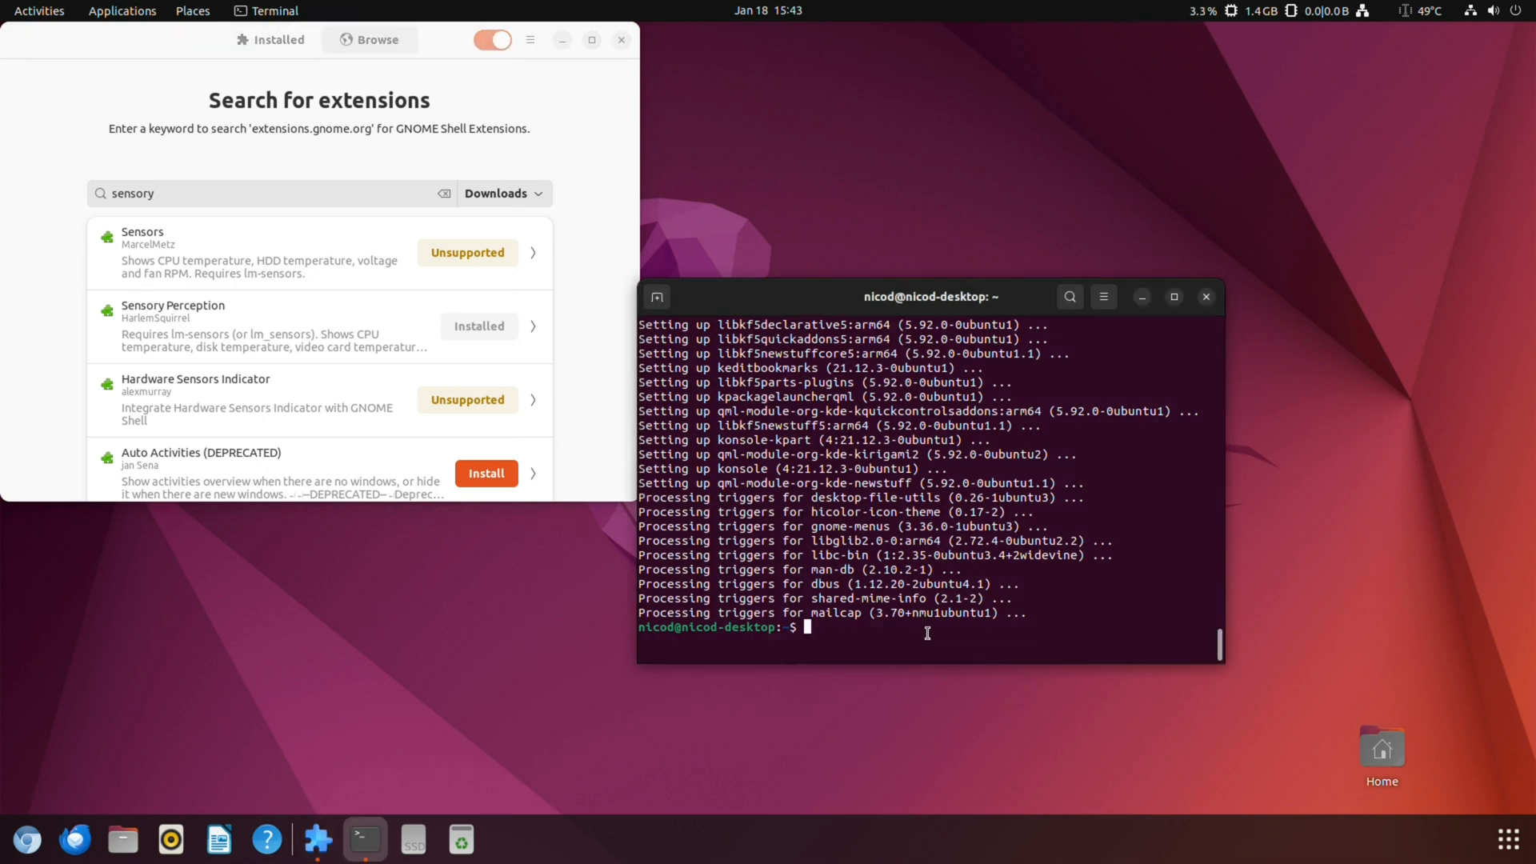
Launch konsole from the shell and add its dock icon to Favorites, then browse System Tools.
type("kosn")
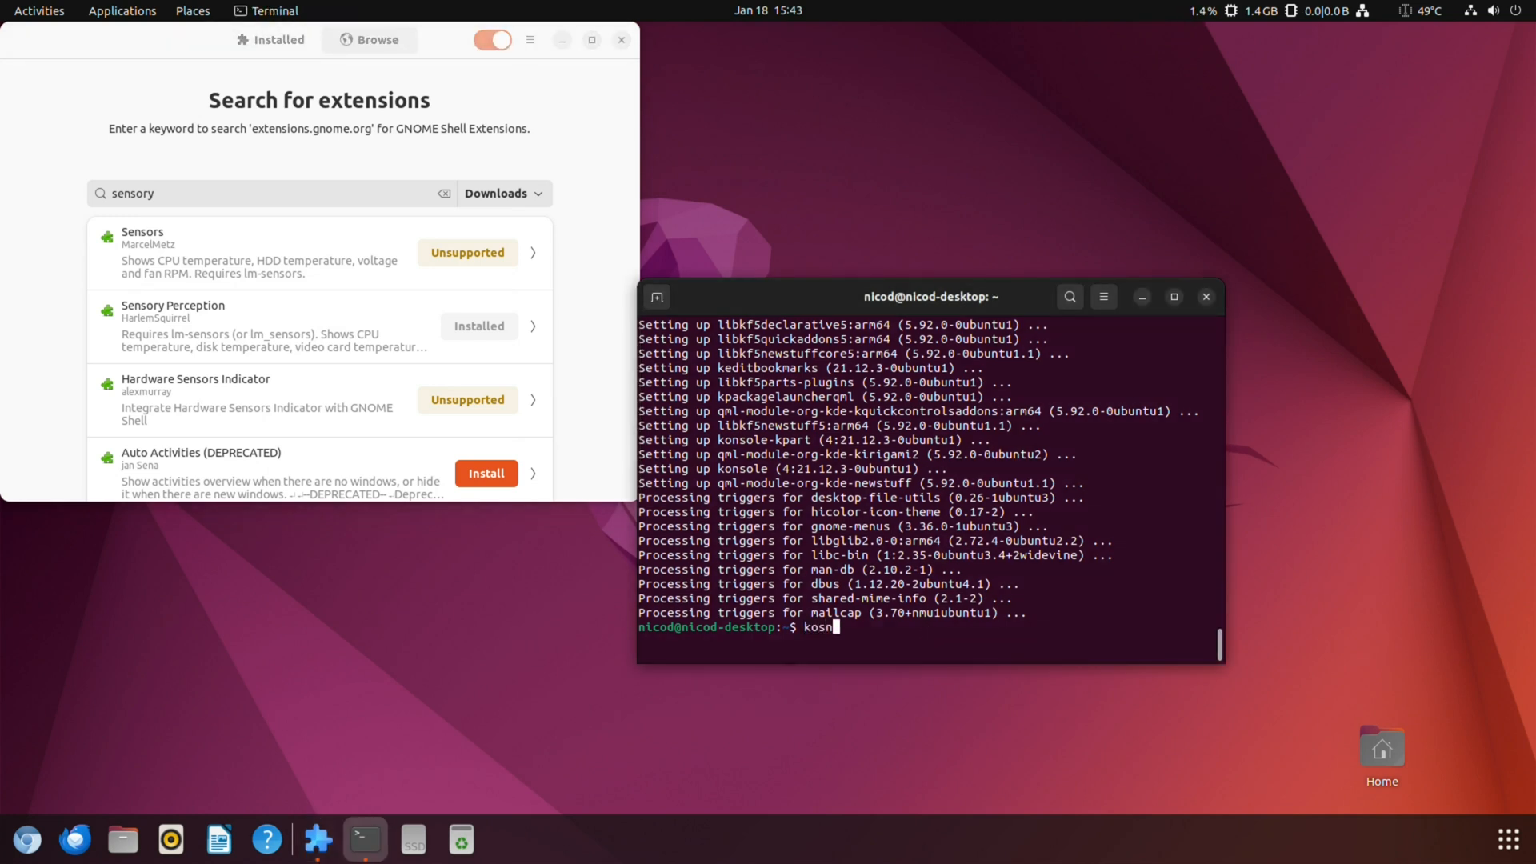
type("onsole")
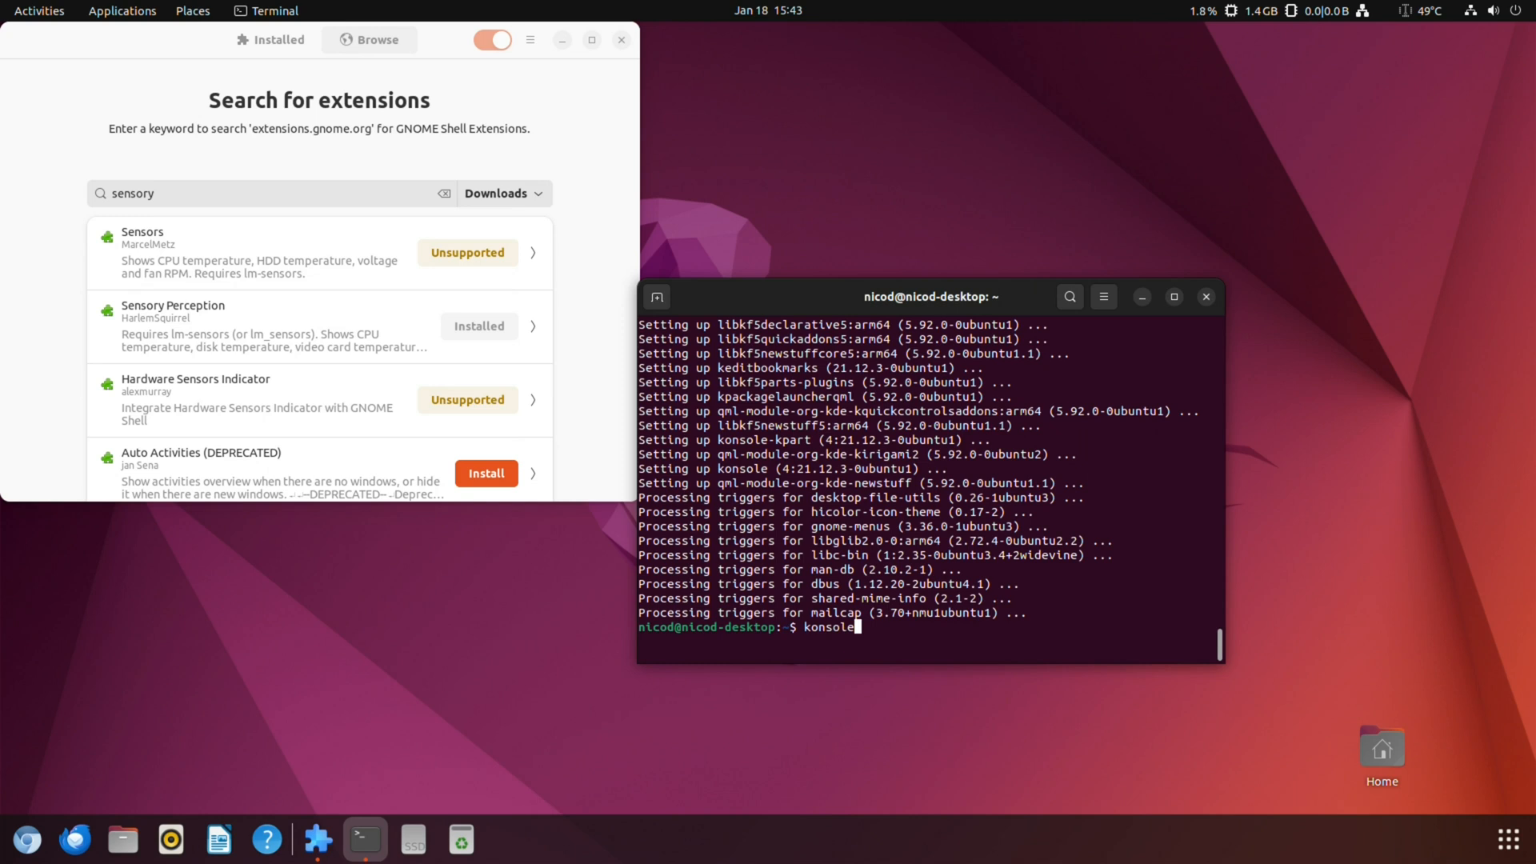
key("Return")
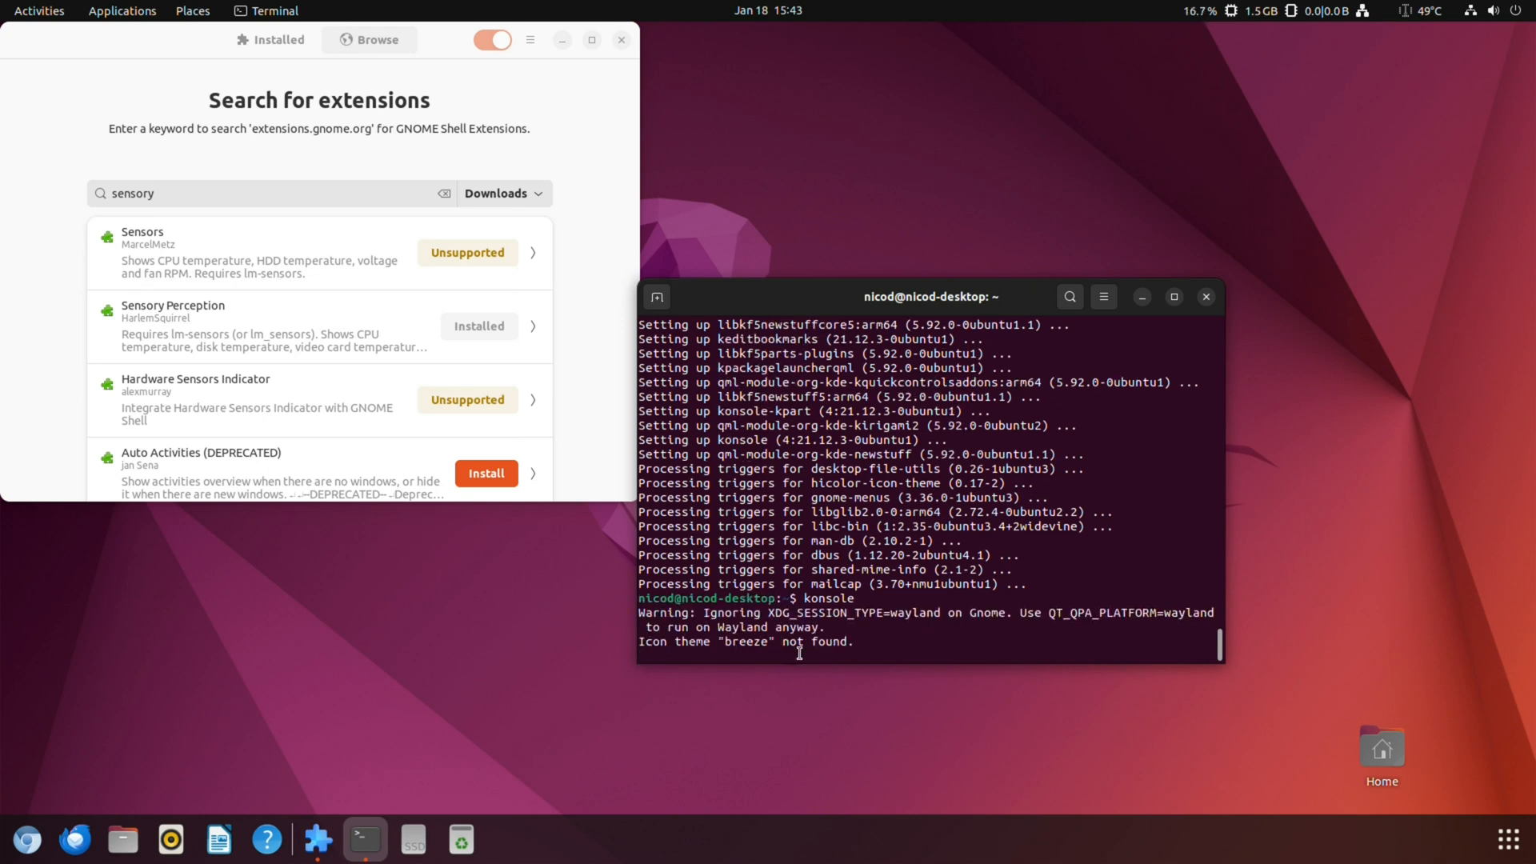
left_click(365, 840)
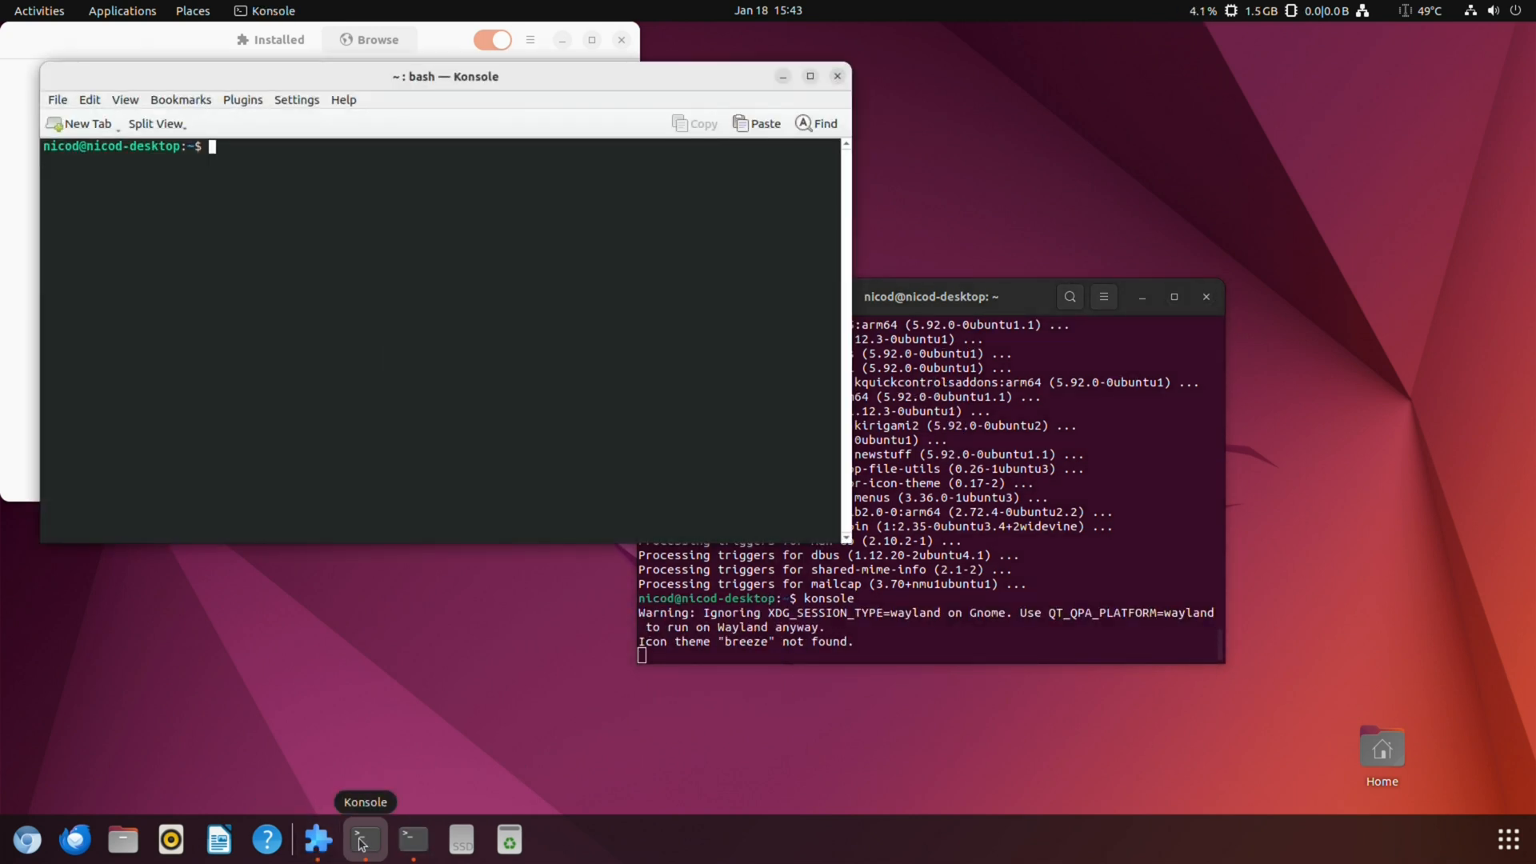
left_click(365, 840)
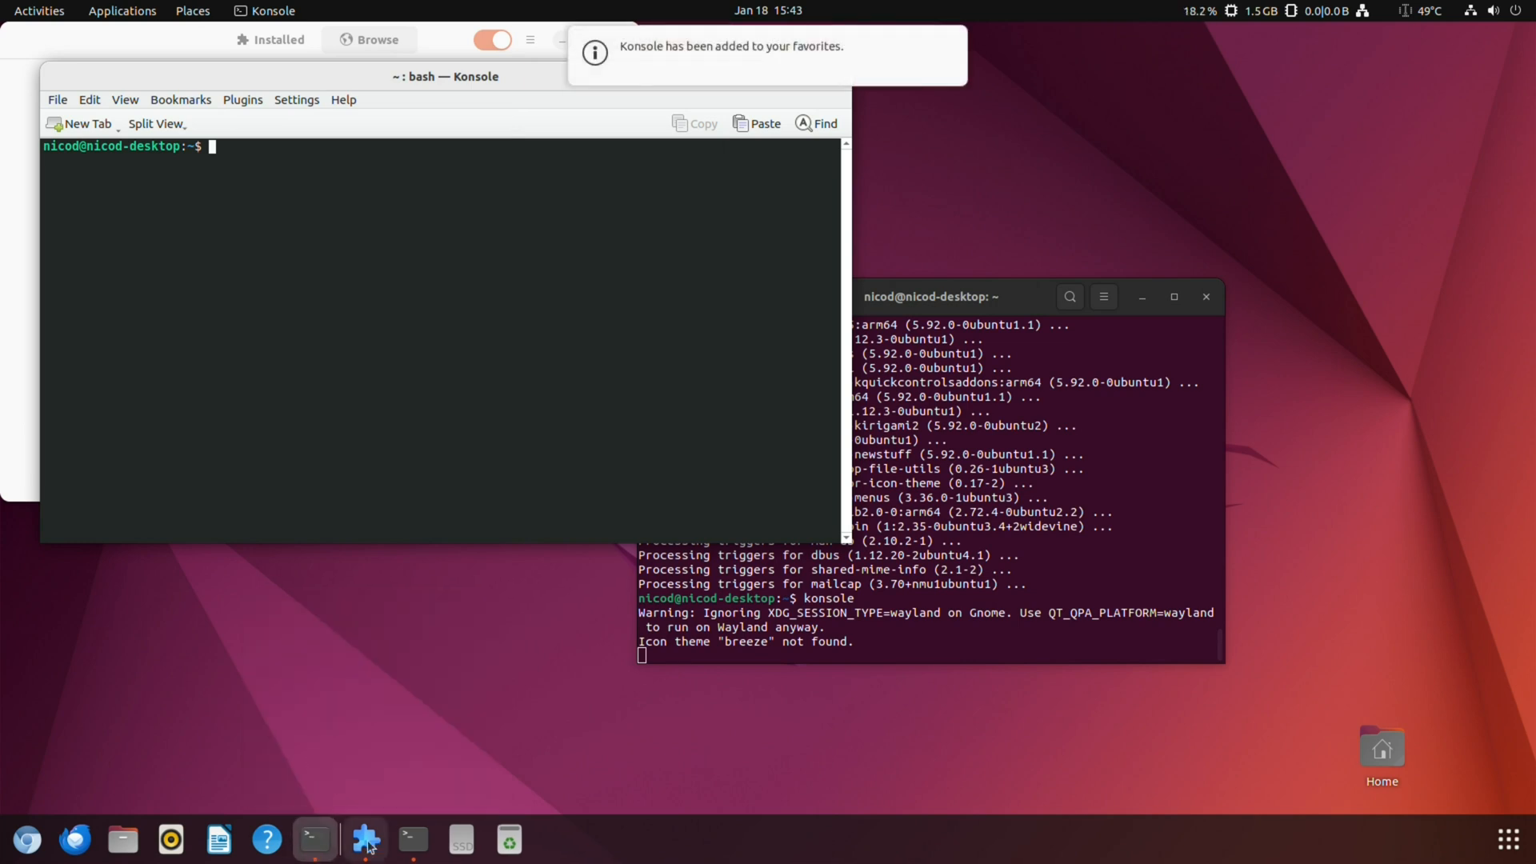
mouse_move(315, 840)
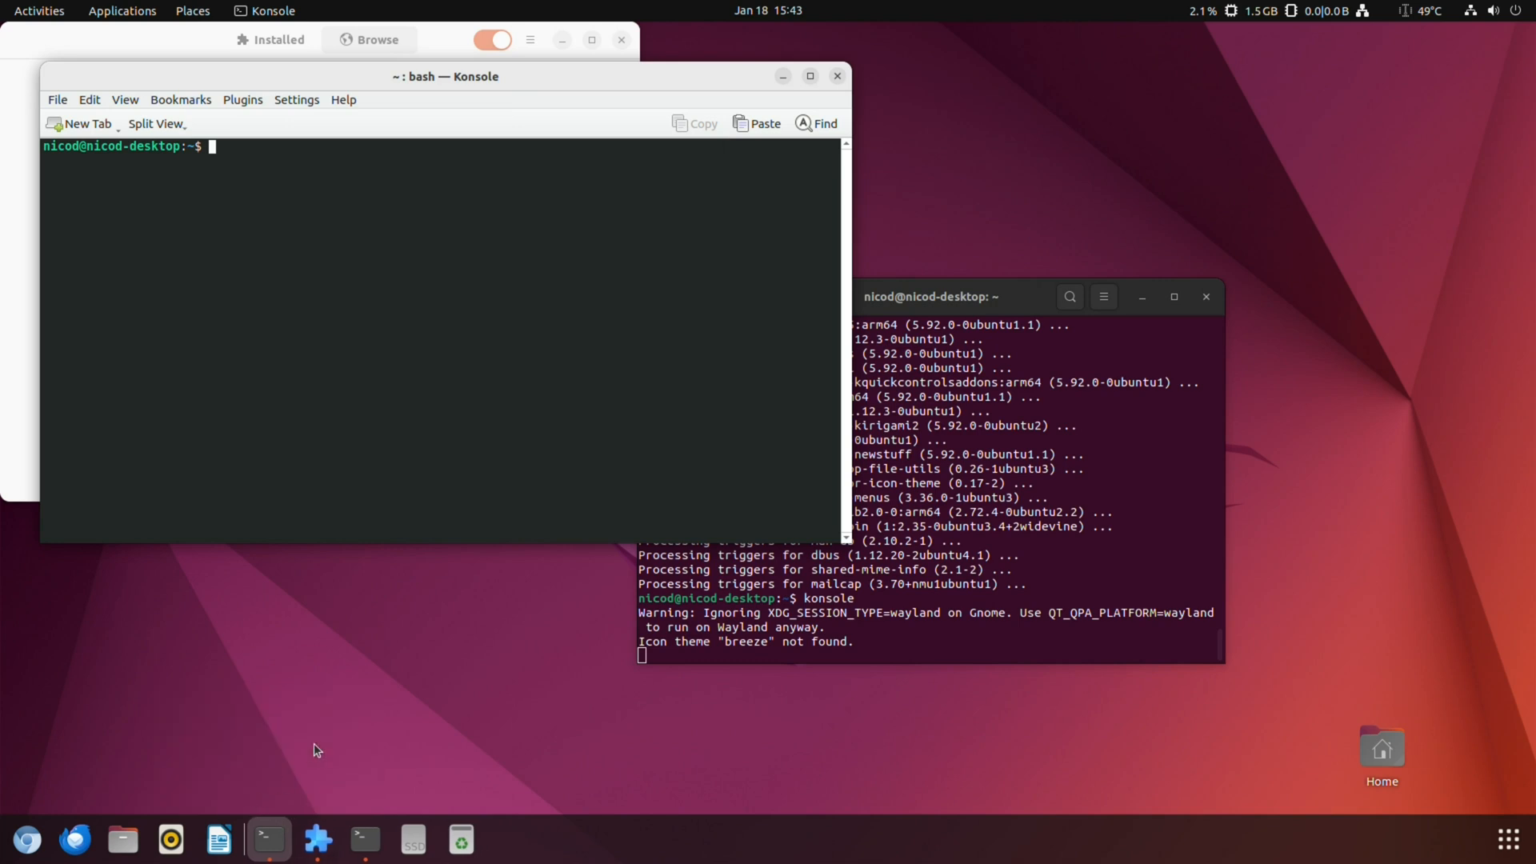
left_click(122, 11)
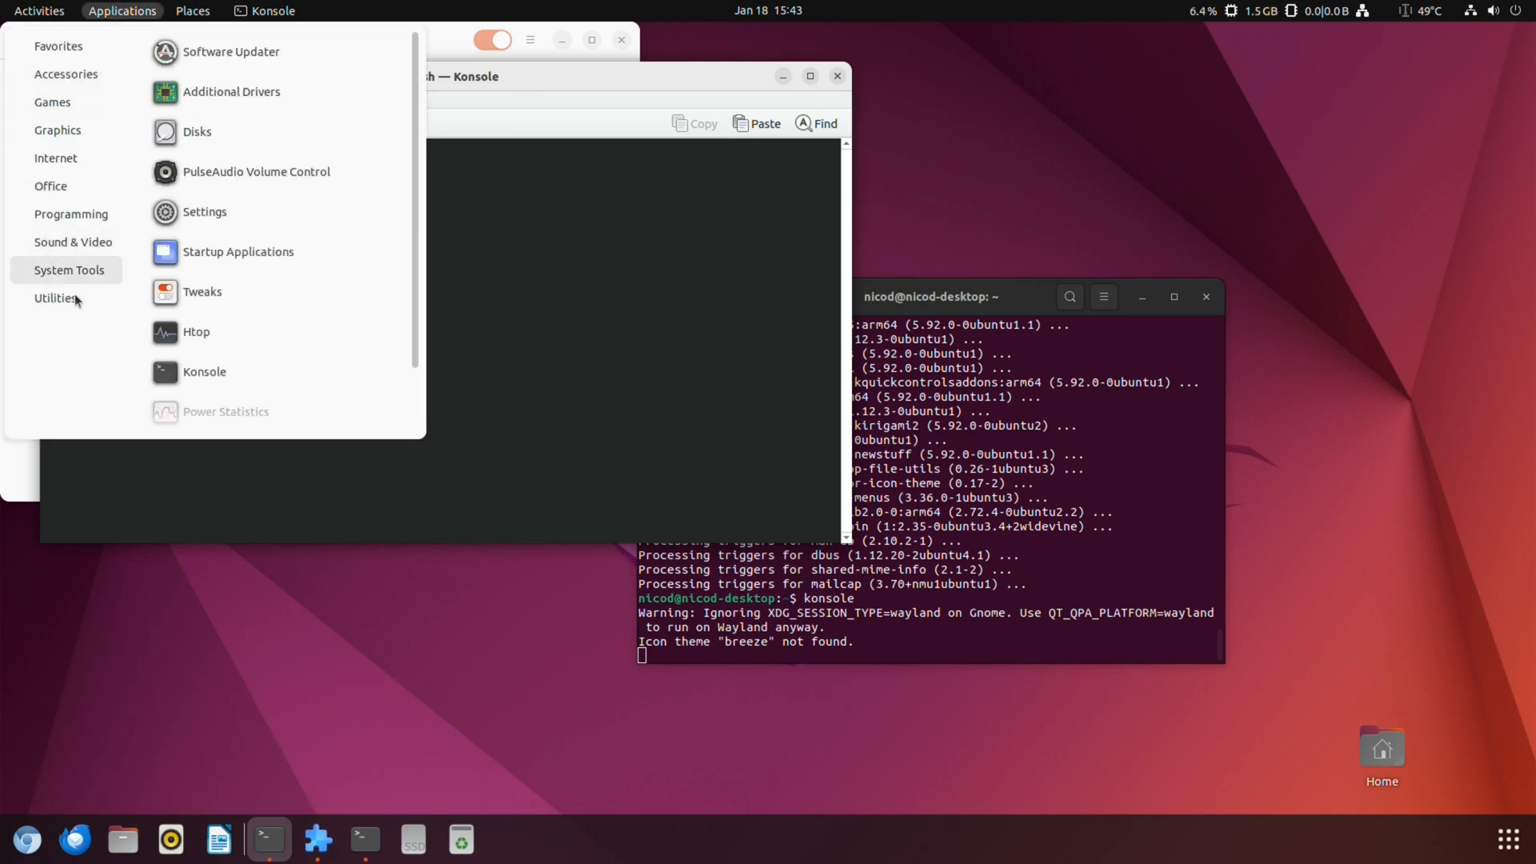
Launch Disks, add Transmission to Favorites declining its sharing notice, and bring Konsole to the front.
left_click(56, 297)
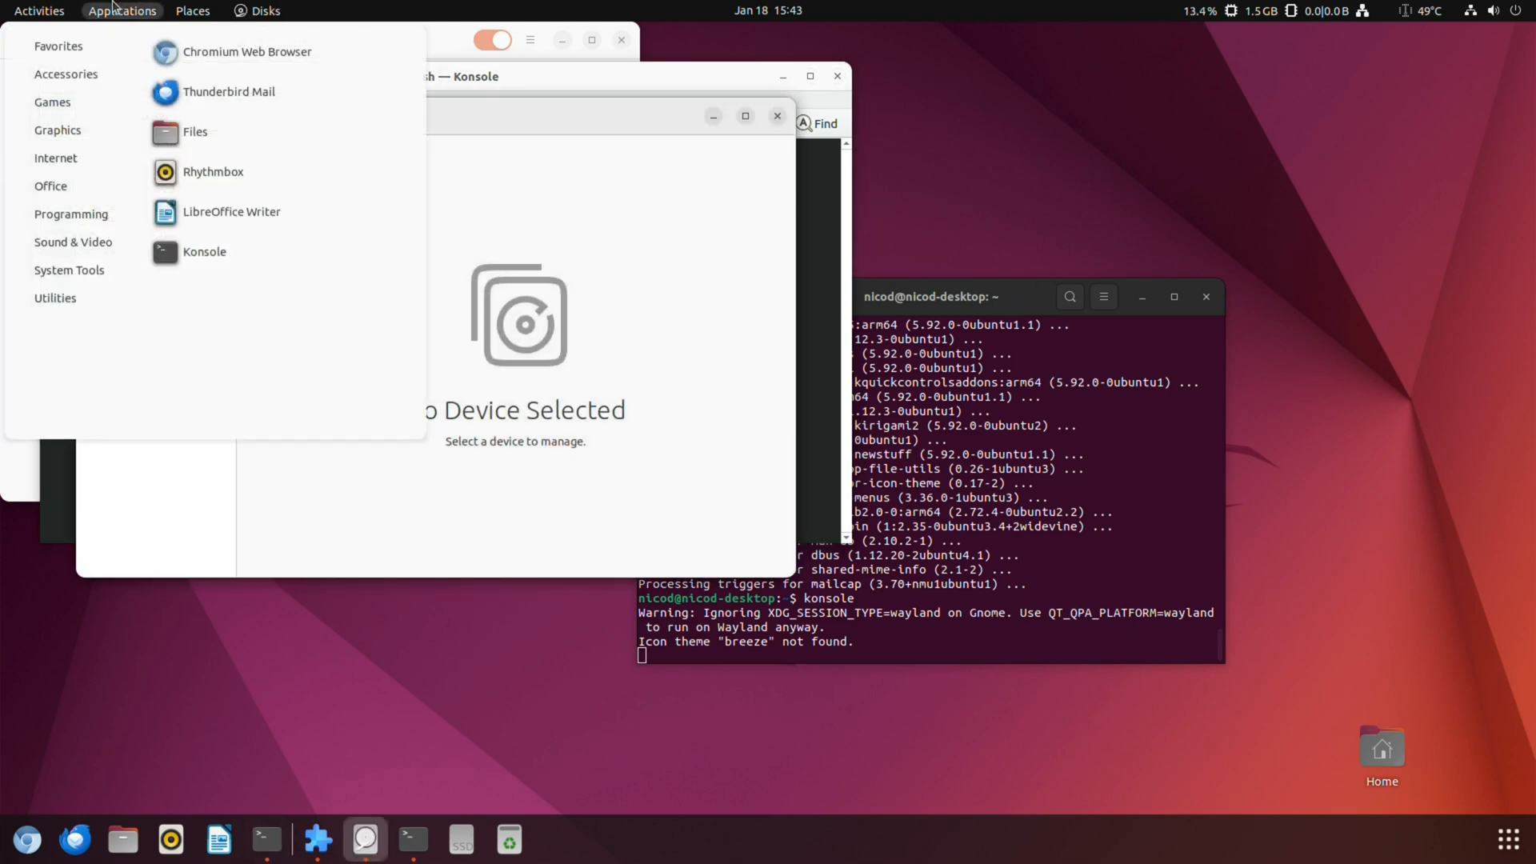
mouse_move(72, 212)
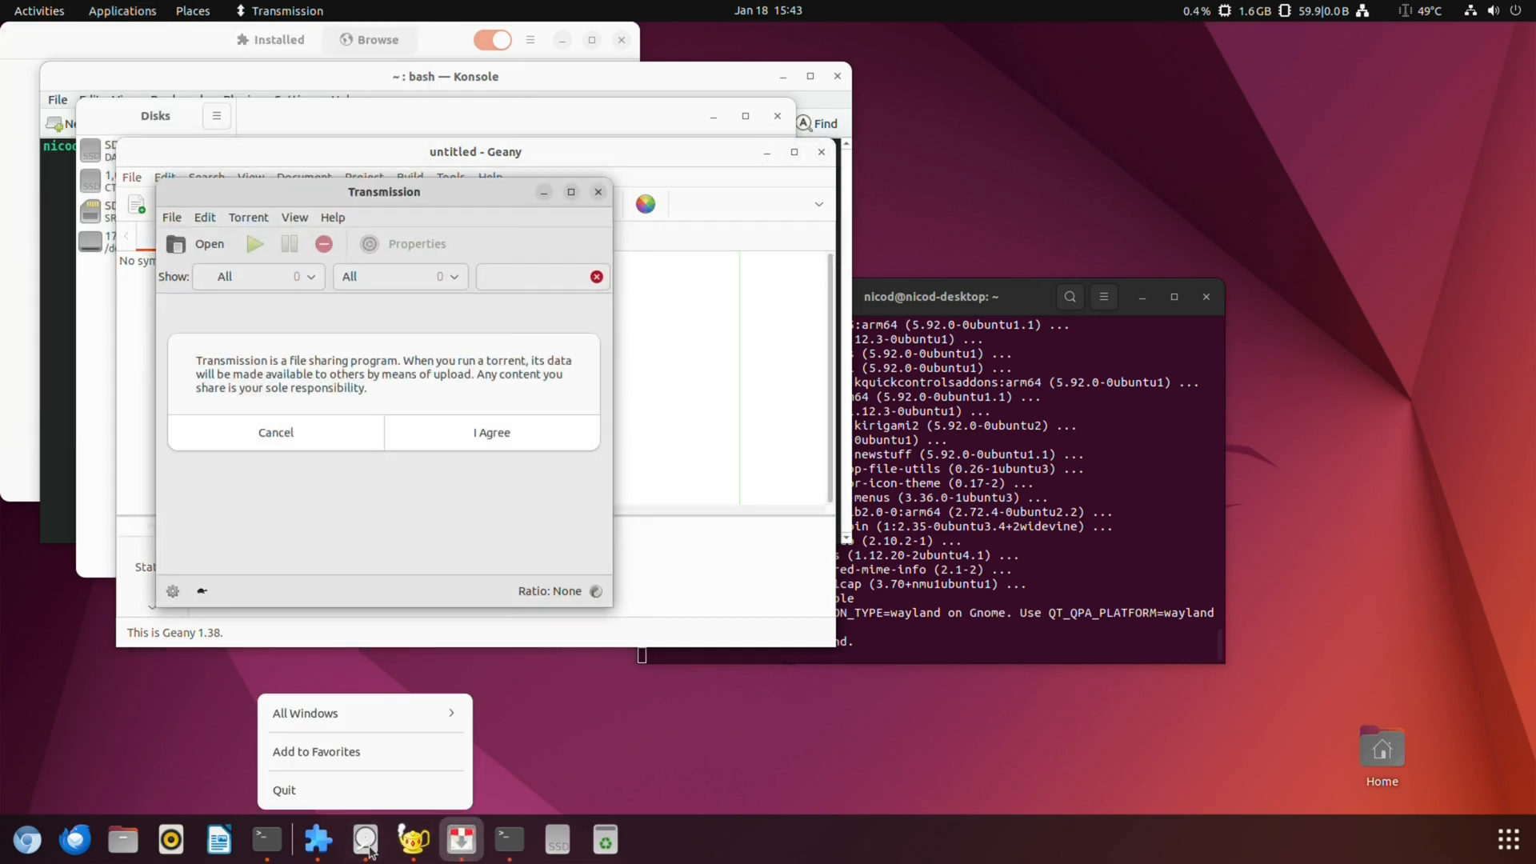
left_click(315, 752)
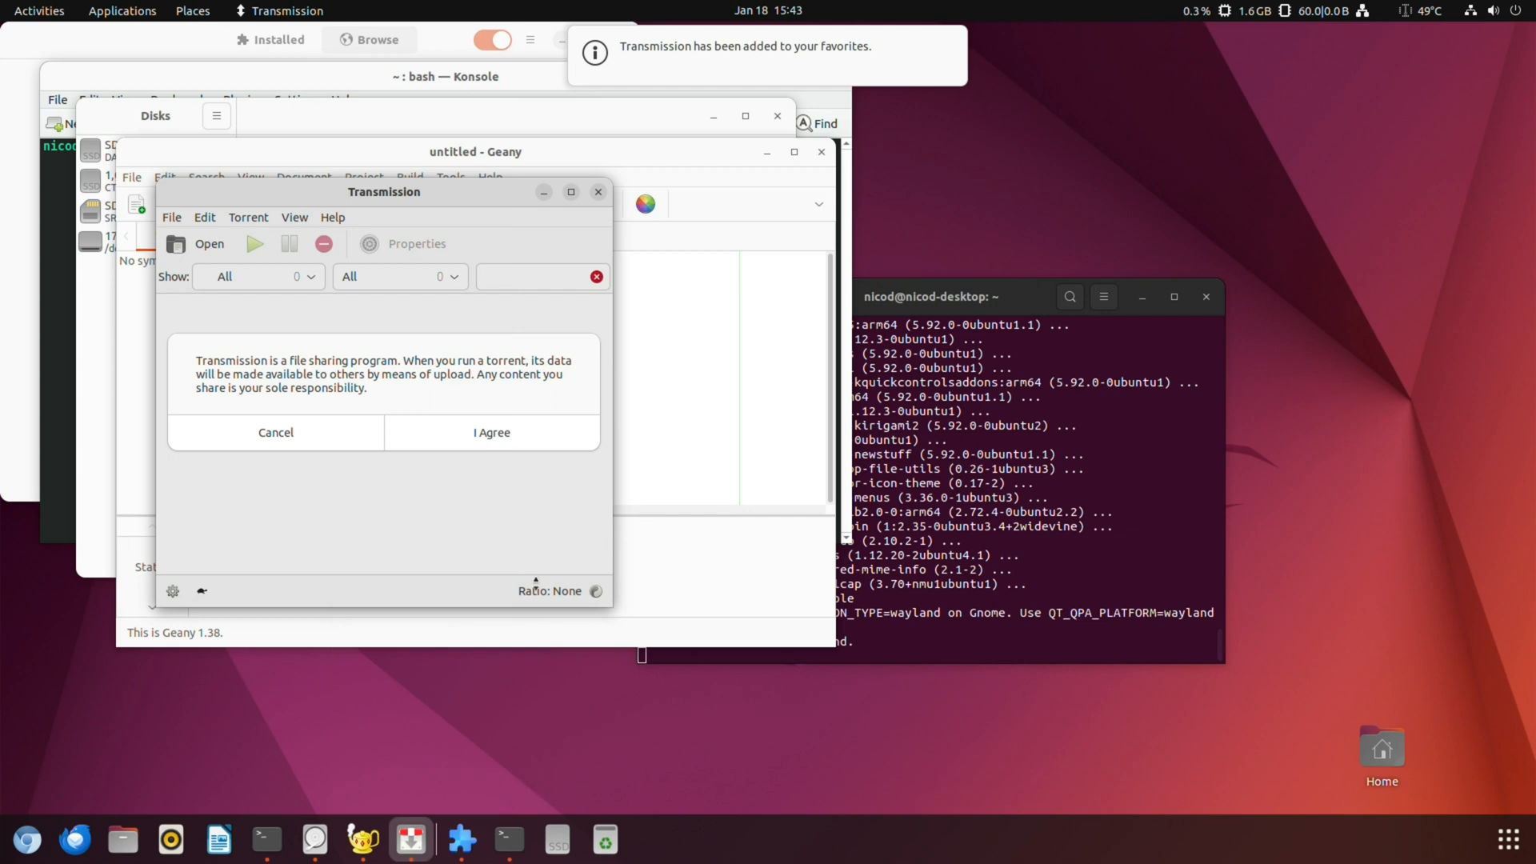
left_click(491, 432)
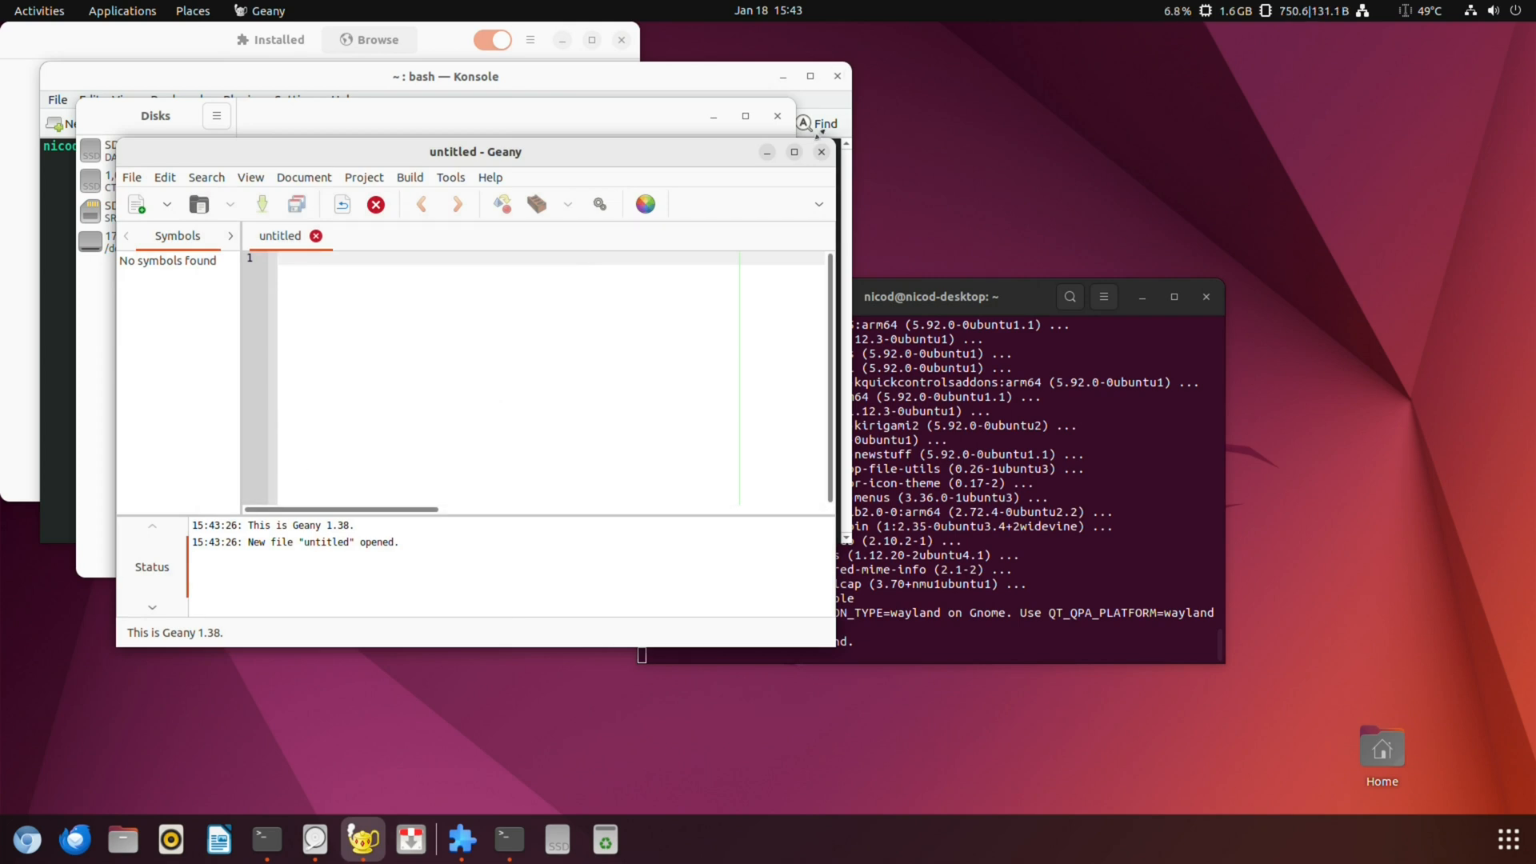
left_click(819, 152)
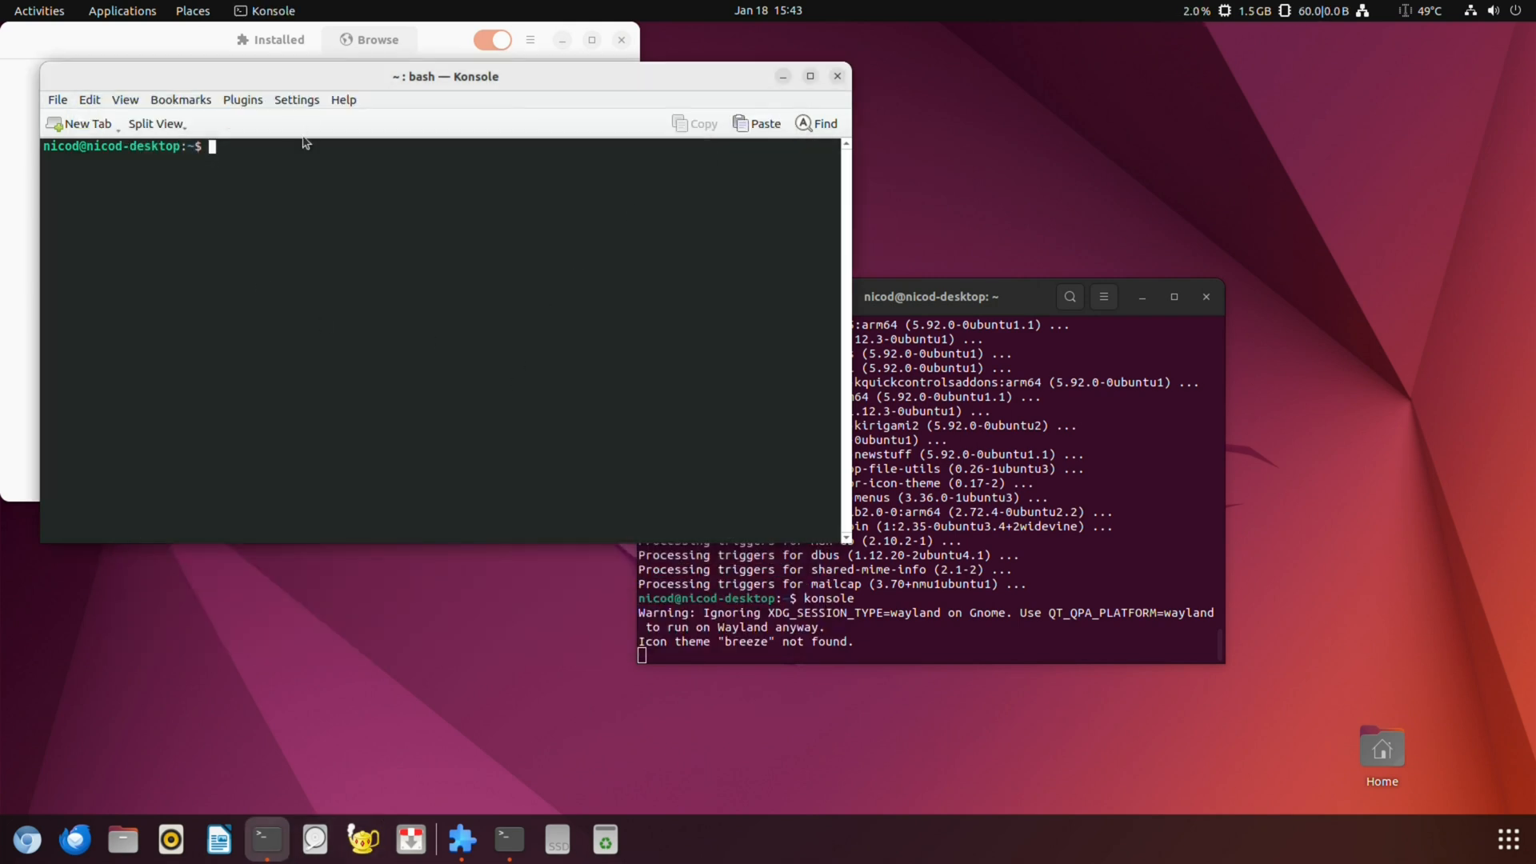
Create a Konsole profile named NicoD, tick Default profile and accept the configuration.
left_click(296, 99)
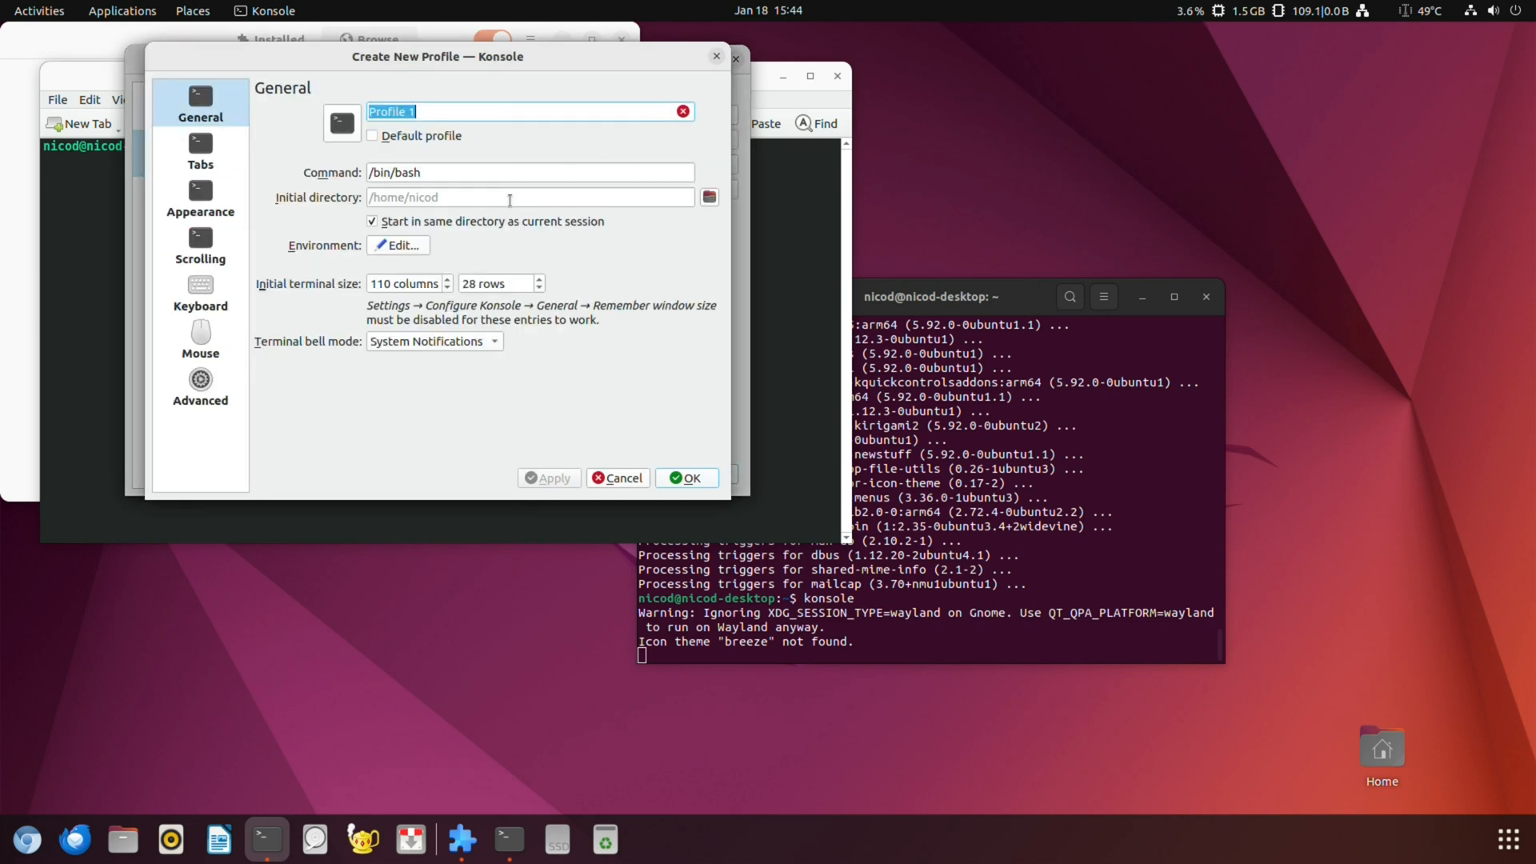
type("NicoD")
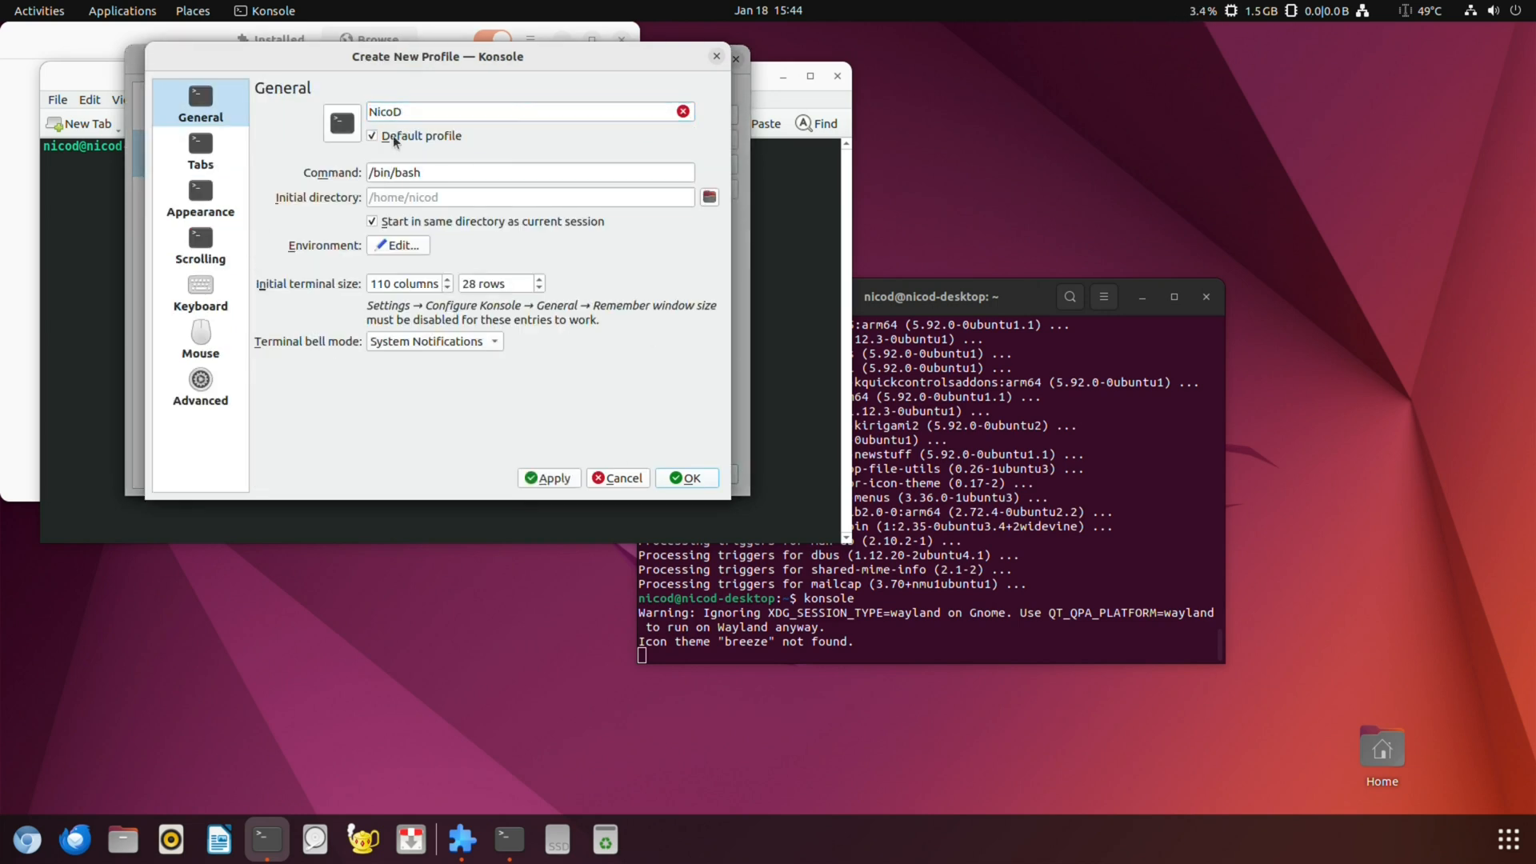
left_click(686, 478)
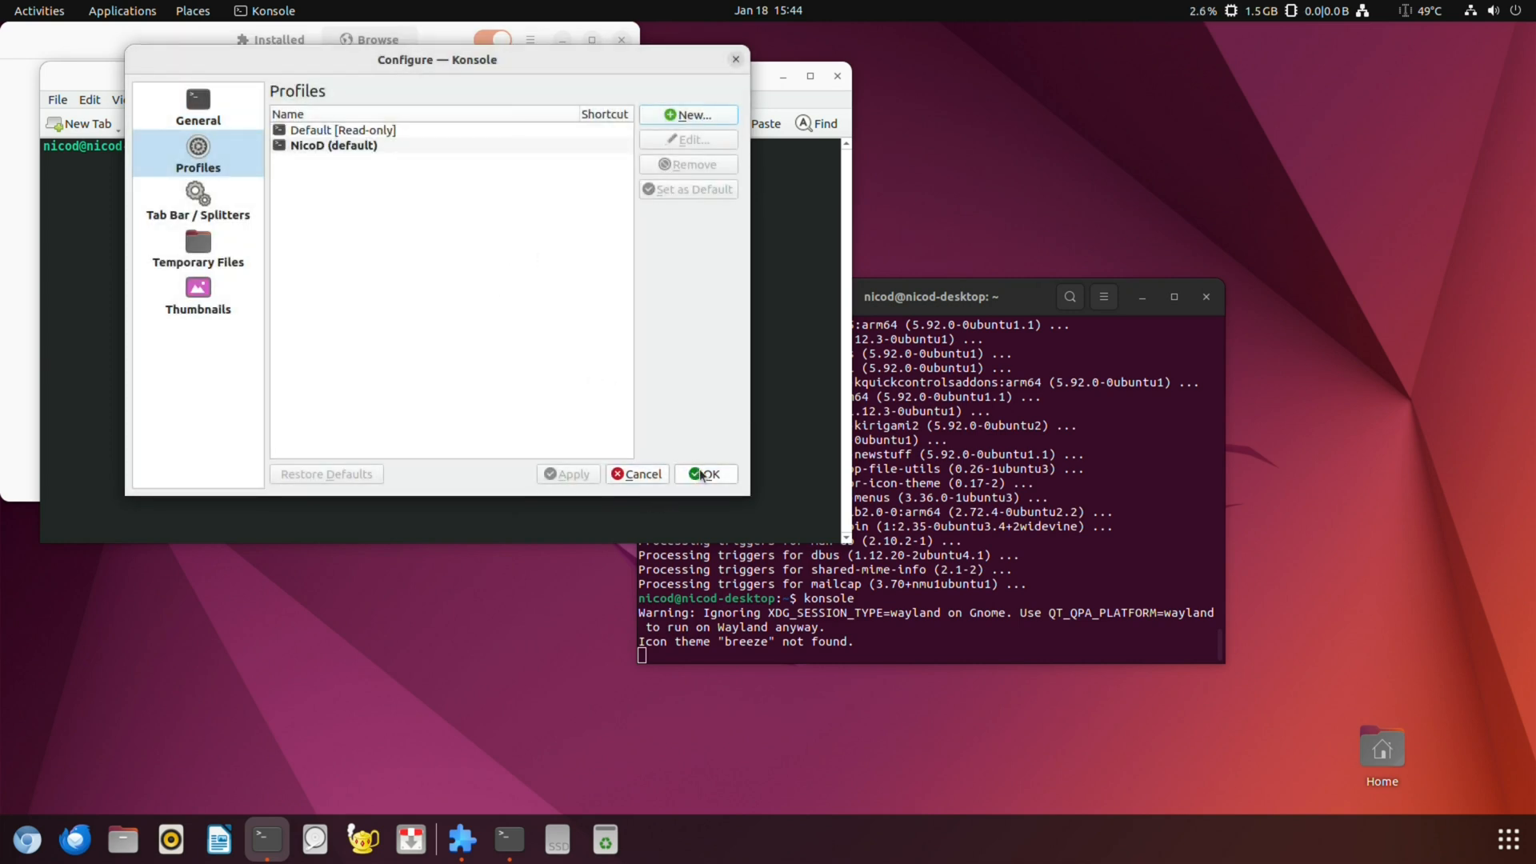
left_click(704, 474)
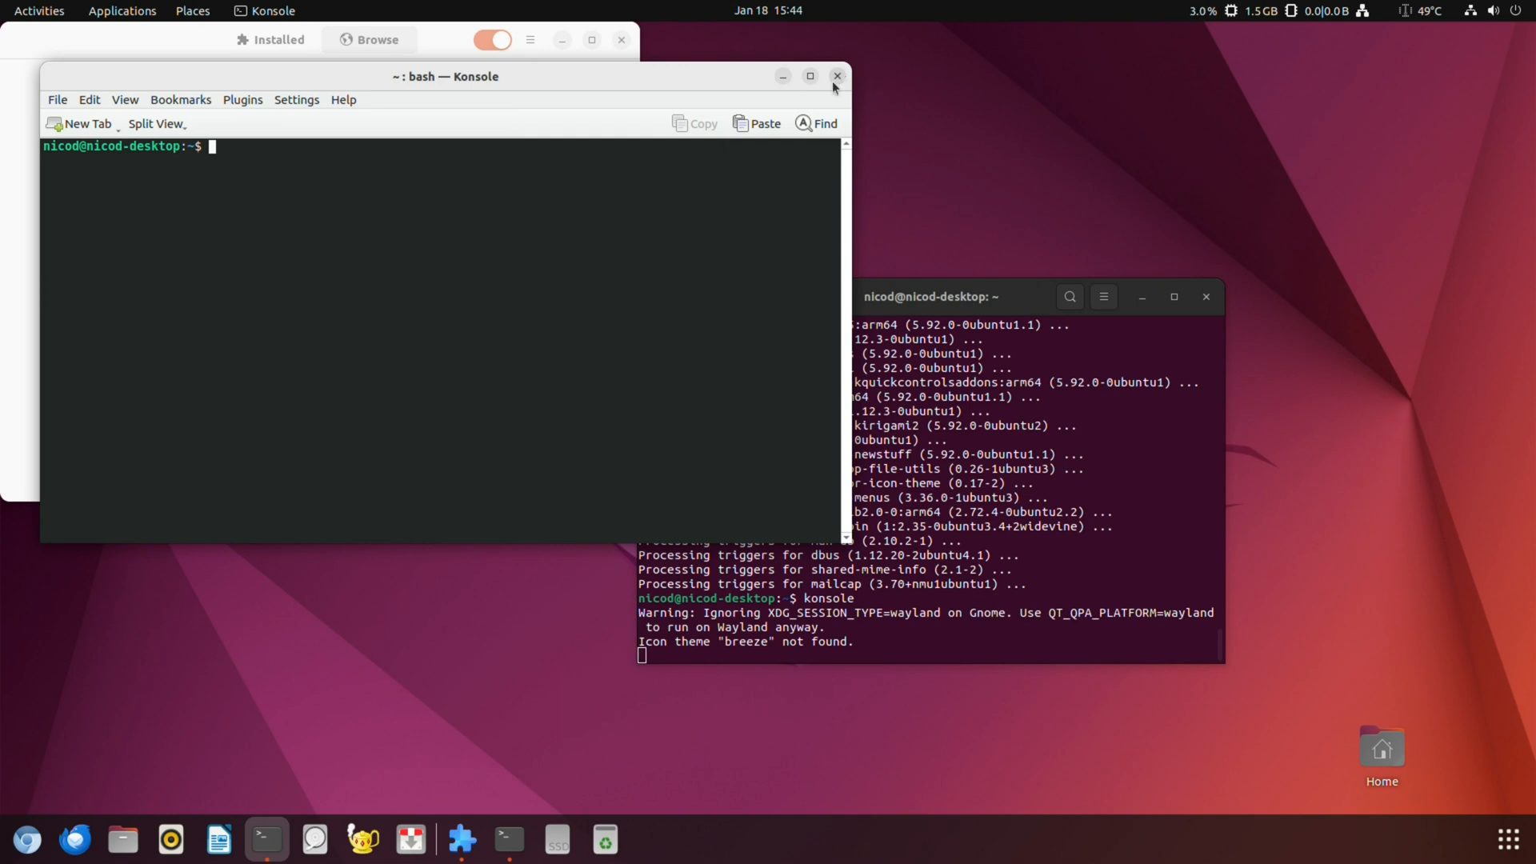
left_click(835, 77)
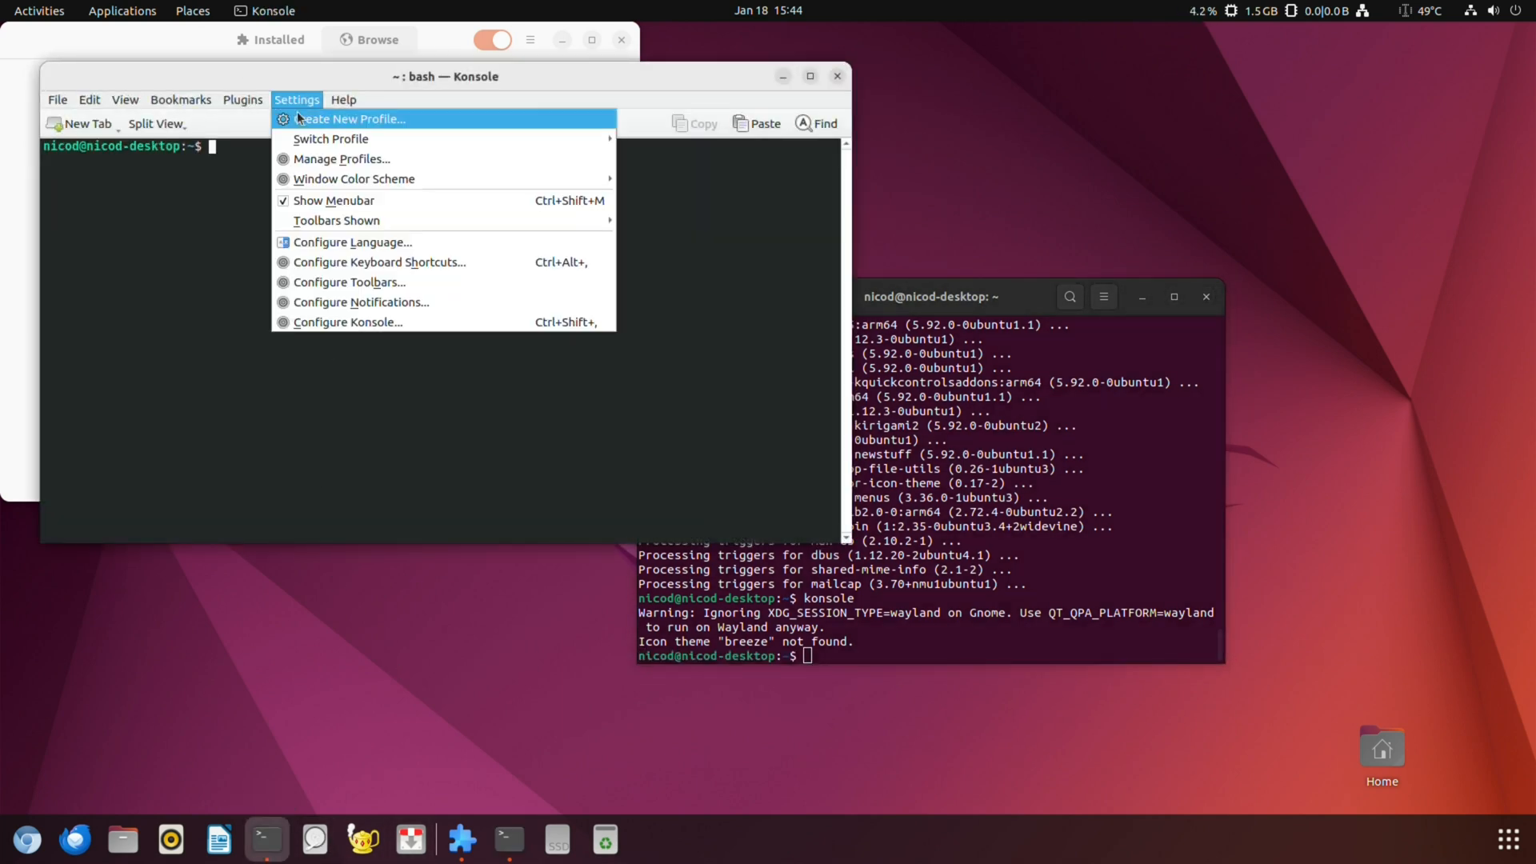
left_click(347, 322)
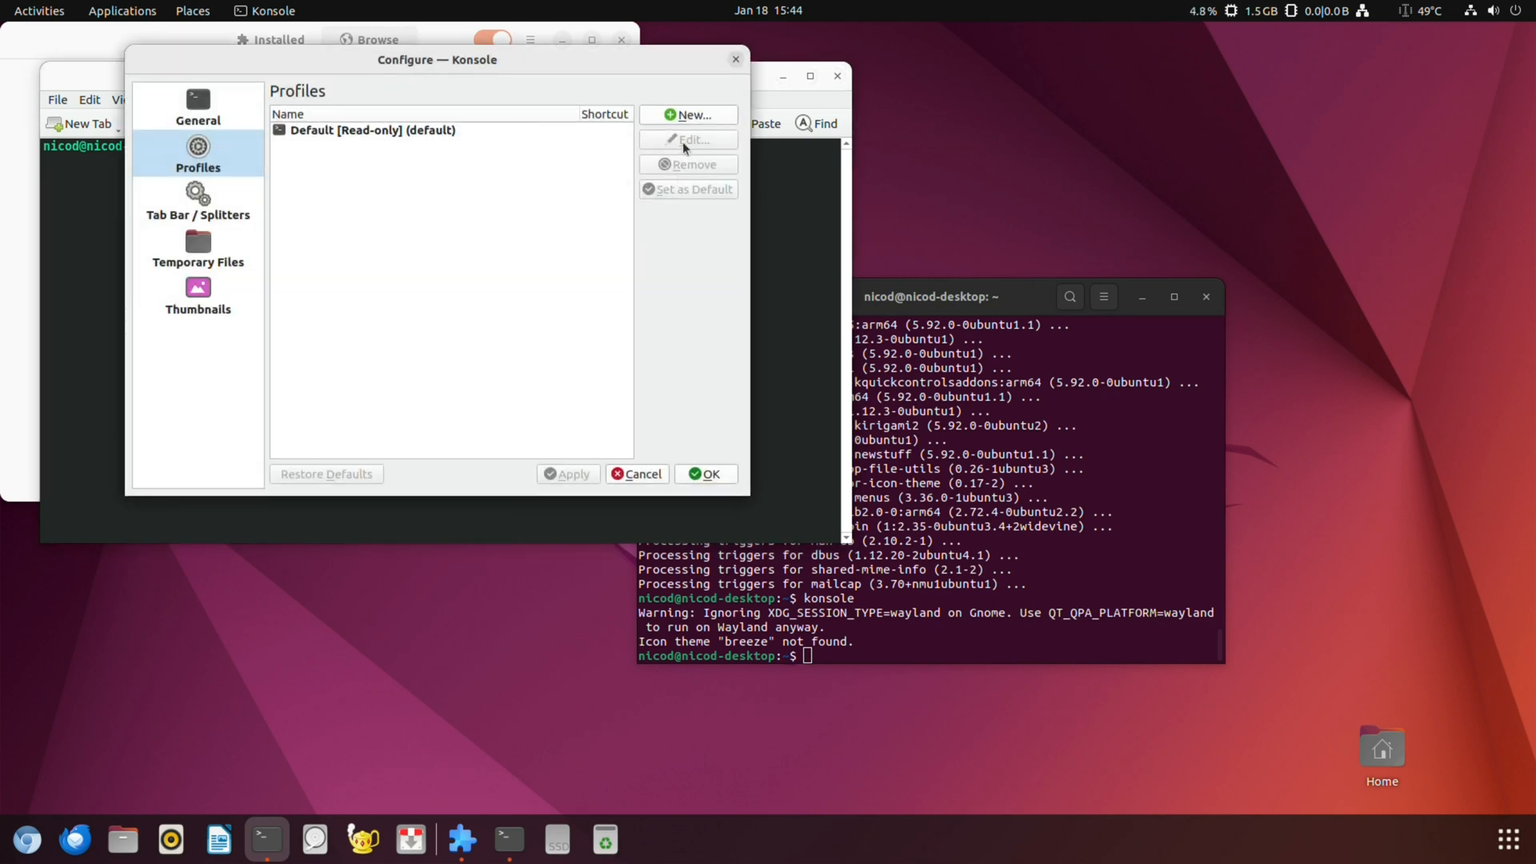
left_click(688, 116)
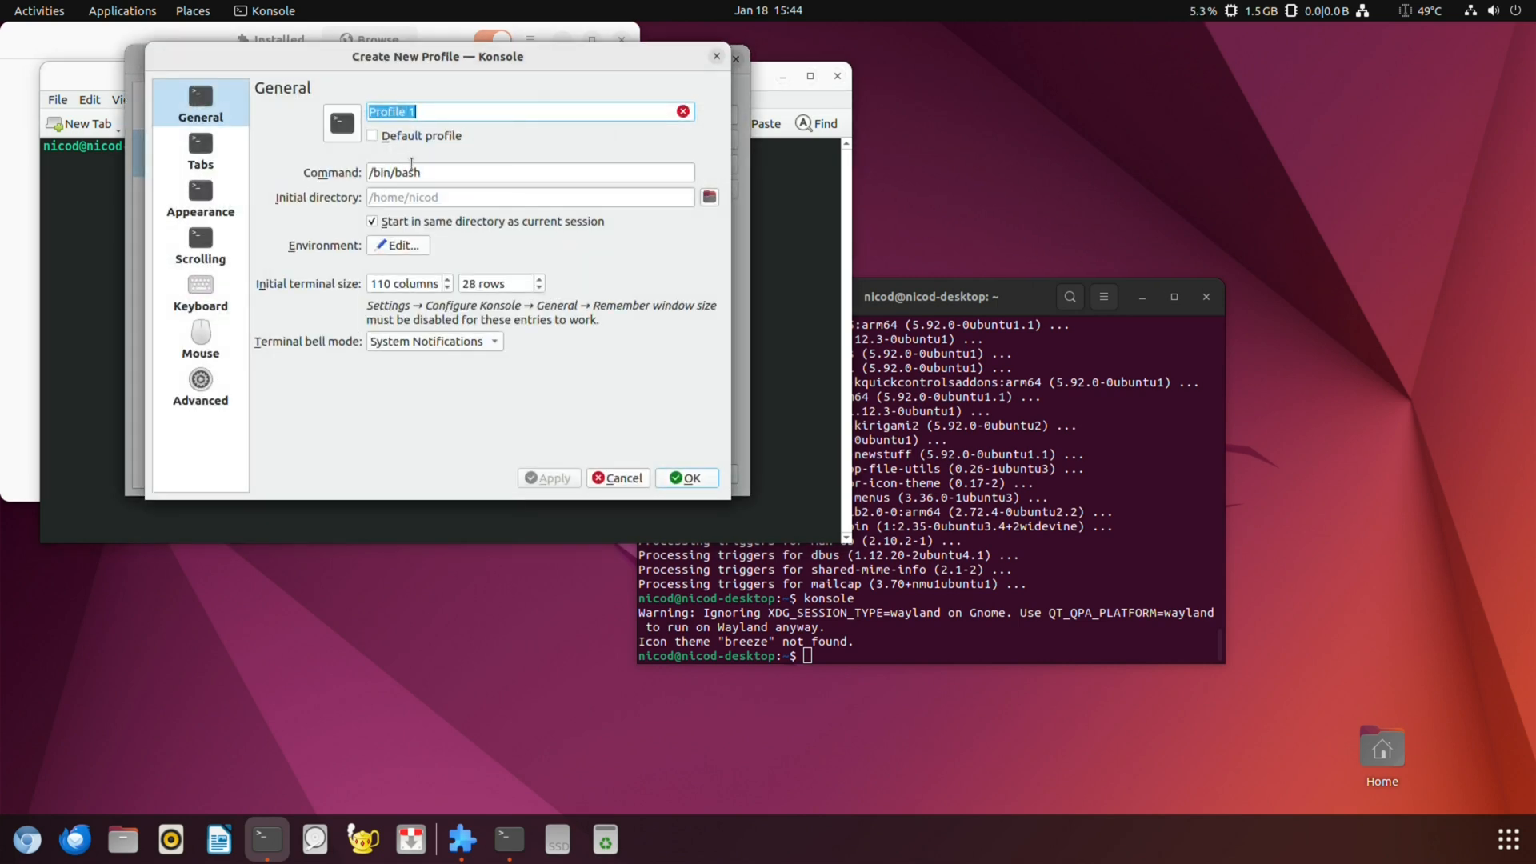
type("NicoD")
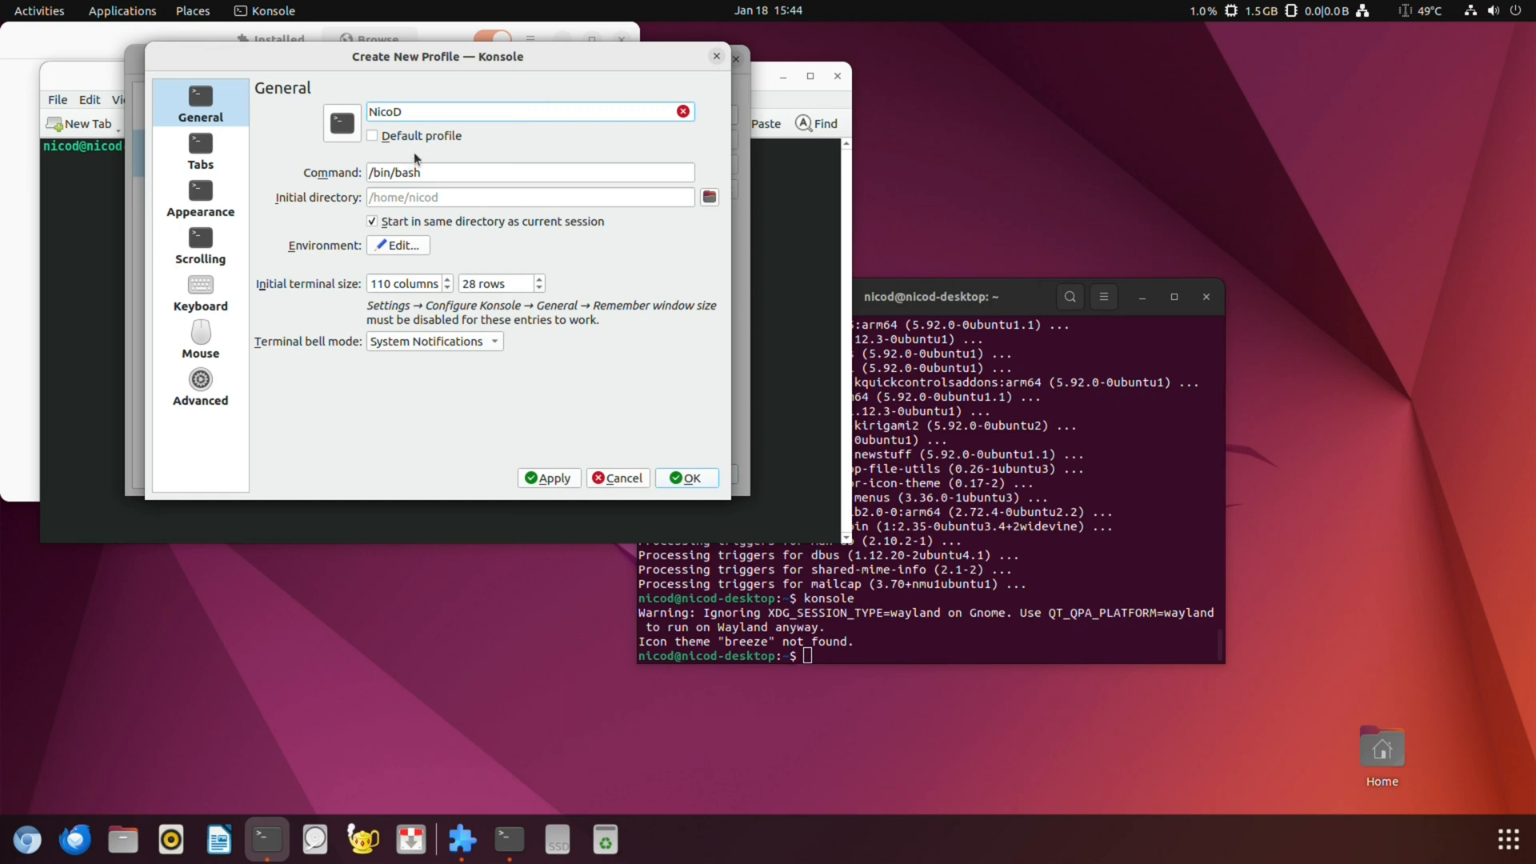
left_click(371, 135)
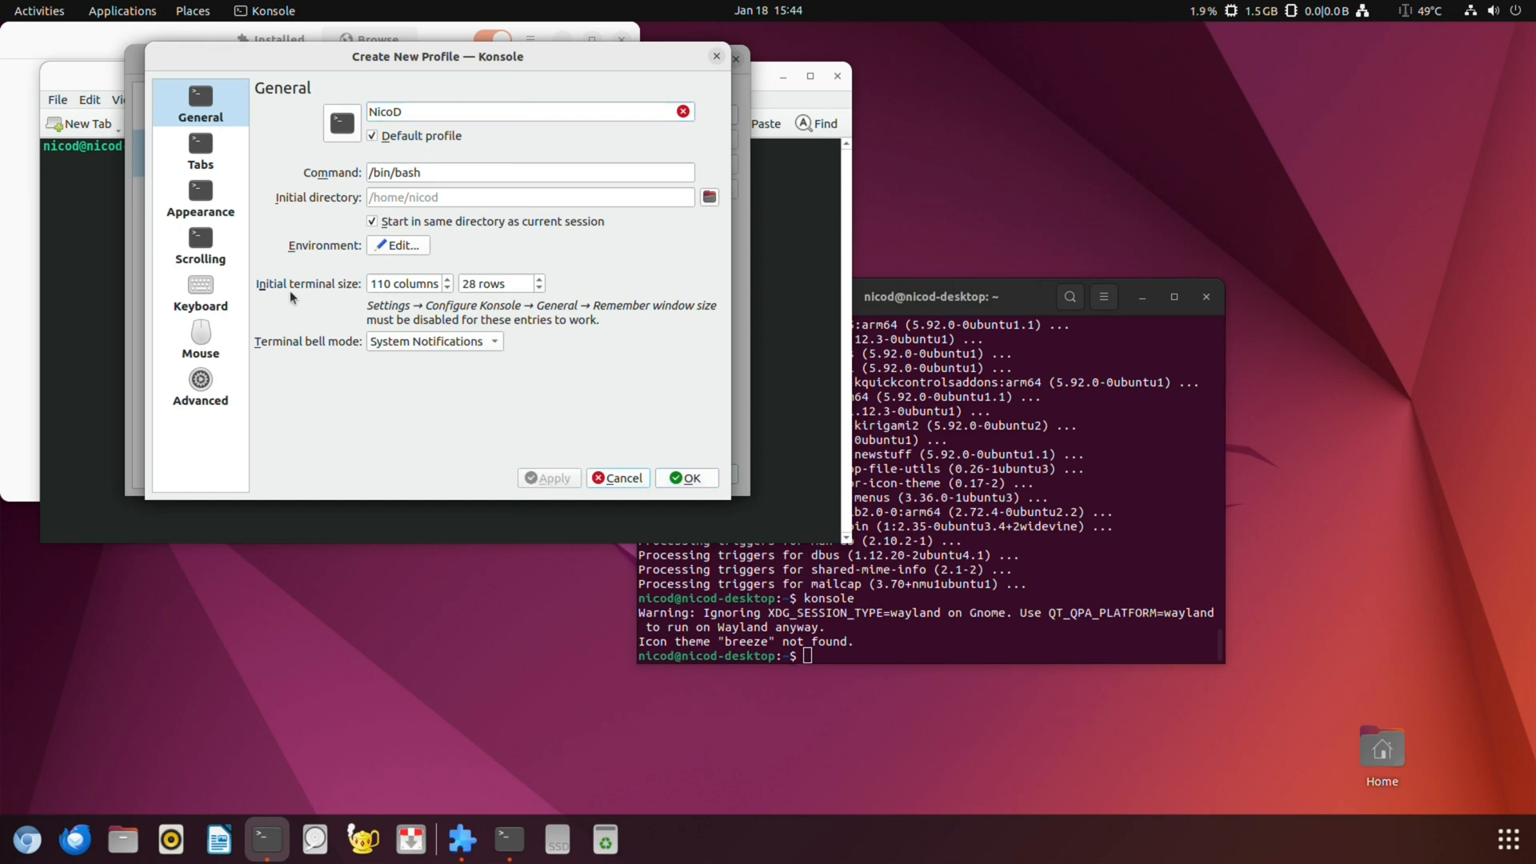
Under Appearance choose a larger font size for the NicoD profile and confirm the settings.
left_click(200, 203)
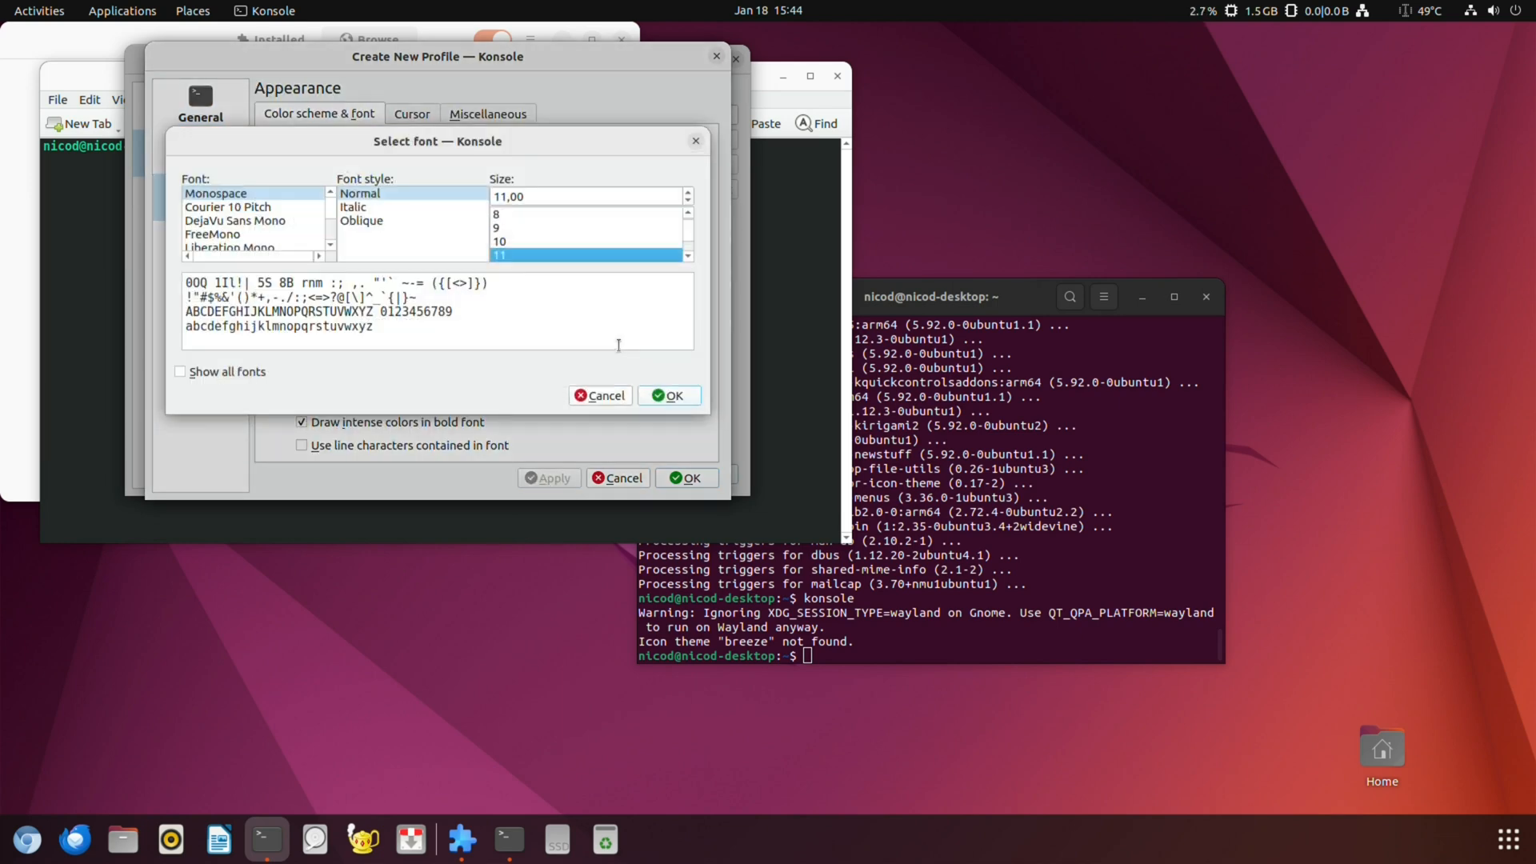
scroll("down", 3)
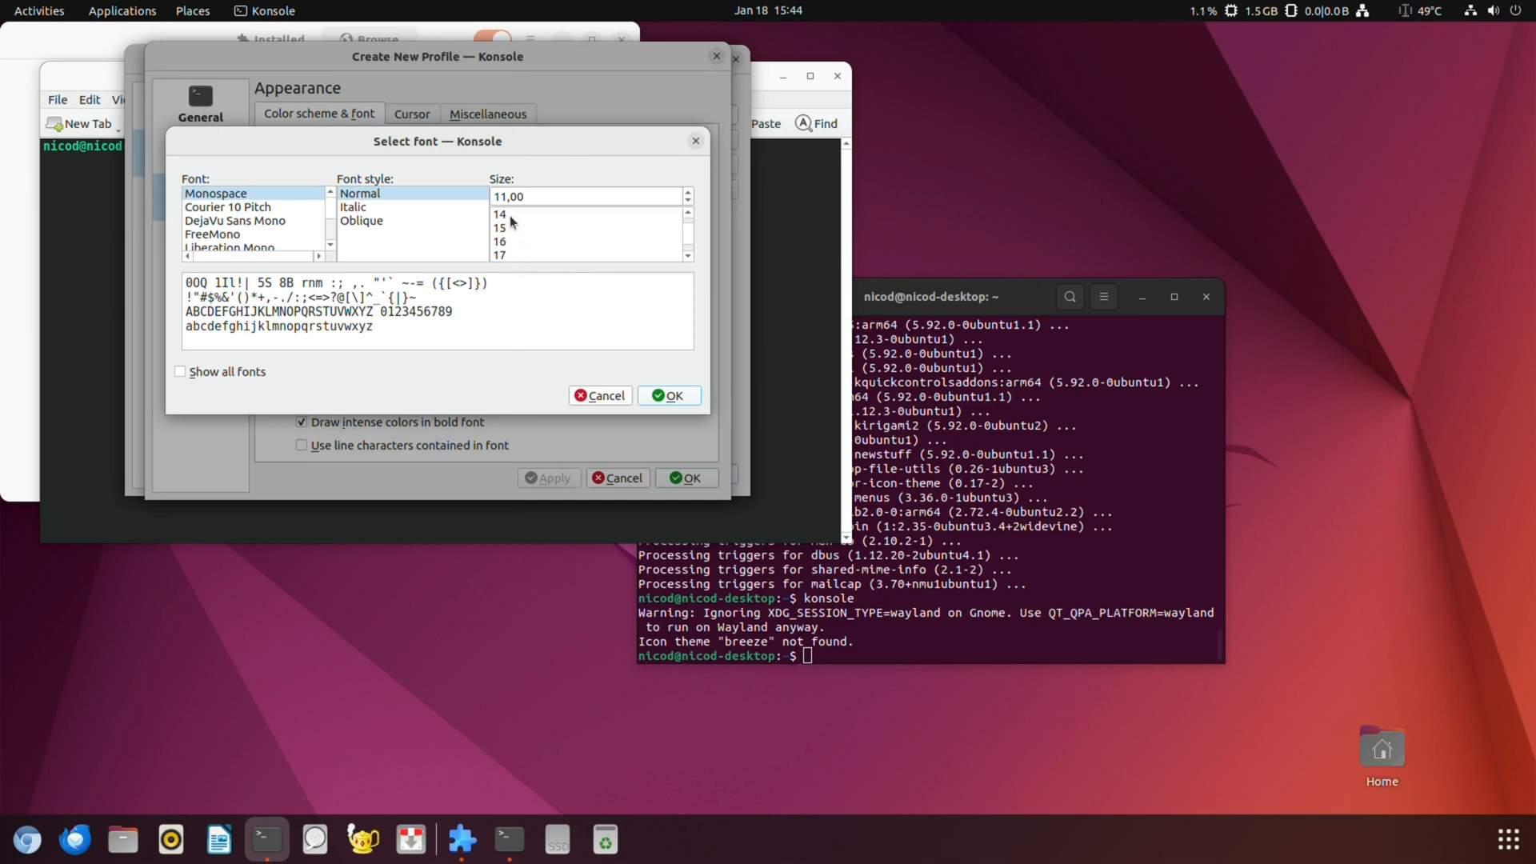
left_click(669, 396)
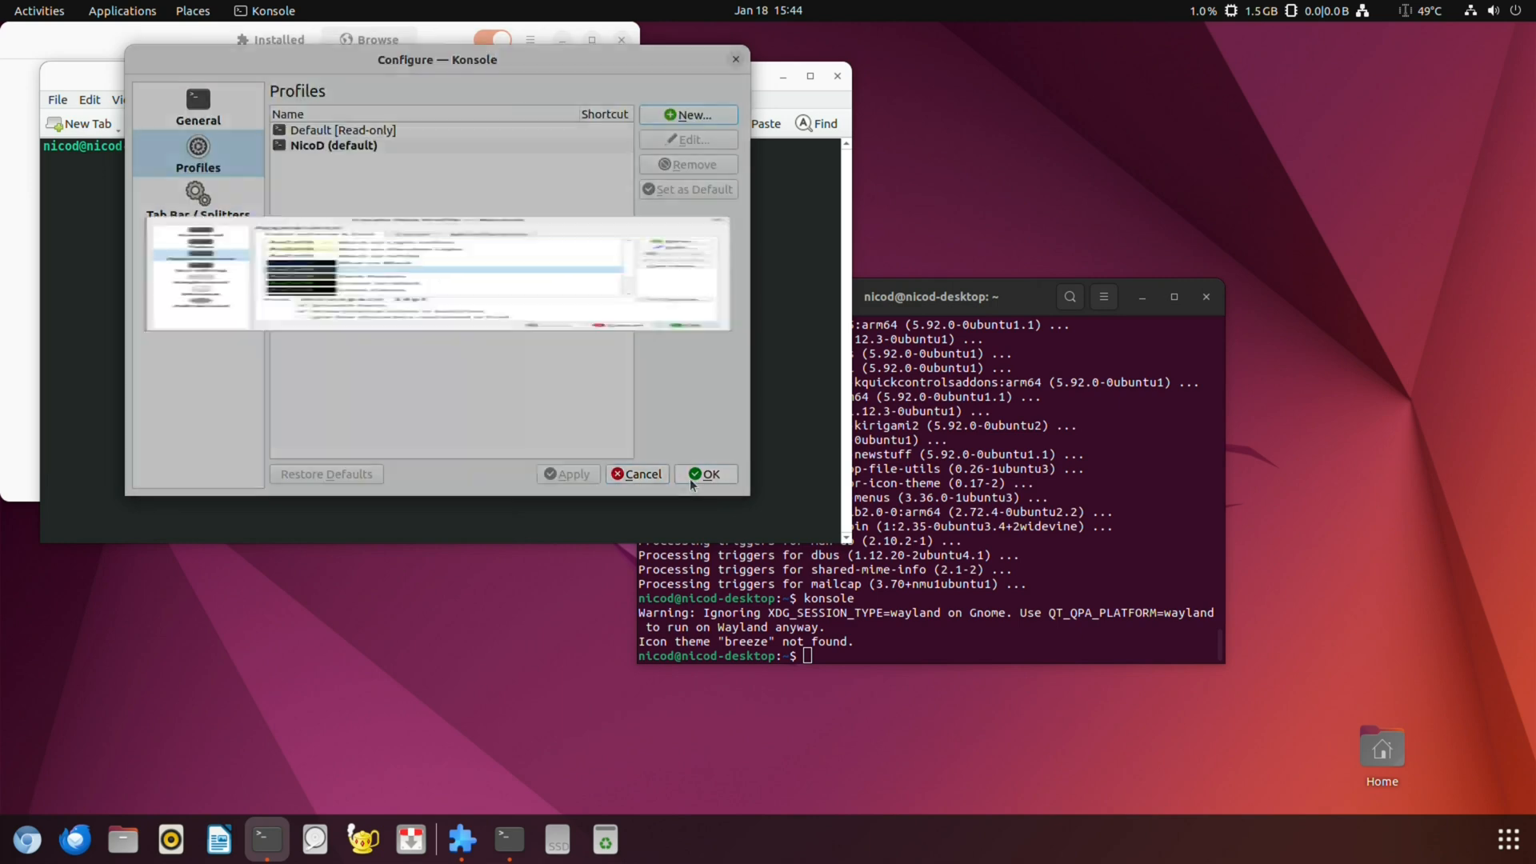
left_click(704, 474)
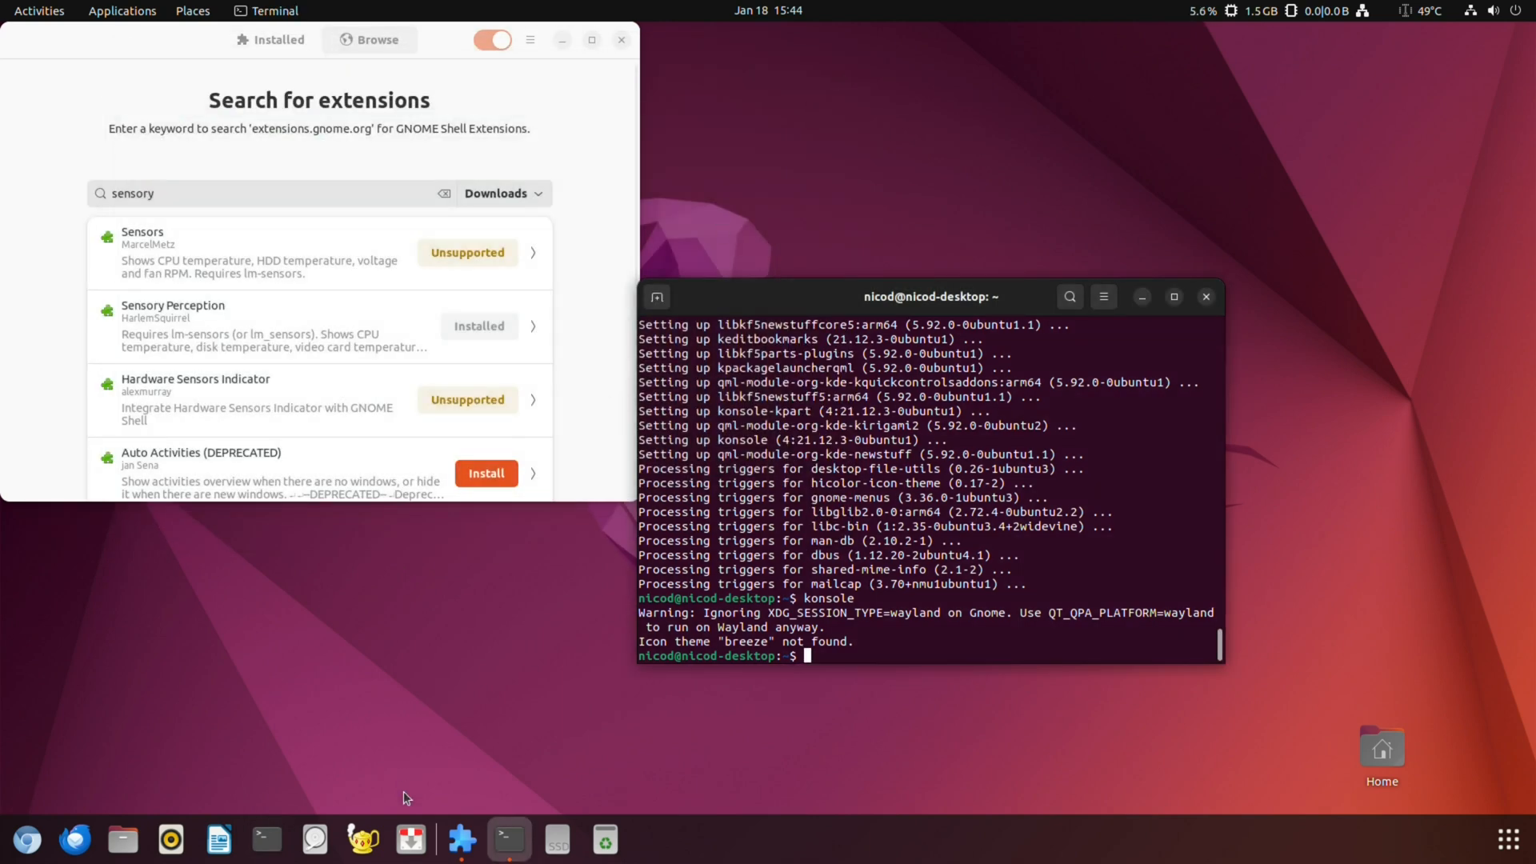
Reopen Konsole and check Manage Profiles shows NicoD as default, then cancel without changes.
left_click(267, 840)
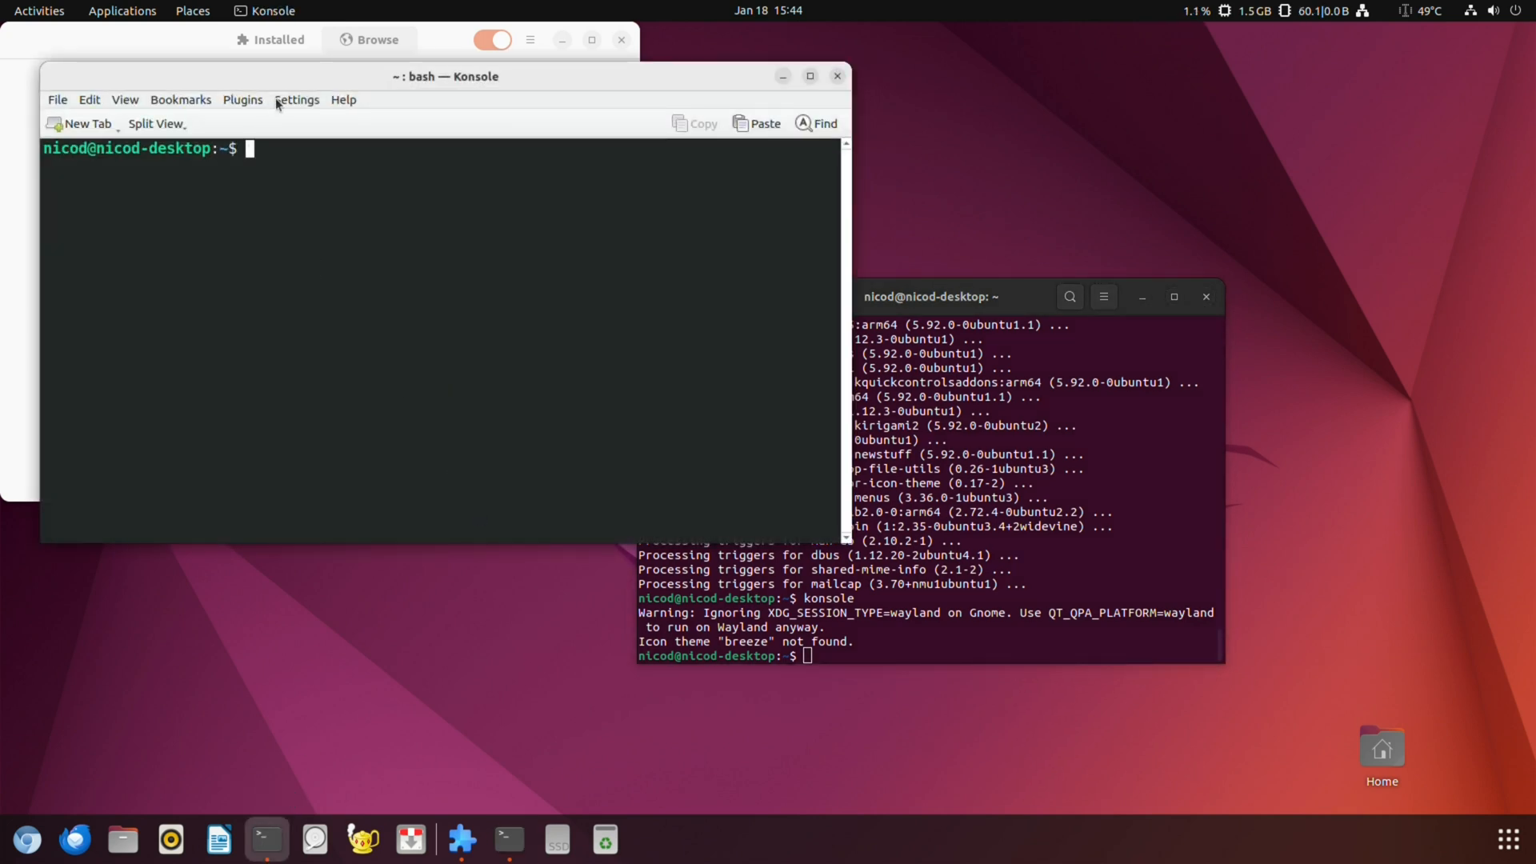
left_click(296, 99)
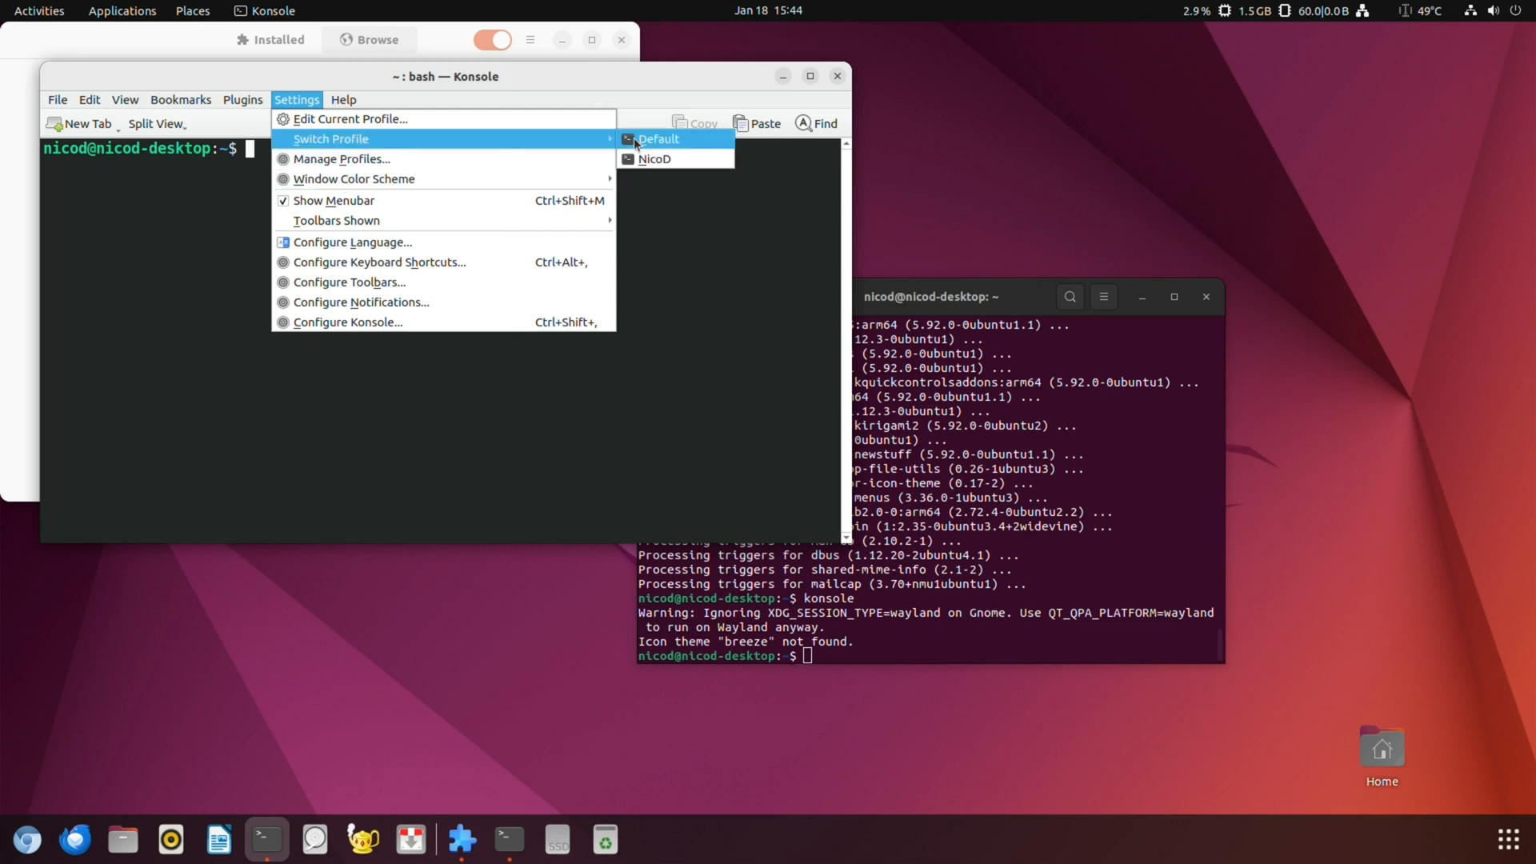
left_click(341, 159)
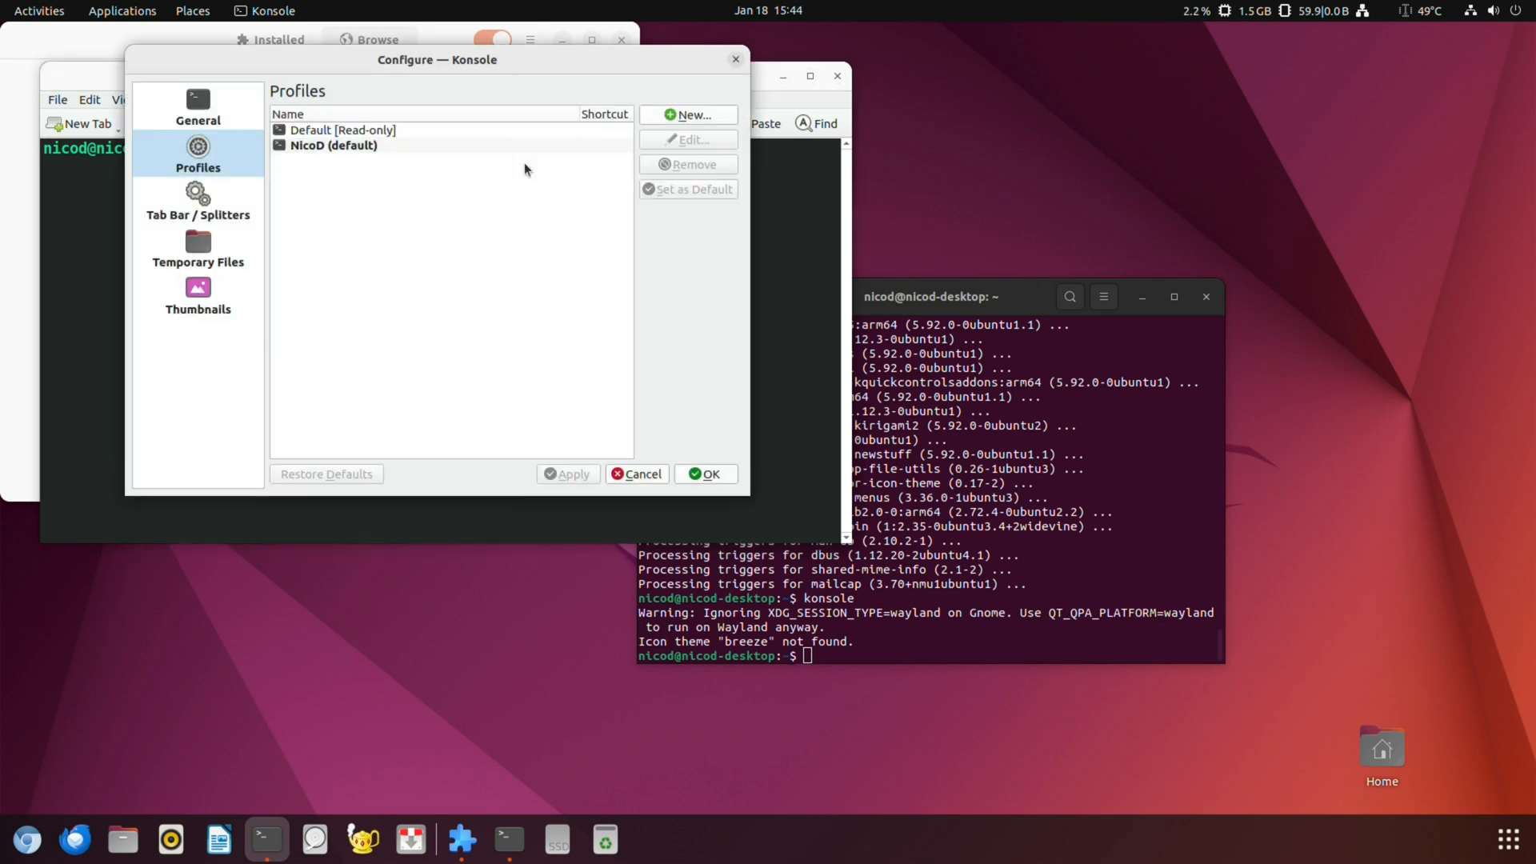
mouse_move(632, 491)
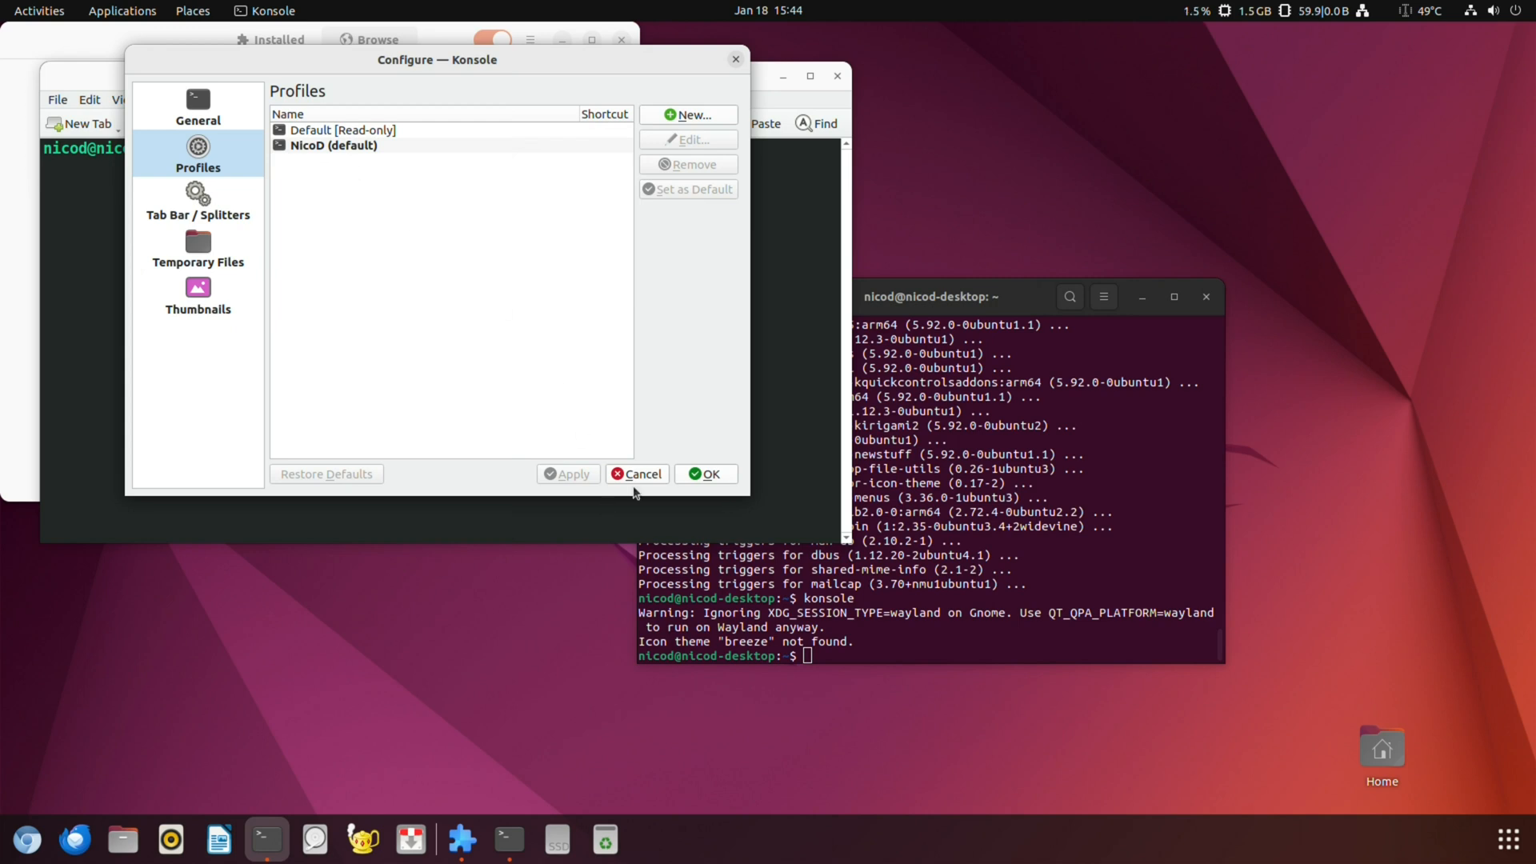
left_click(635, 473)
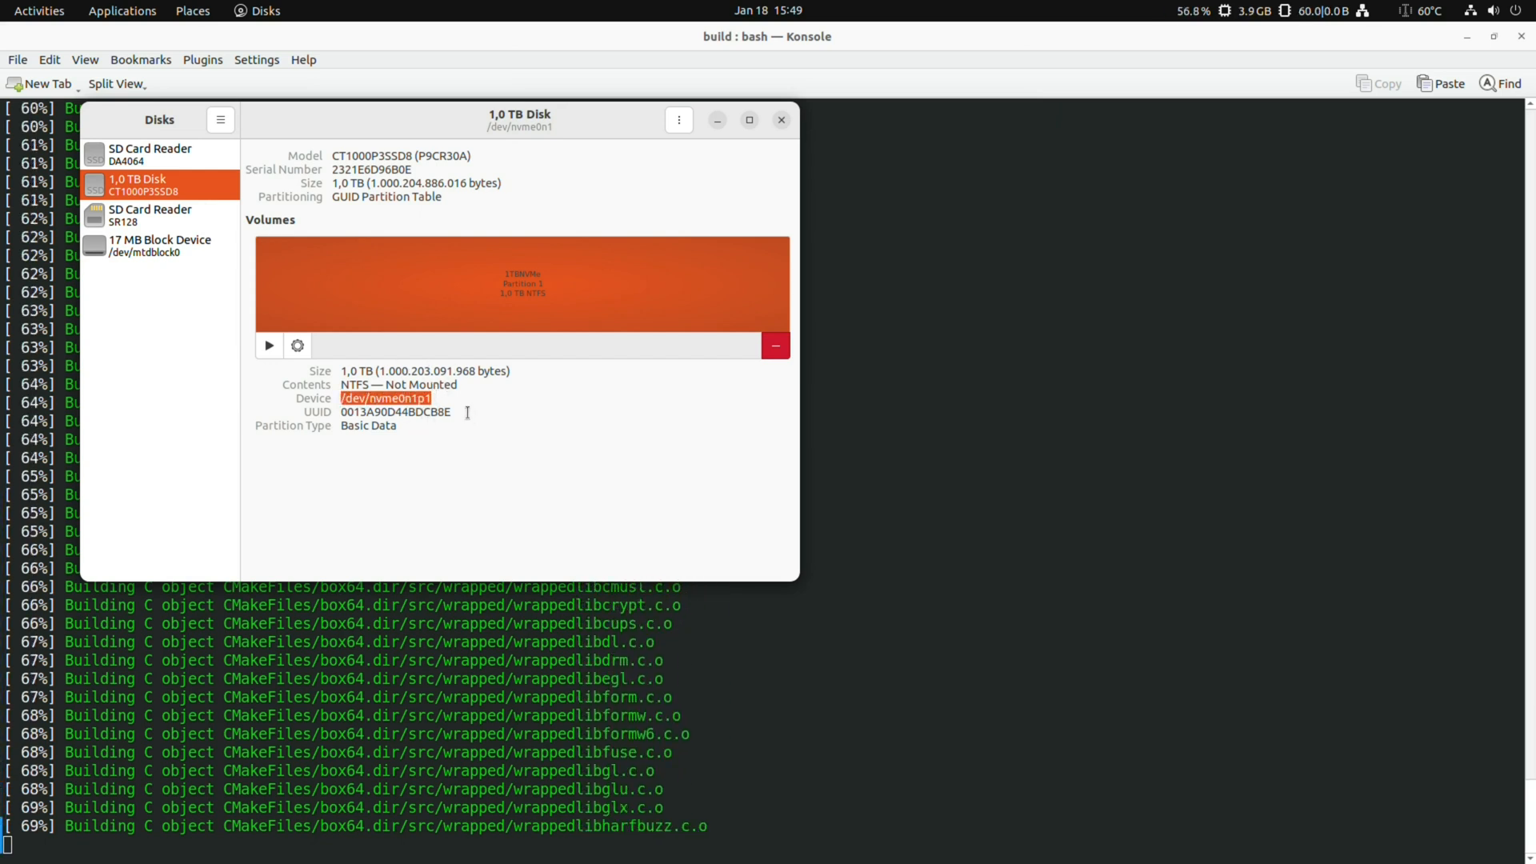
Inspect the DA4064 and SR128 card readers and the 1 TB NVMe disk, then close Disks.
left_click(149, 154)
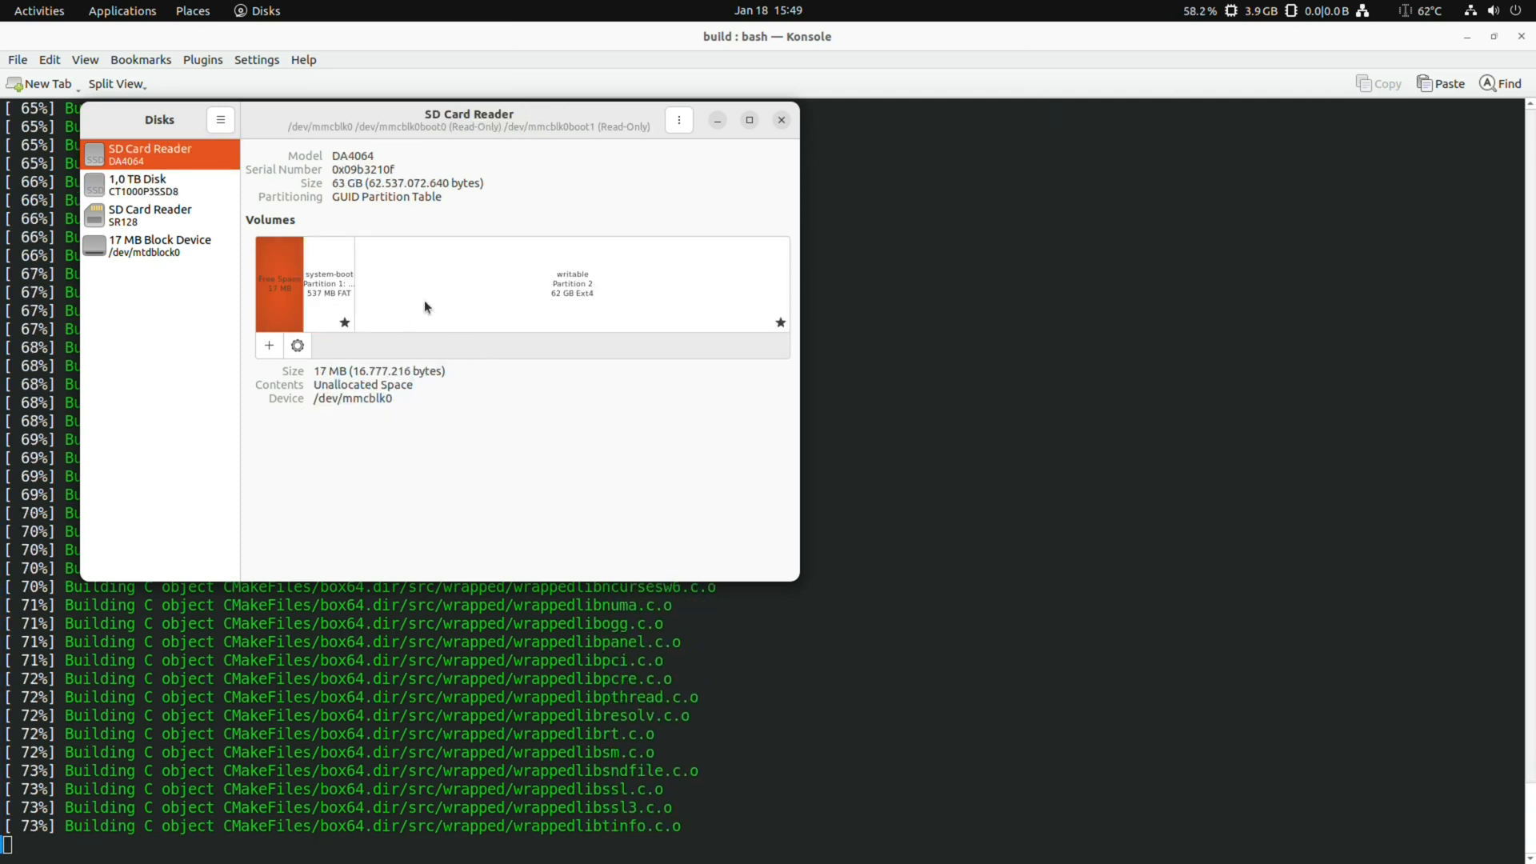
left_click(150, 214)
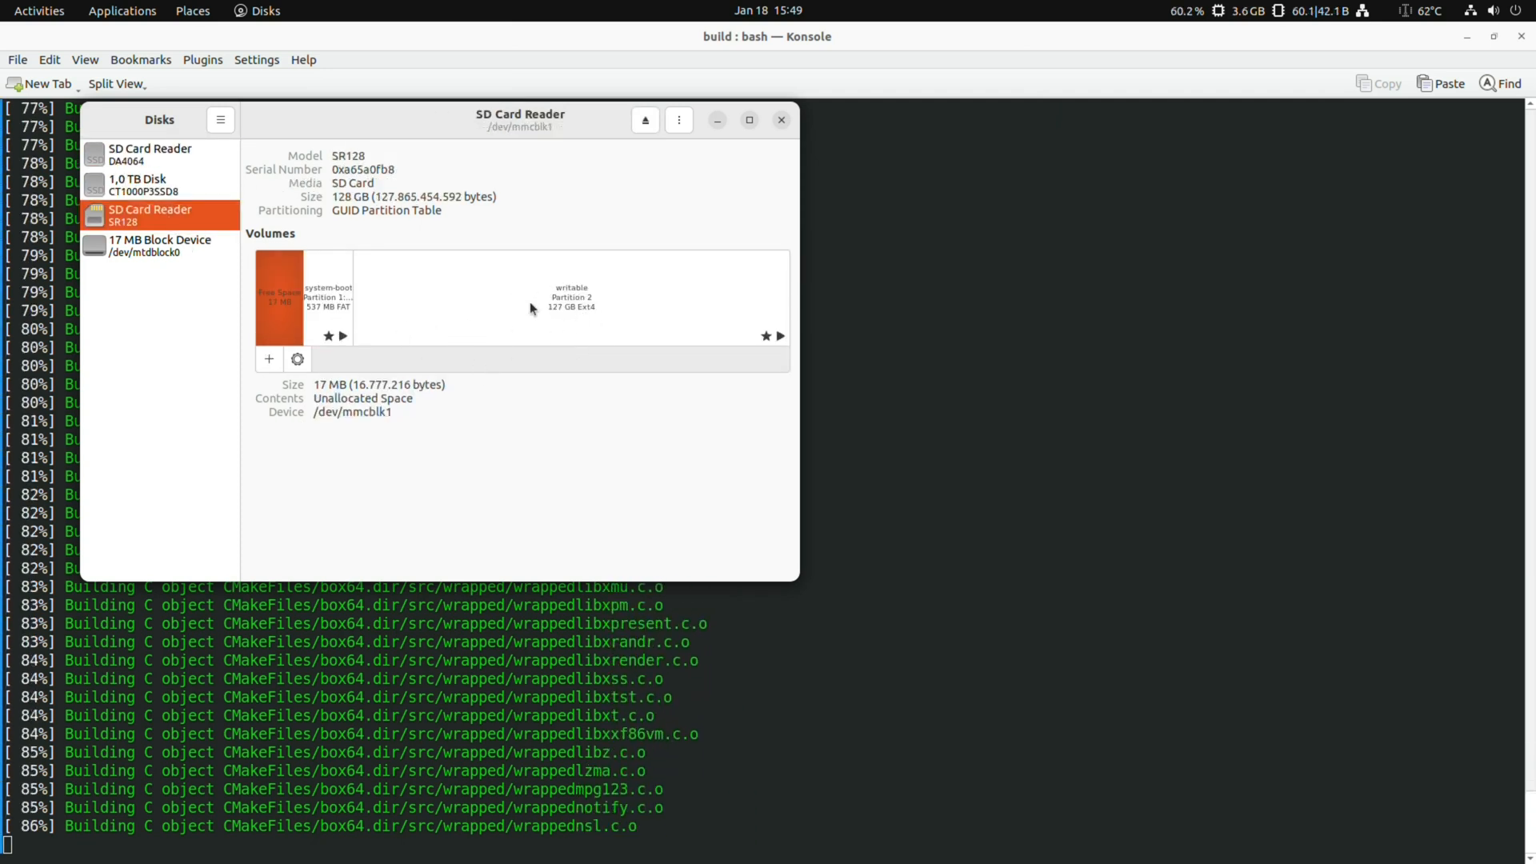
left_click(138, 184)
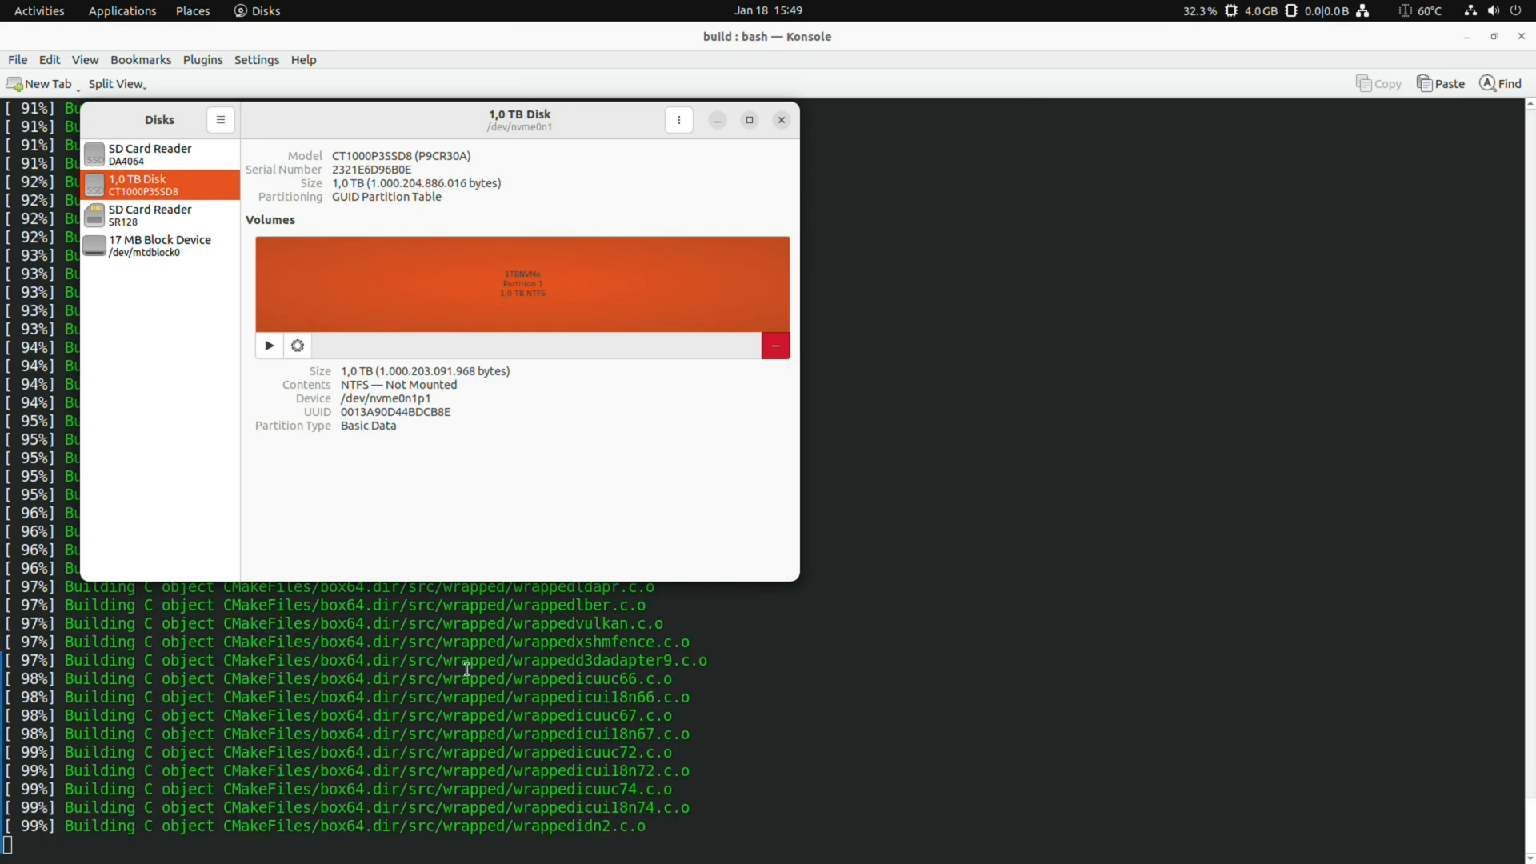
left_click(780, 119)
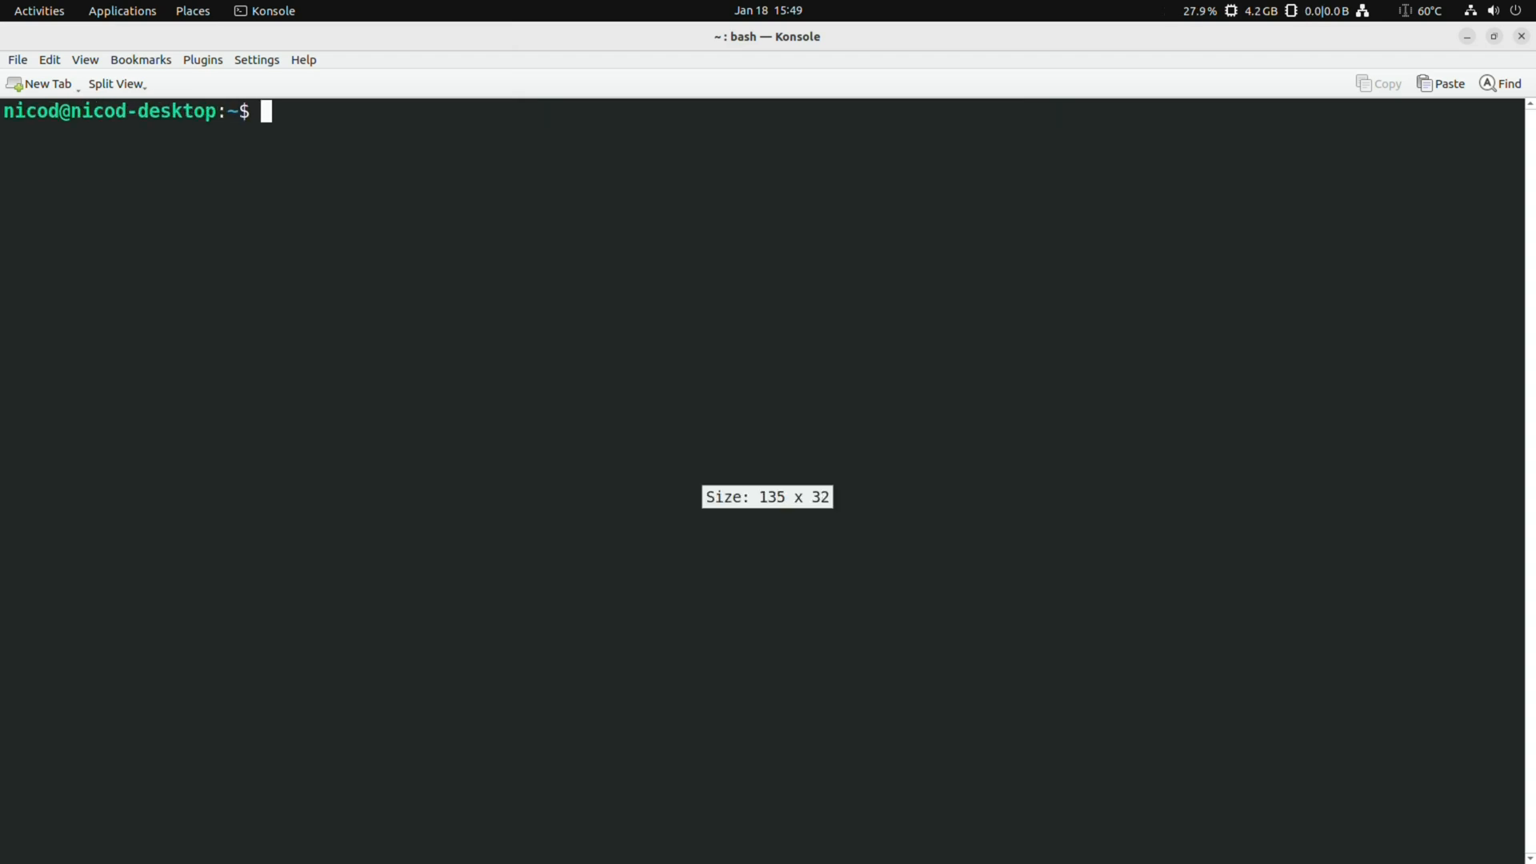
type("sudo")
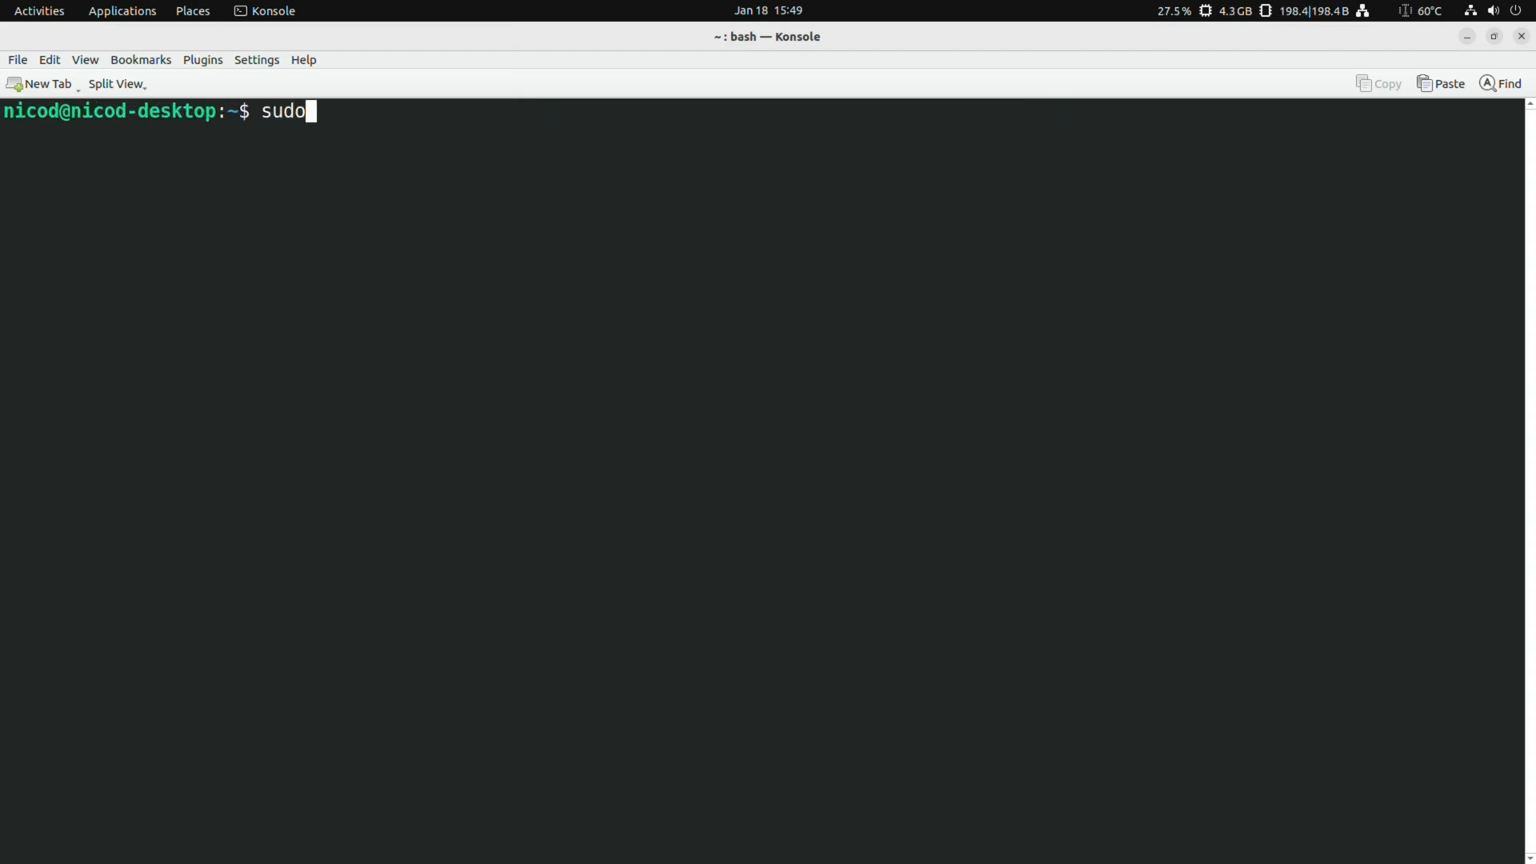
type("ubunt")
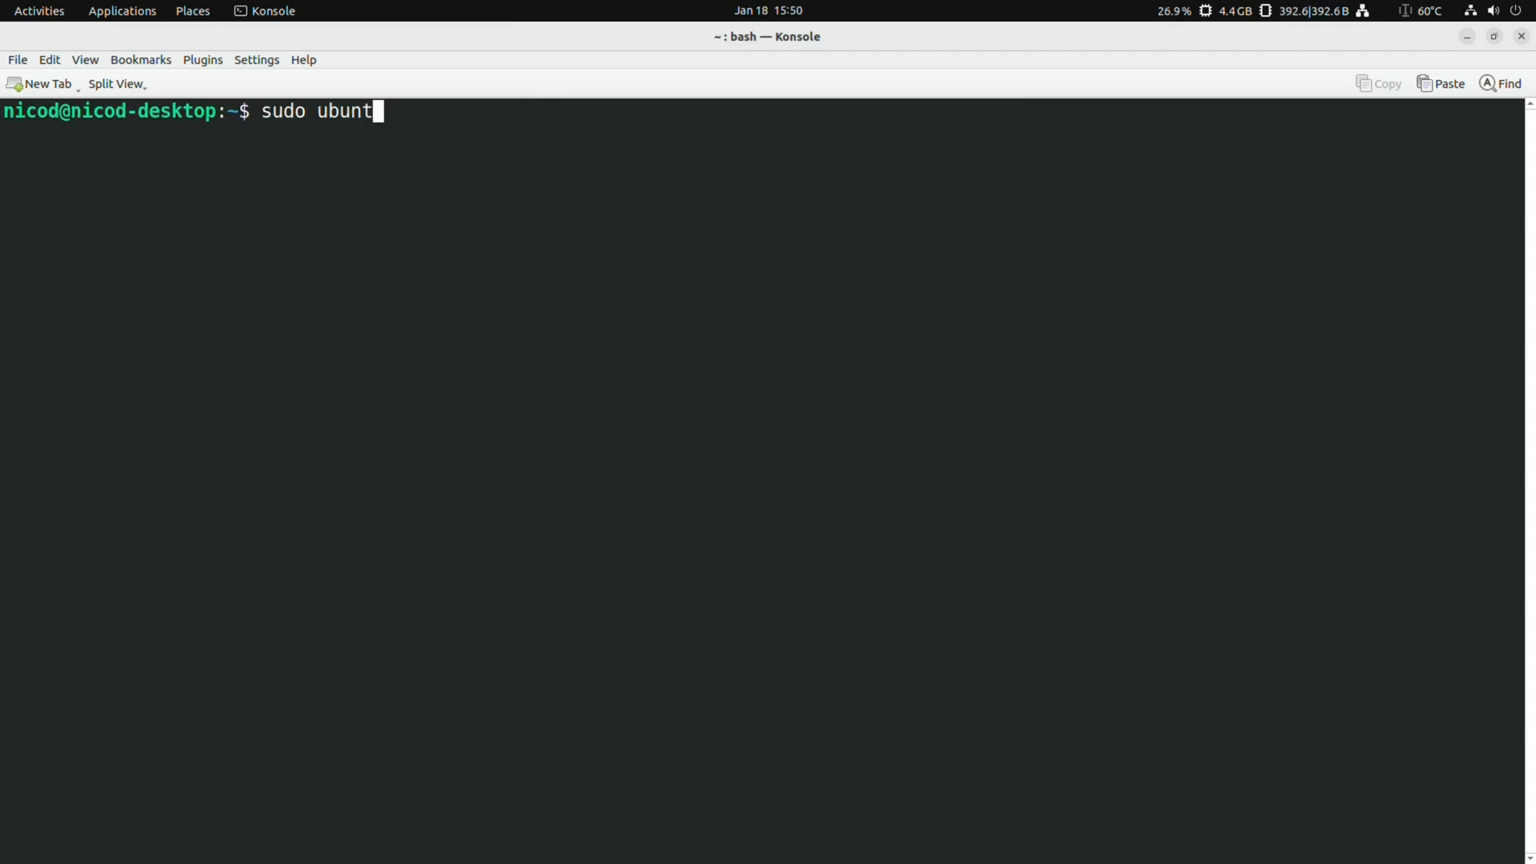
type("u-")
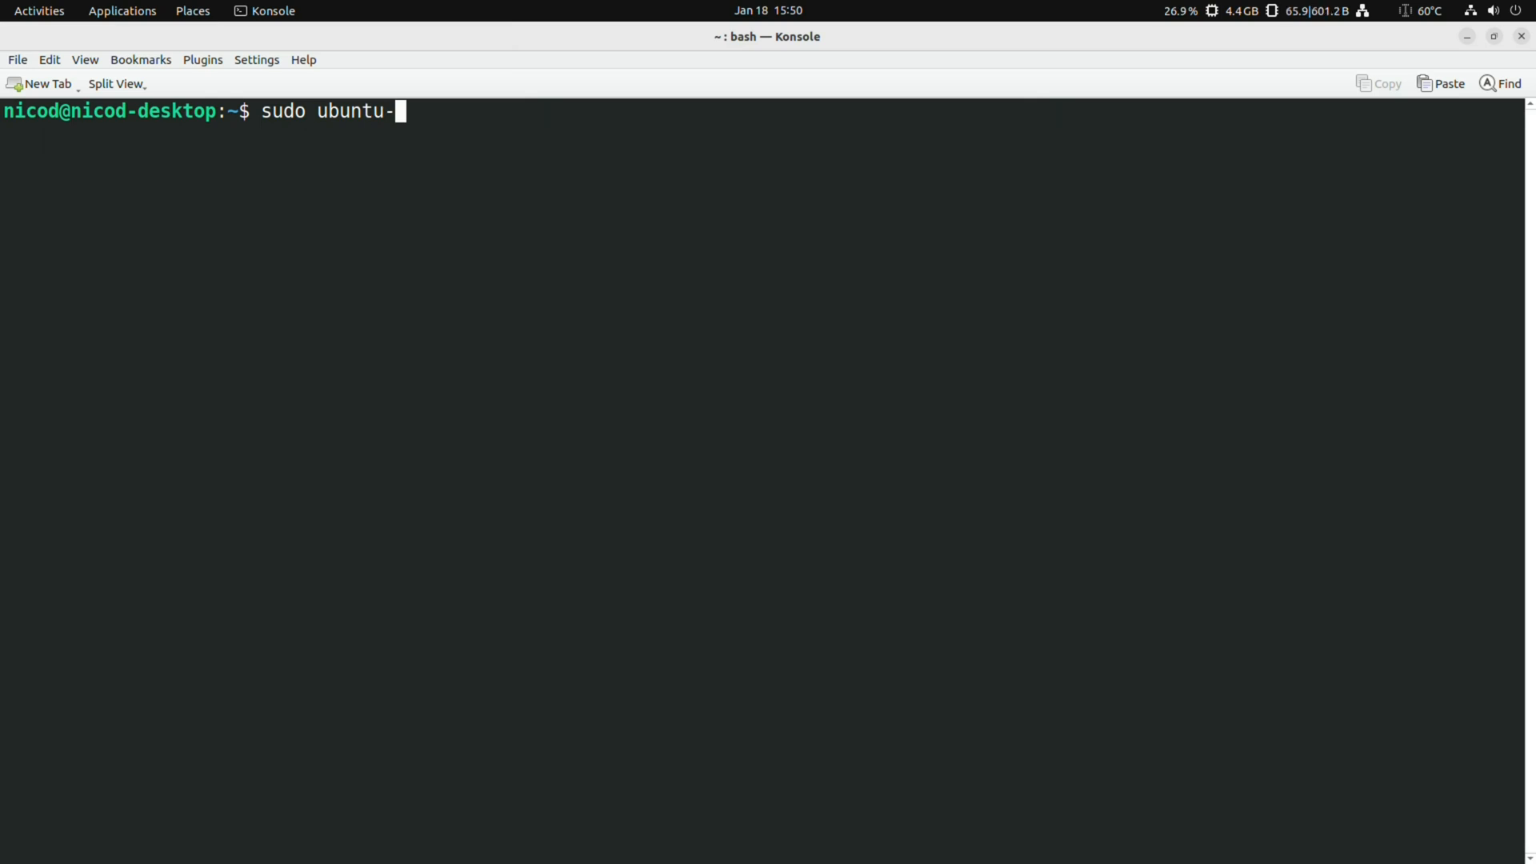
type("rockchip-install")
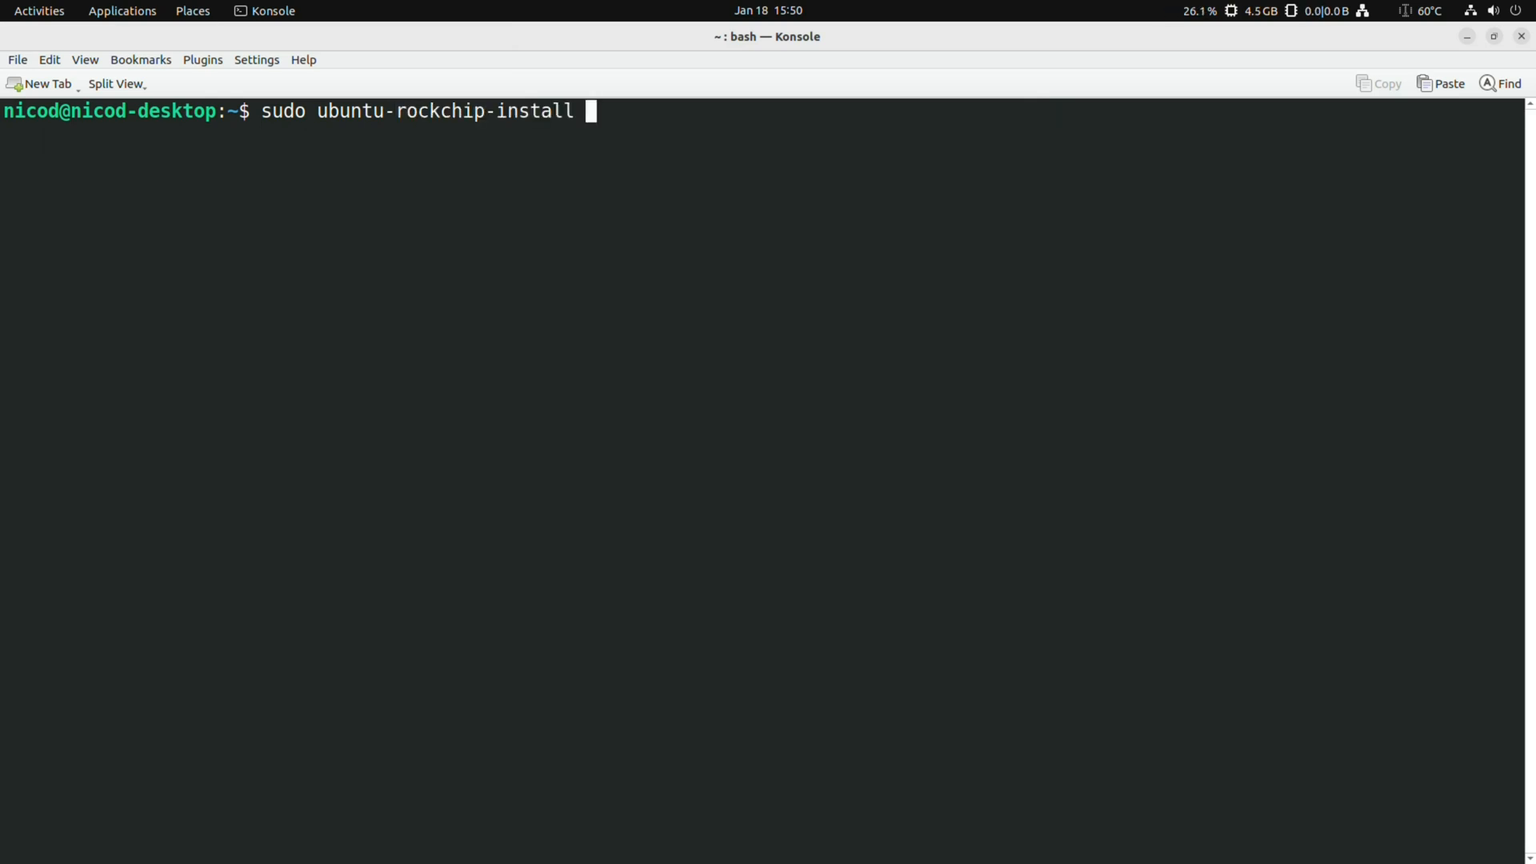
type("/")
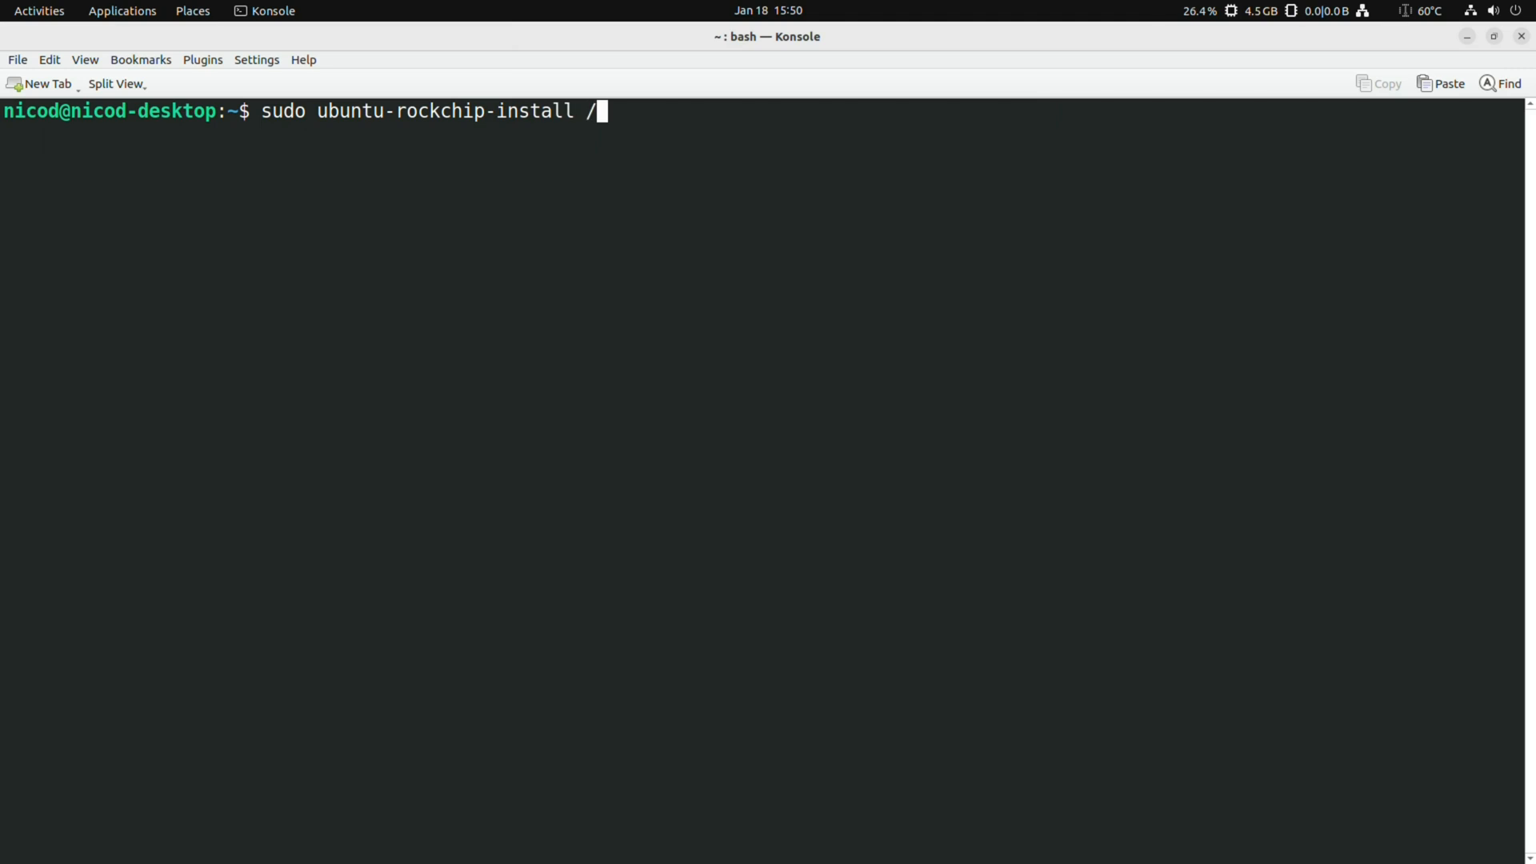
type("dev/")
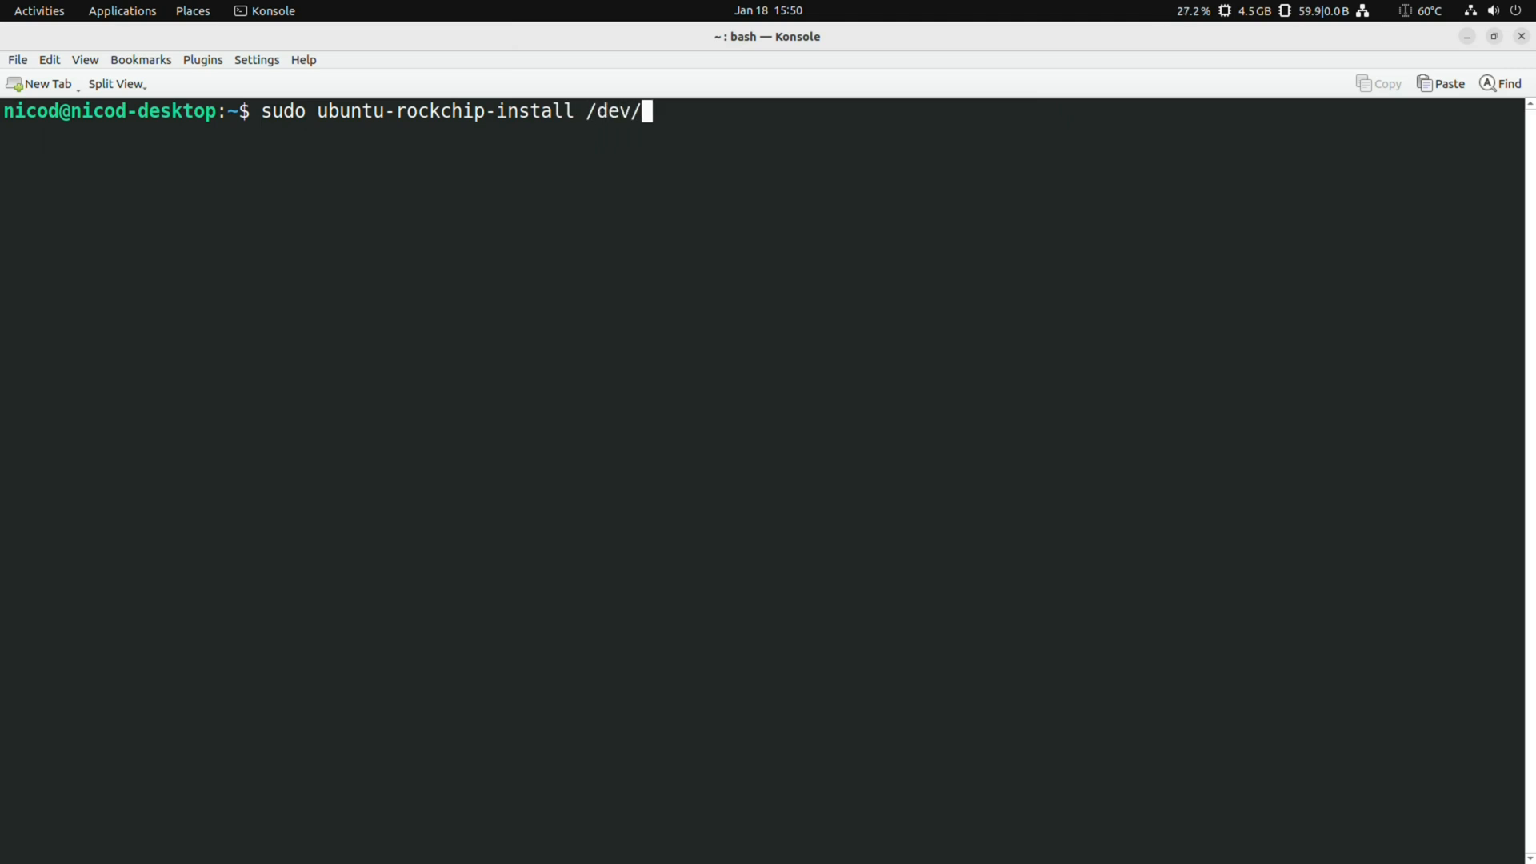
type("nvm")
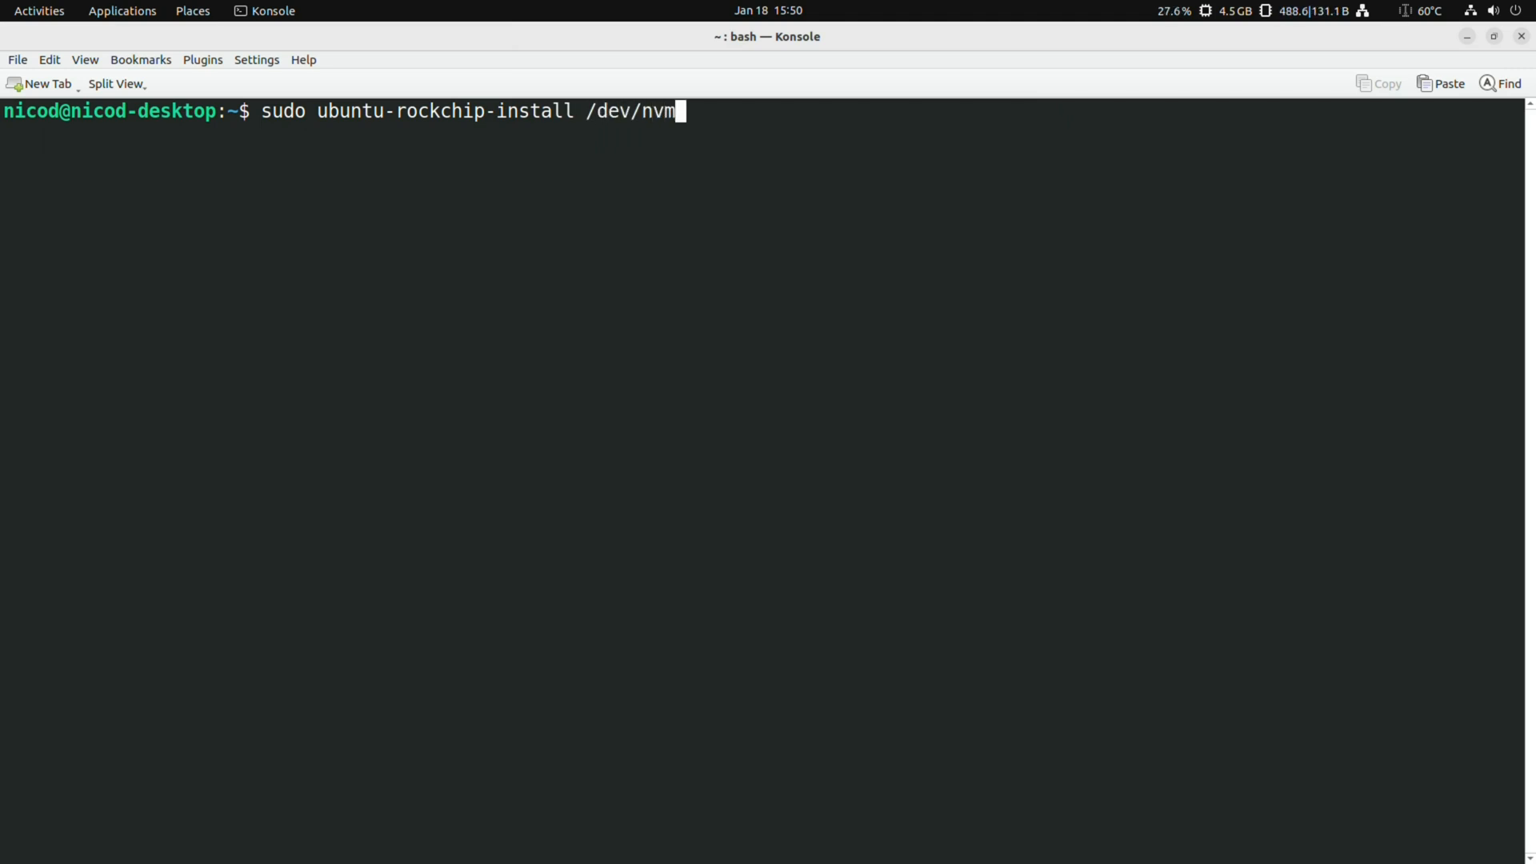
type("e0")
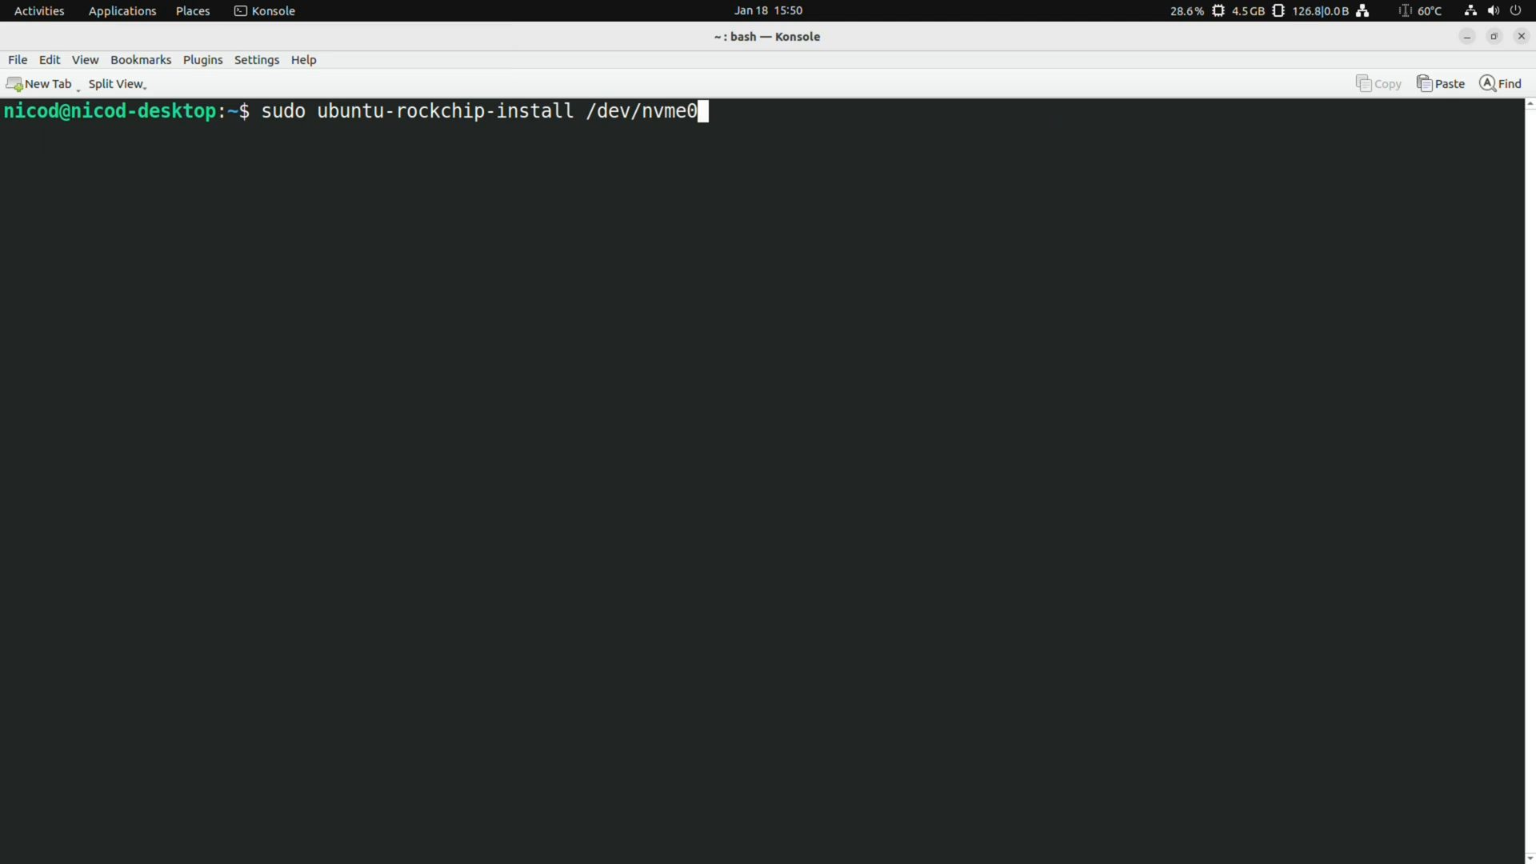
type("n1")
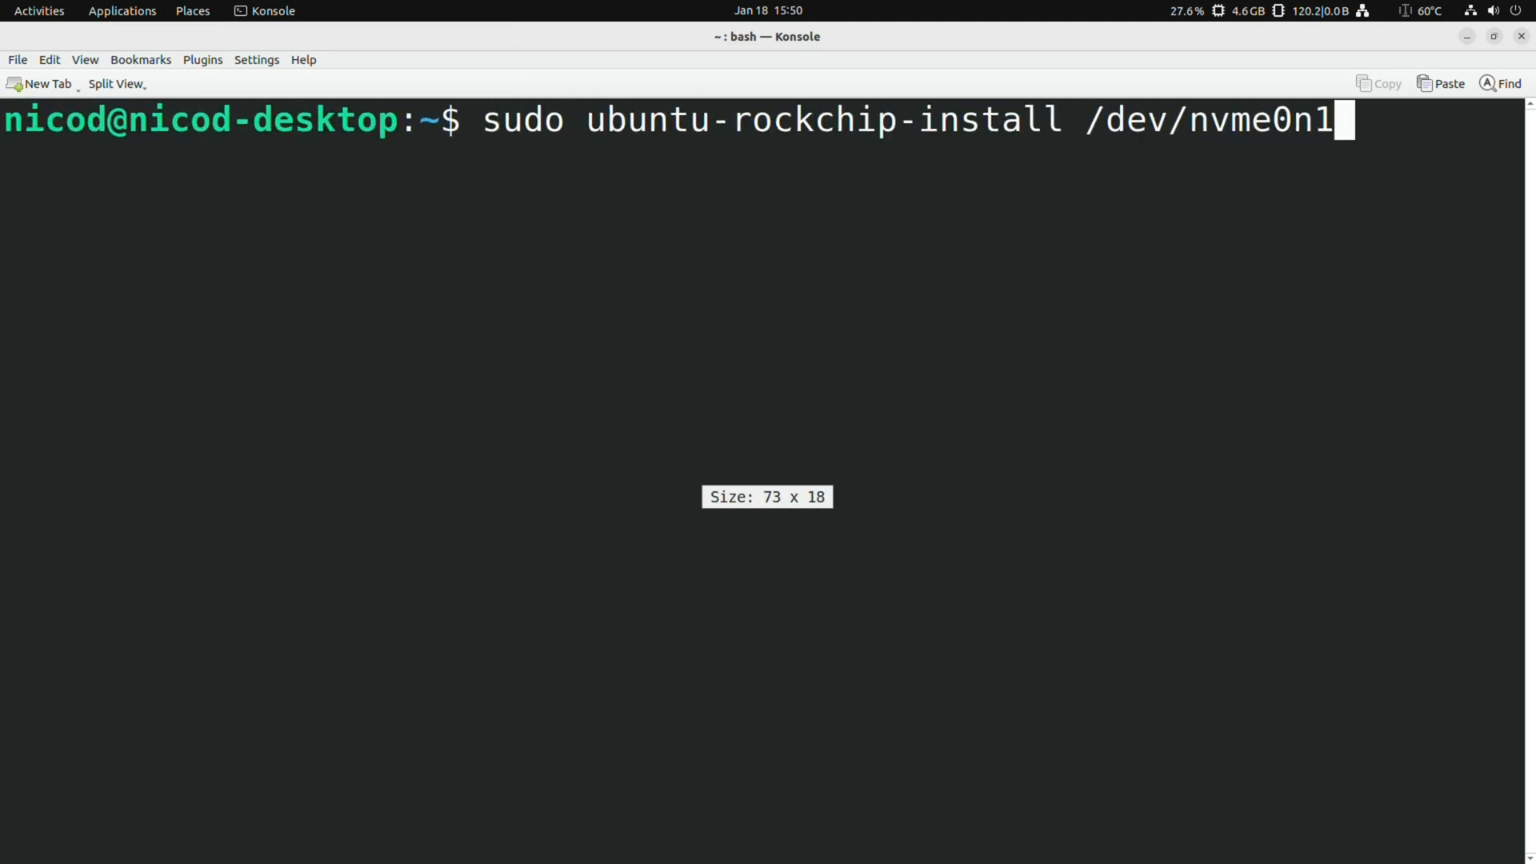
key("BackSpace")
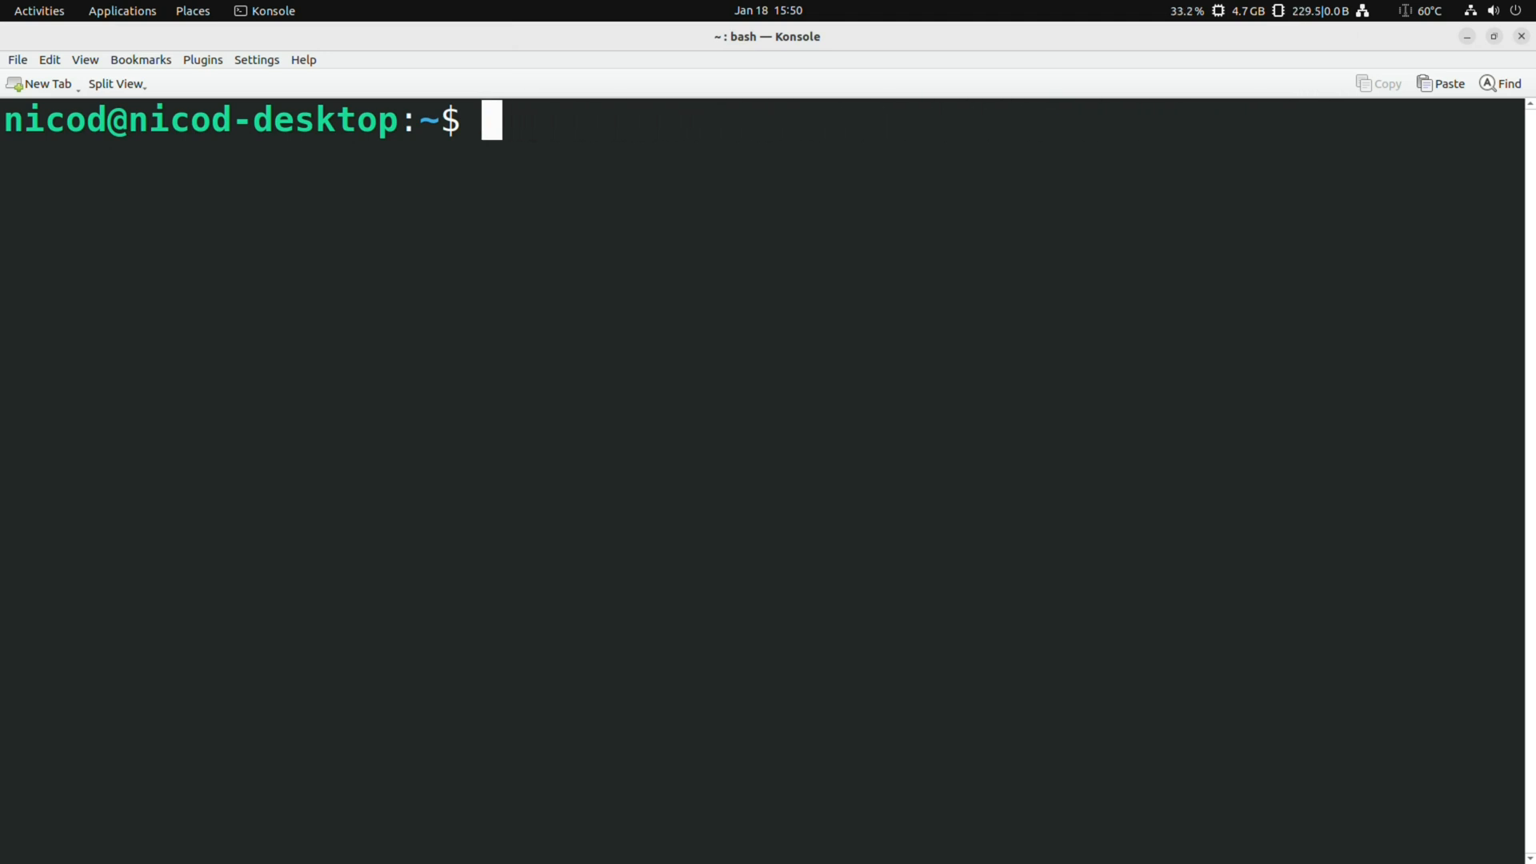
Enter 'sudo u-boot-install-mtd /dev/mtdblock0' at the prompt and select the whole line.
type("su")
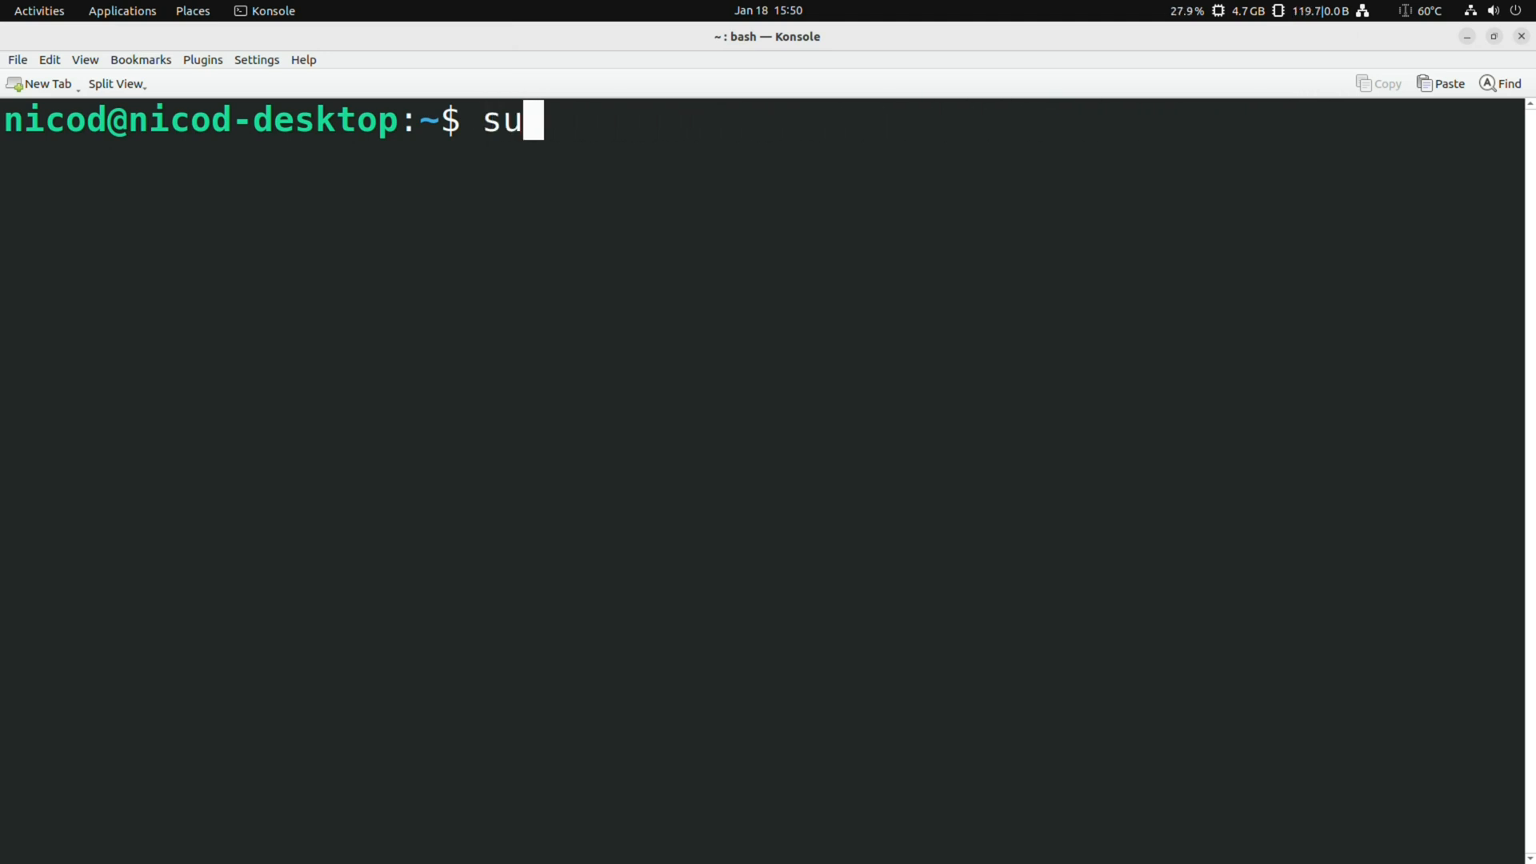
type("do u-")
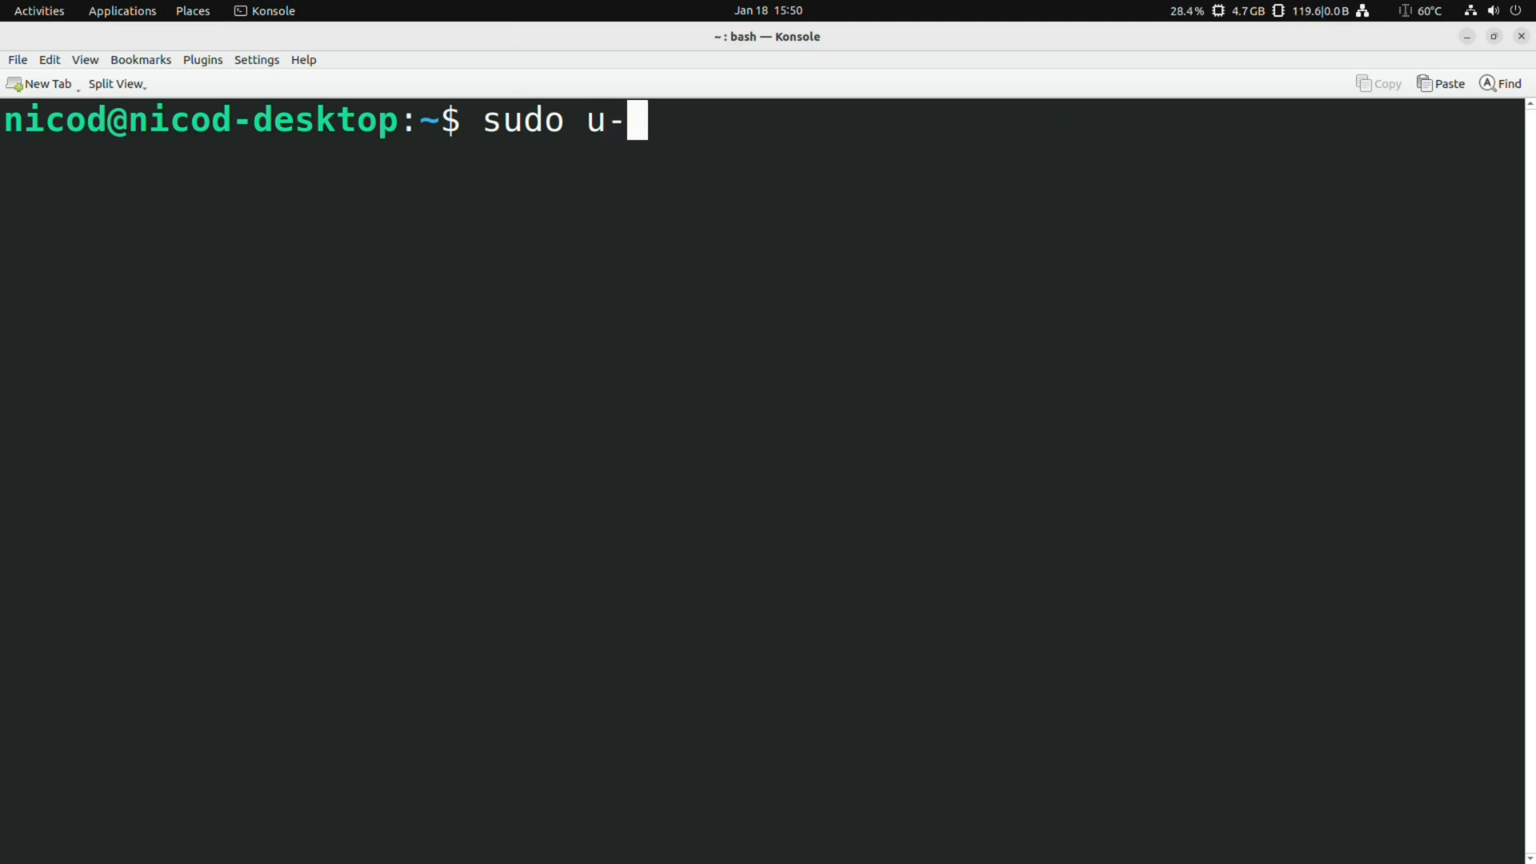
type("boot")
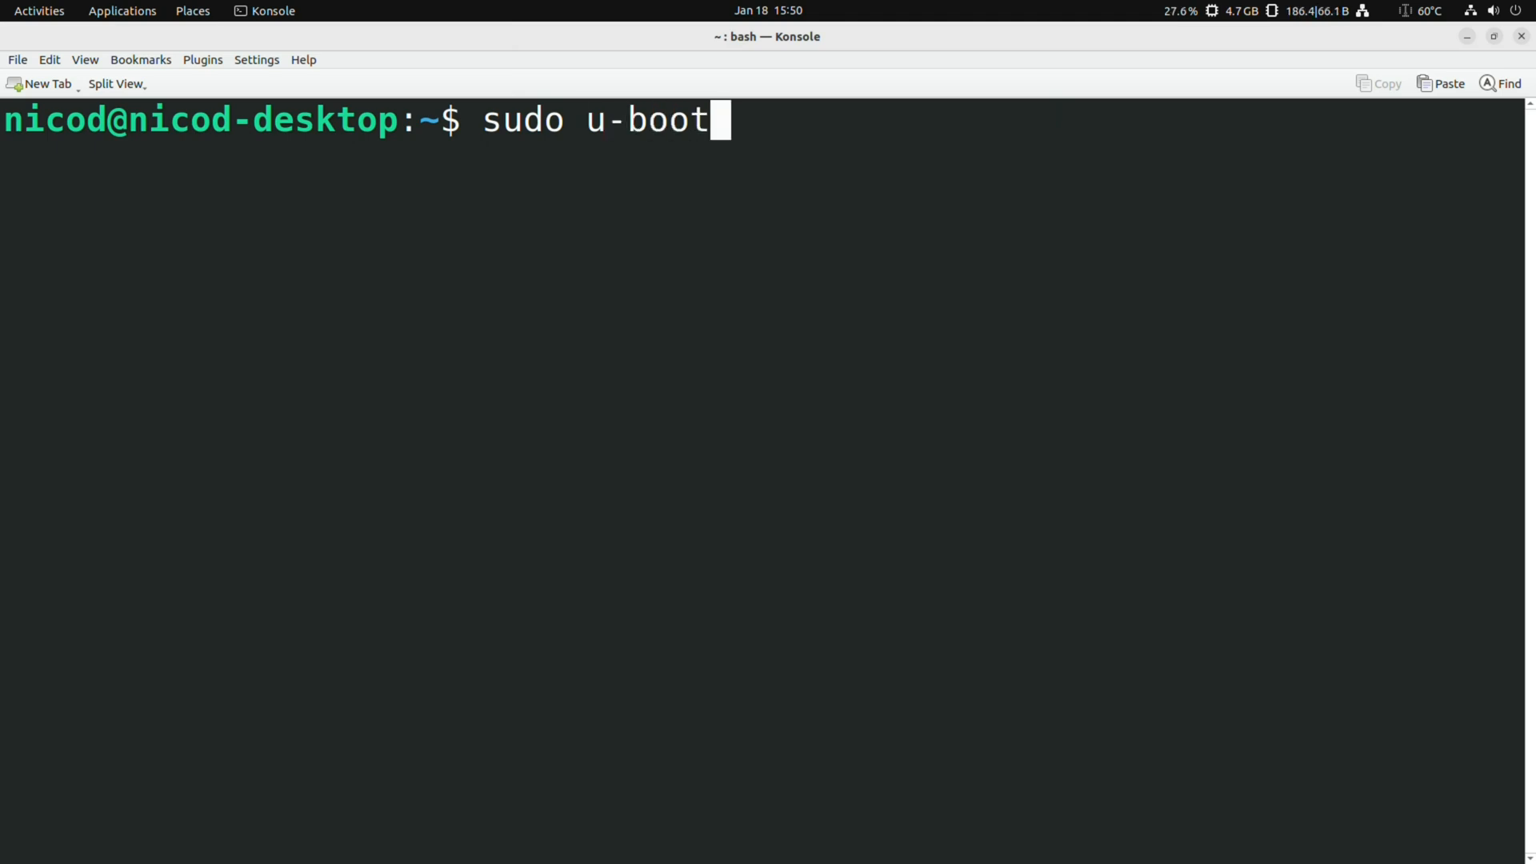
type("-install")
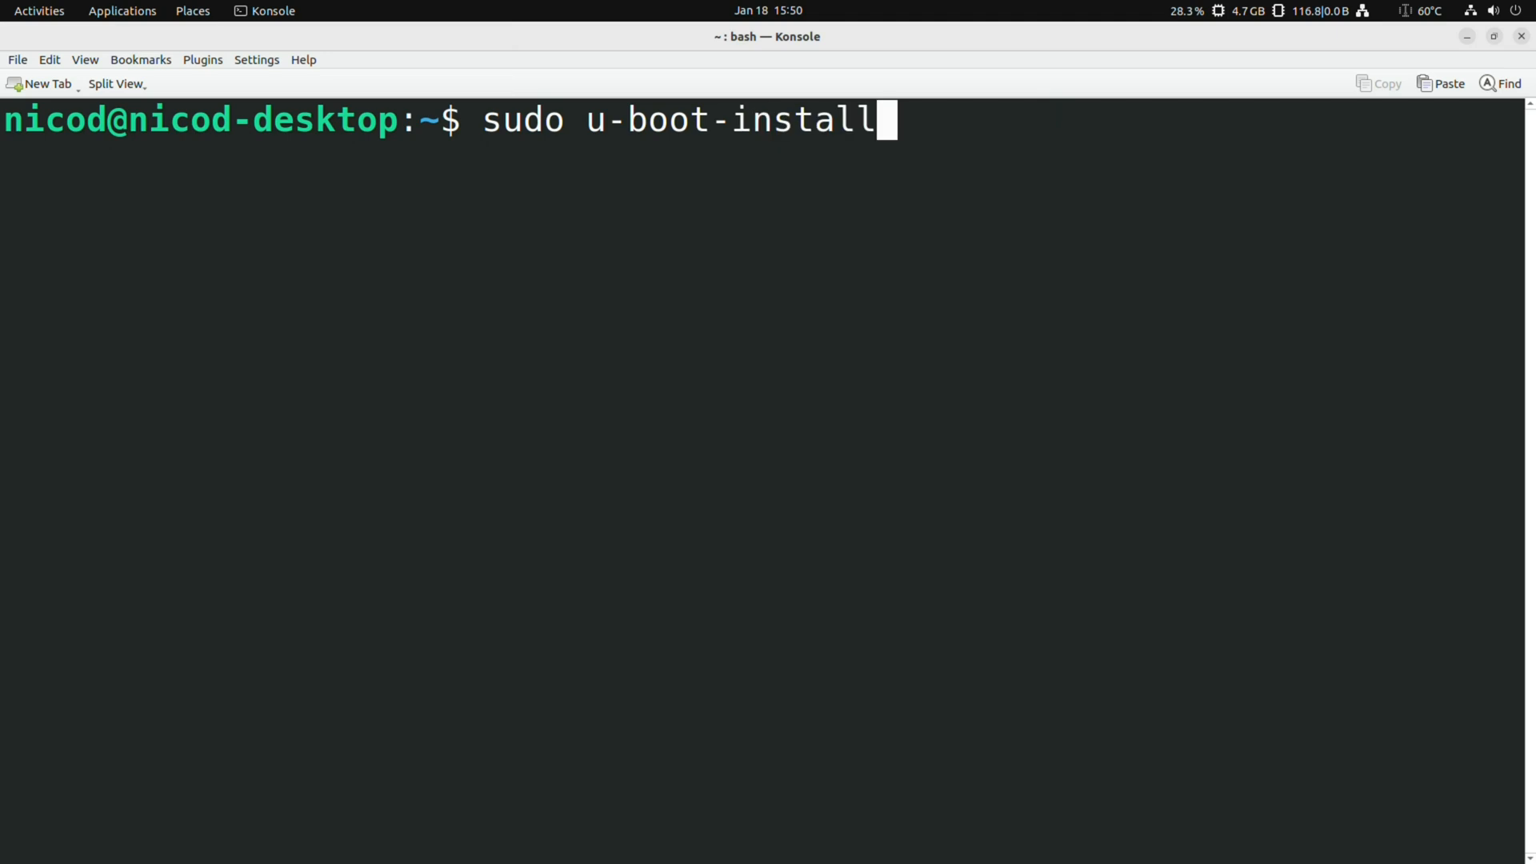
type("-mtd")
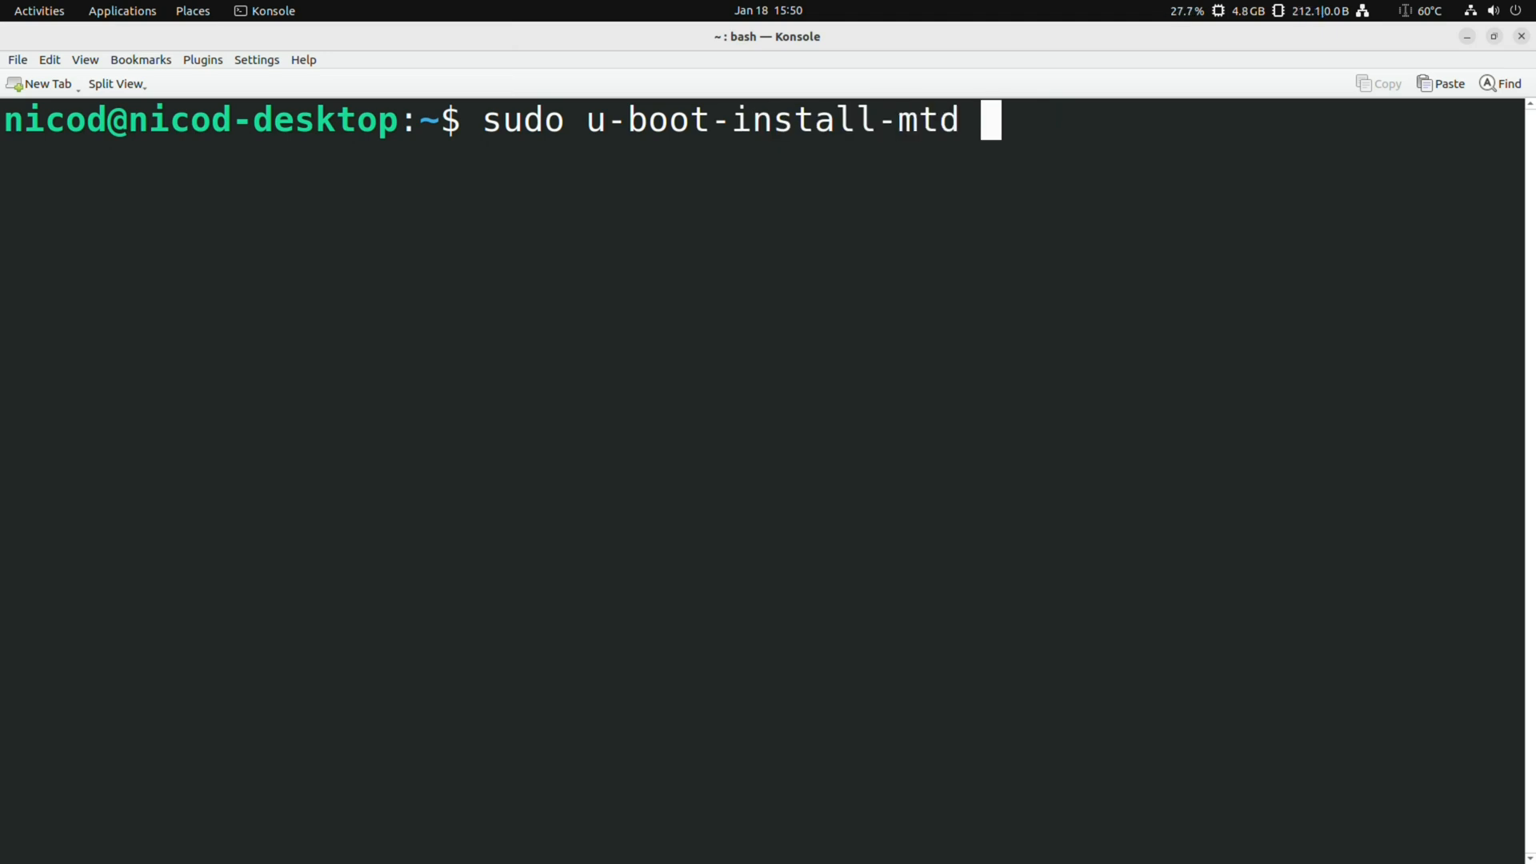
type("/de")
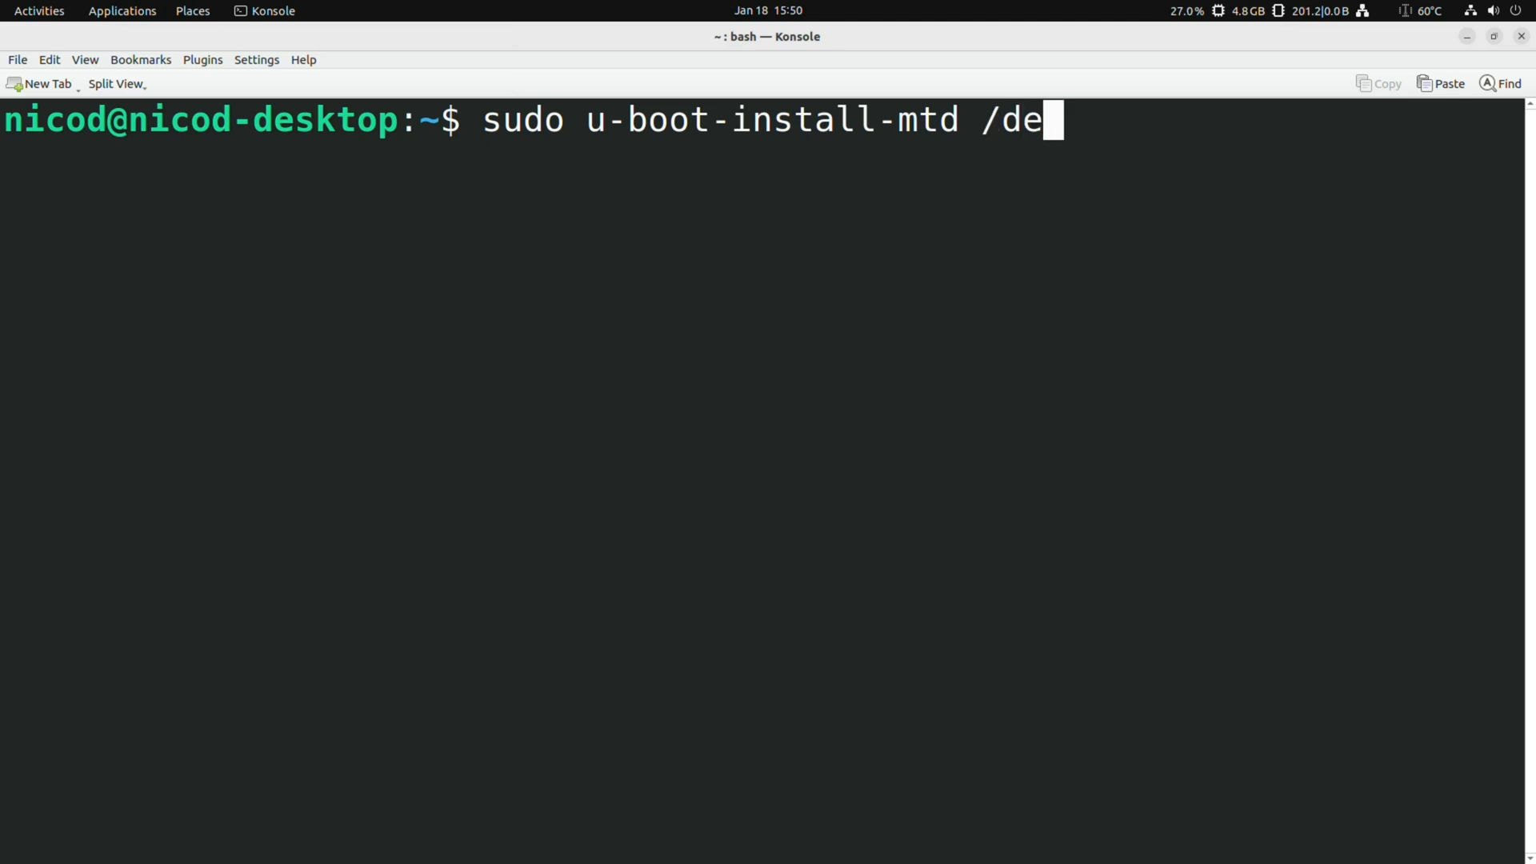
type("v/")
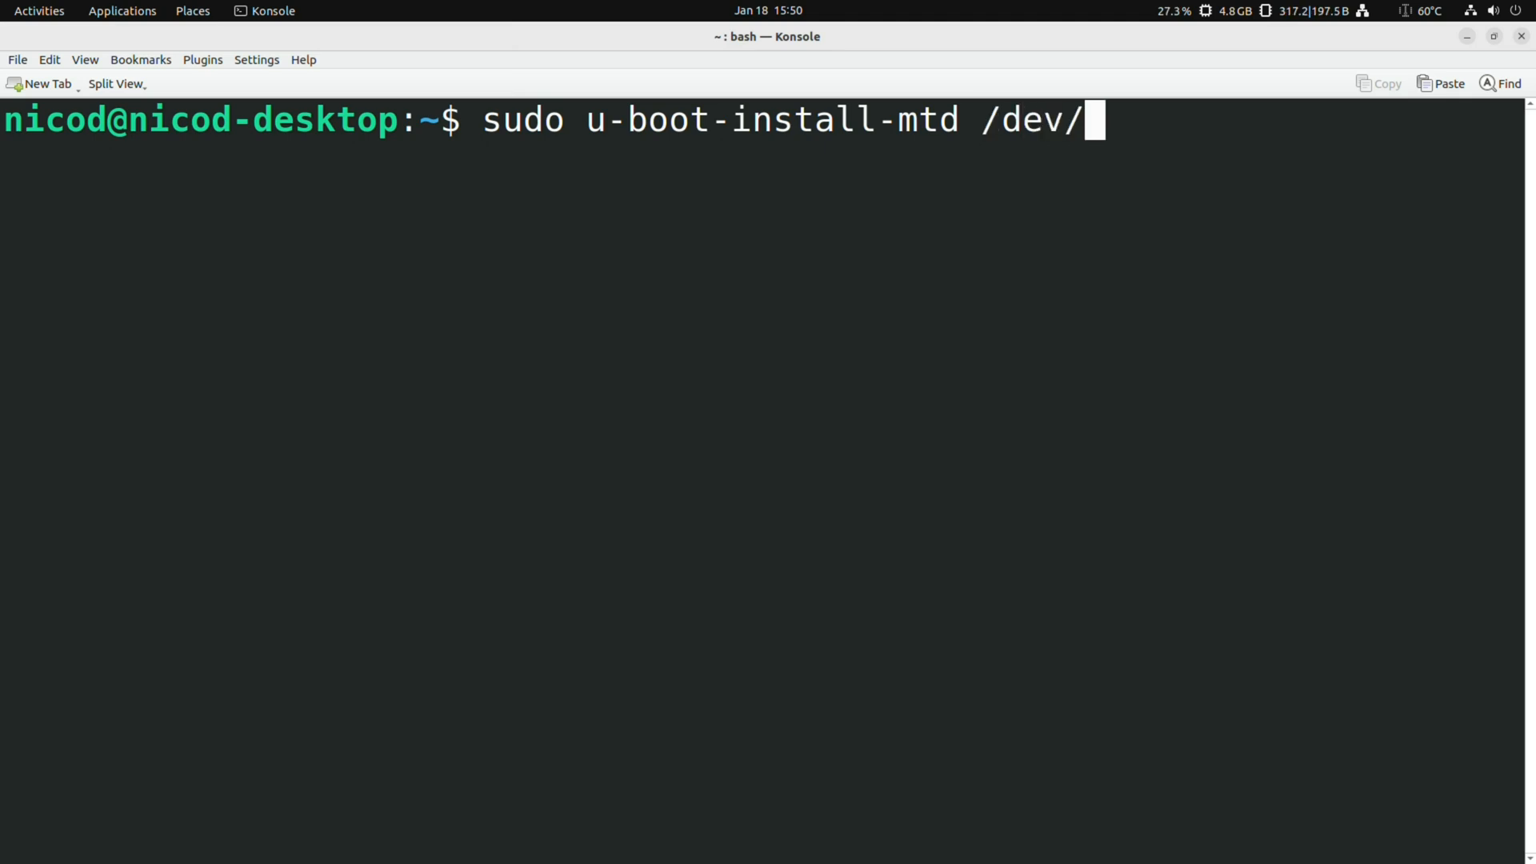
type("mtd")
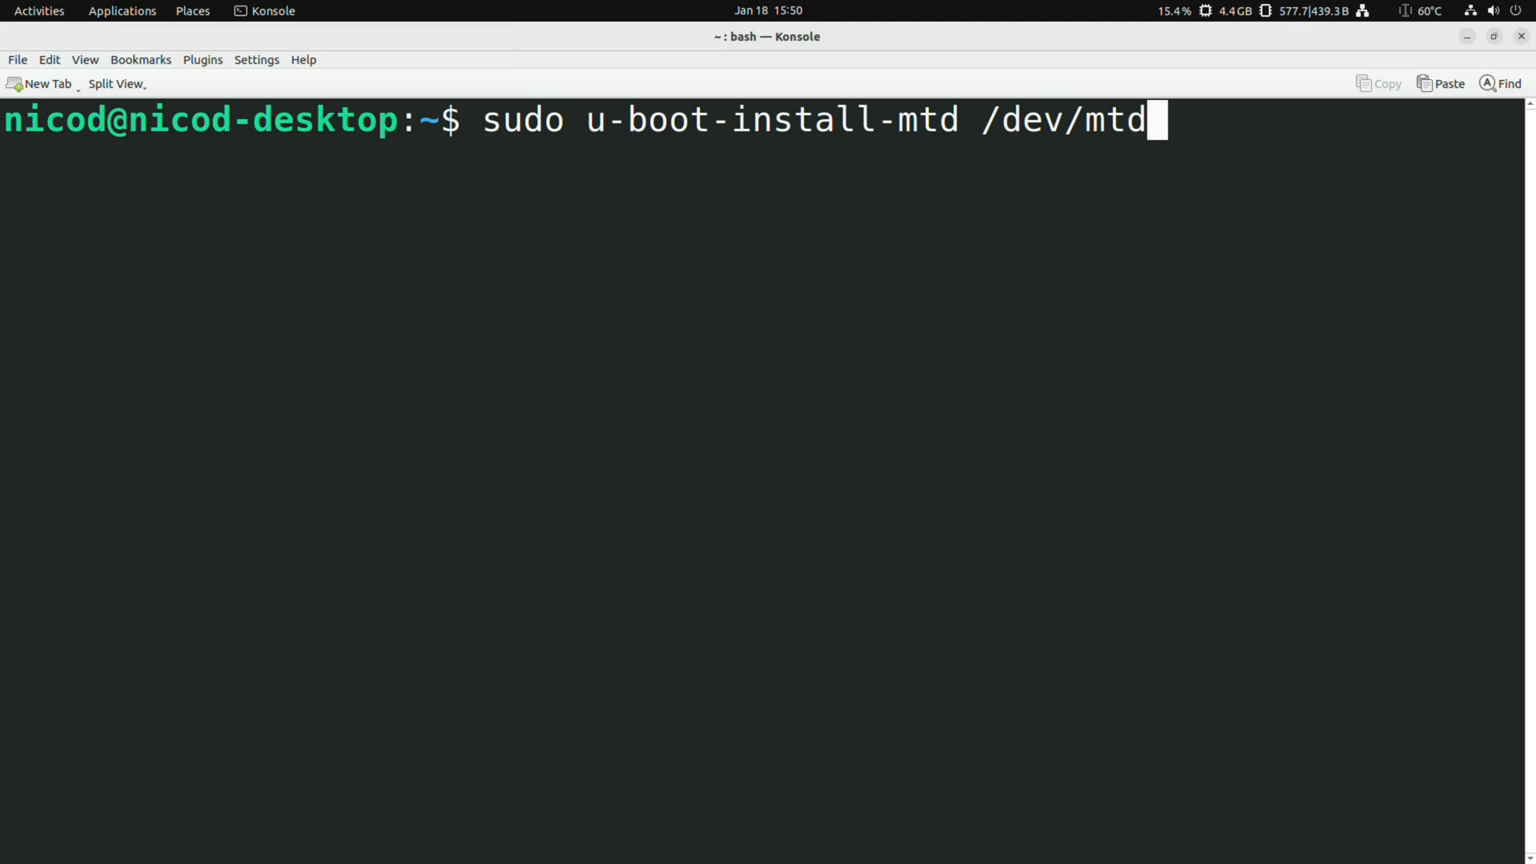
type("block0")
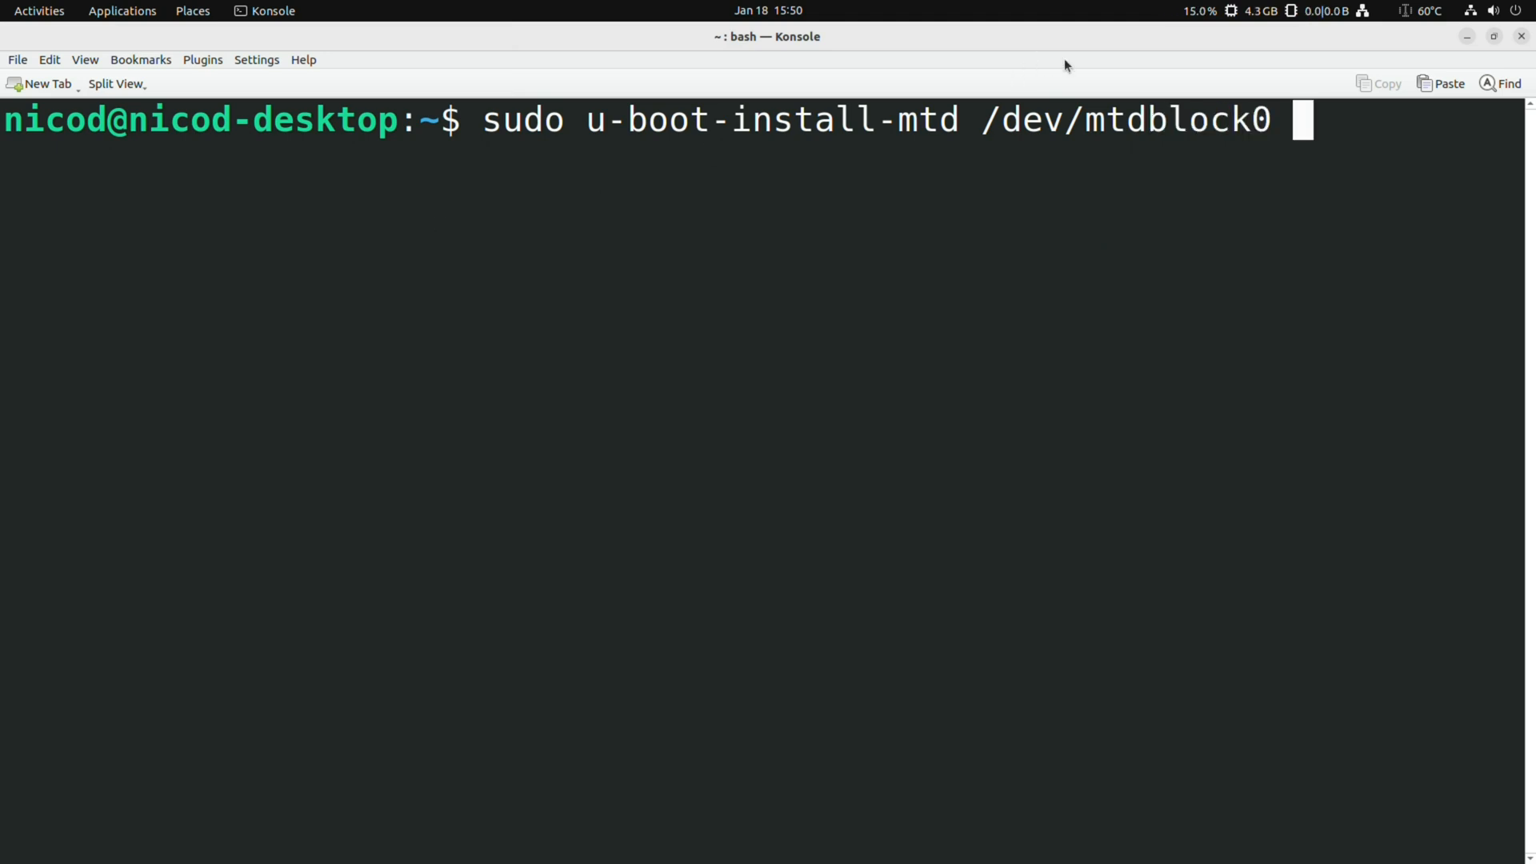
triple_click(872, 120)
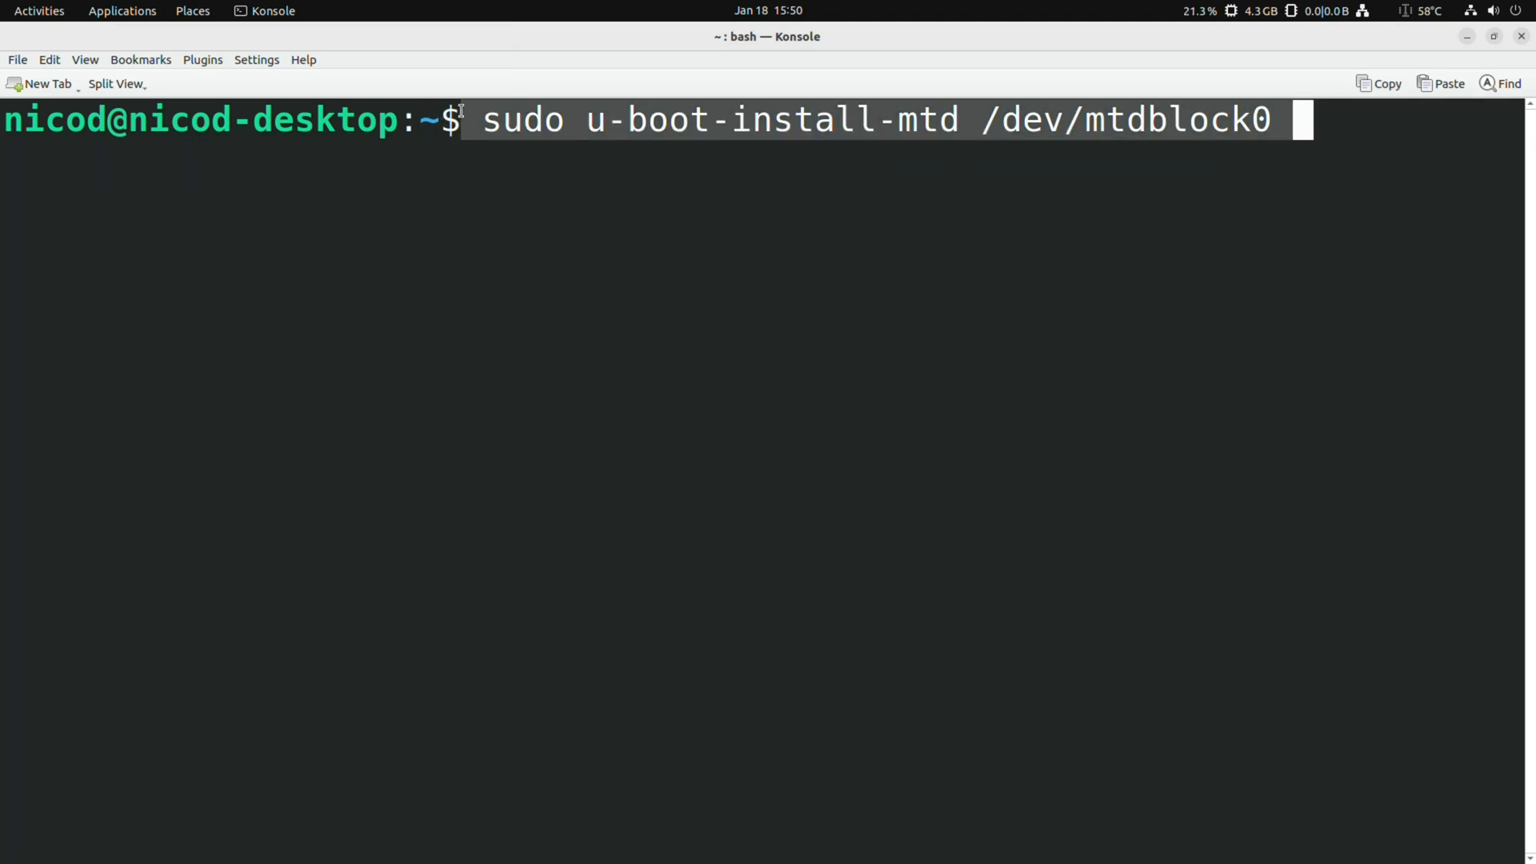
mouse_move(687, 212)
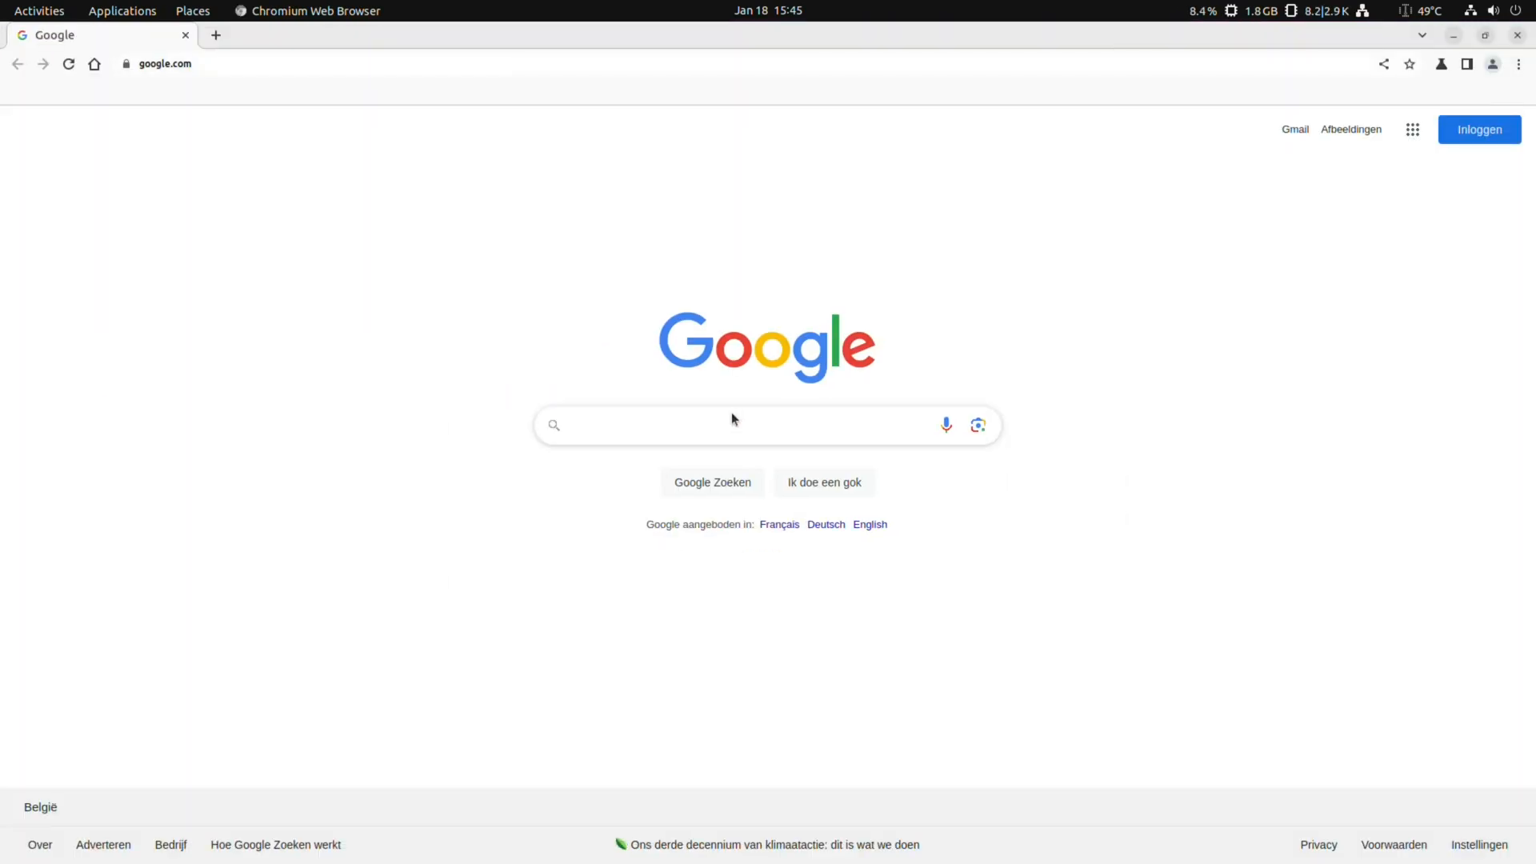
Find the armbian-gaming GitHub repository and download it as a ZIP archive.
type("armbian-gaming")
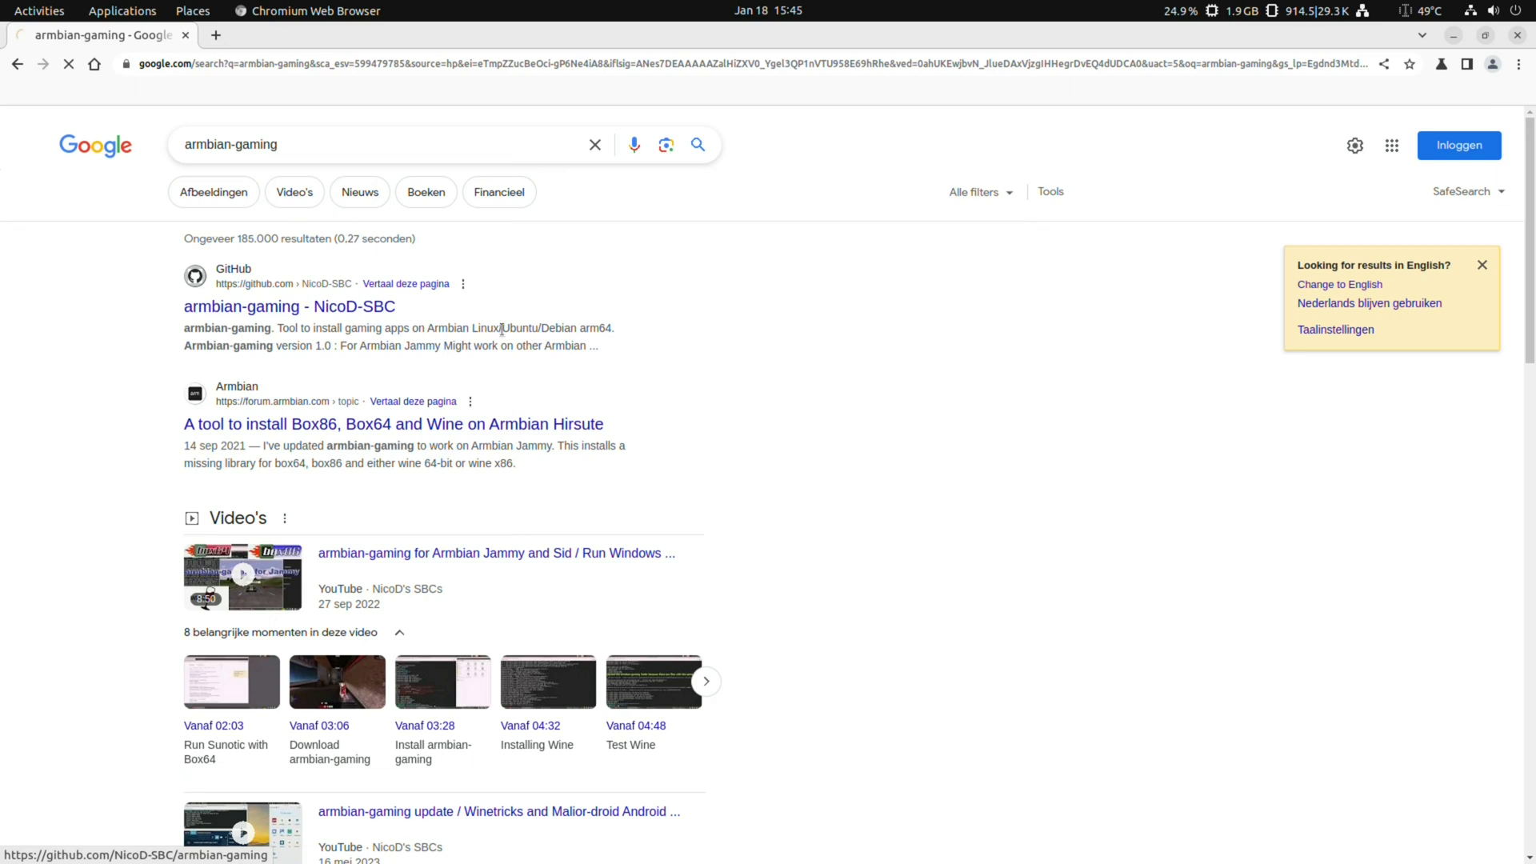
left_click(290, 307)
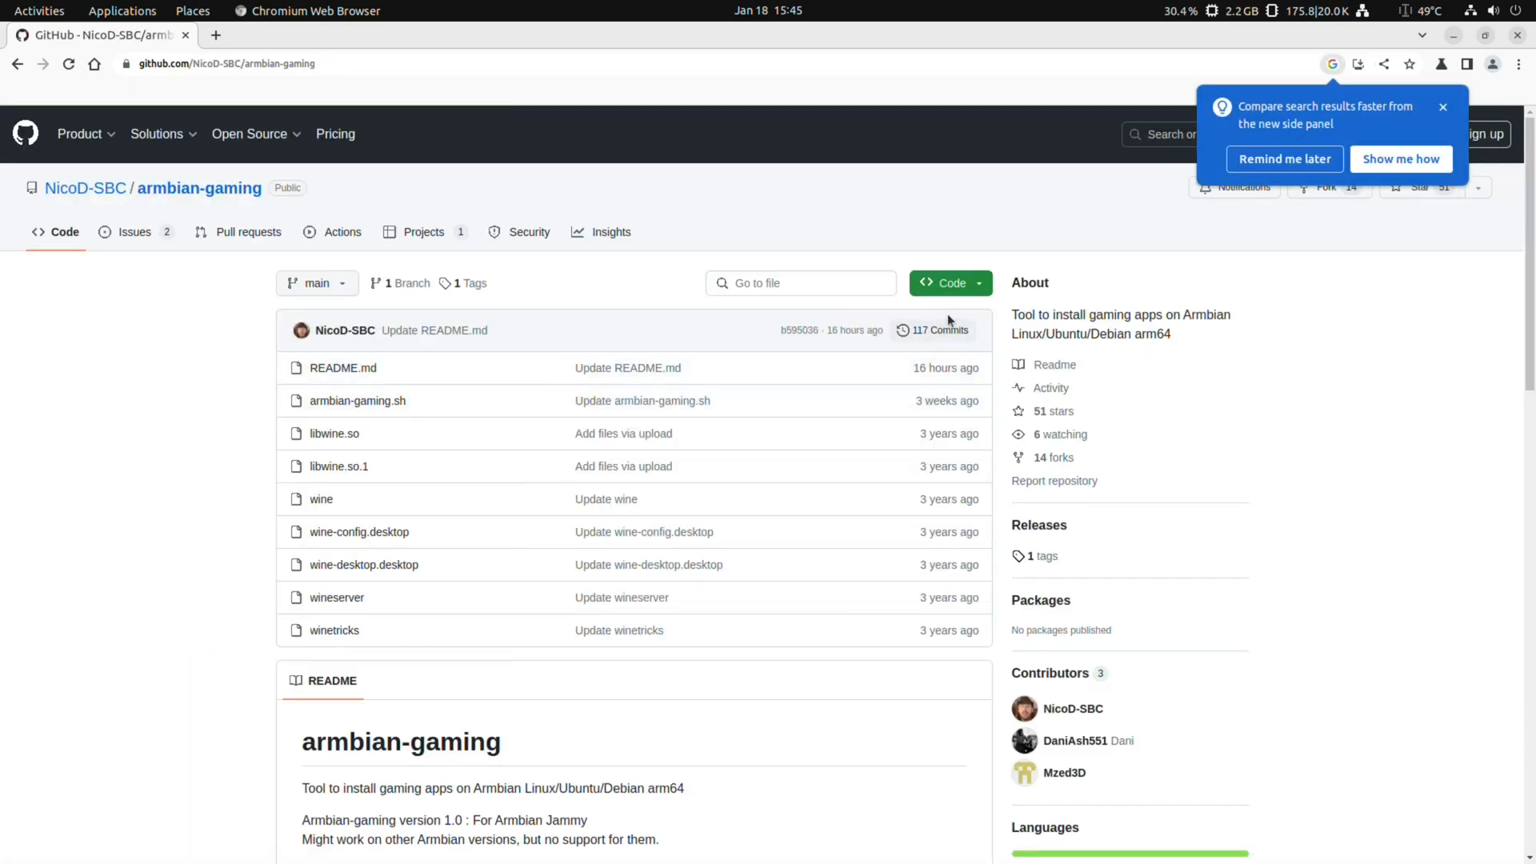
left_click(944, 283)
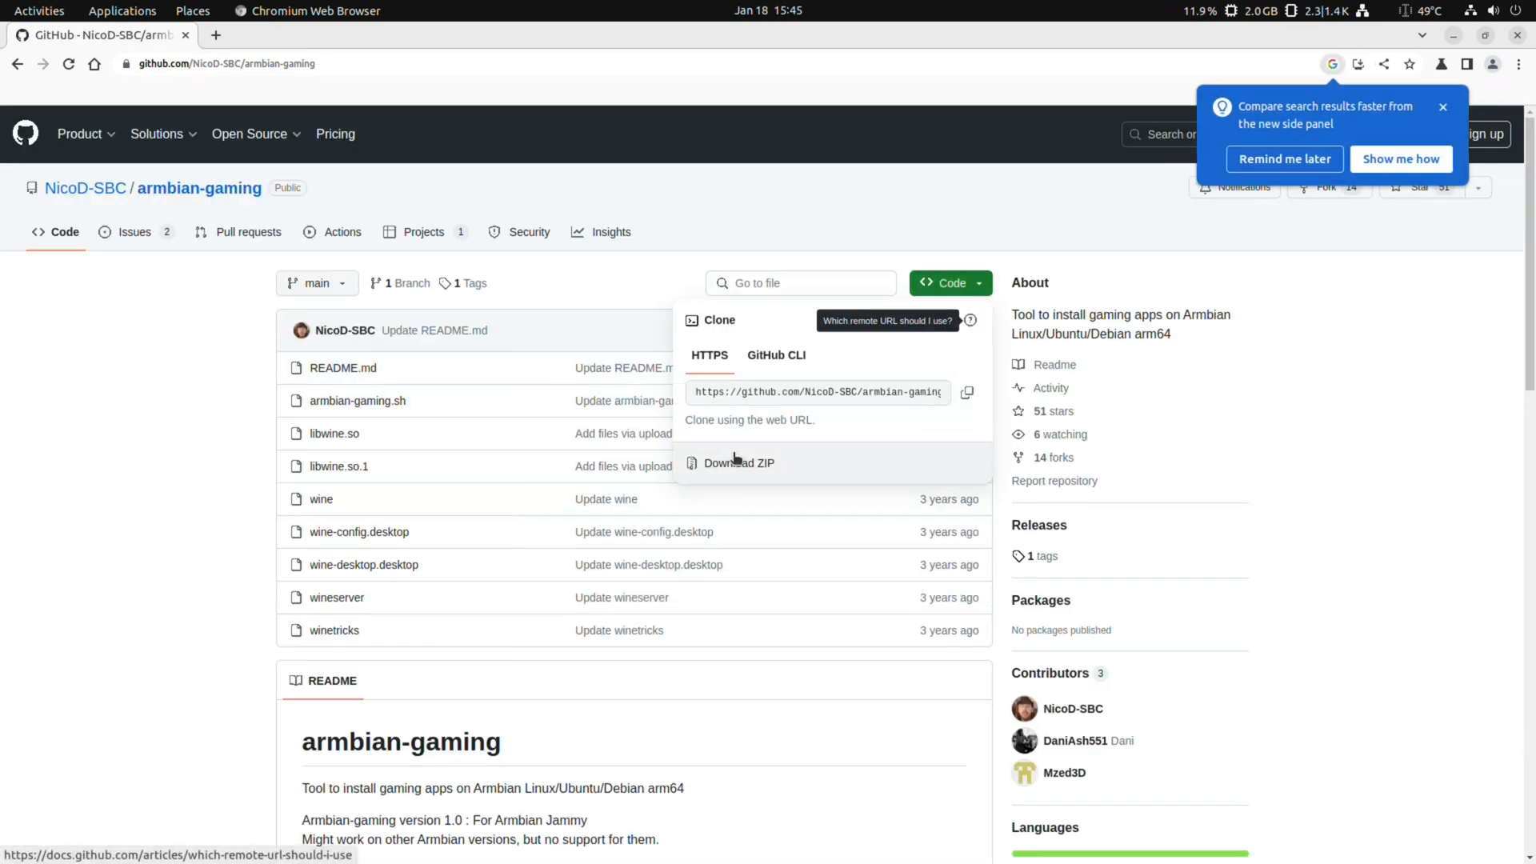
left_click(738, 463)
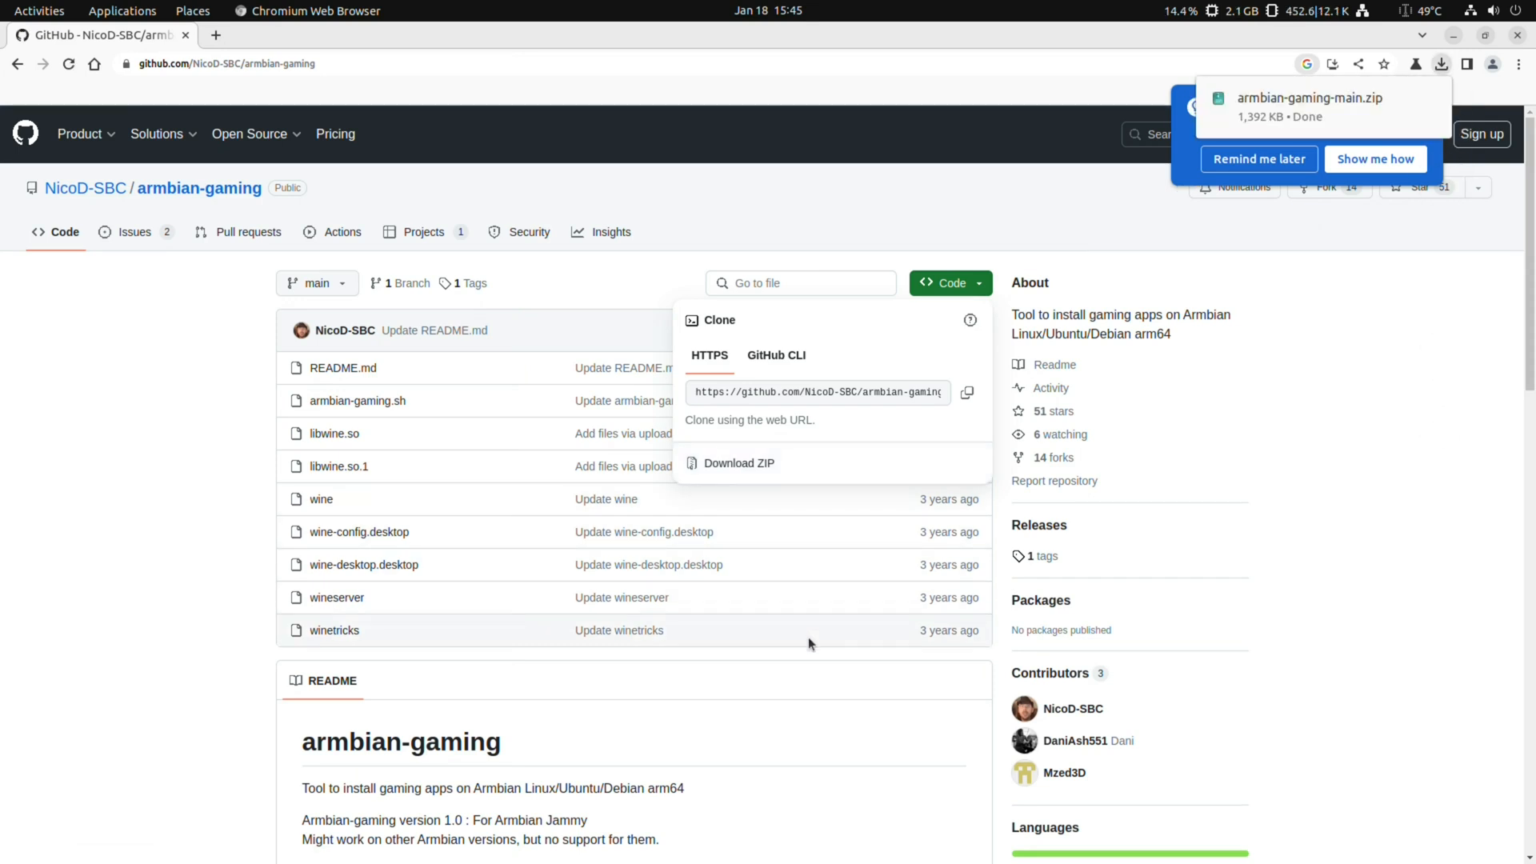
Bring up Chromium's Recent Downloads list showing the finished ZIP.
scroll("down", 3)
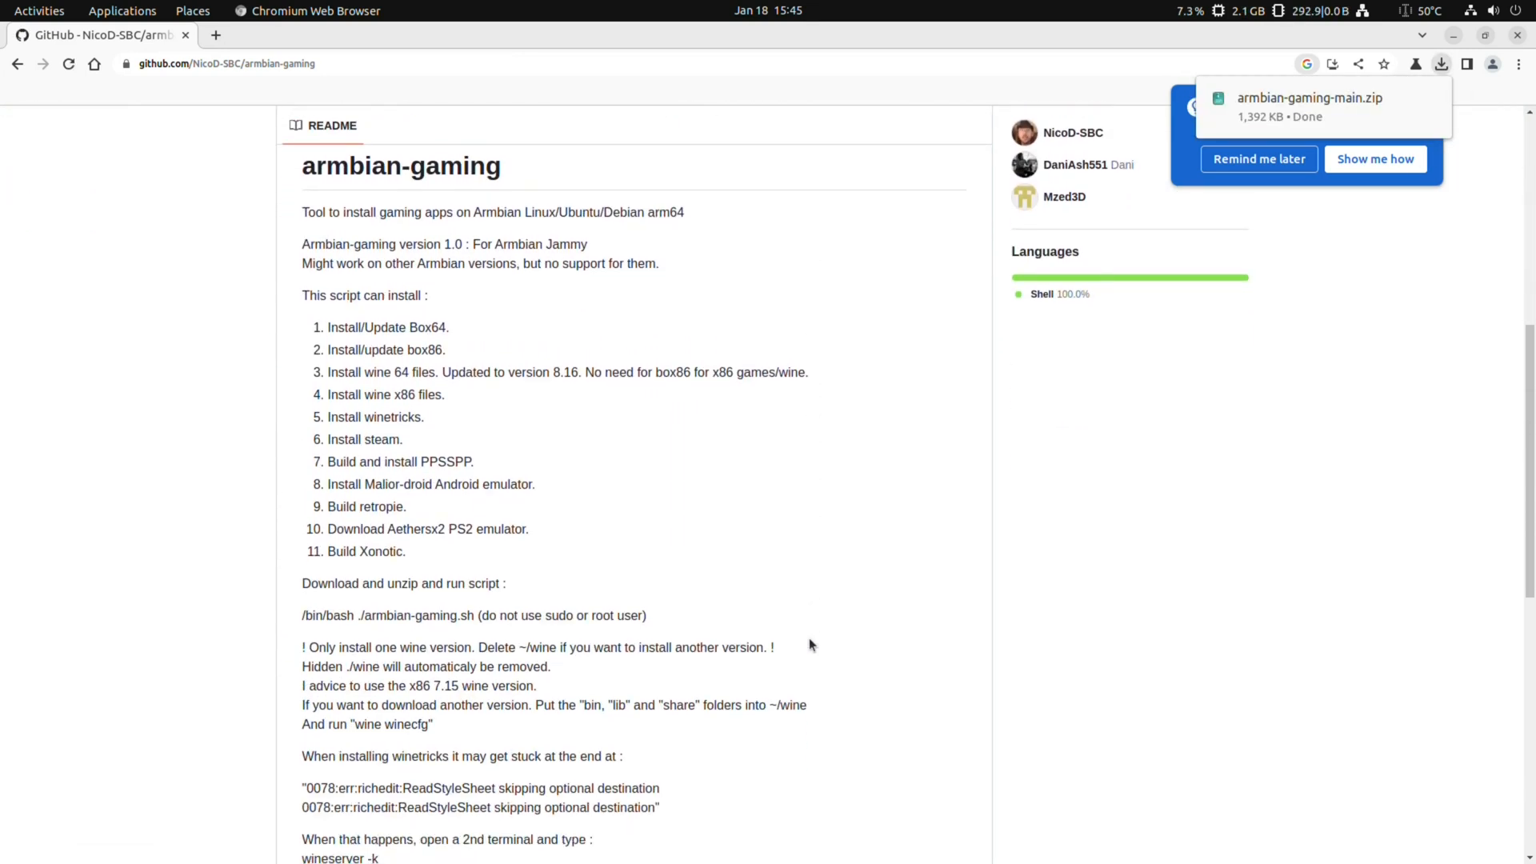
scroll("down", 3)
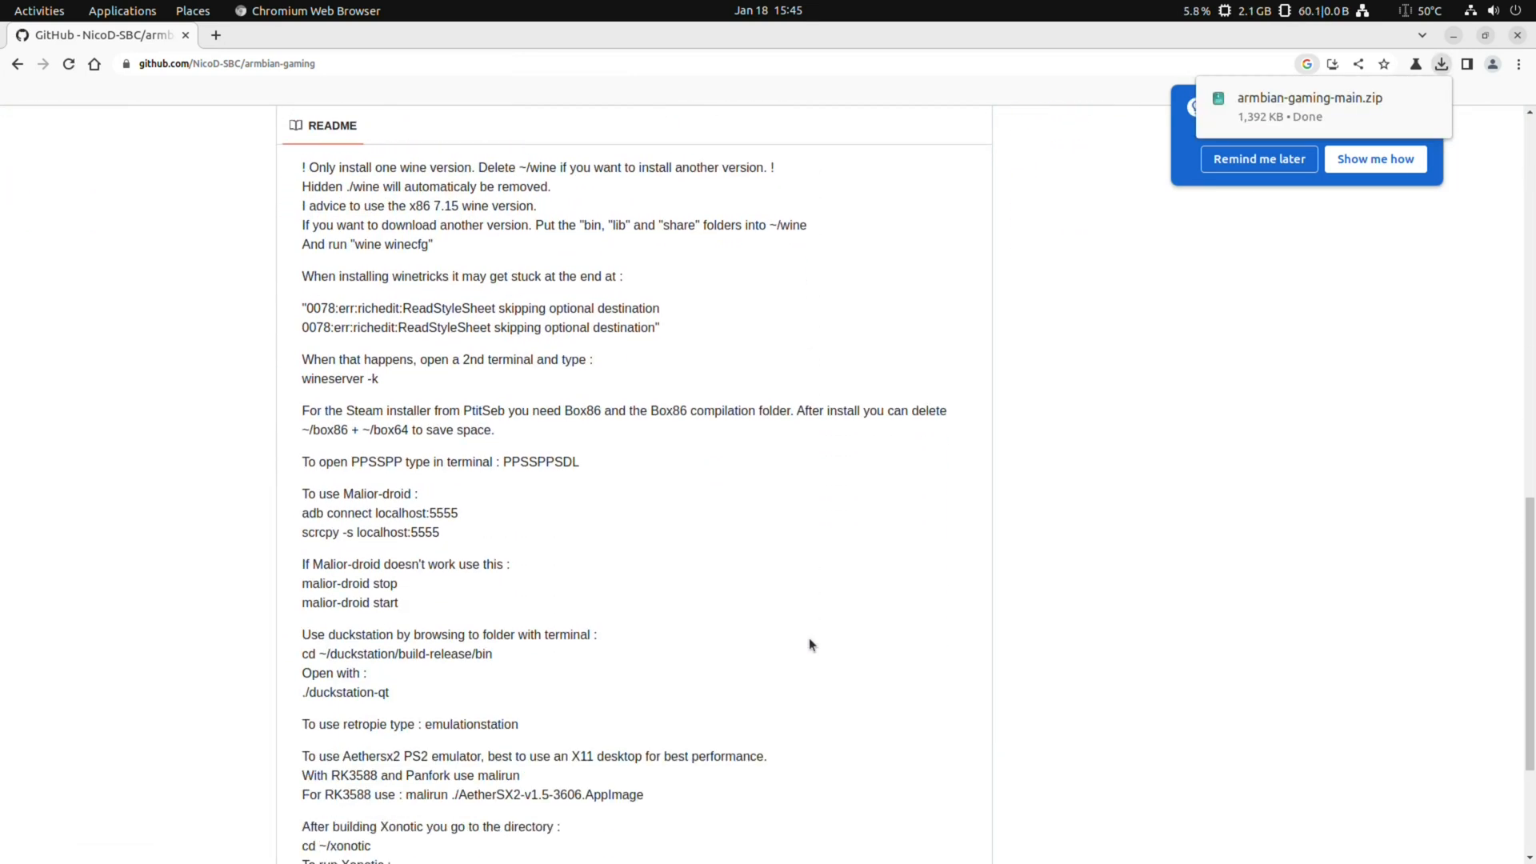
scroll("down", 3)
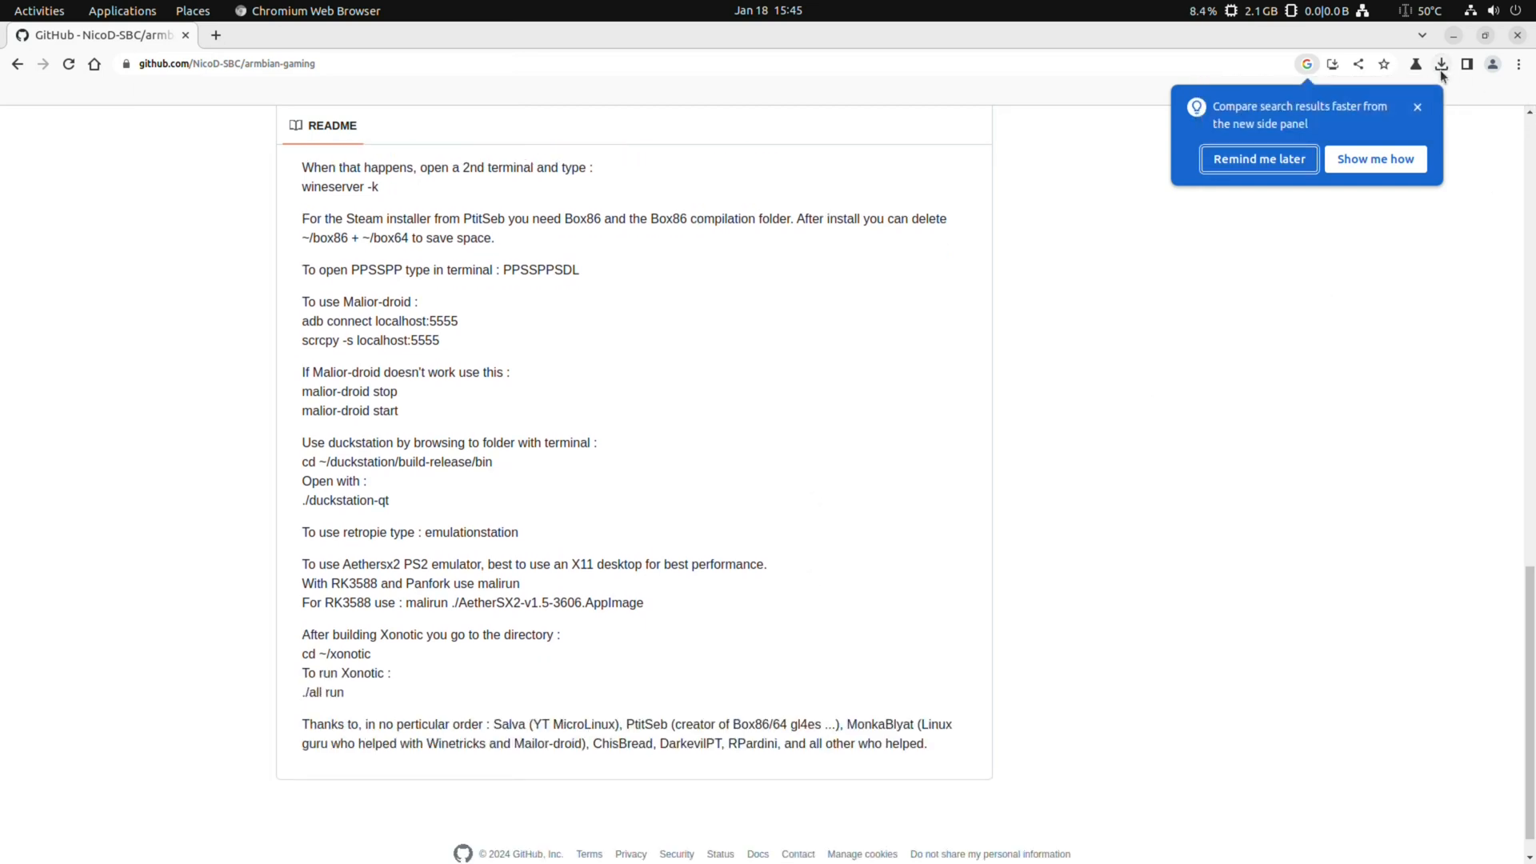
left_click(1442, 64)
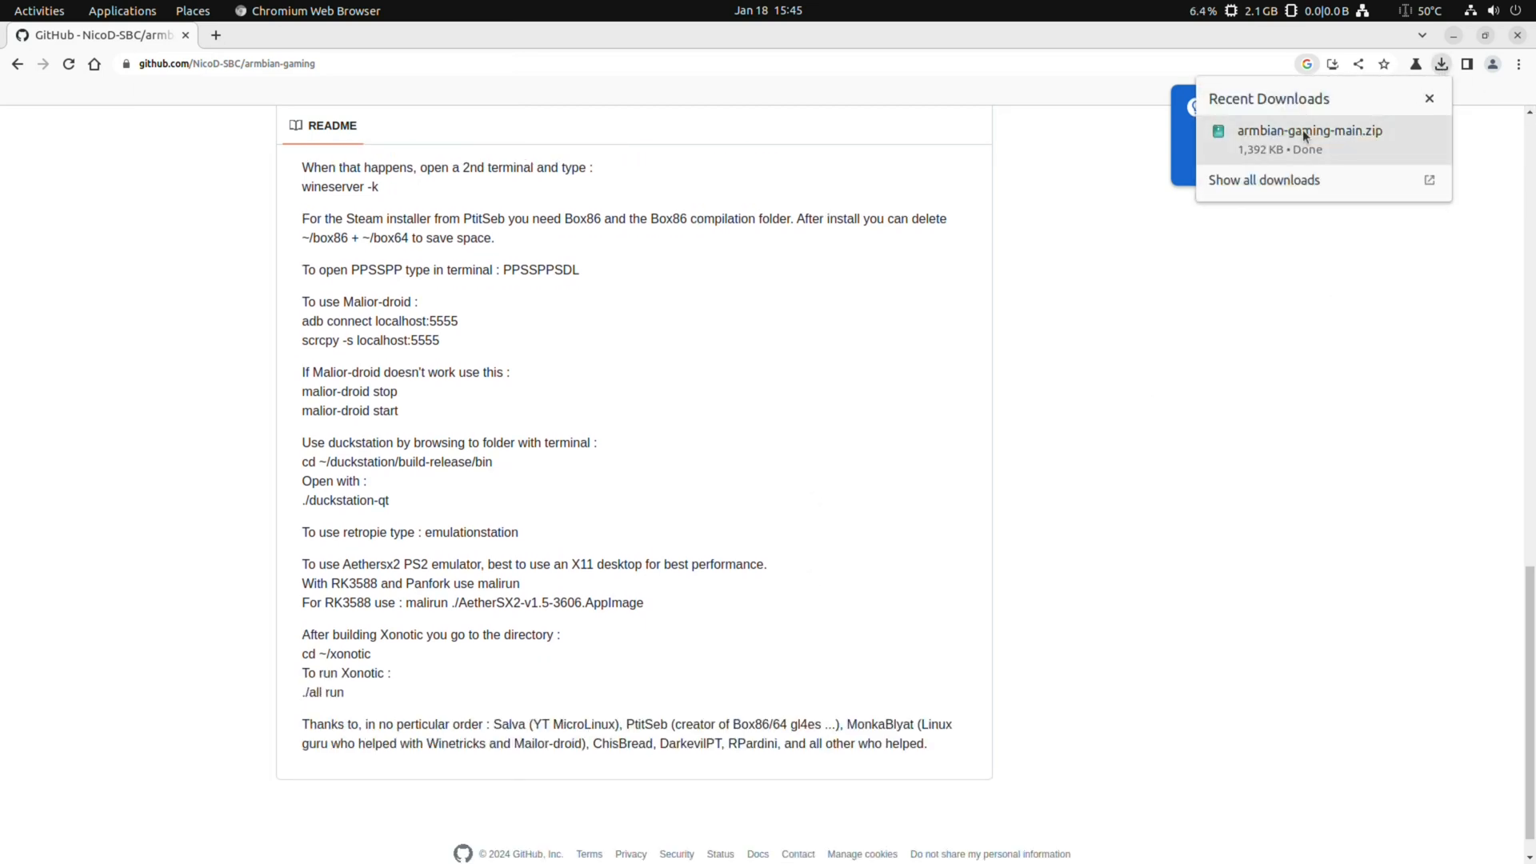
Extract armbian-gaming-main.zip into the home folder and close the archive.
left_click(1309, 137)
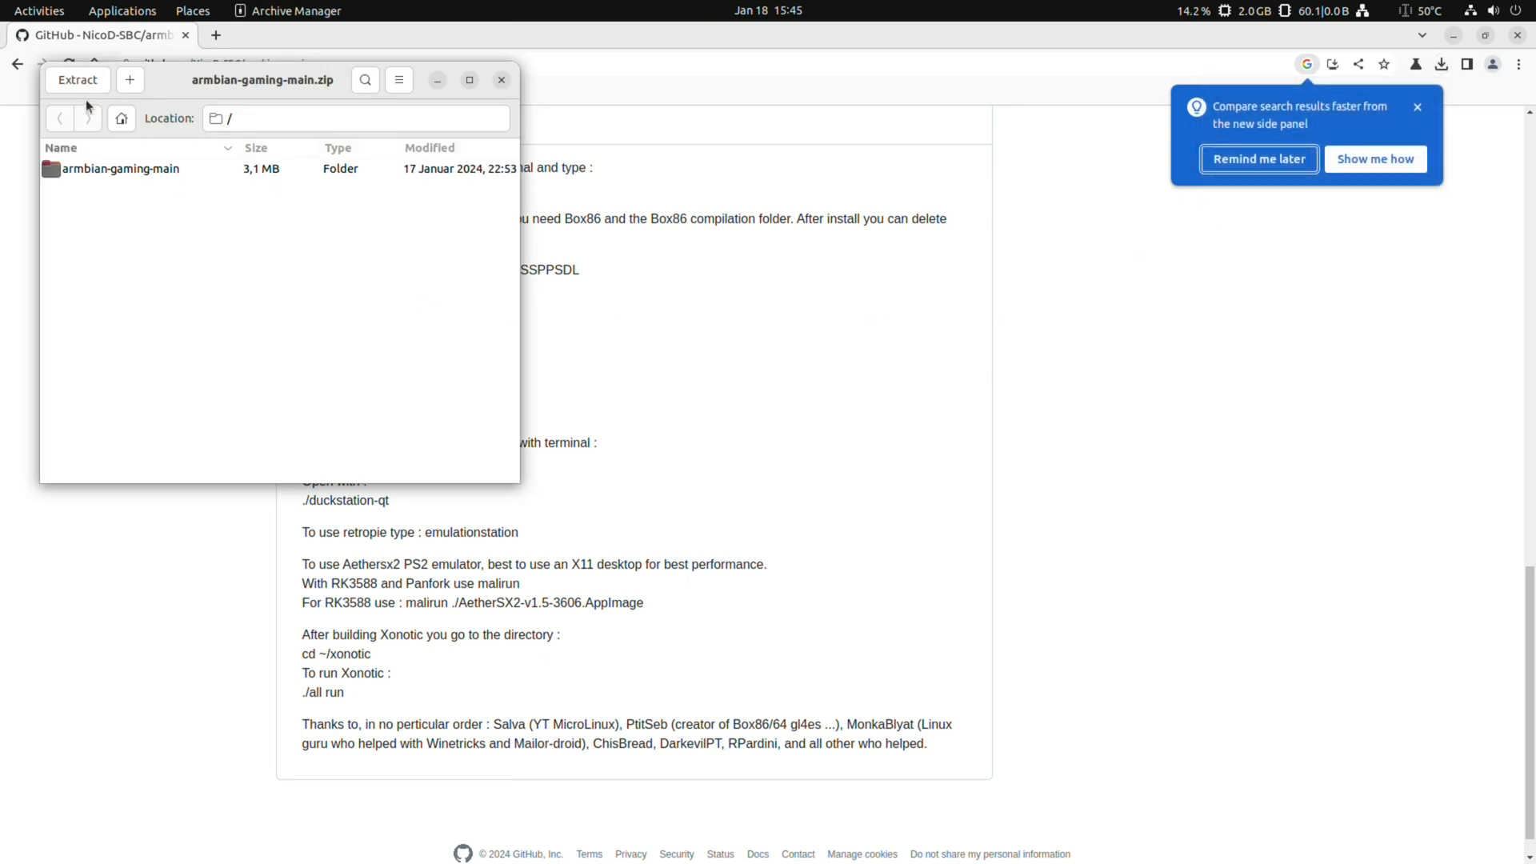
left_click(77, 80)
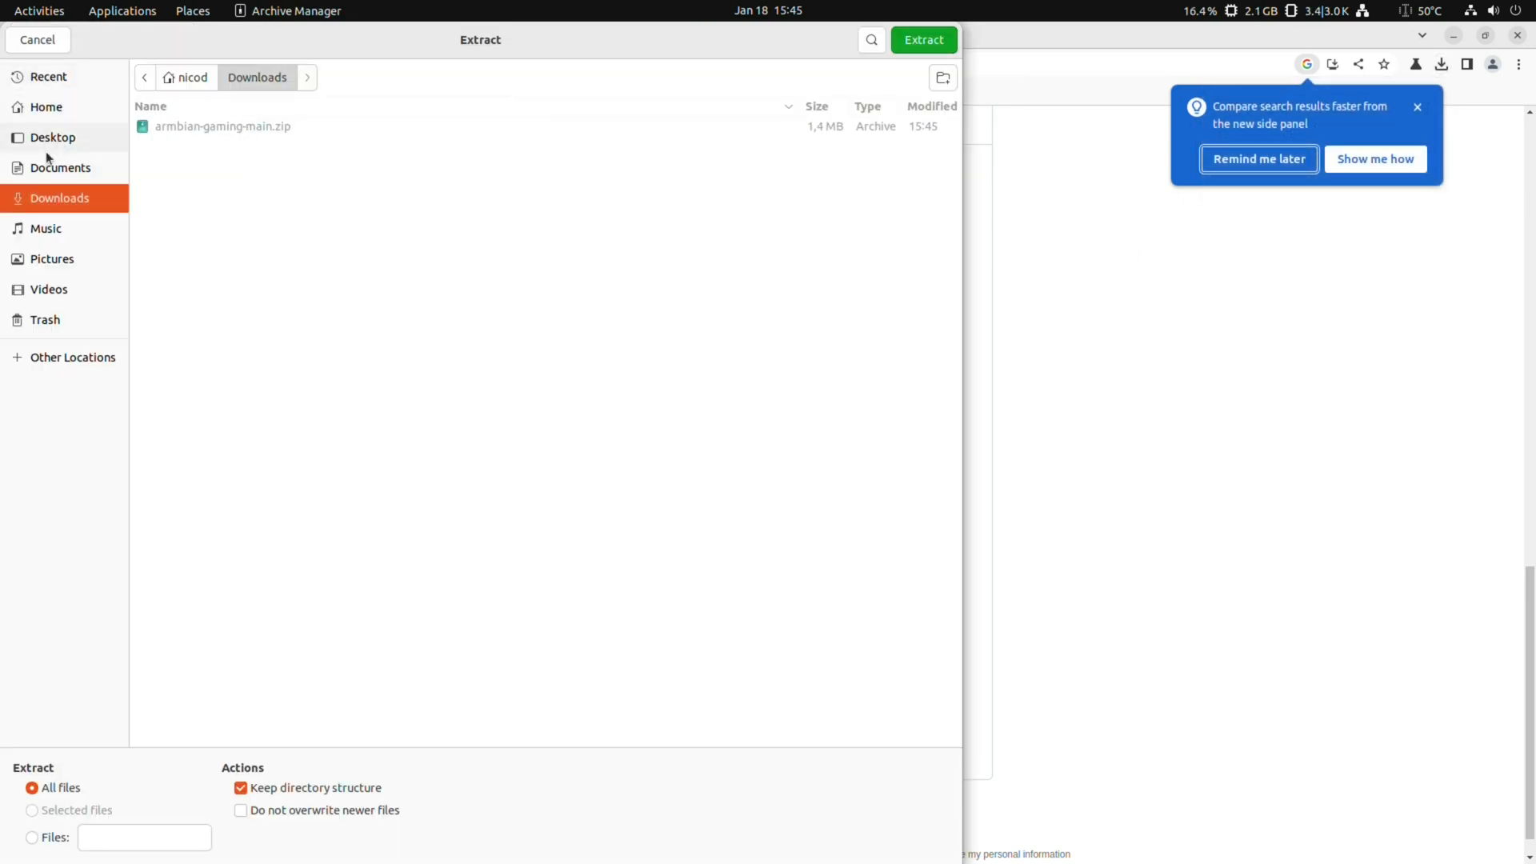
left_click(45, 107)
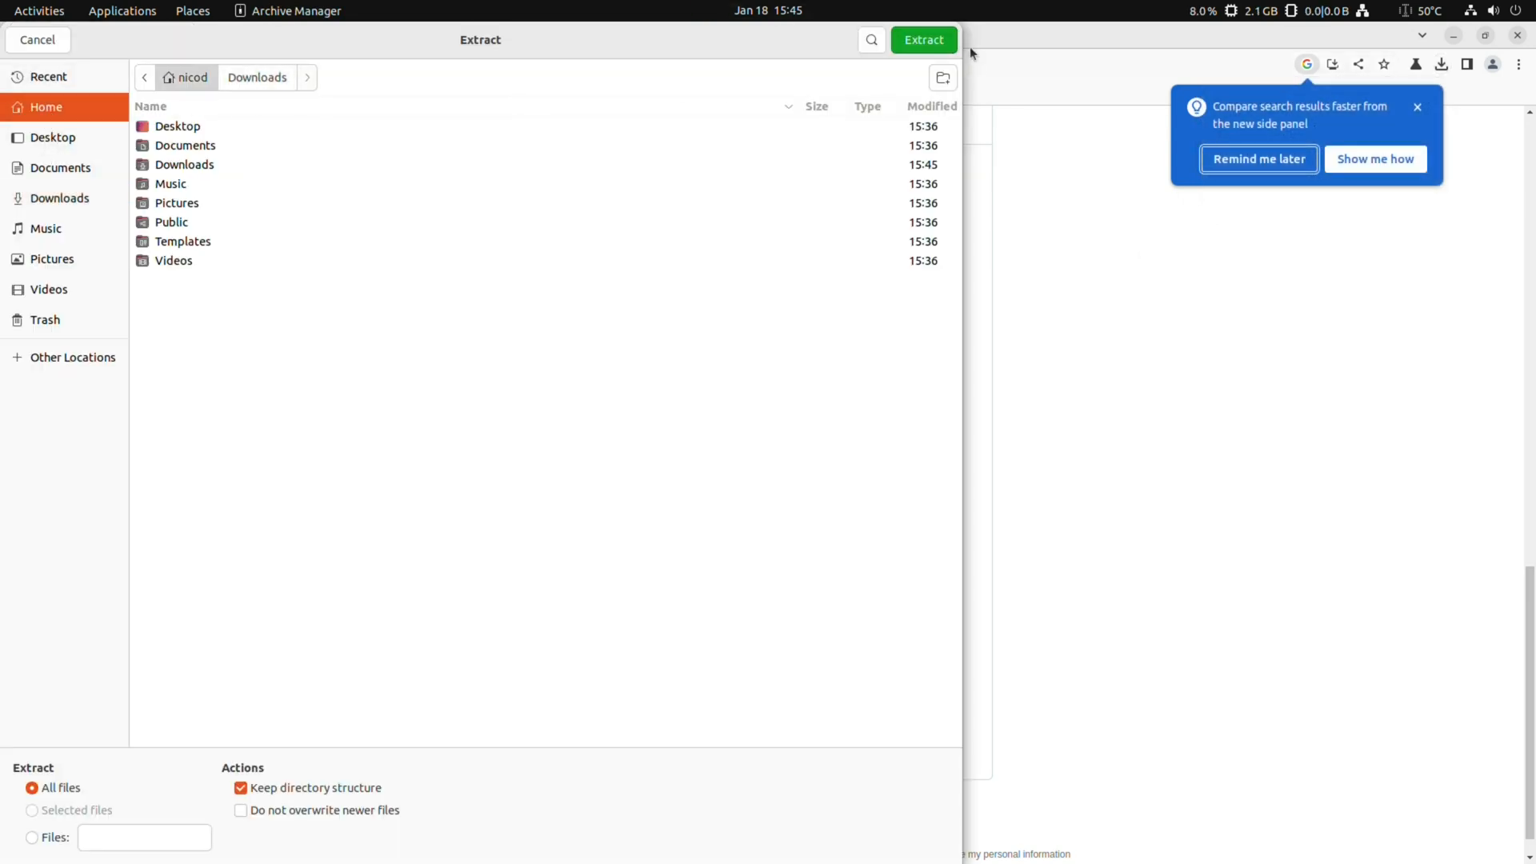
left_click(922, 38)
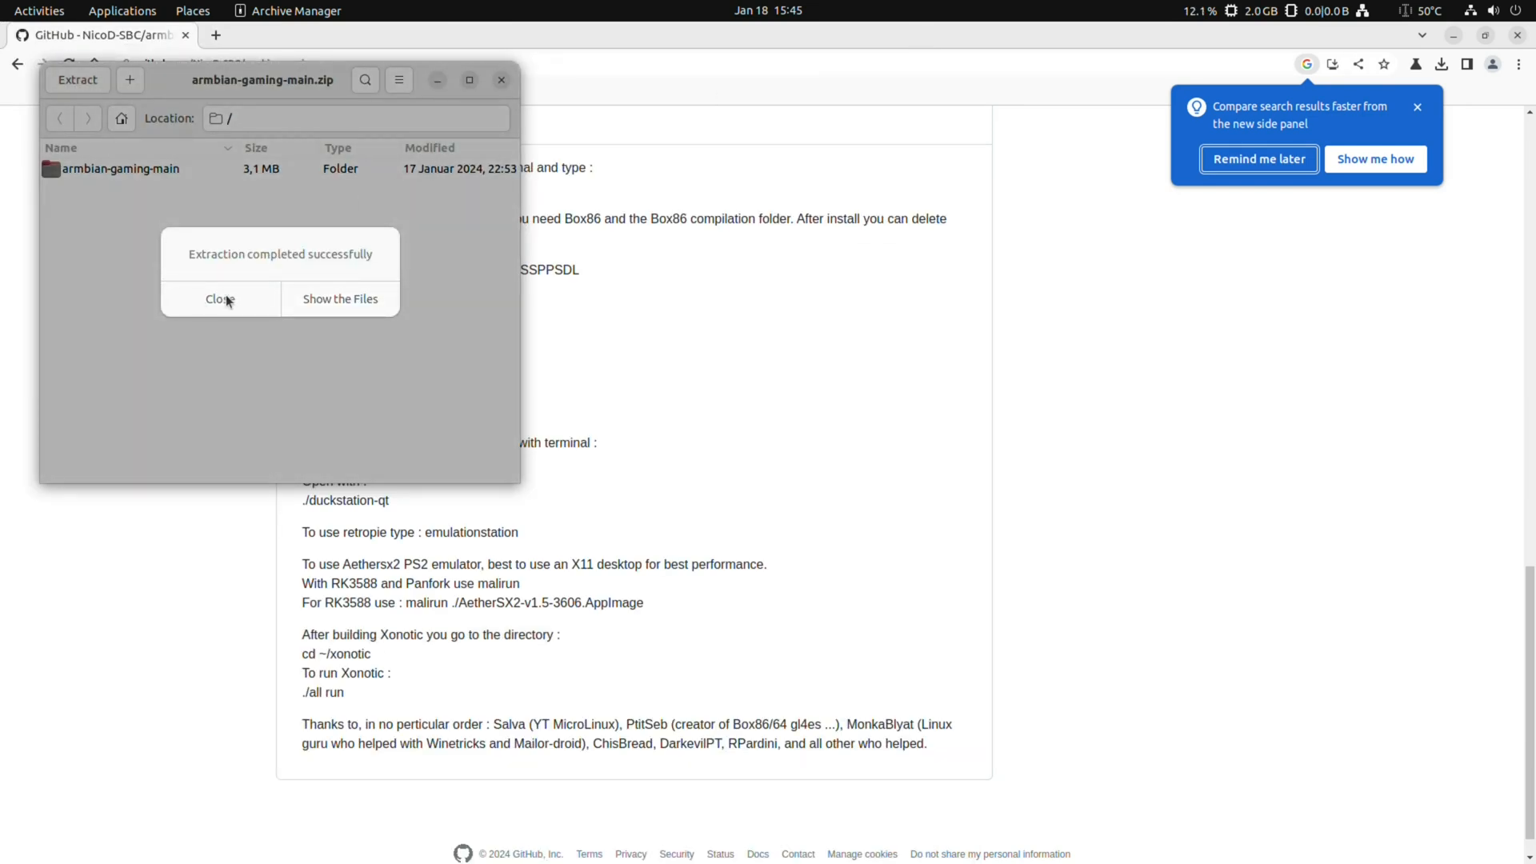
left_click(221, 299)
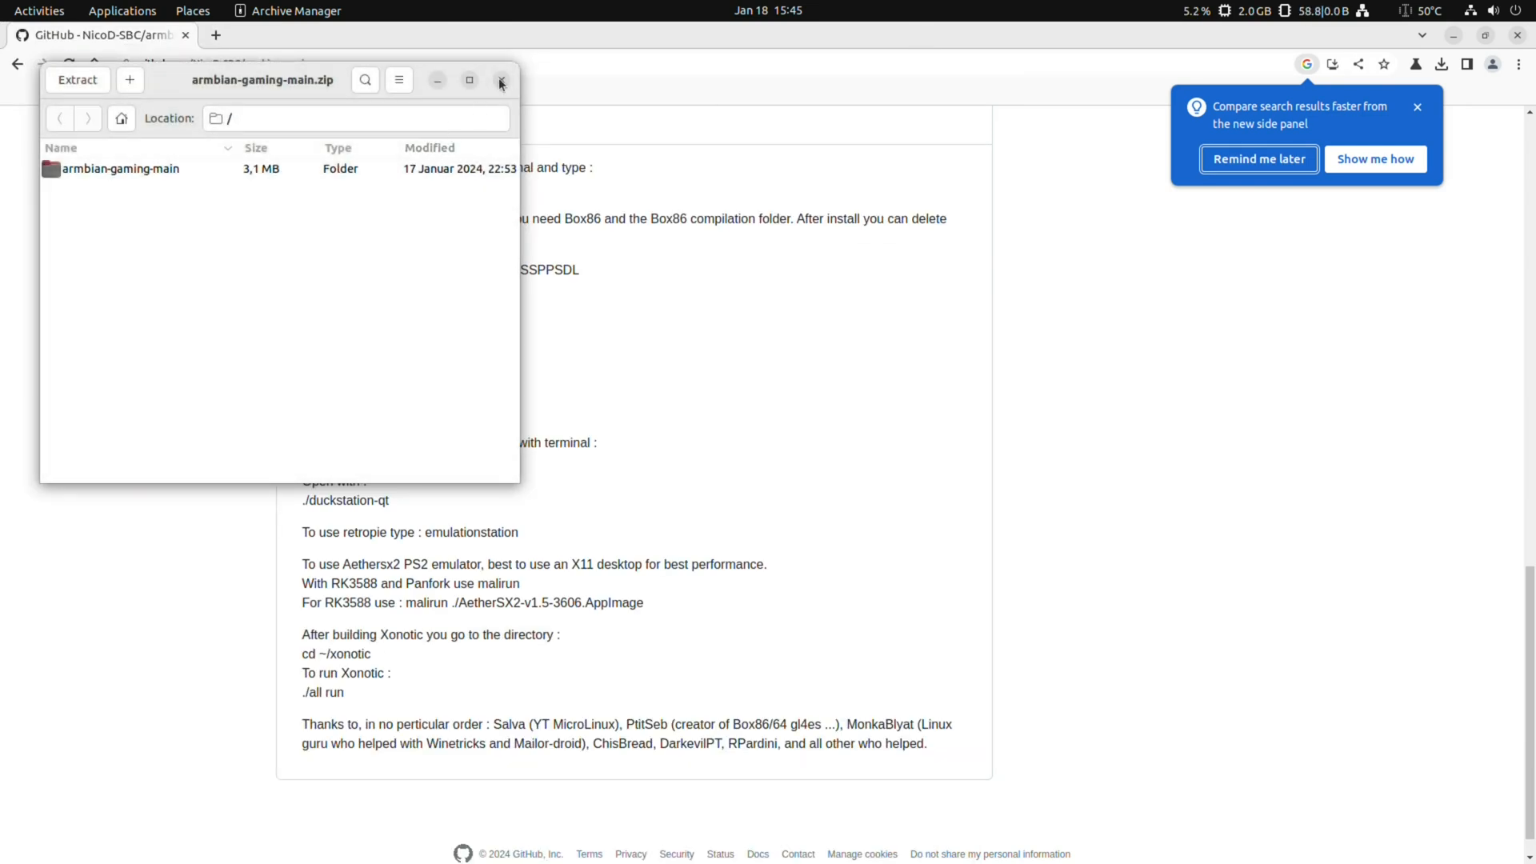
left_click(500, 80)
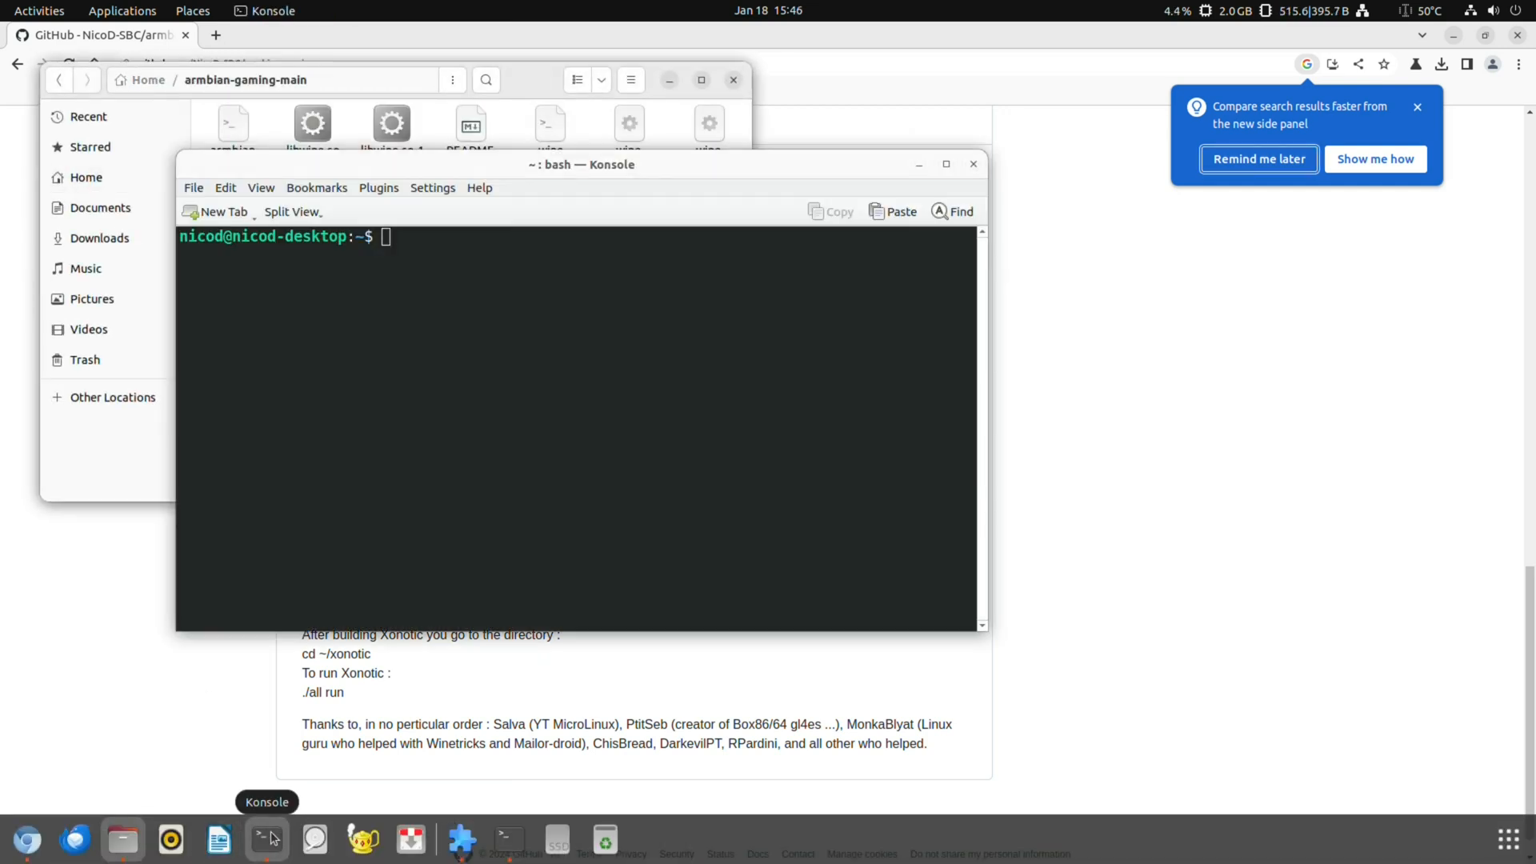
cd into armbian-gaming-main and run armbian-gaming.sh with /bin/bash to reach its install menu.
type("cd armbian-gaming-main")
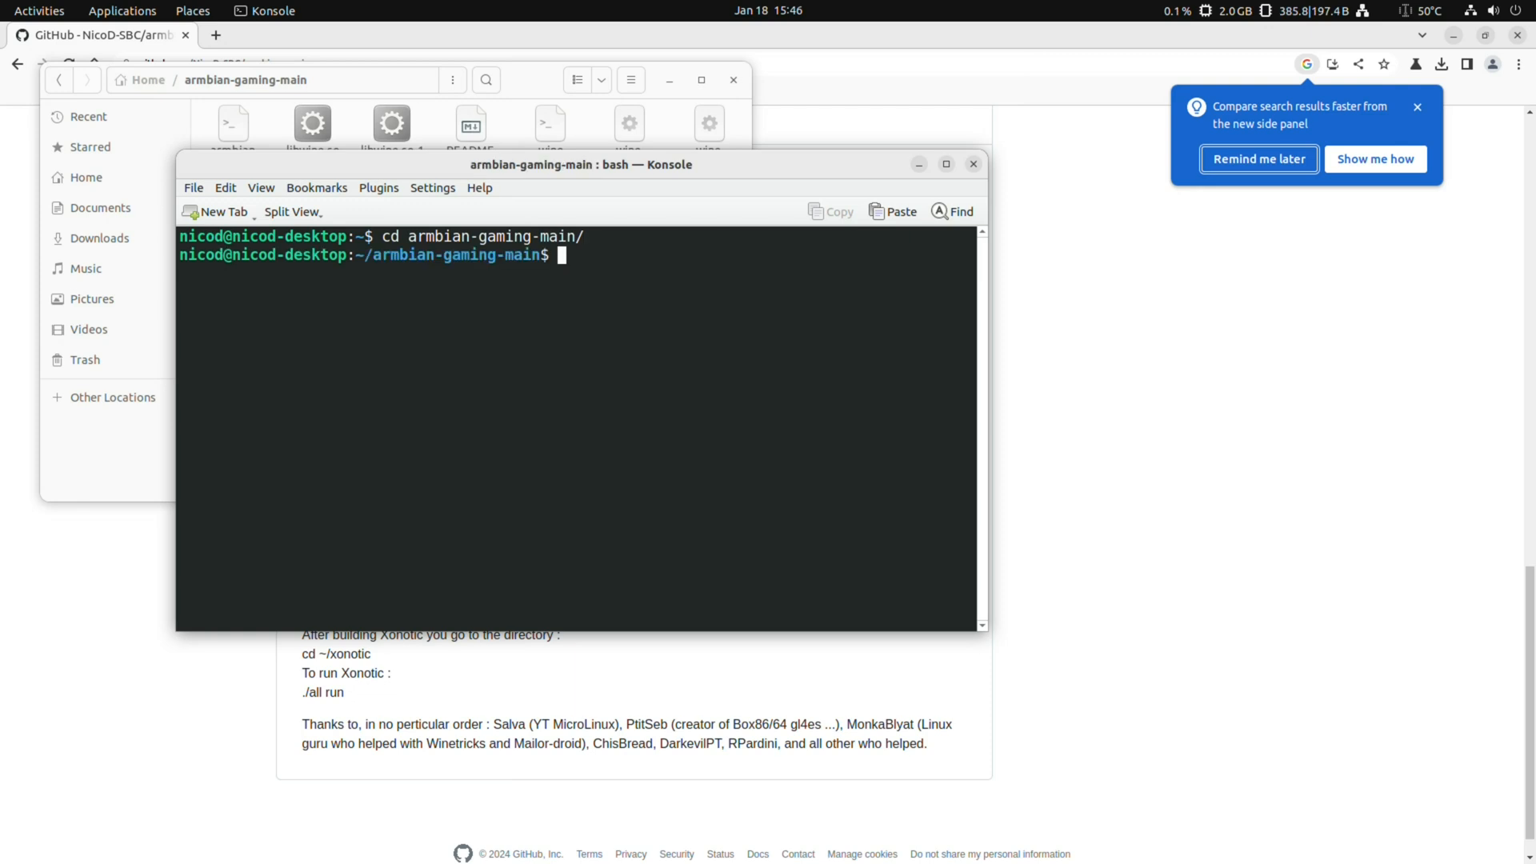
type("/b")
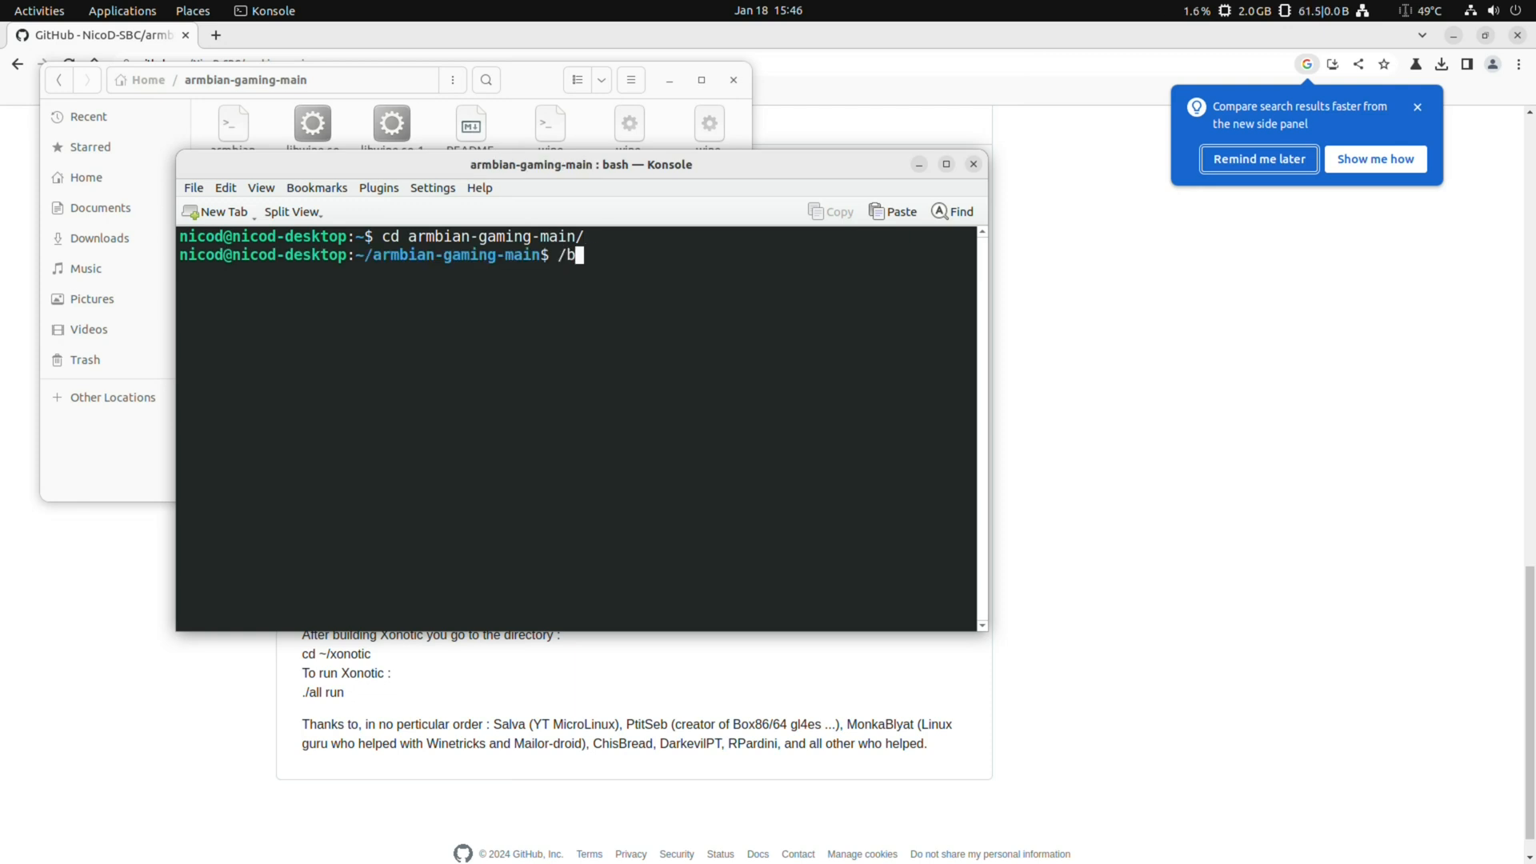
type("in/bash")
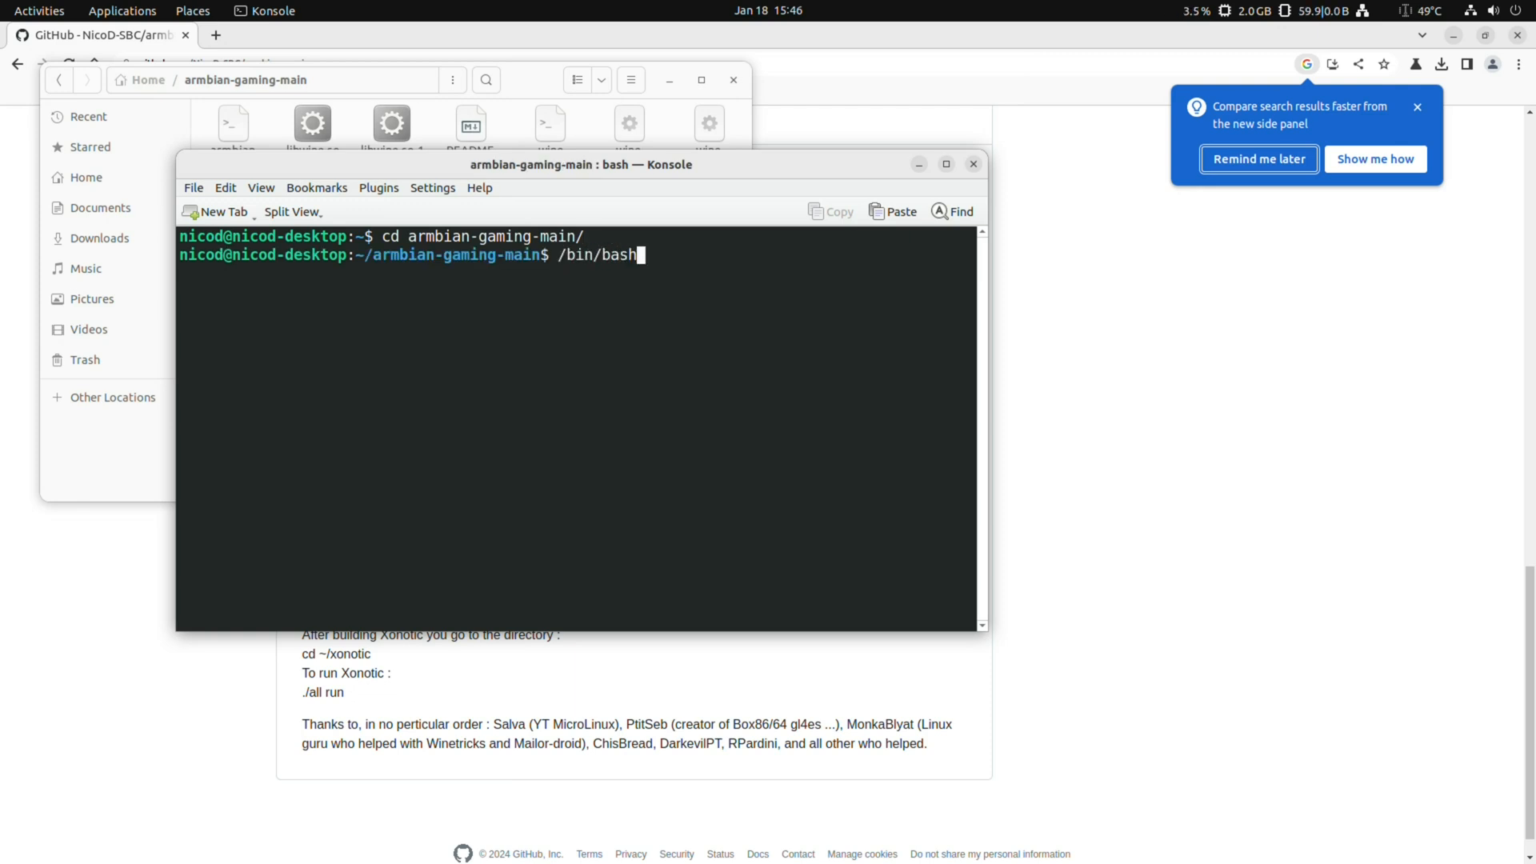
type("/")
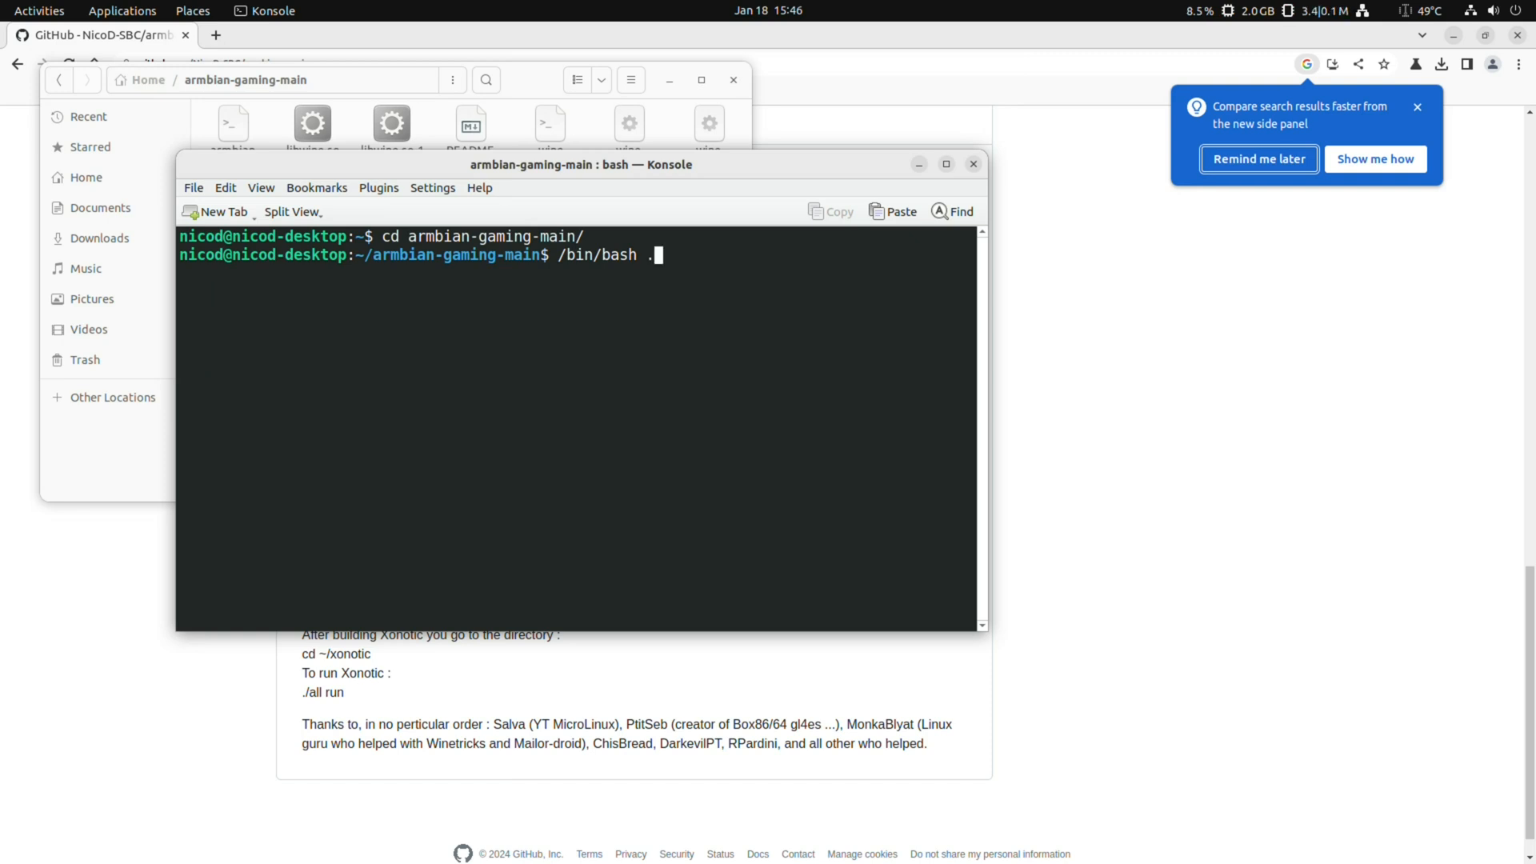
type("armbian-gaming.sh")
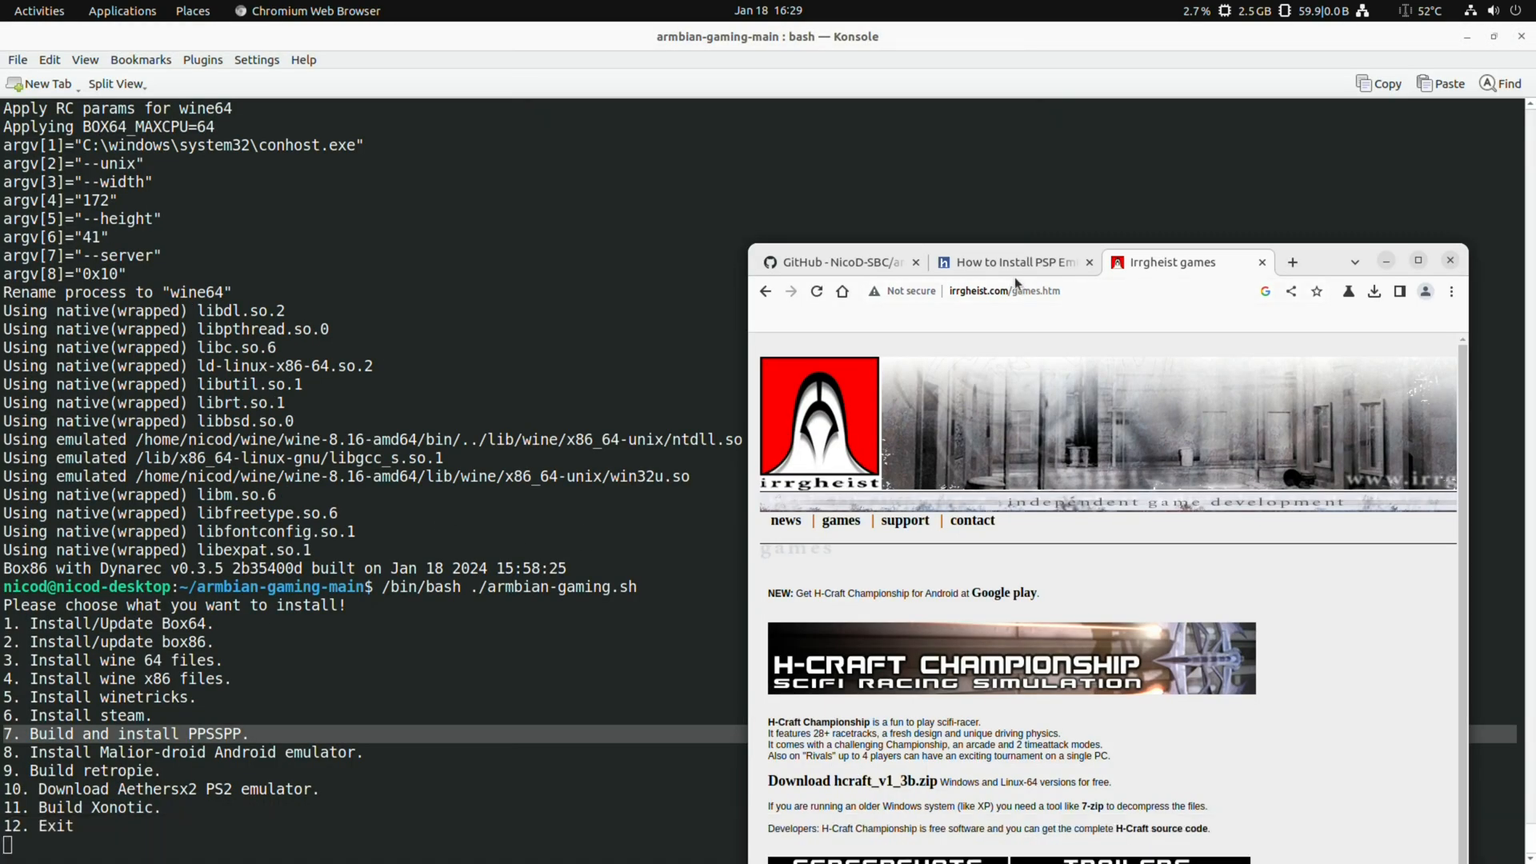
Copy the add-apt-repository command from the PPSSPP guide and start a new terminal.
left_click(1012, 261)
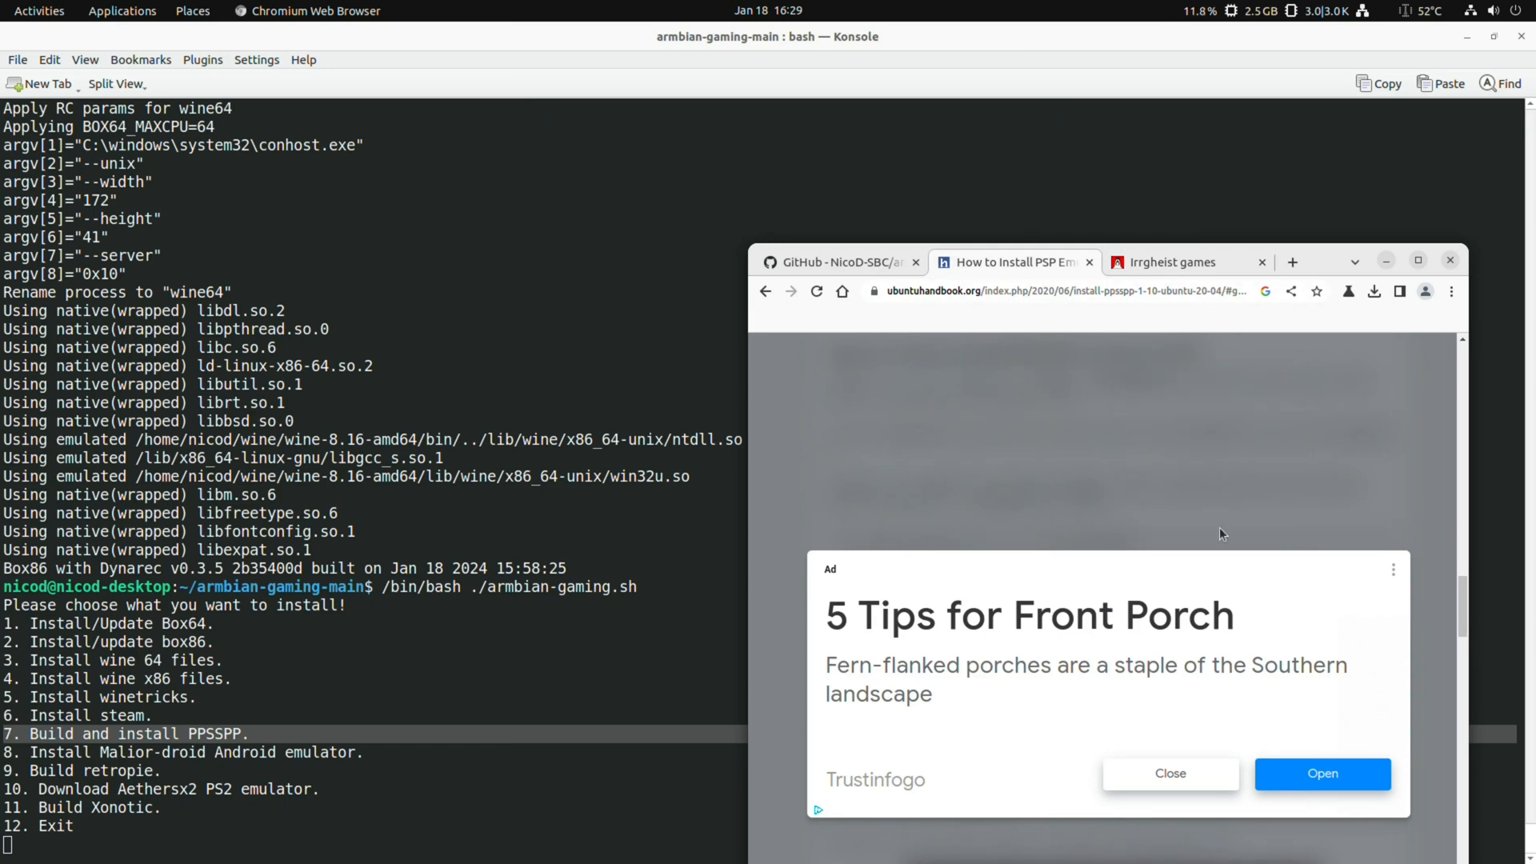
left_click(1170, 773)
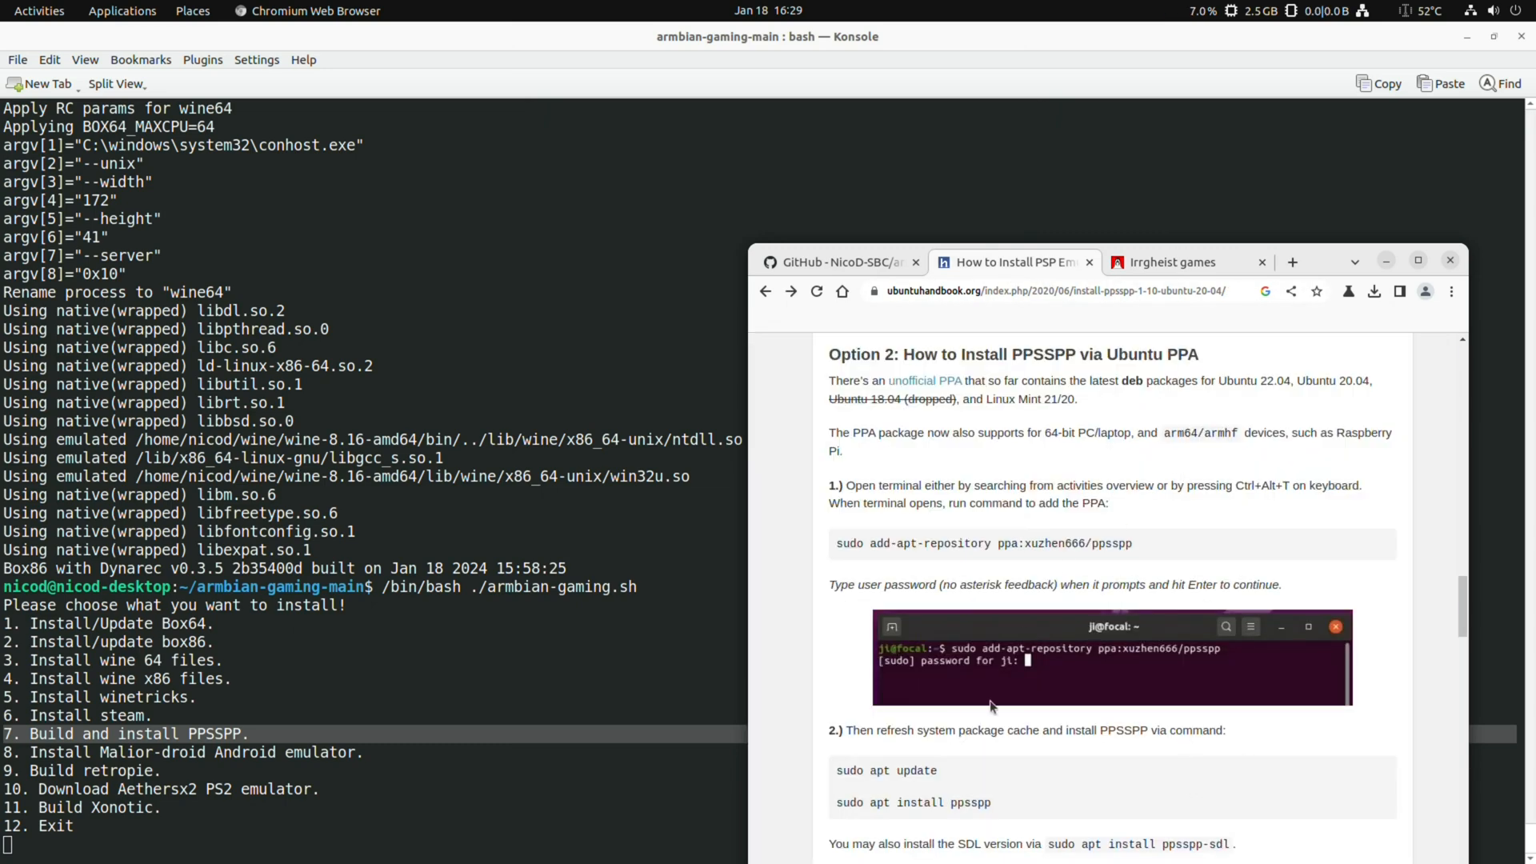
right_click(983, 542)
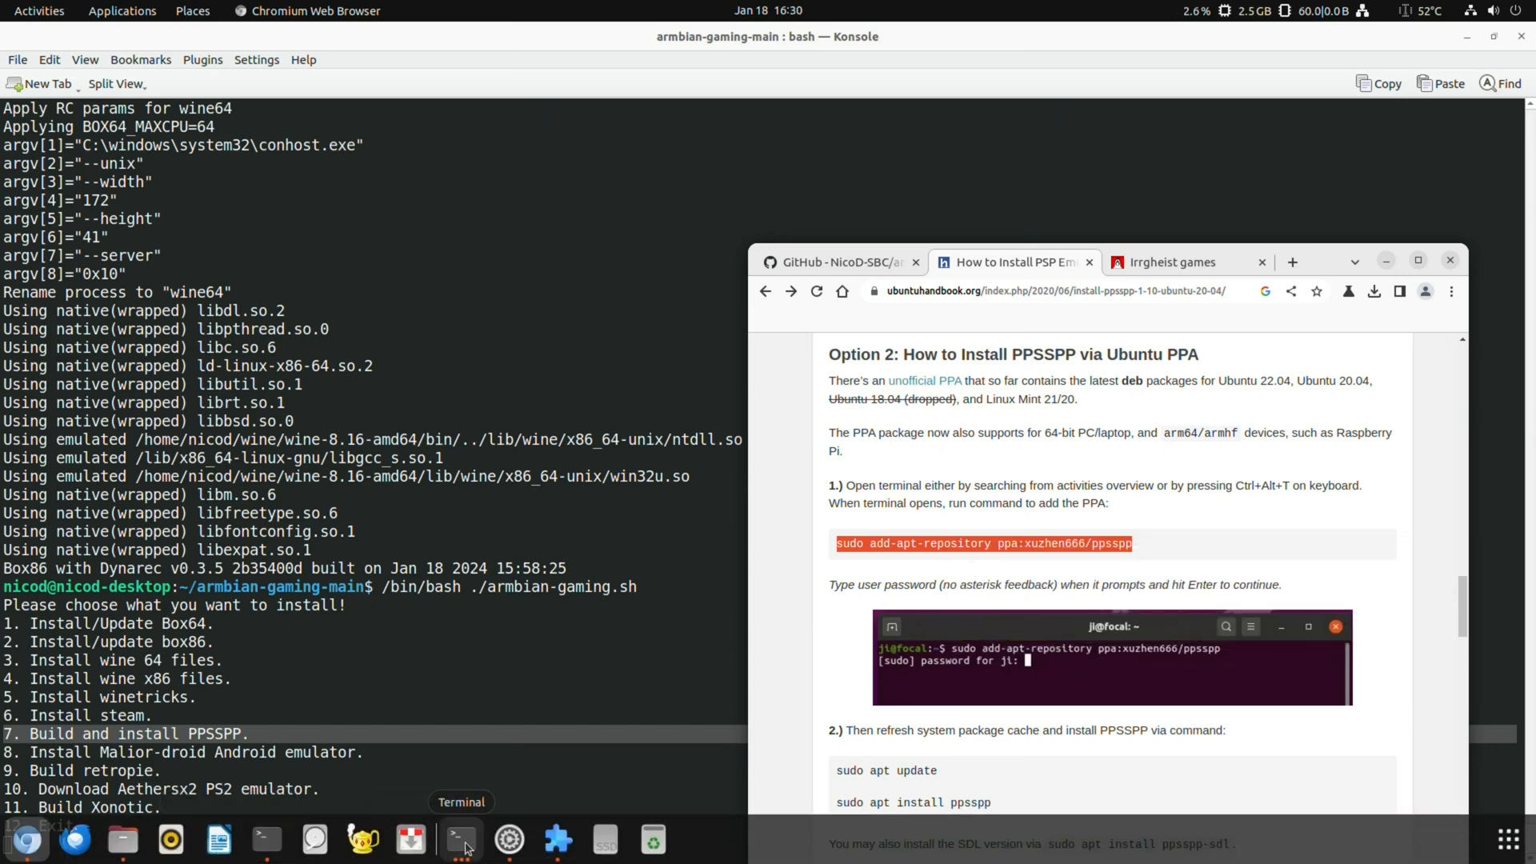
left_click(461, 840)
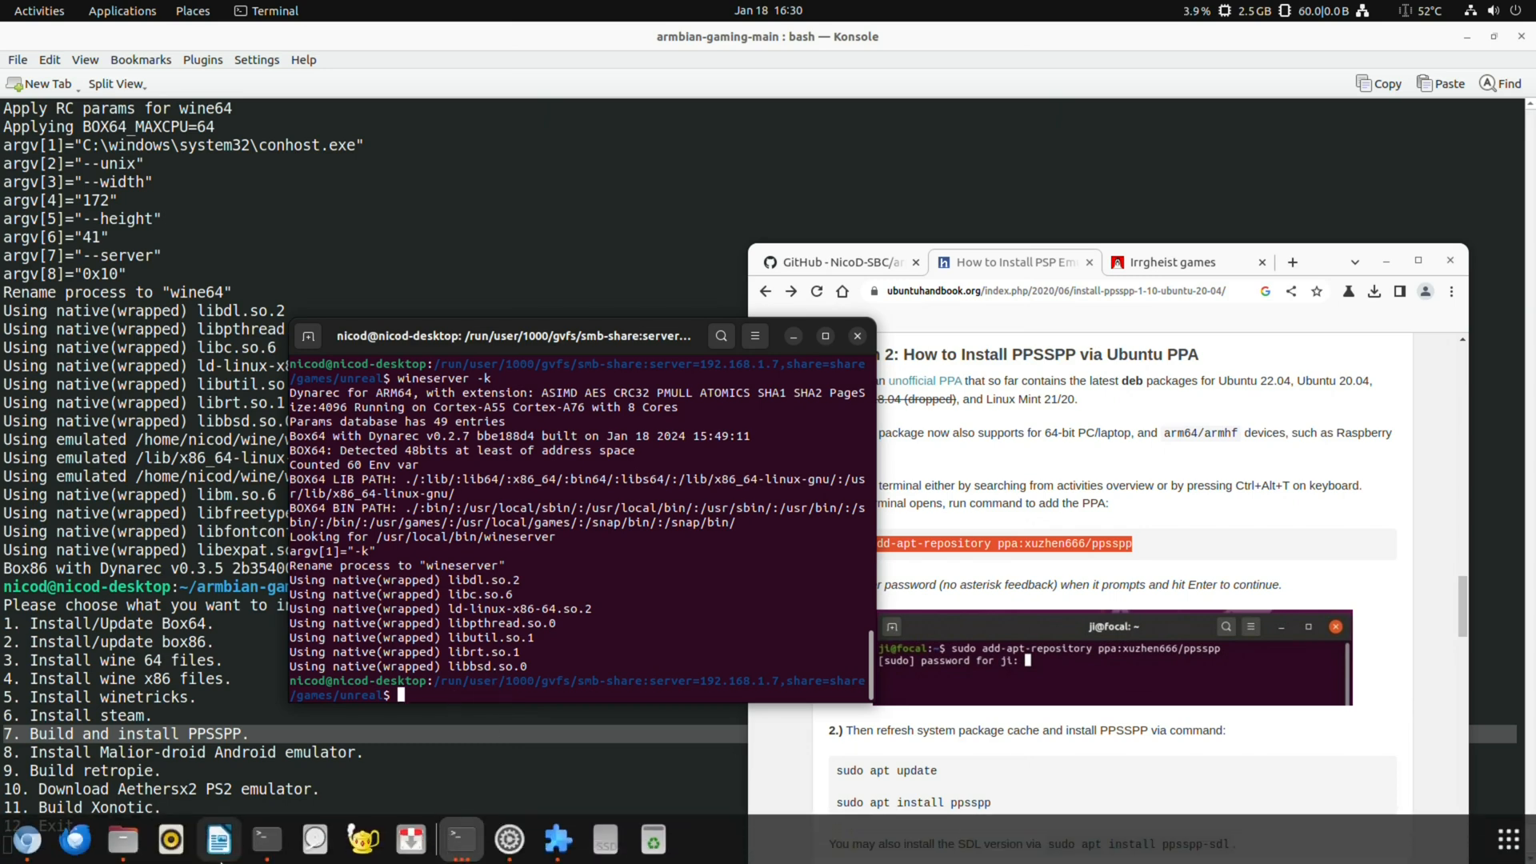
Add the ppa:xuzhen666/ppsspp repository in a split view and run sudo apt update.
left_click(115, 83)
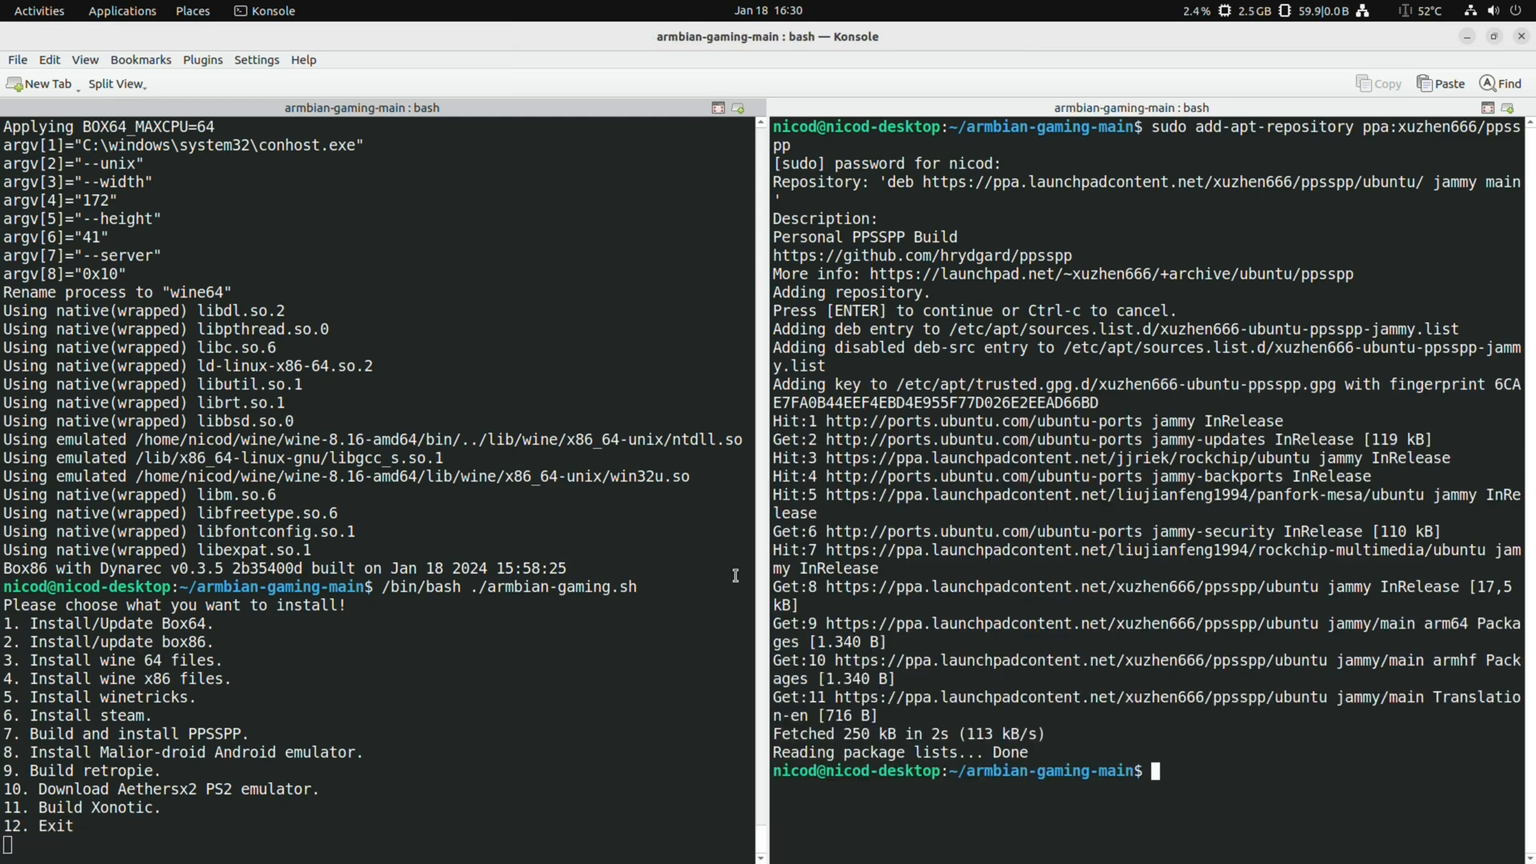
type("sudo apt update")
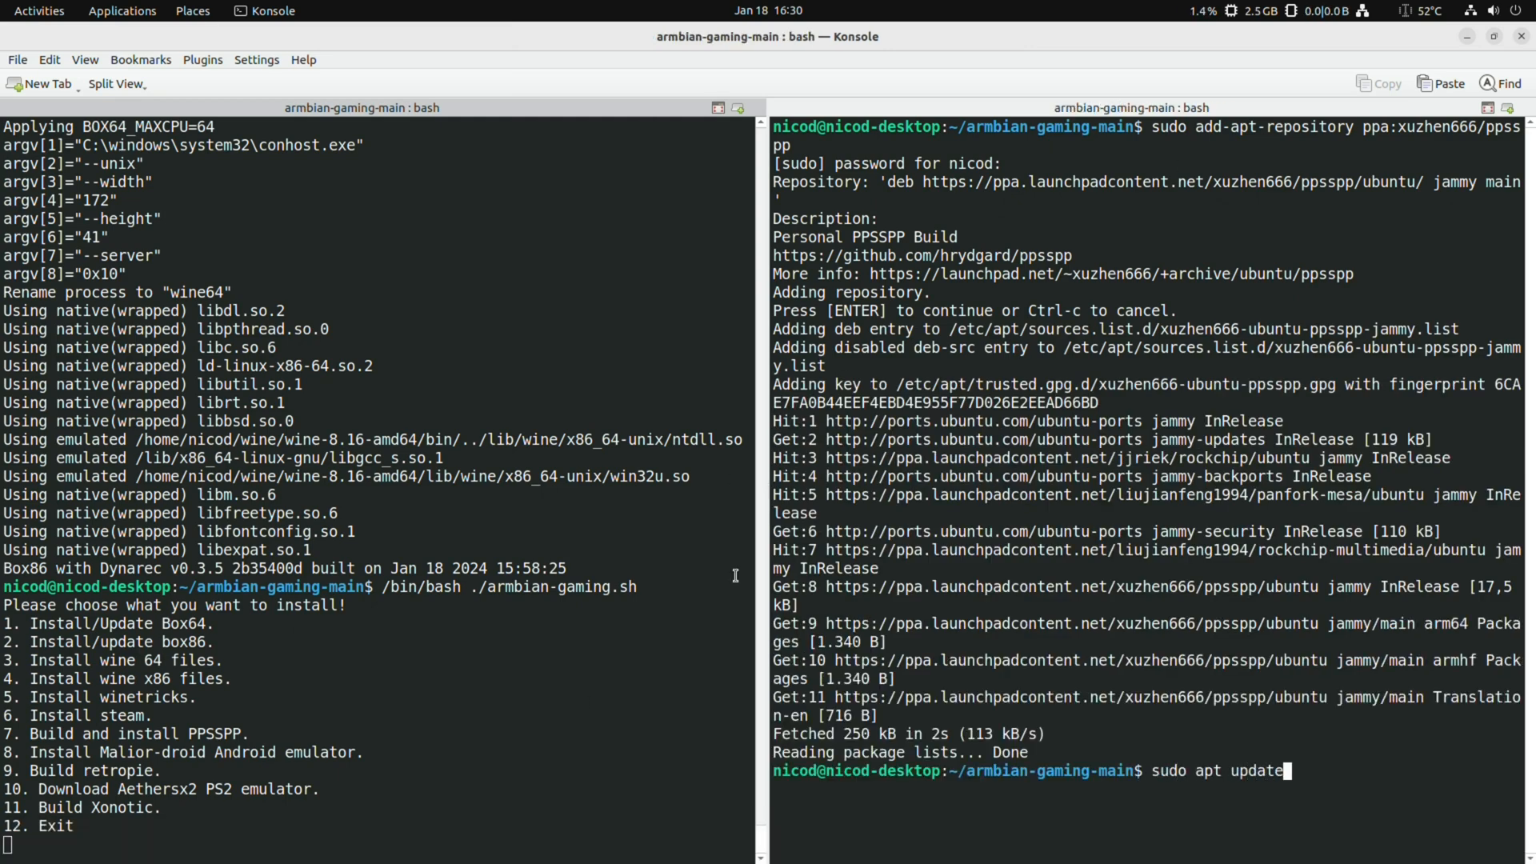
key("Return")
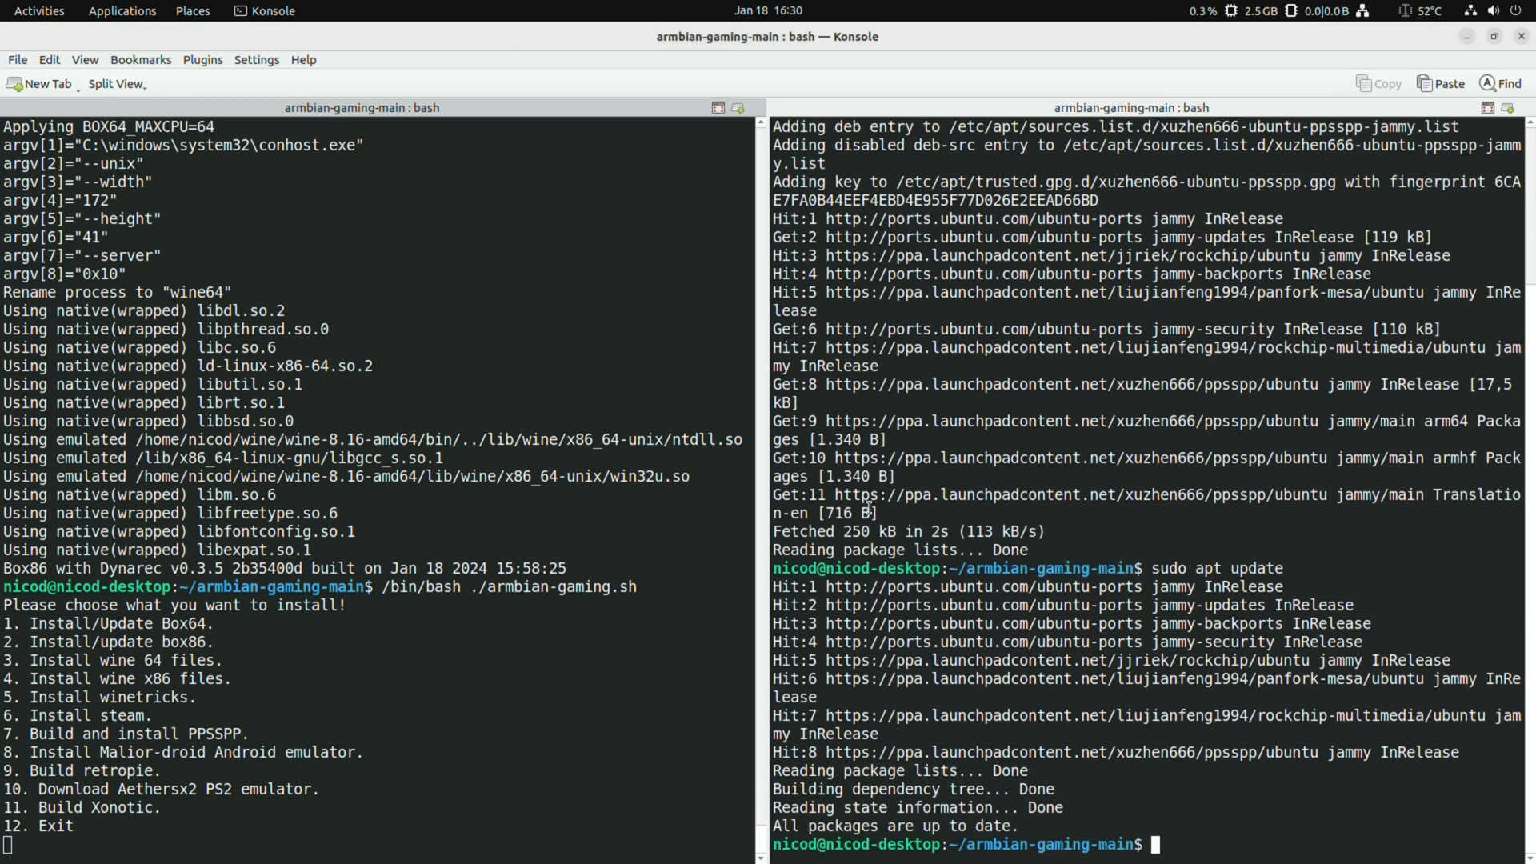
Run sudo apt install ppsspp-sdl and answer y to the install prompt.
type("sudo apt")
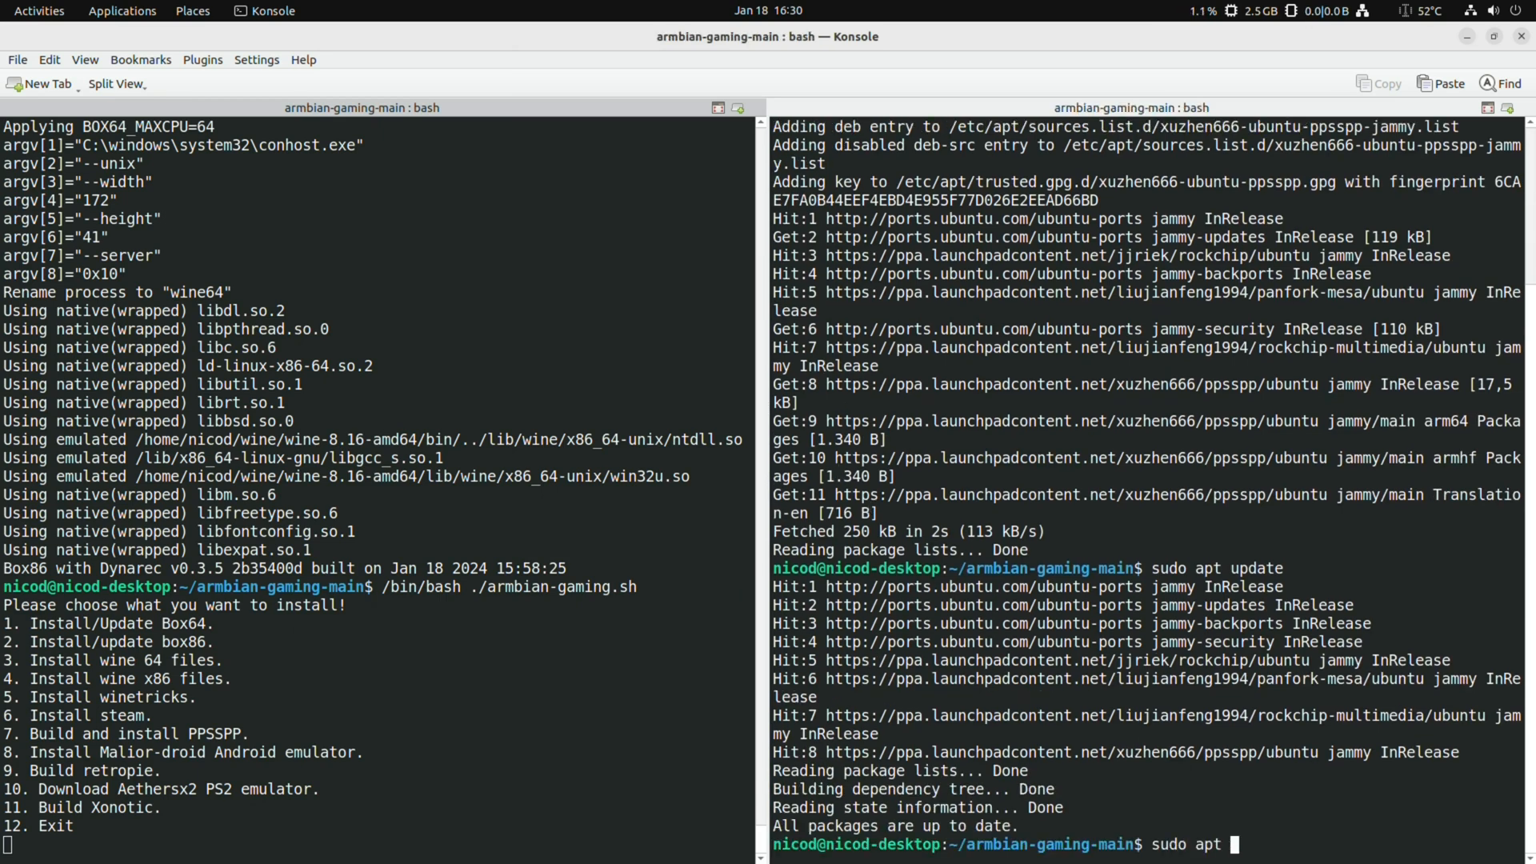
type("instal")
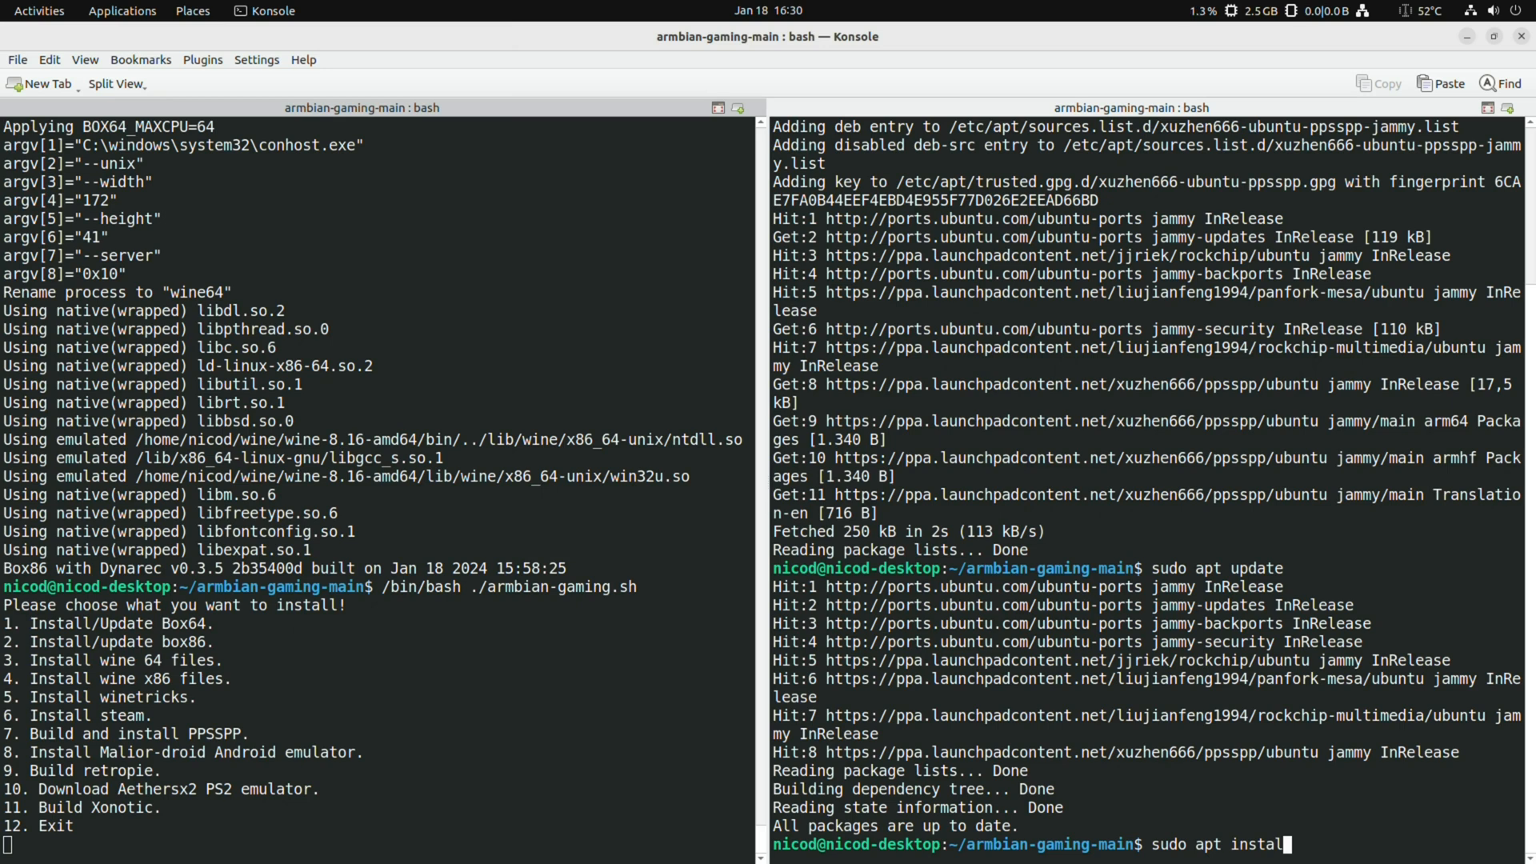
type("ppsspp")
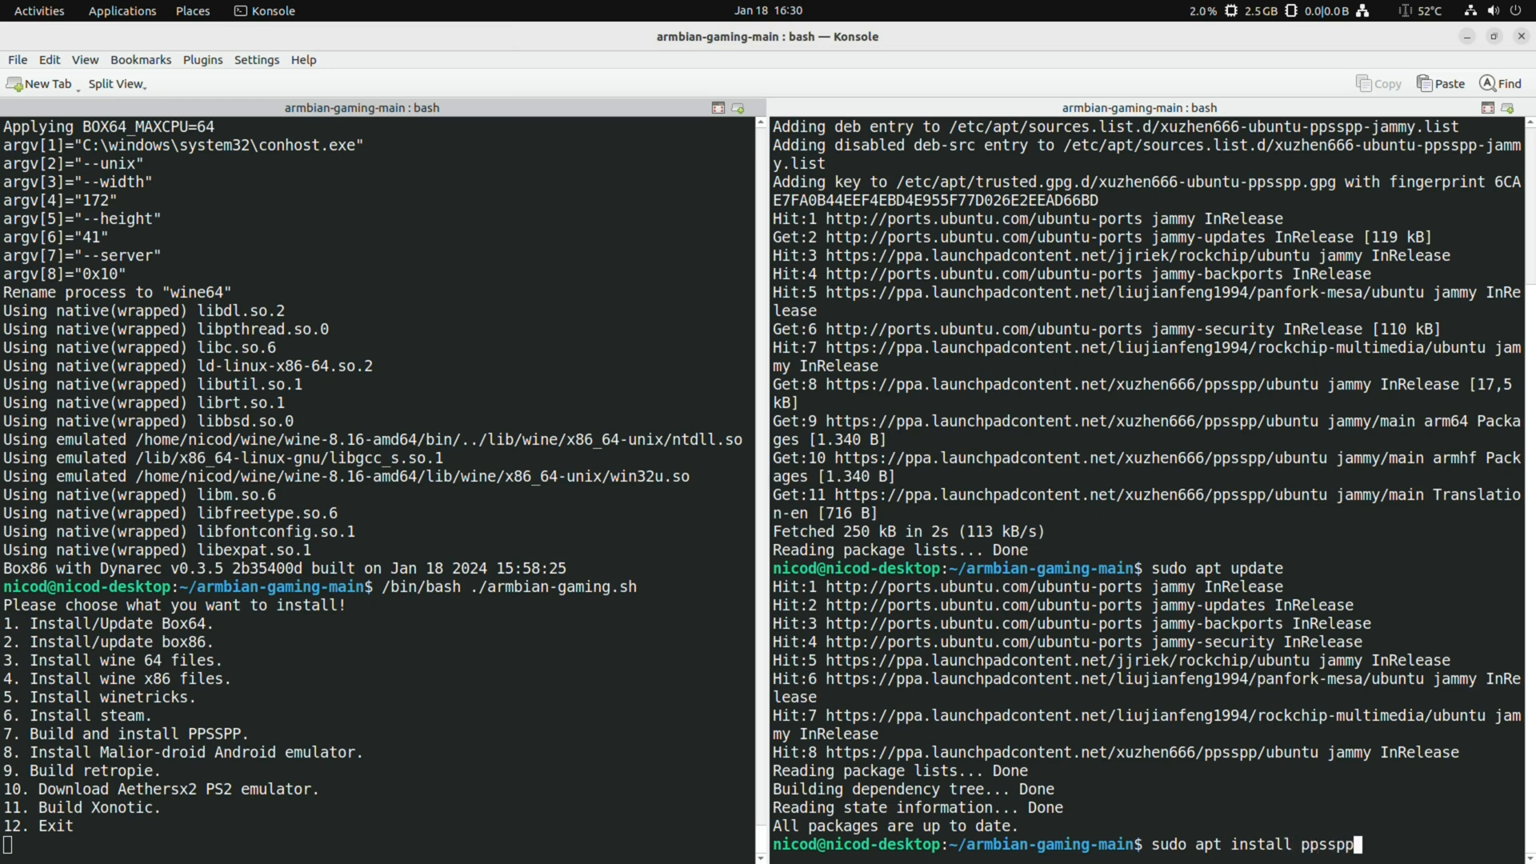
type("-sdl")
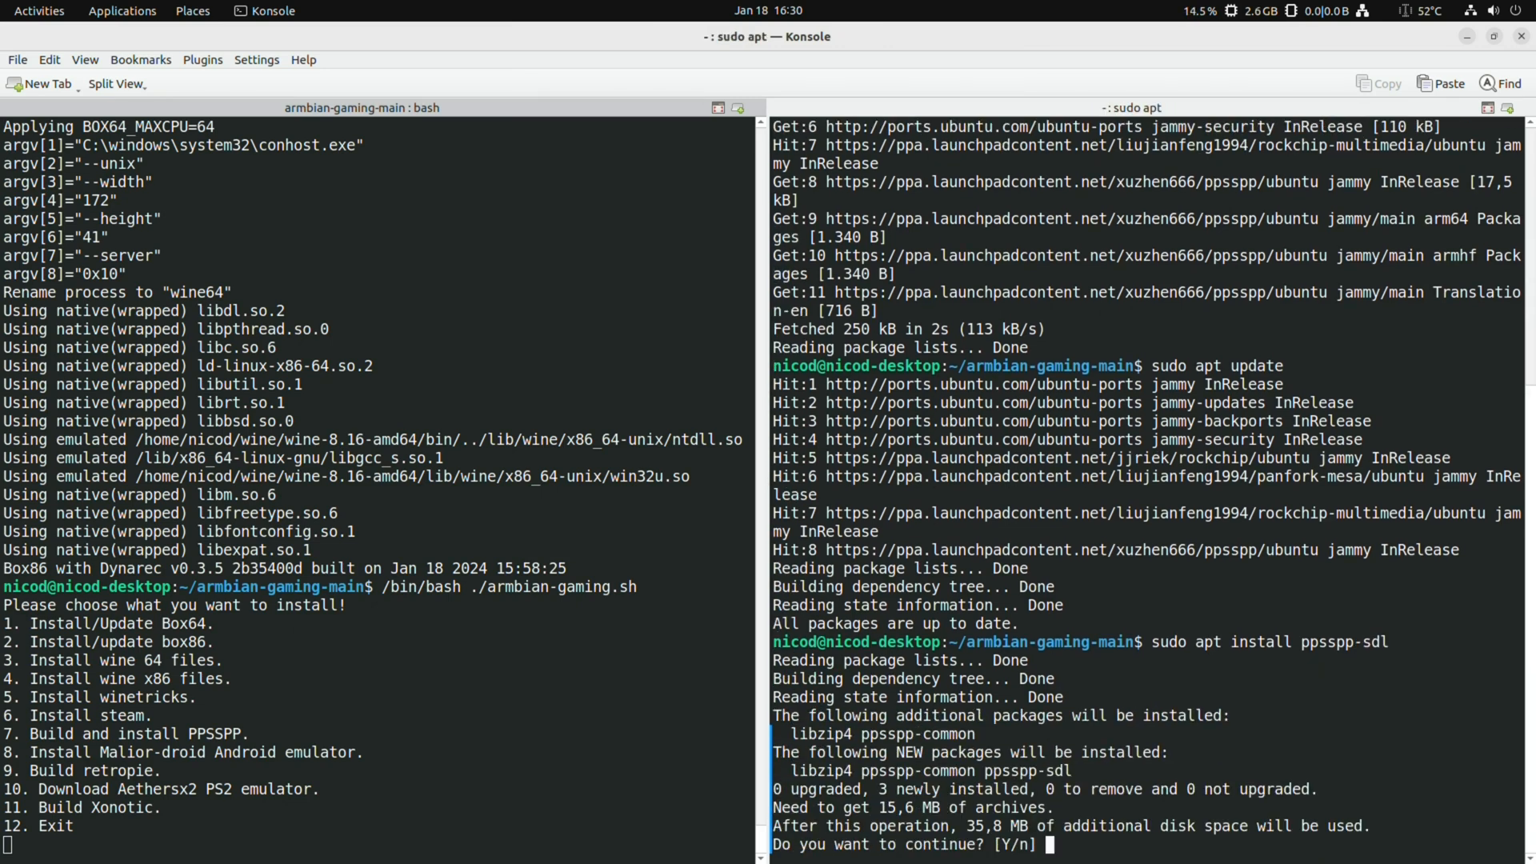
type("y")
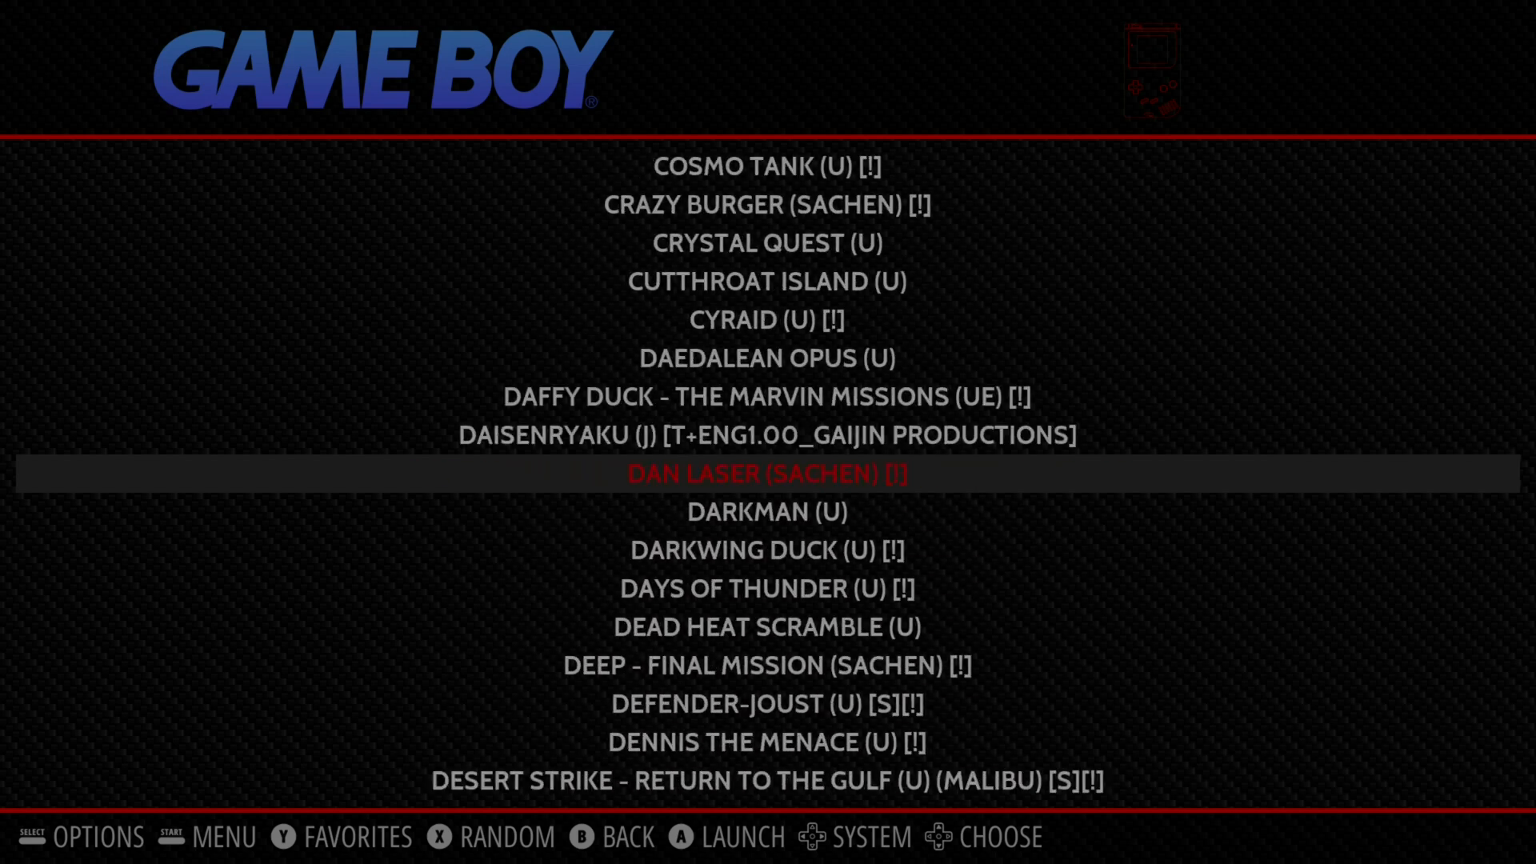
Jump the Game Boy game list to titles starting with 'Hy', landing on Hyper Dunk.
type("Hy")
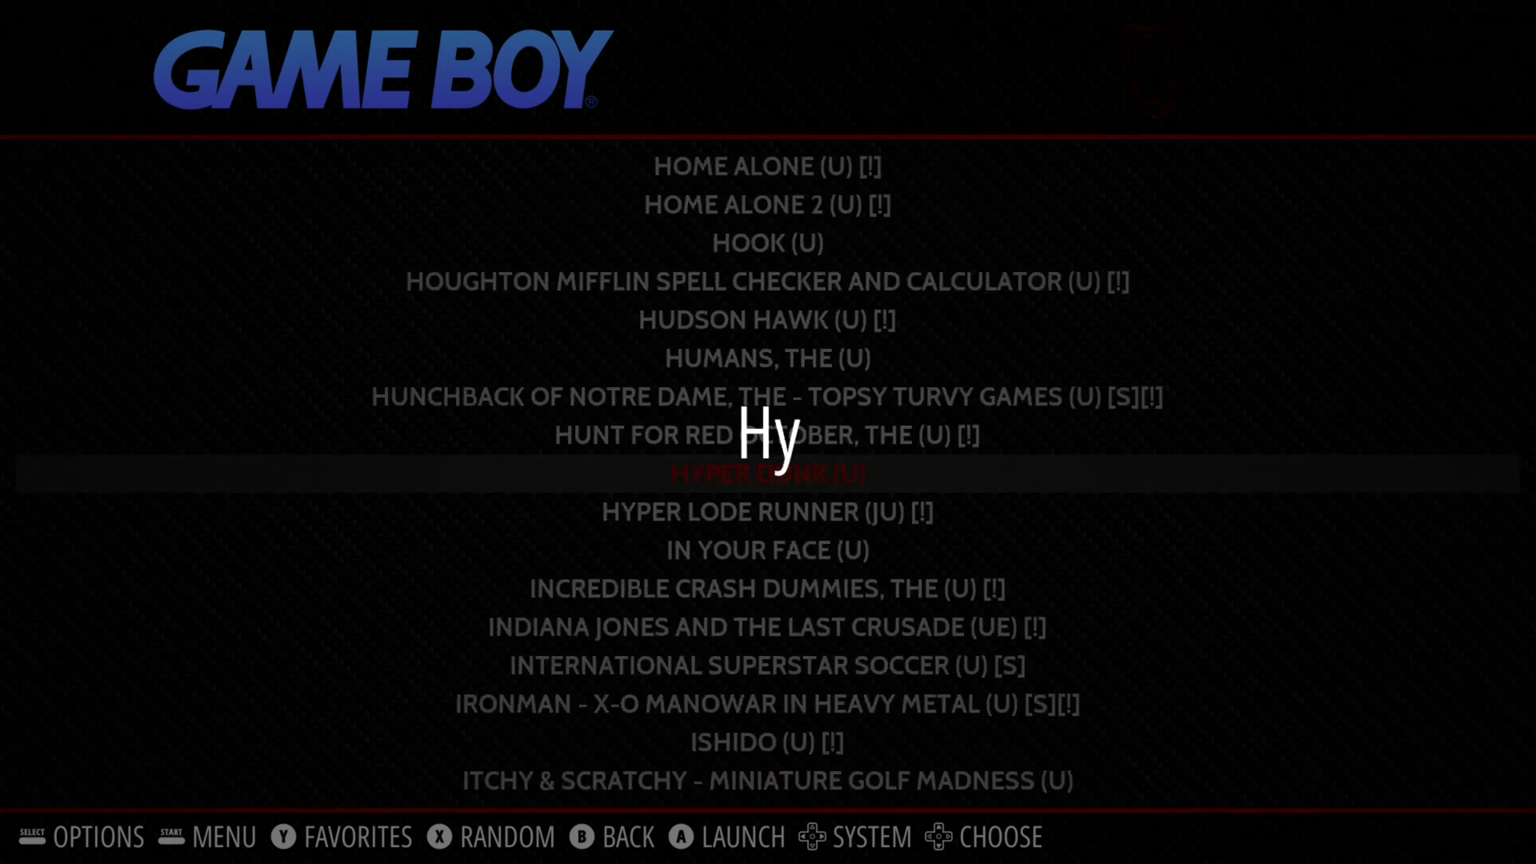